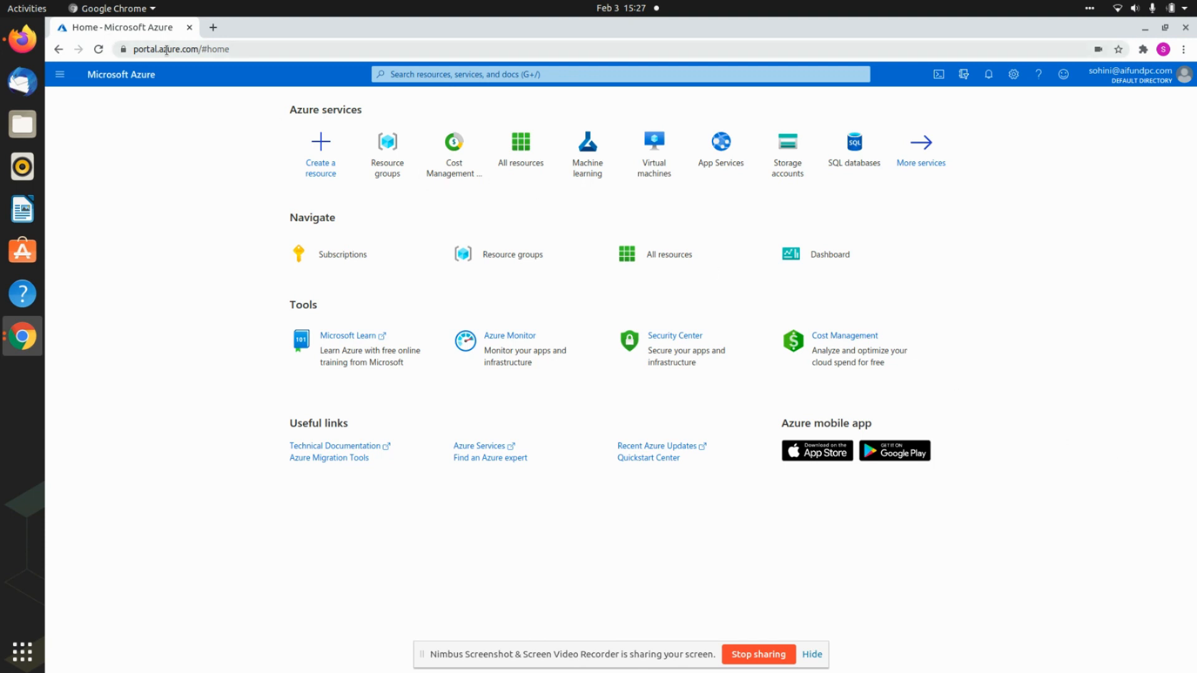
# - Look up billing from recent searches, then return to the portal home page
pyautogui.click(181, 49)
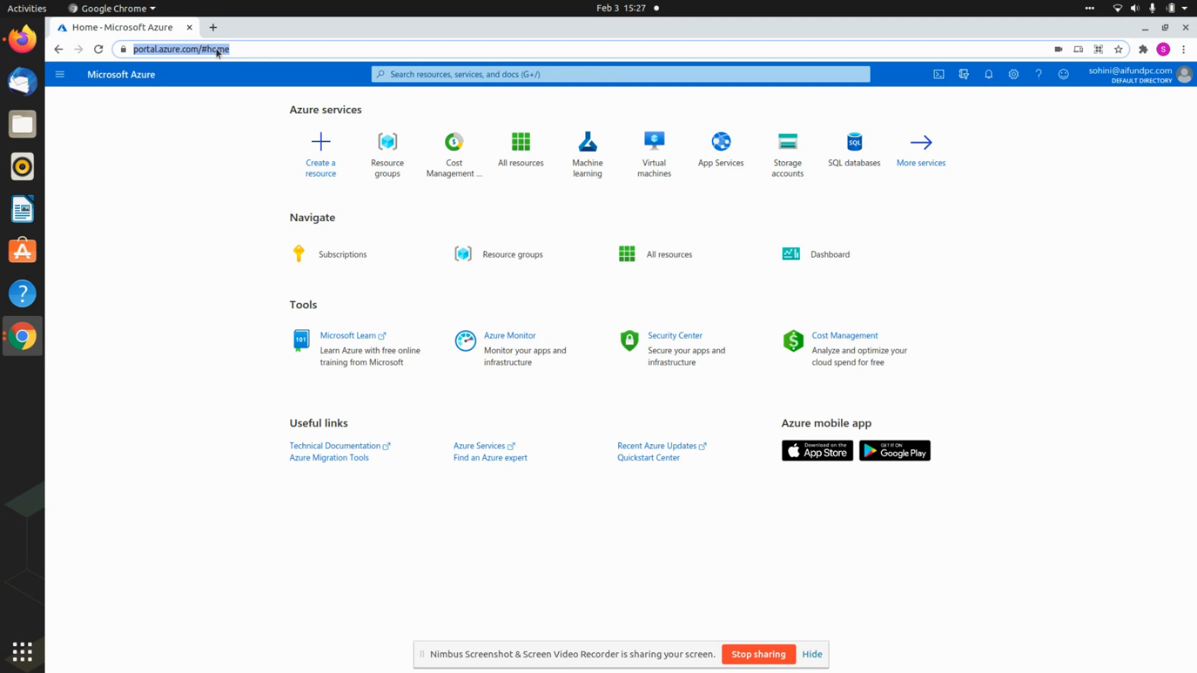
pyautogui.moveTo(213, 27)
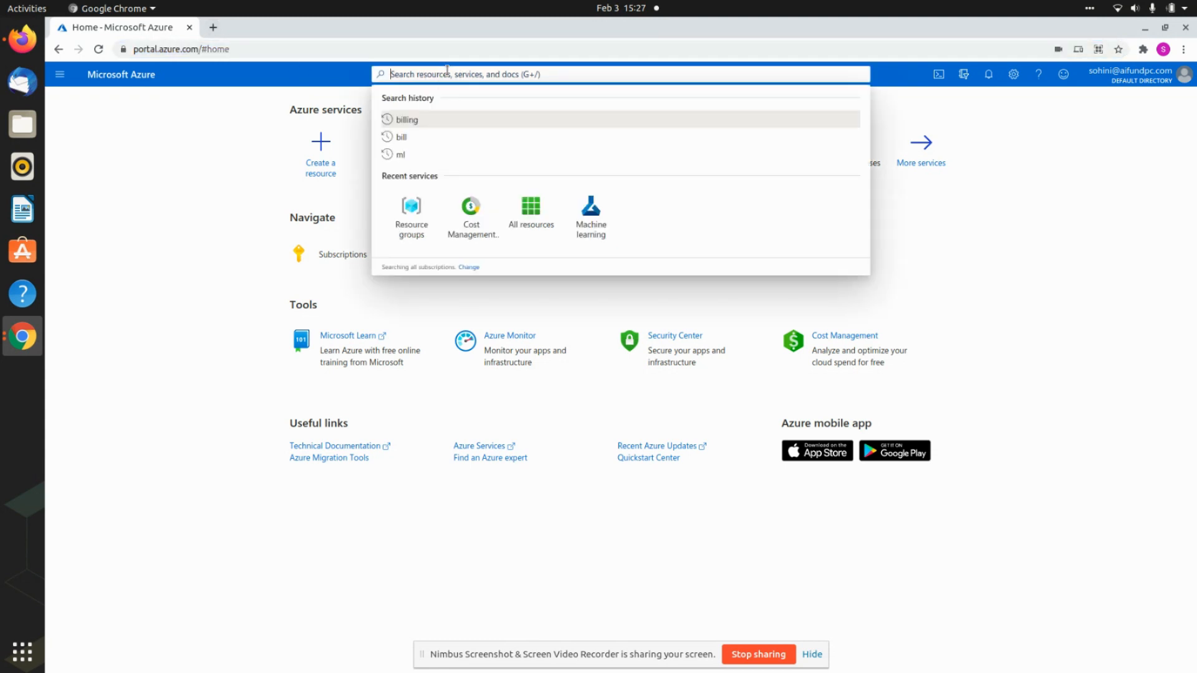
pyautogui.click(407, 119)
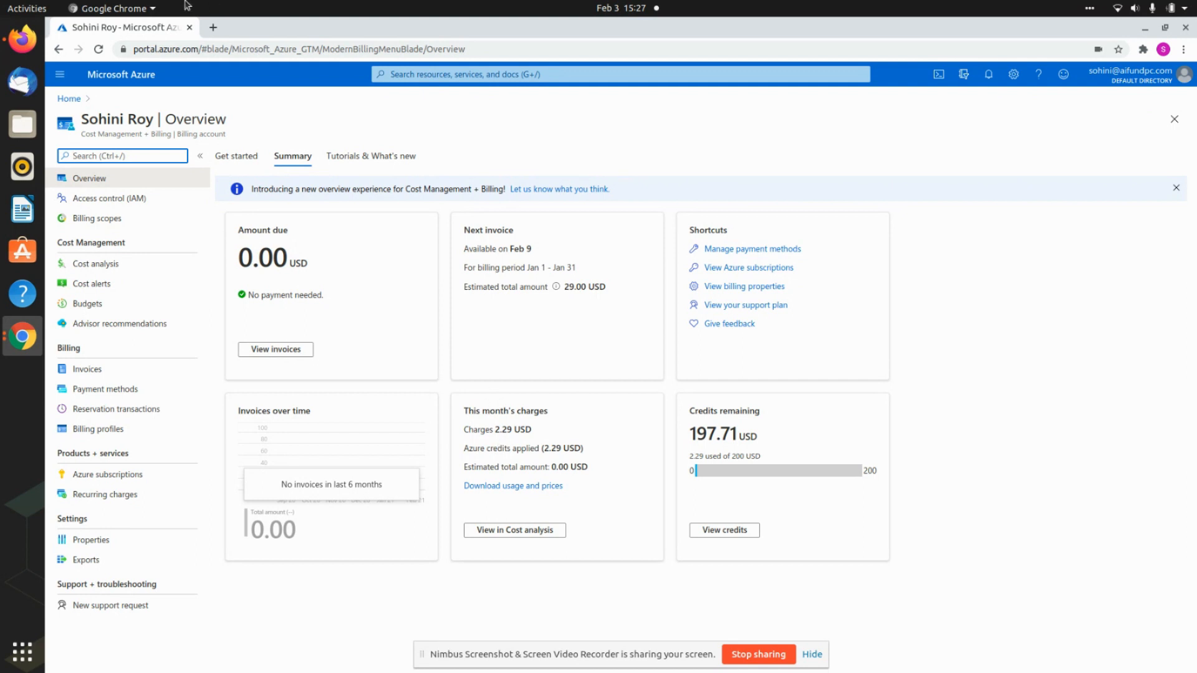
pyautogui.click(298, 49)
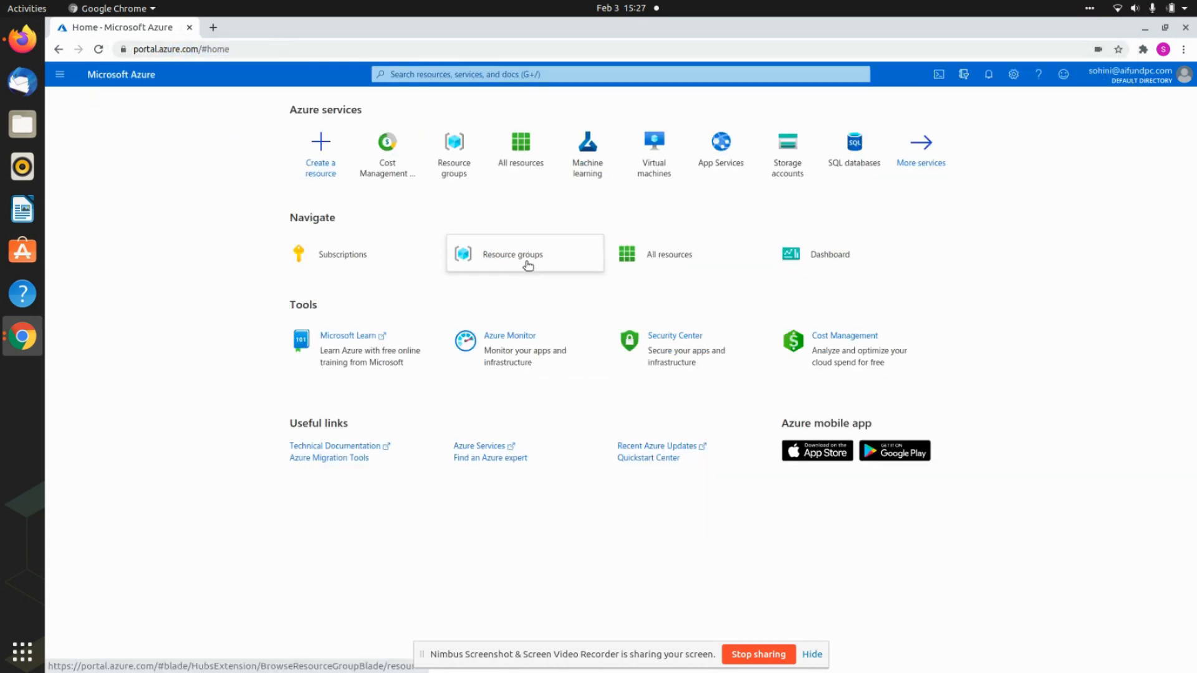
# - Create a resource group named AutoML in the (US) West US region
pyautogui.click(524, 254)
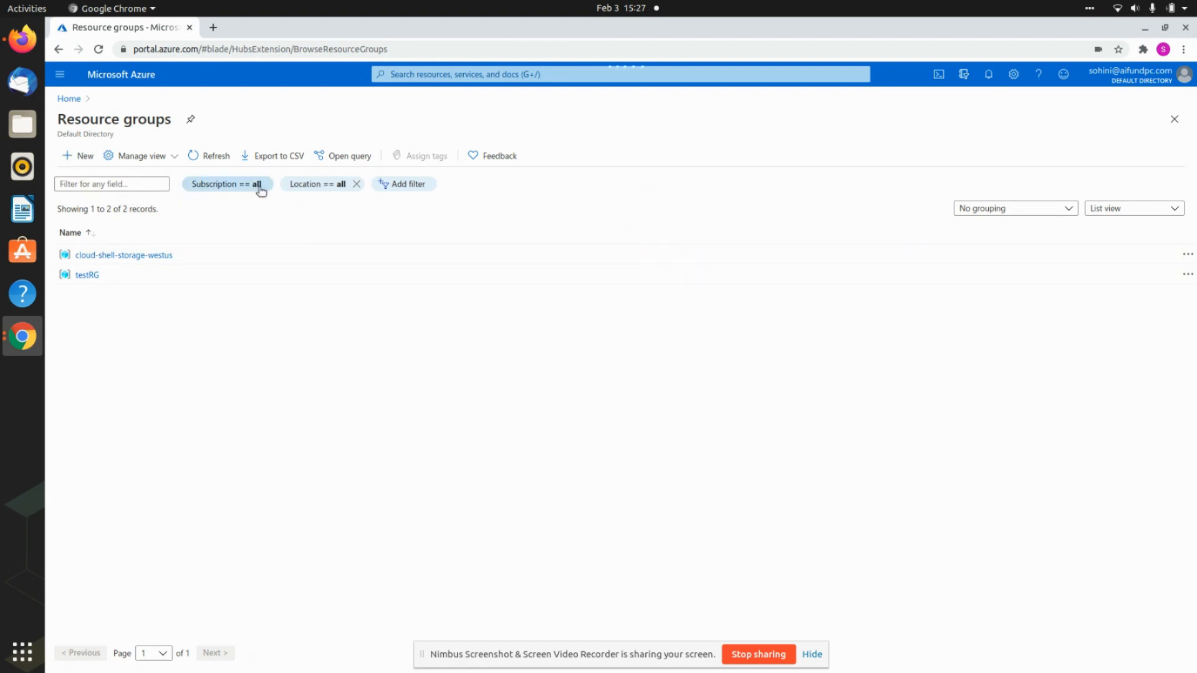
pyautogui.click(79, 156)
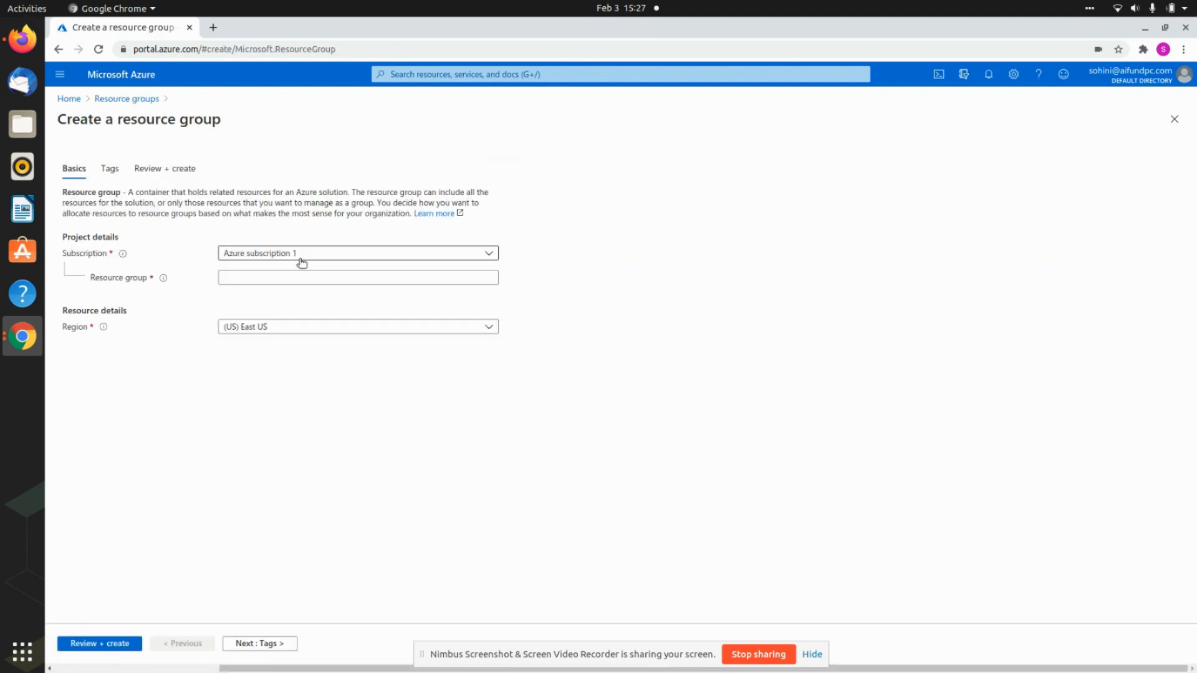
pyautogui.moveTo(304, 256)
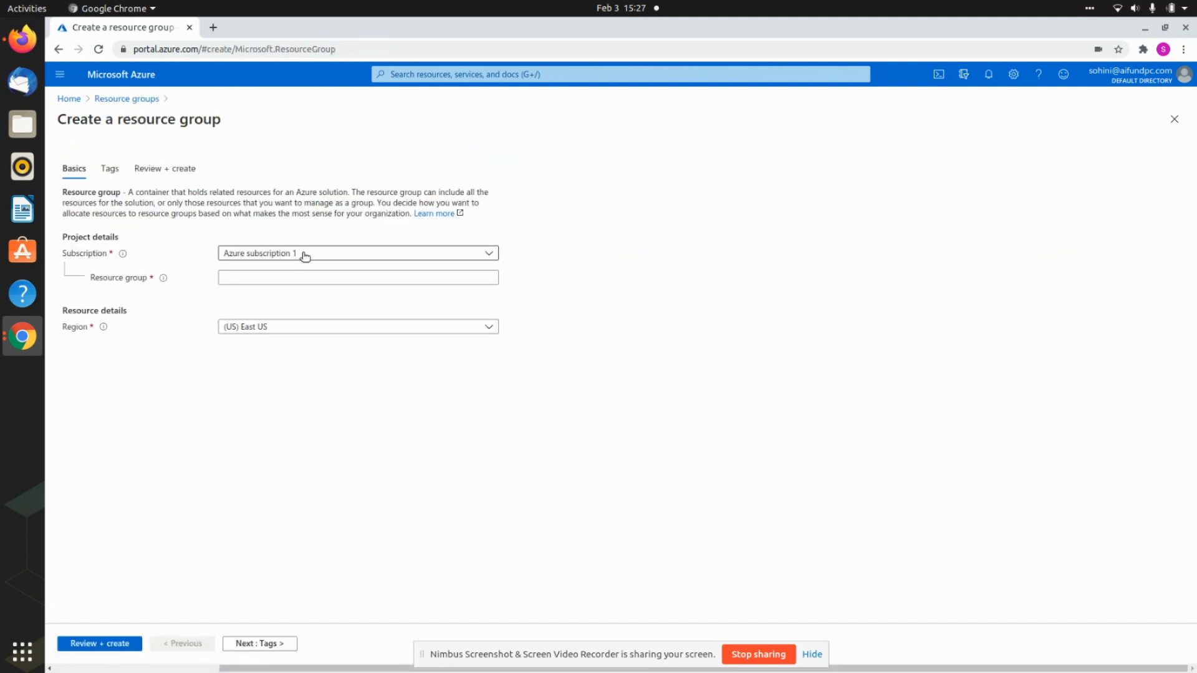
pyautogui.click(358, 276)
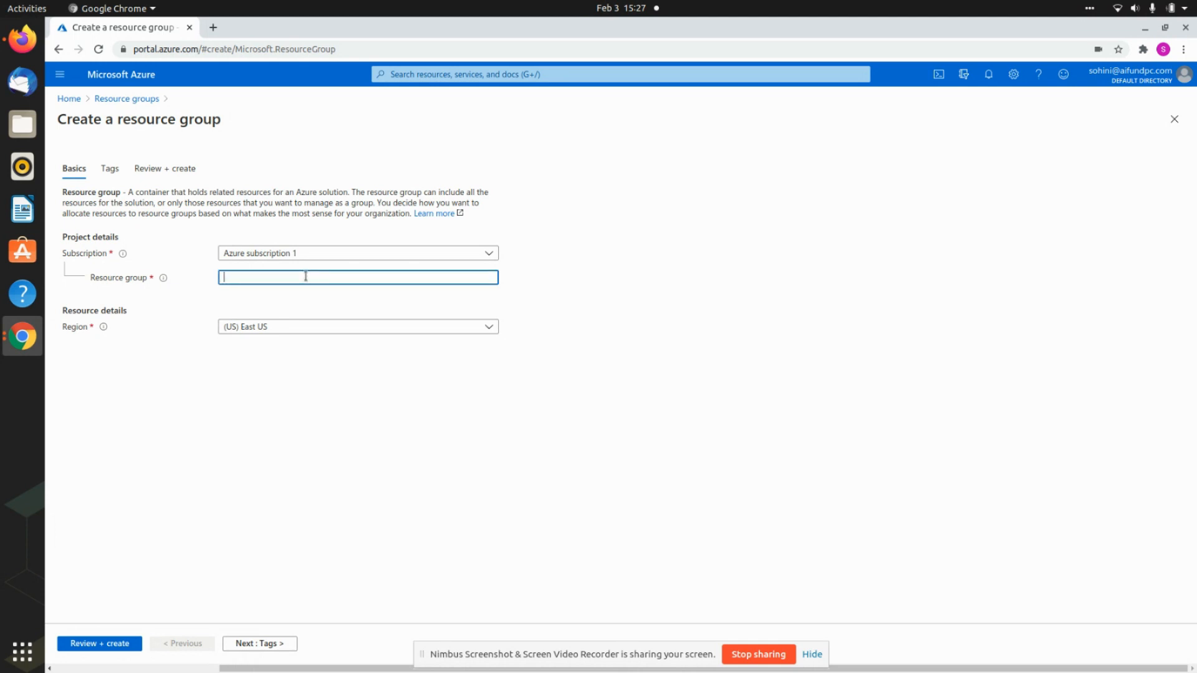
pyautogui.write('New')
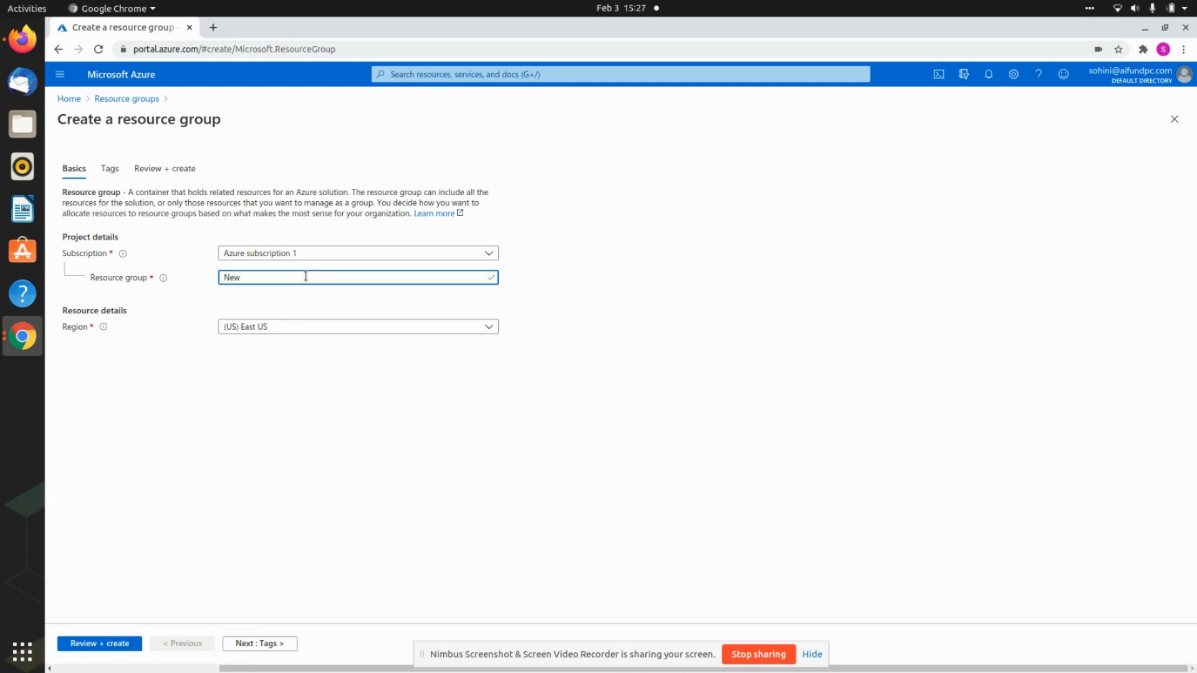
pyautogui.write('Aut')
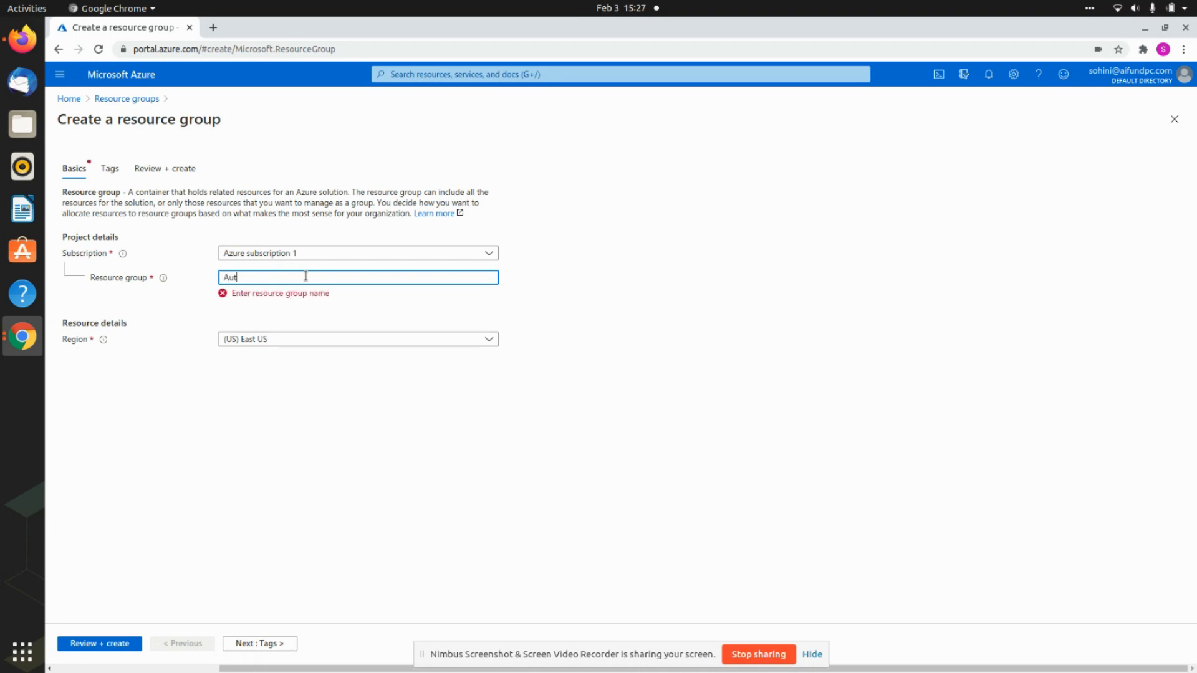
pyautogui.write('oML')
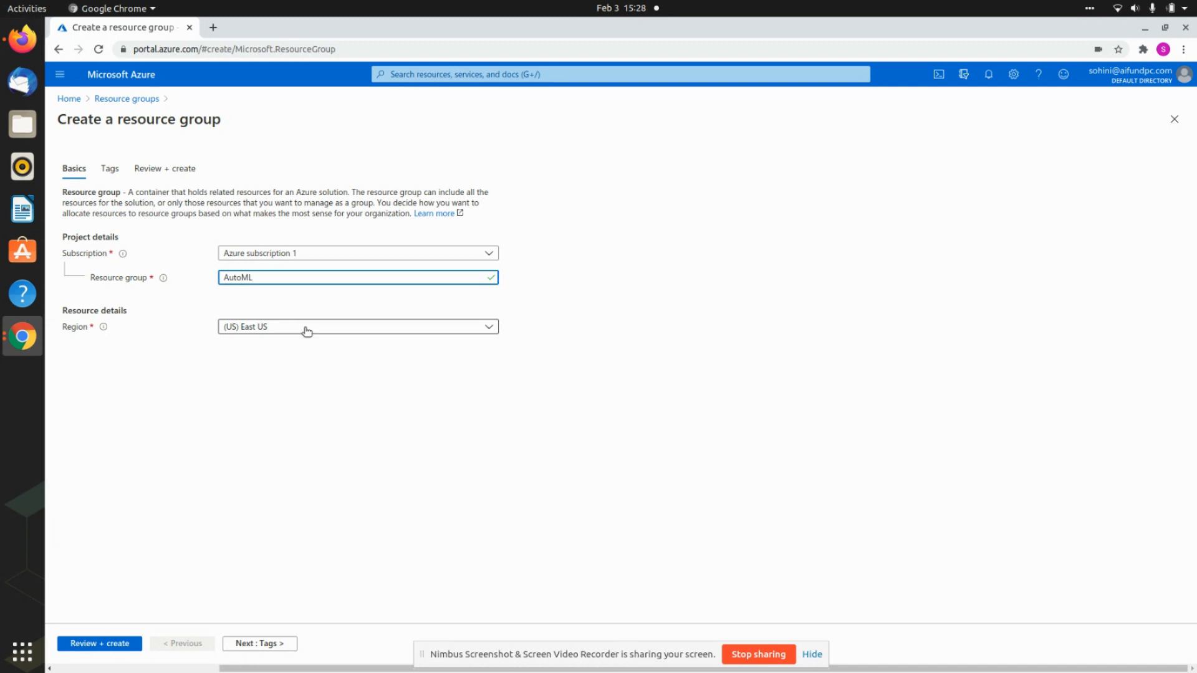
pyautogui.click(357, 327)
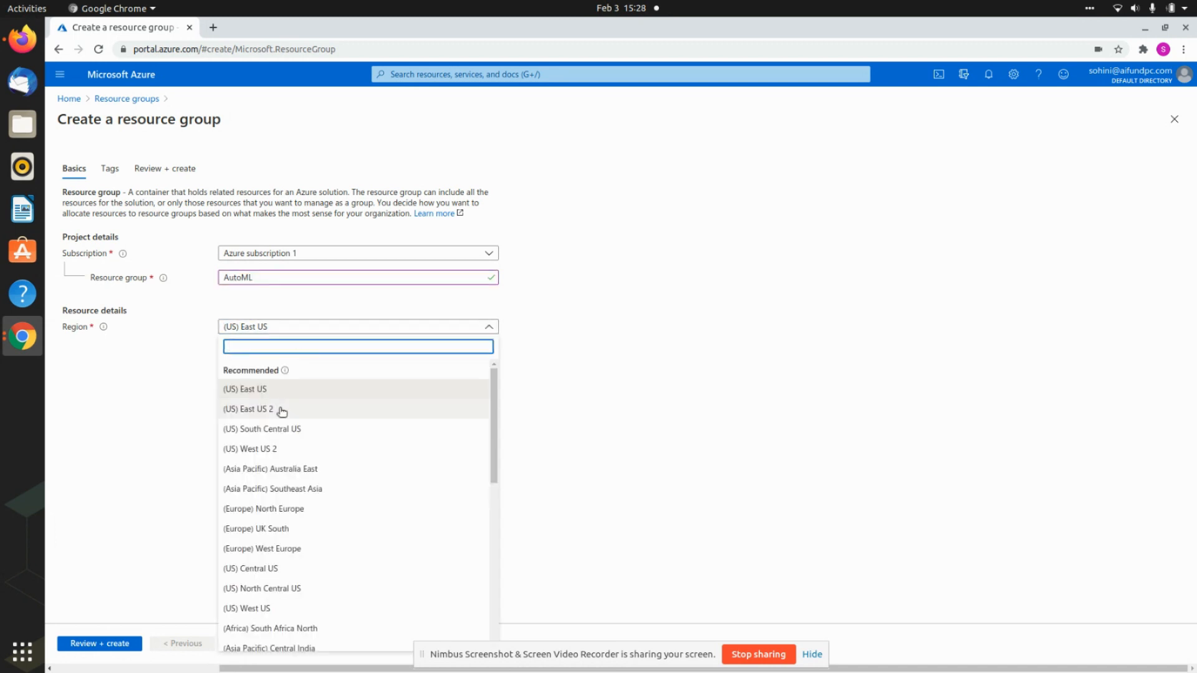
pyautogui.moveTo(295, 451)
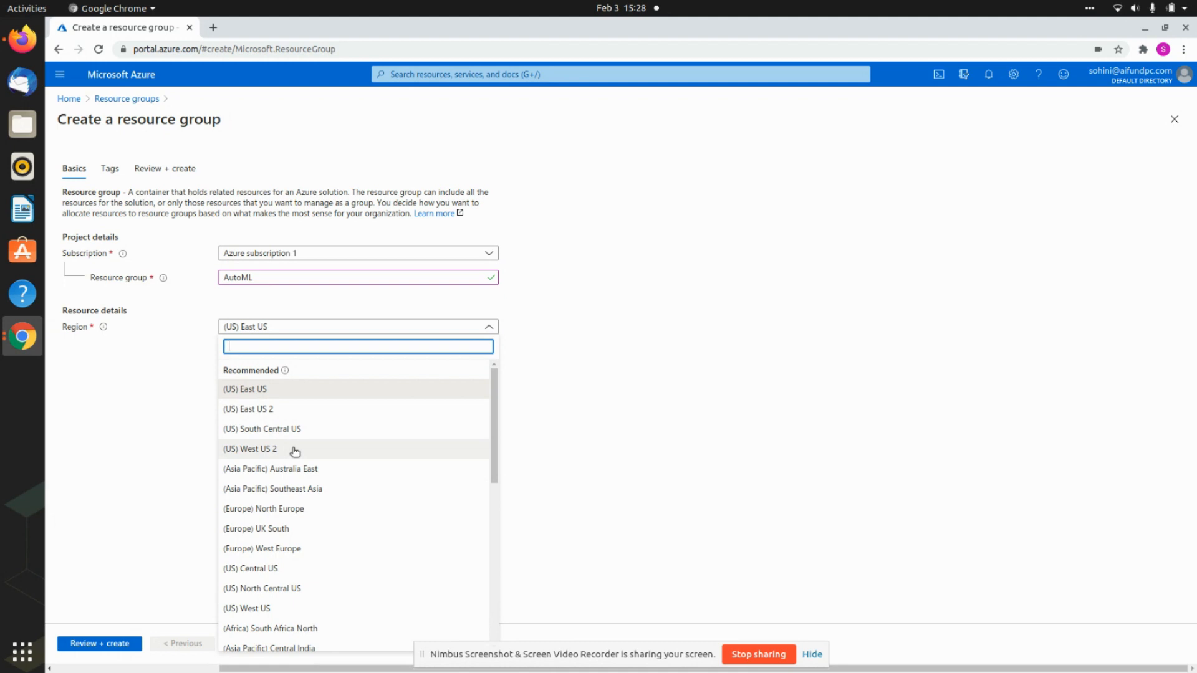
pyautogui.moveTo(262, 613)
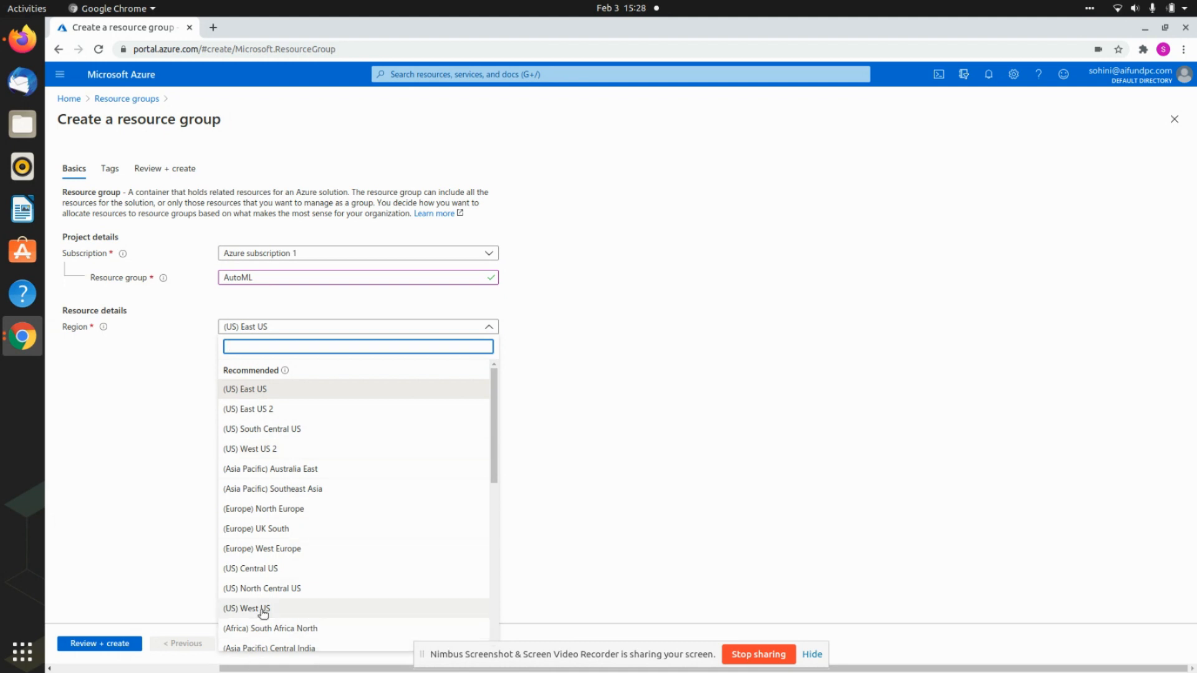
pyautogui.click(245, 609)
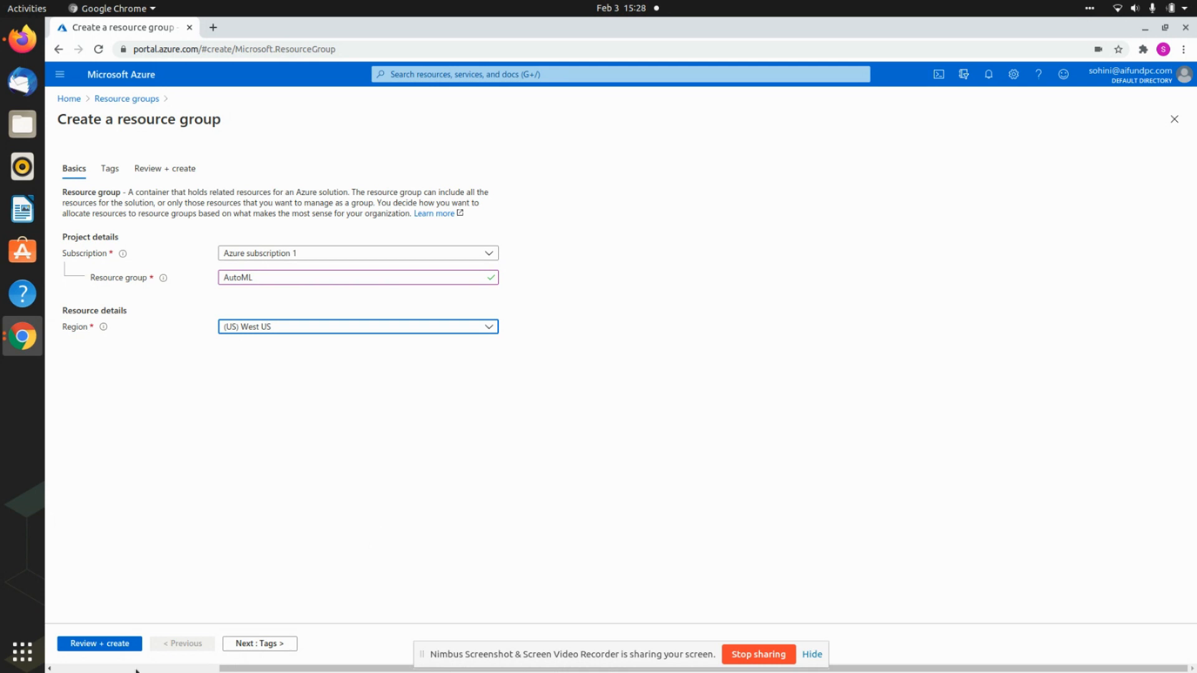
pyautogui.moveTo(259, 517)
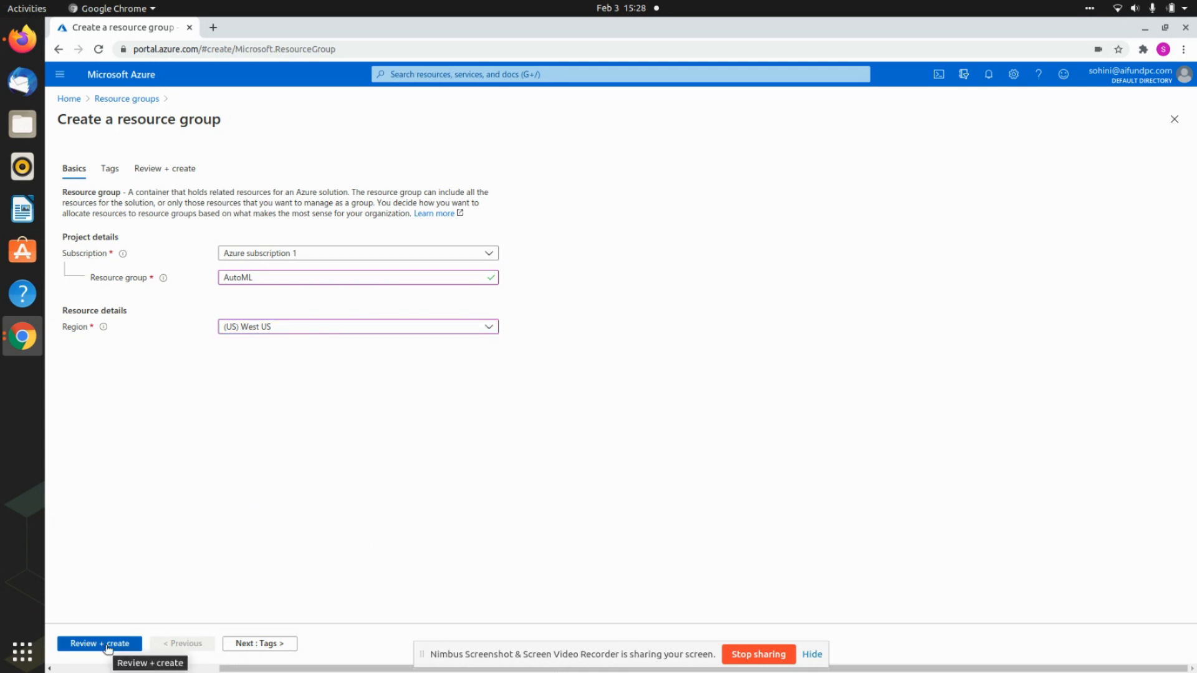
pyautogui.click(99, 643)
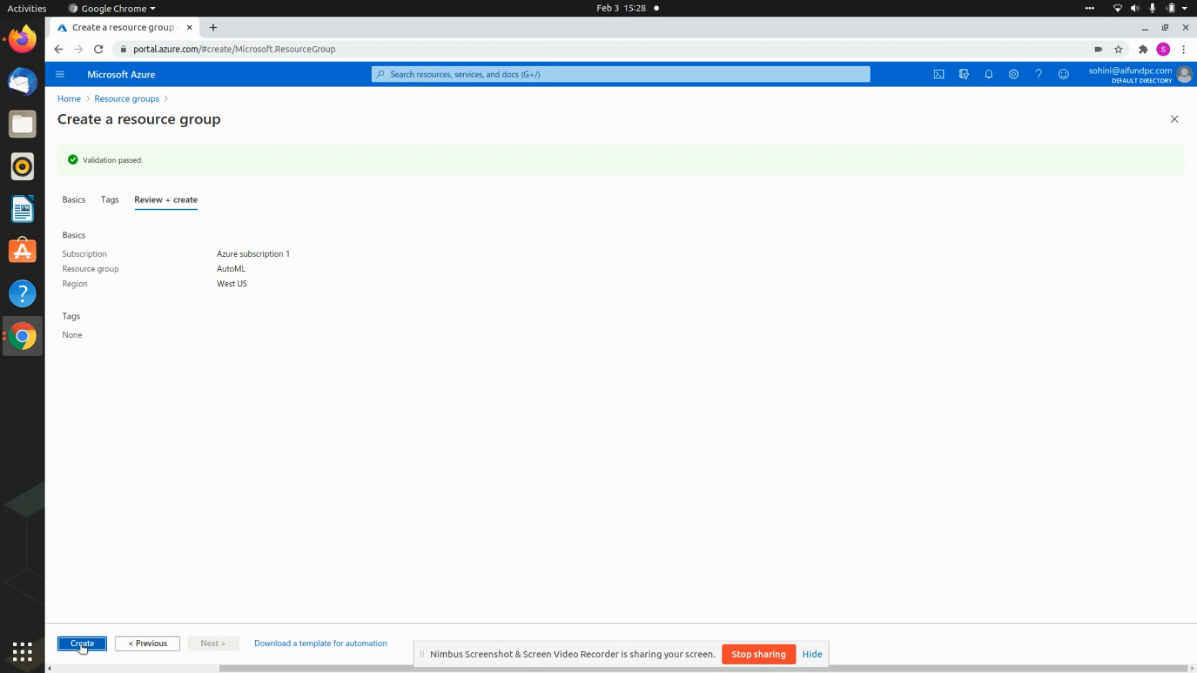
pyautogui.click(81, 644)
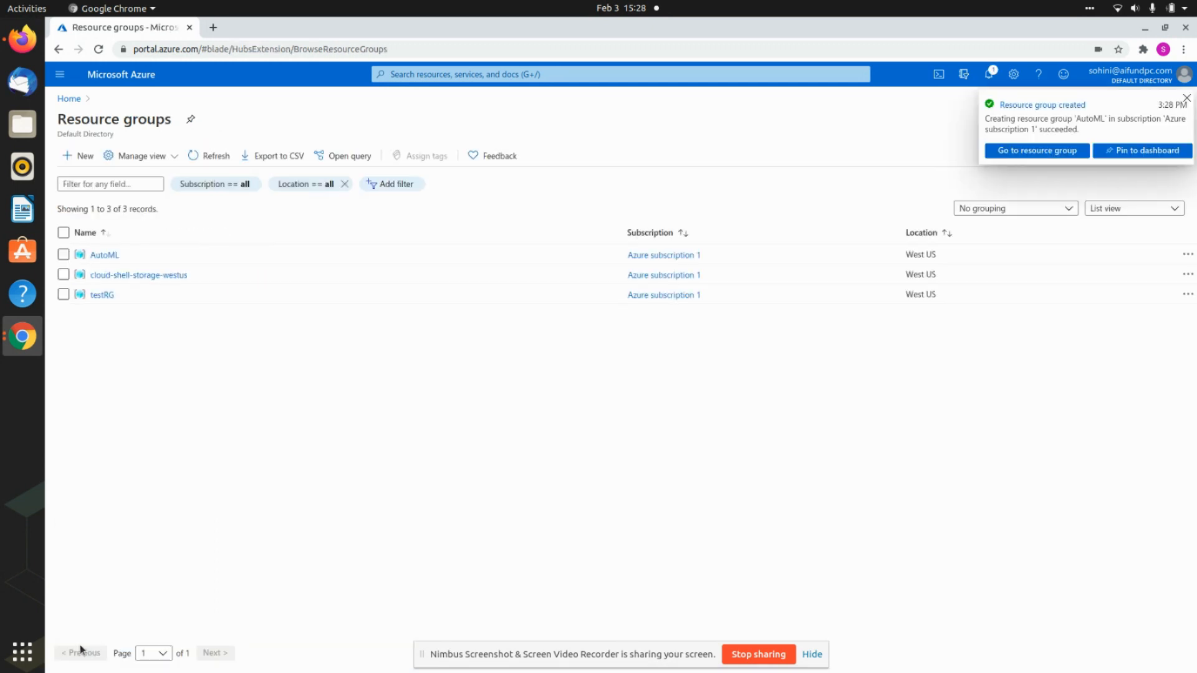
pyautogui.moveTo(129, 443)
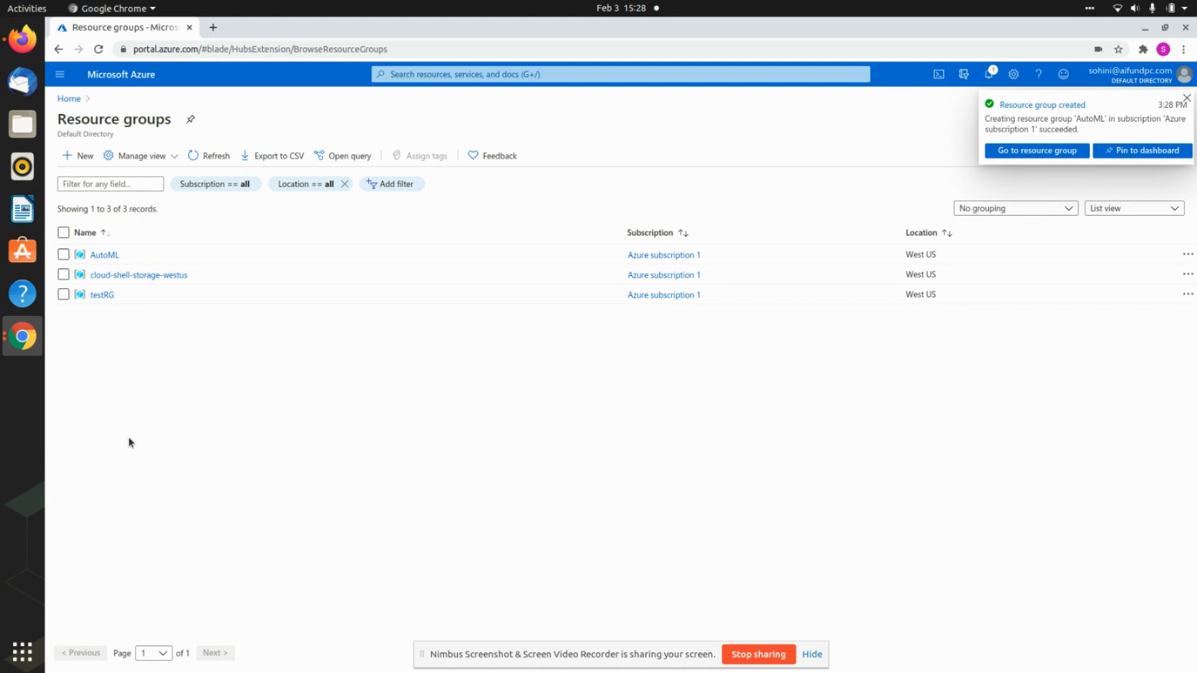
# - In the AutoML resource group, add a Machine Learning resource from the marketplace
pyautogui.click(105, 254)
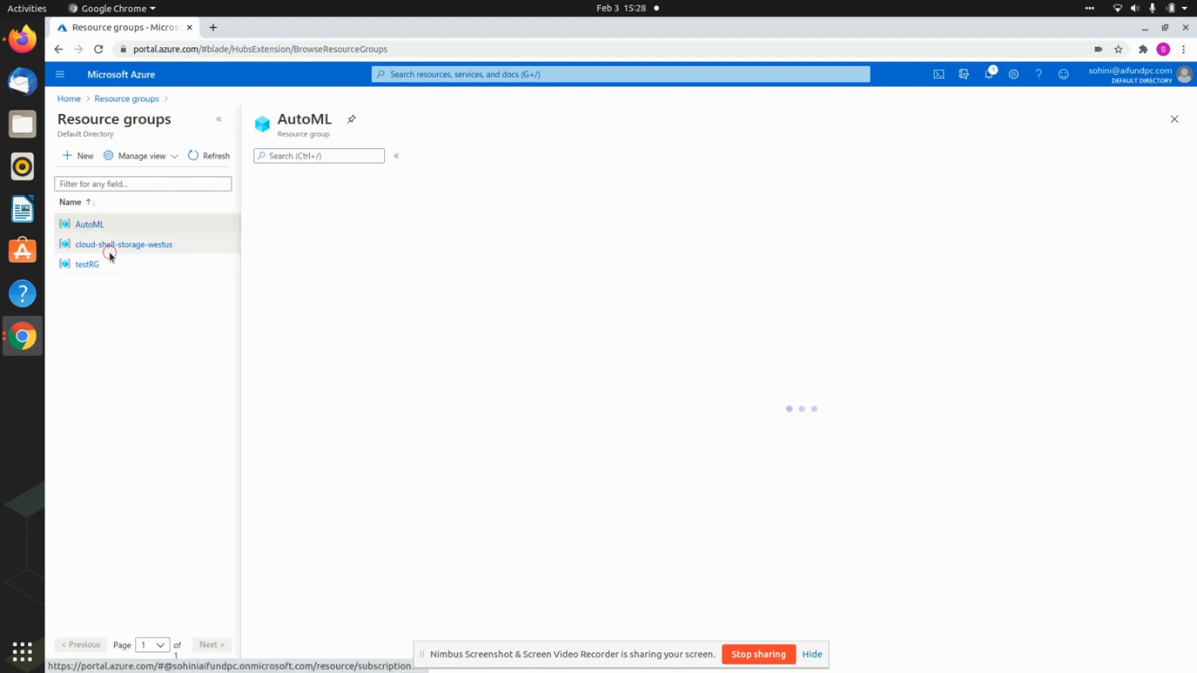
pyautogui.click(89, 224)
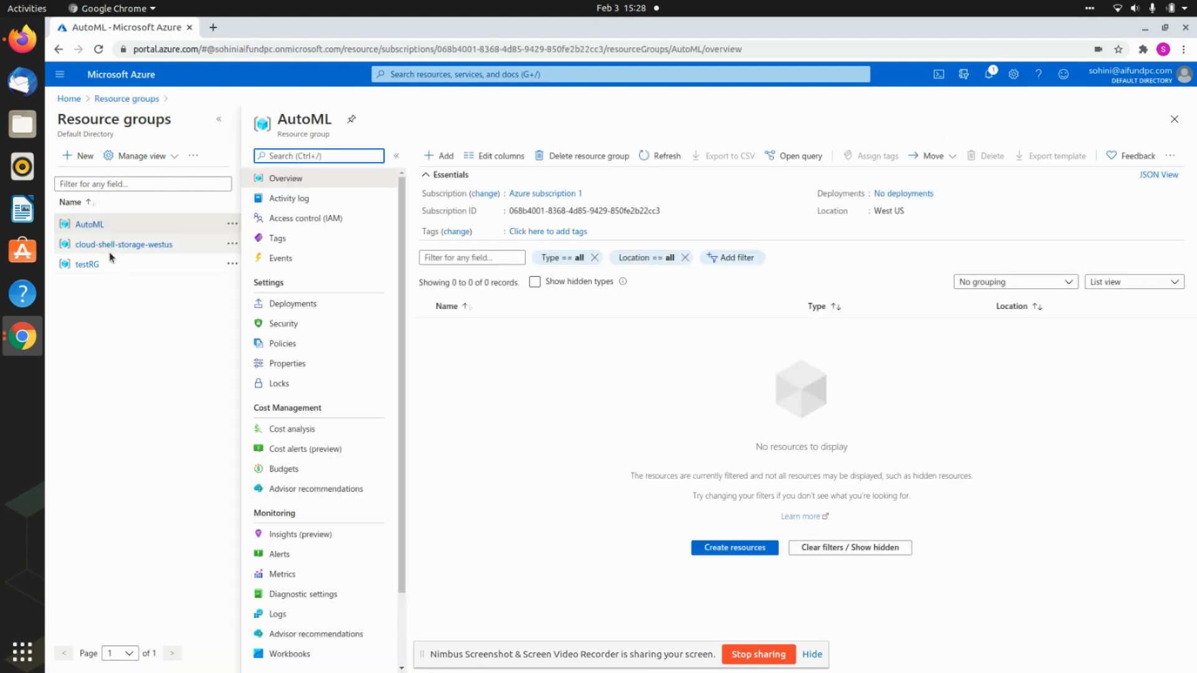
pyautogui.moveTo(734, 547)
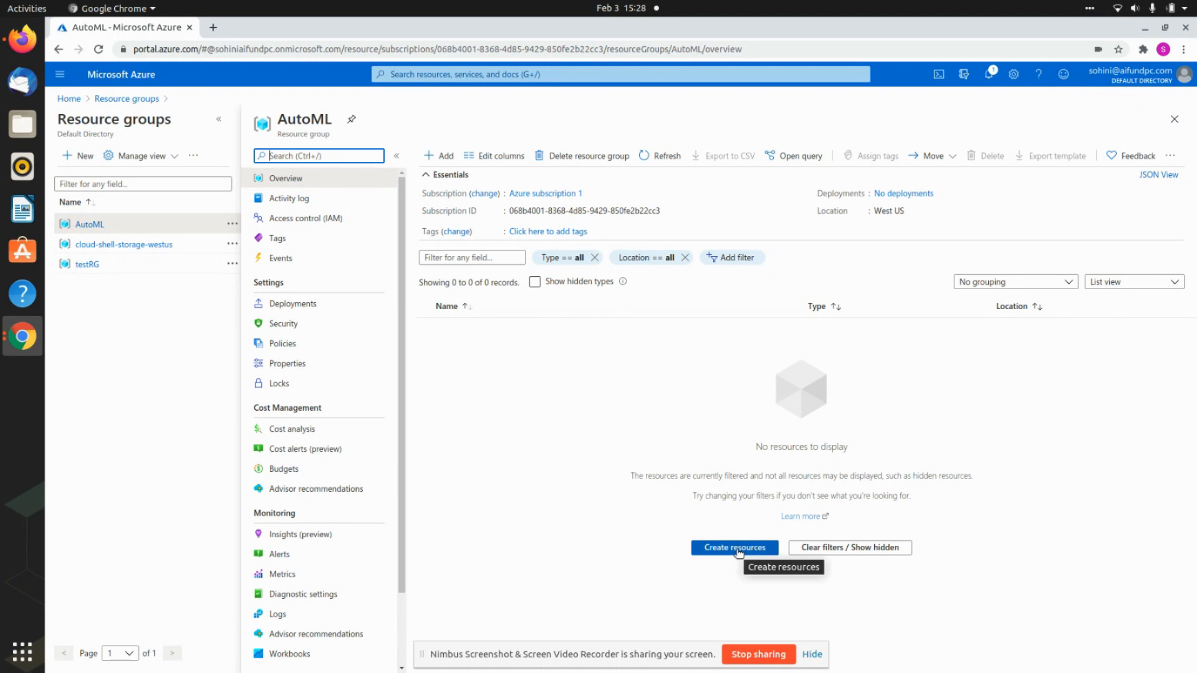
pyautogui.click(734, 548)
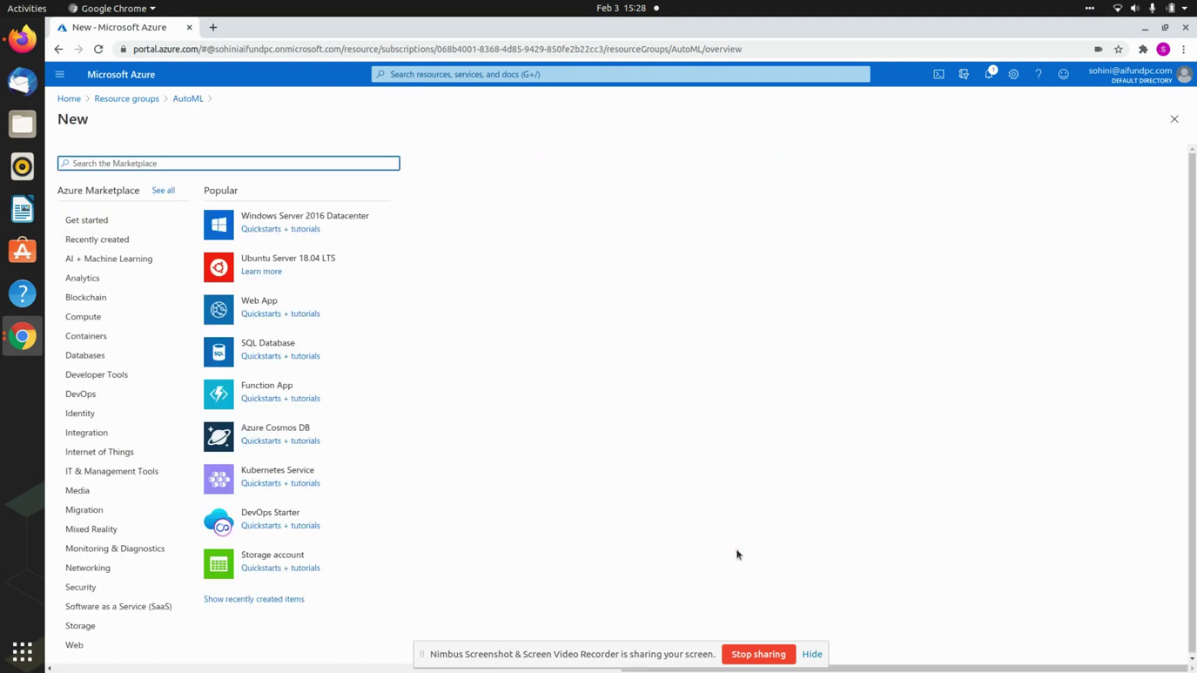
pyautogui.write('machi')
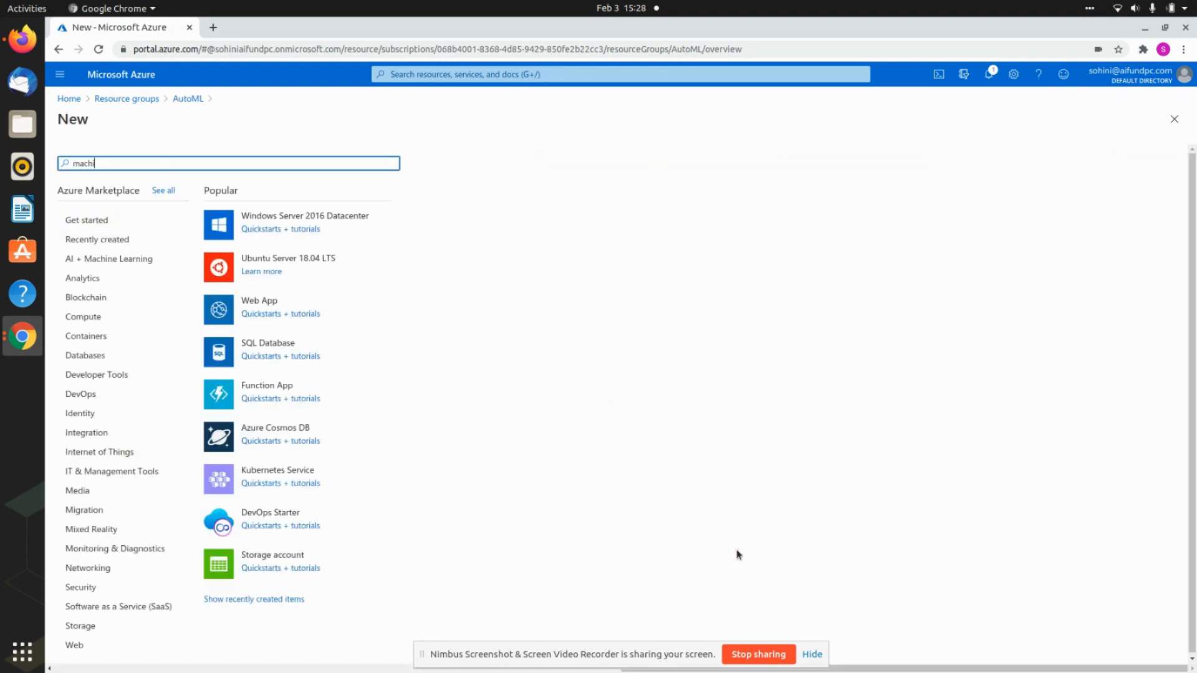
pyautogui.write('ne')
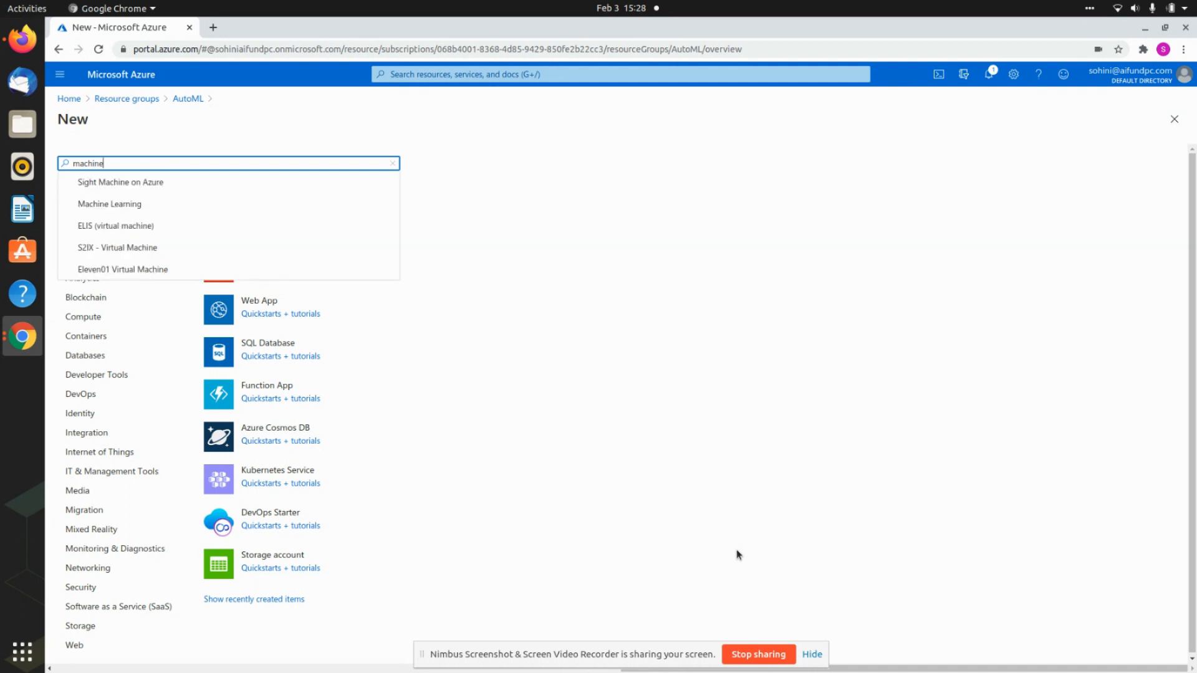
pyautogui.click(109, 204)
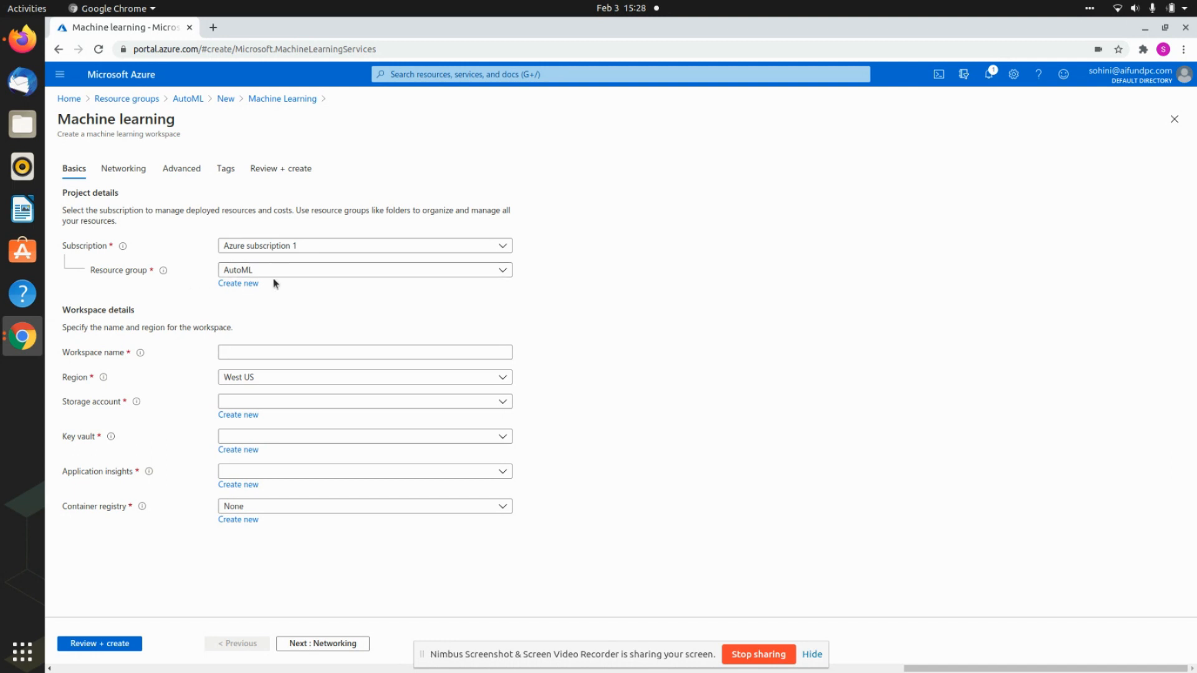
# - Name the workspace Newexp, review and create it, and view the deployment overview
pyautogui.click(364, 352)
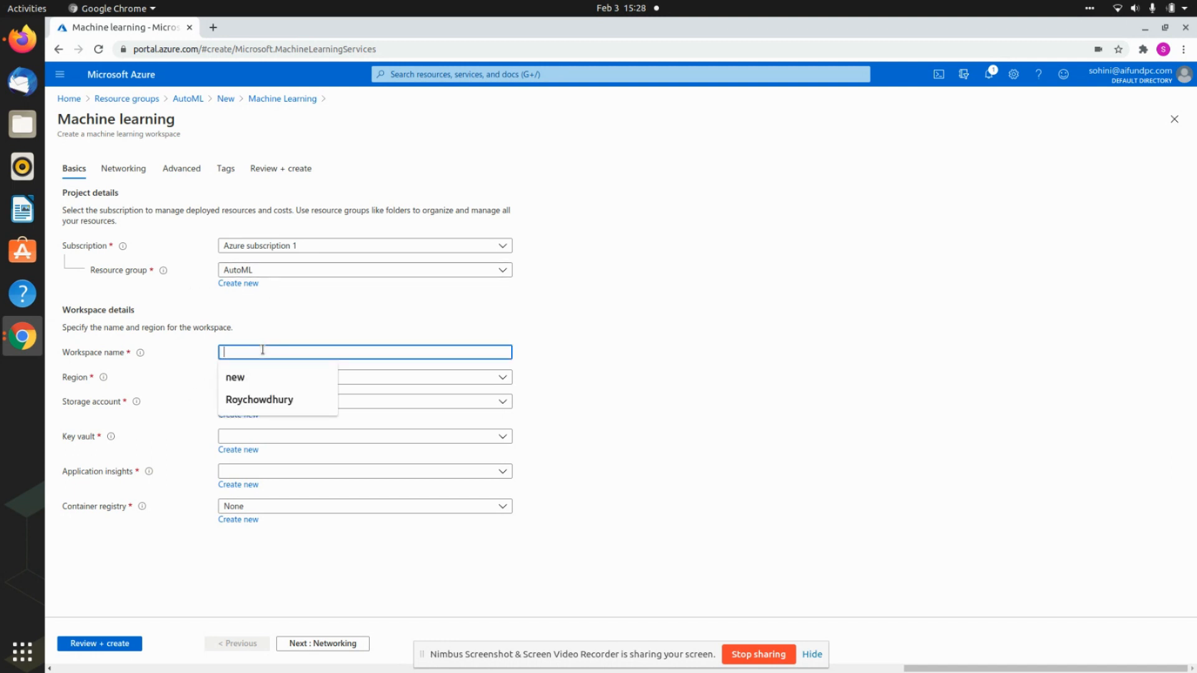
pyautogui.write('Newe')
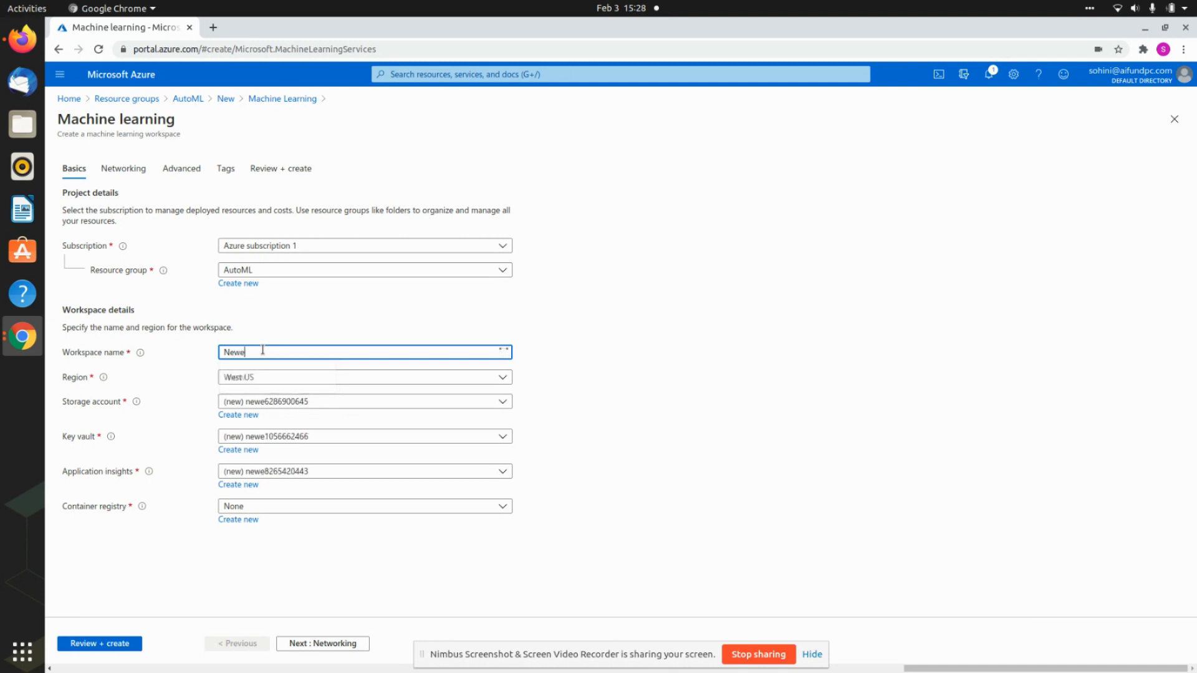
pyautogui.write('xp')
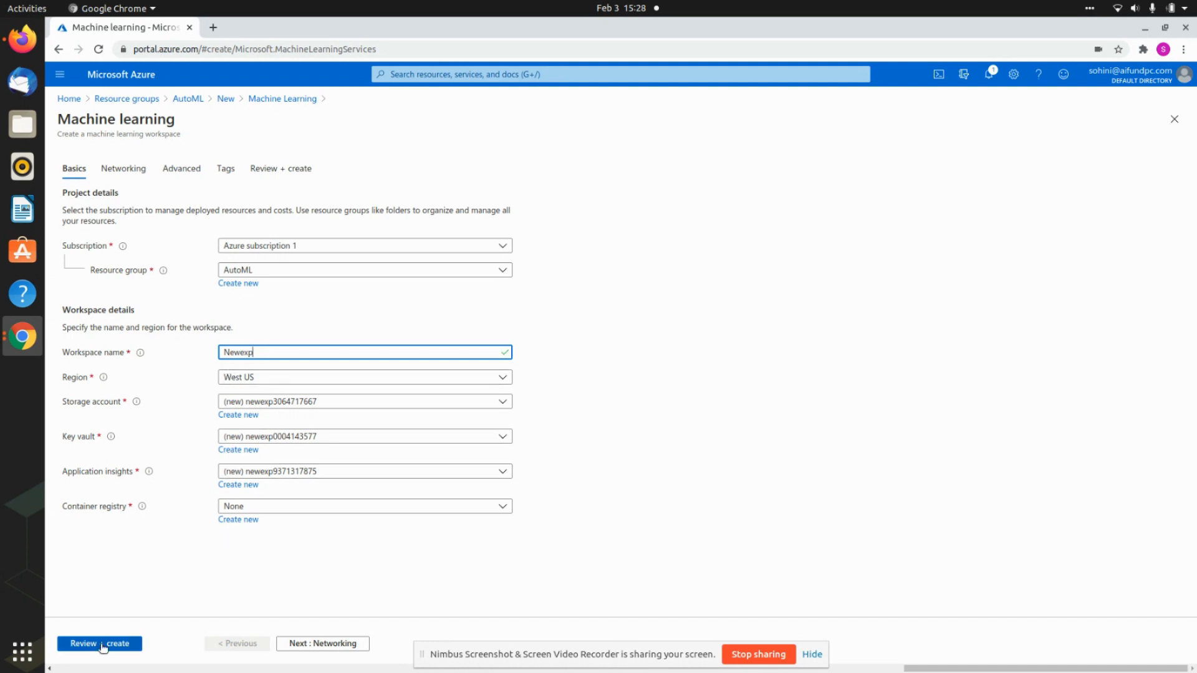
pyautogui.click(99, 644)
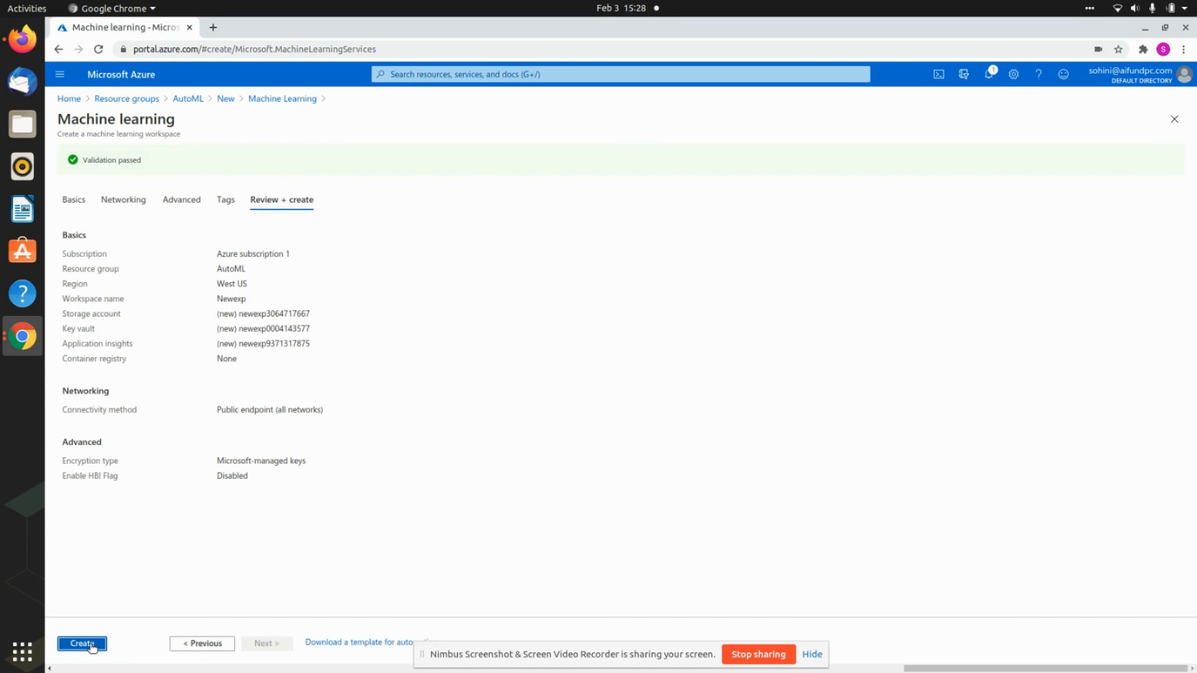
pyautogui.click(82, 643)
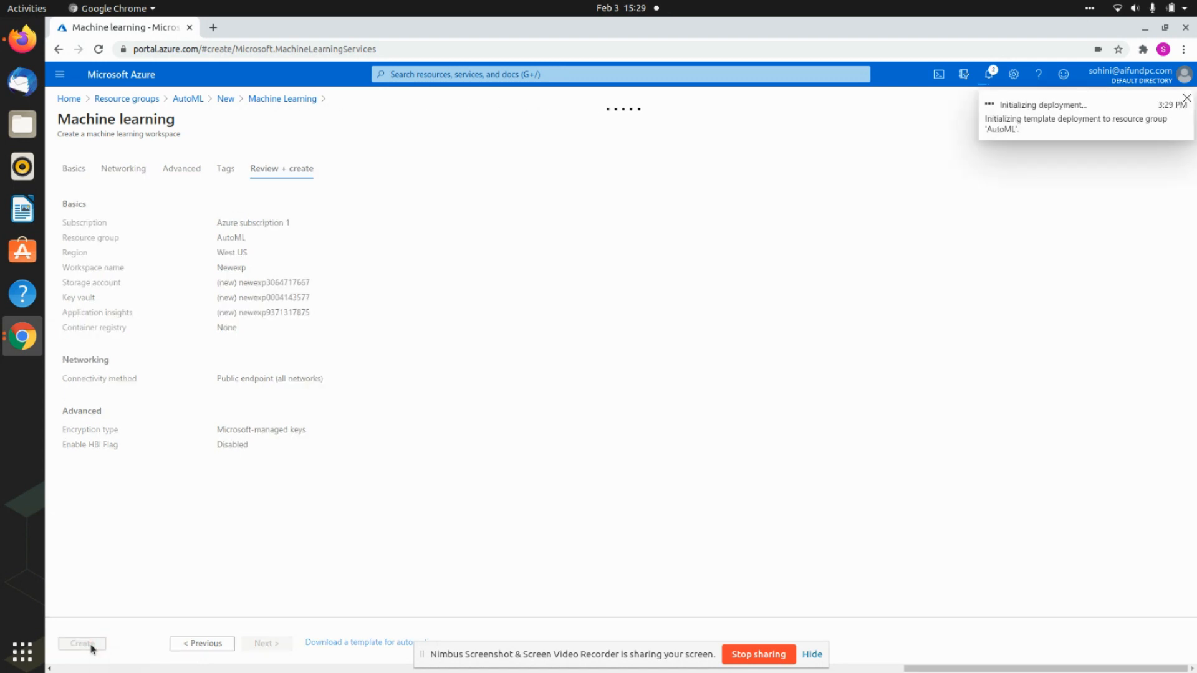
pyautogui.click(81, 643)
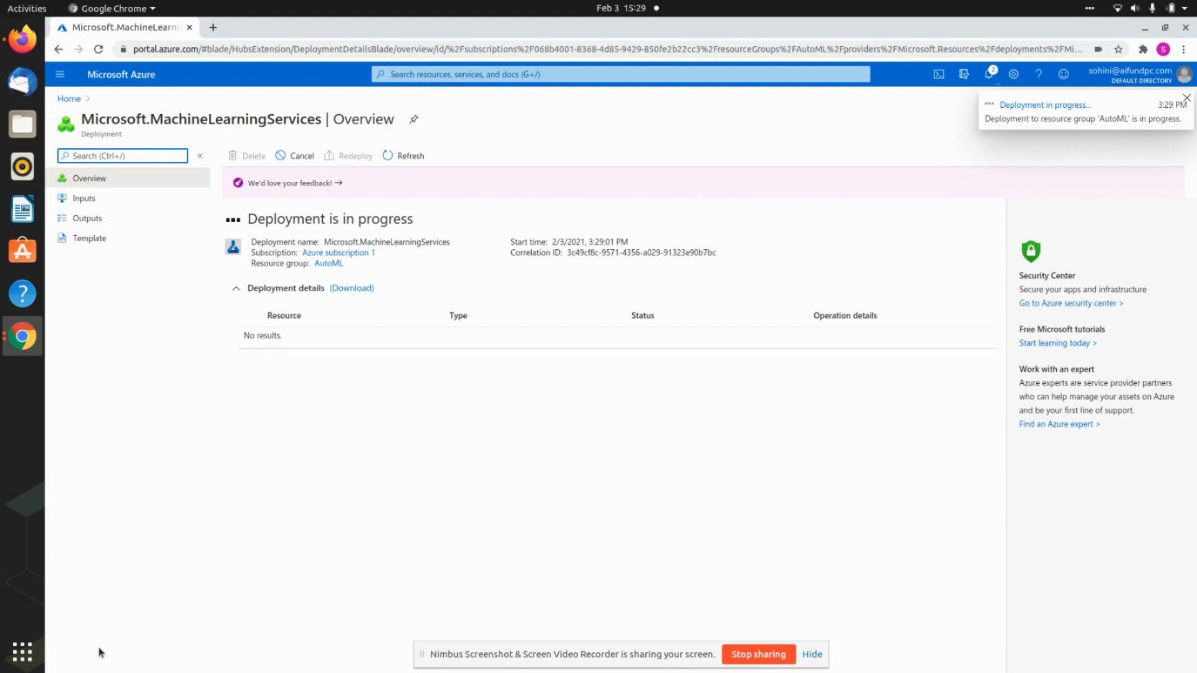
pyautogui.moveTo(322, 237)
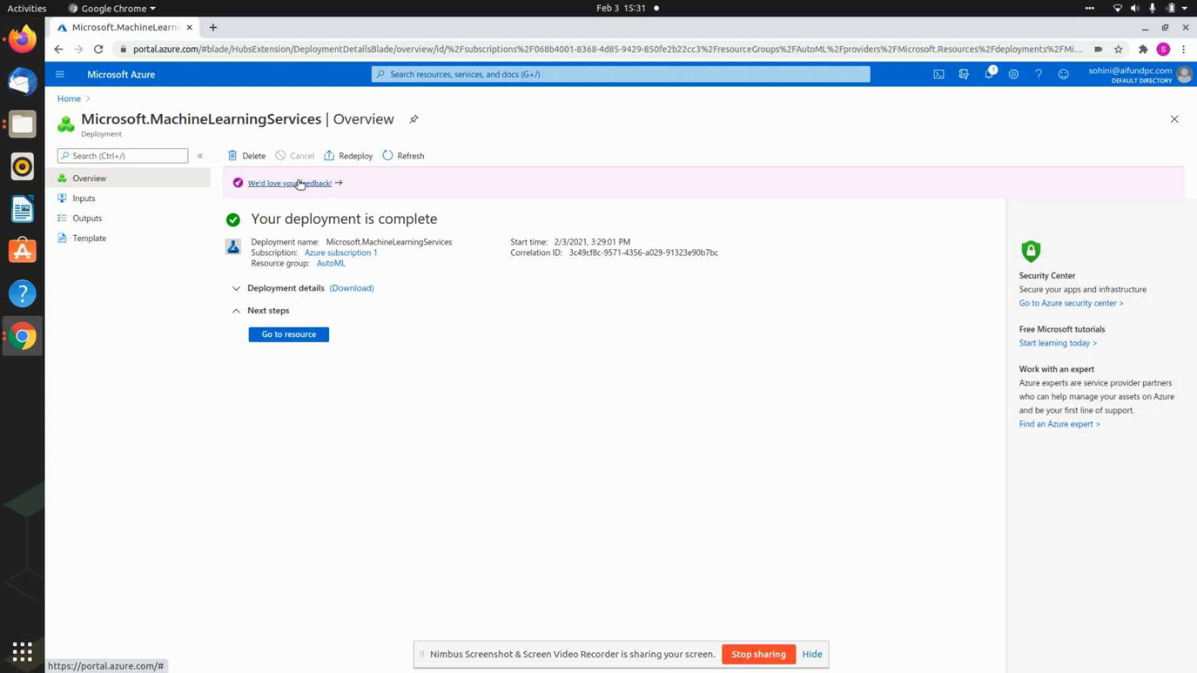
# - Go to the deployed resource, return Home, and open Newexp from Recent resources
pyautogui.click(288, 334)
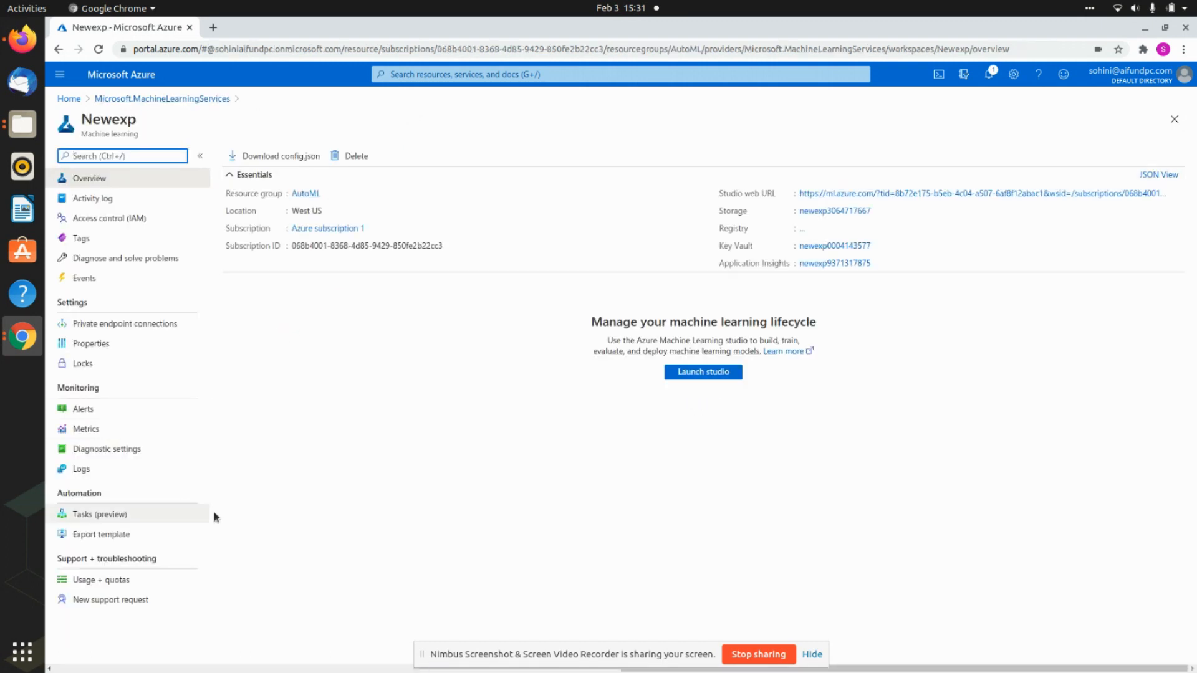
pyautogui.moveTo(163, 62)
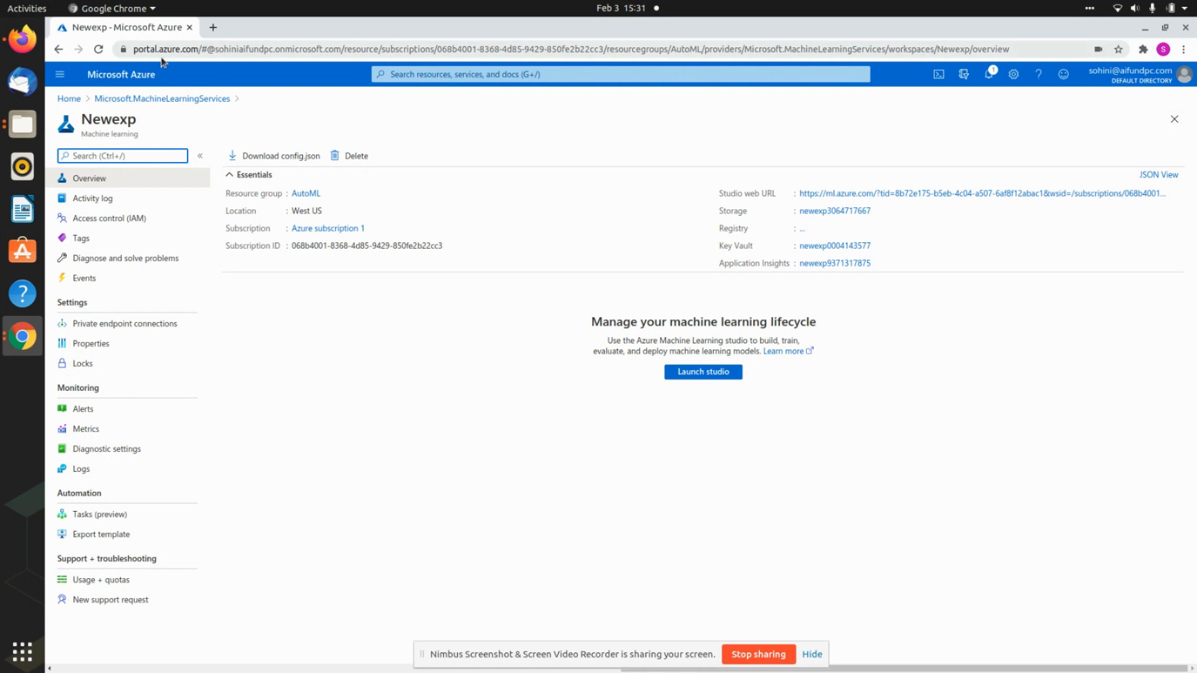
pyautogui.click(68, 98)
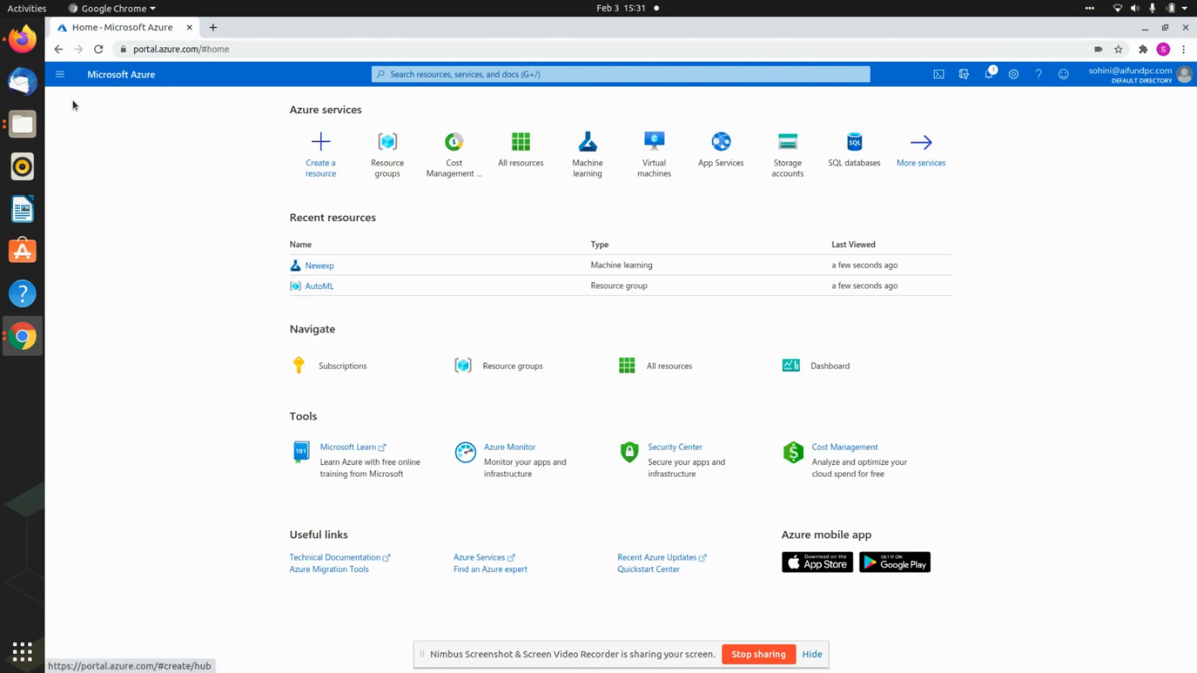
pyautogui.moveTo(320, 265)
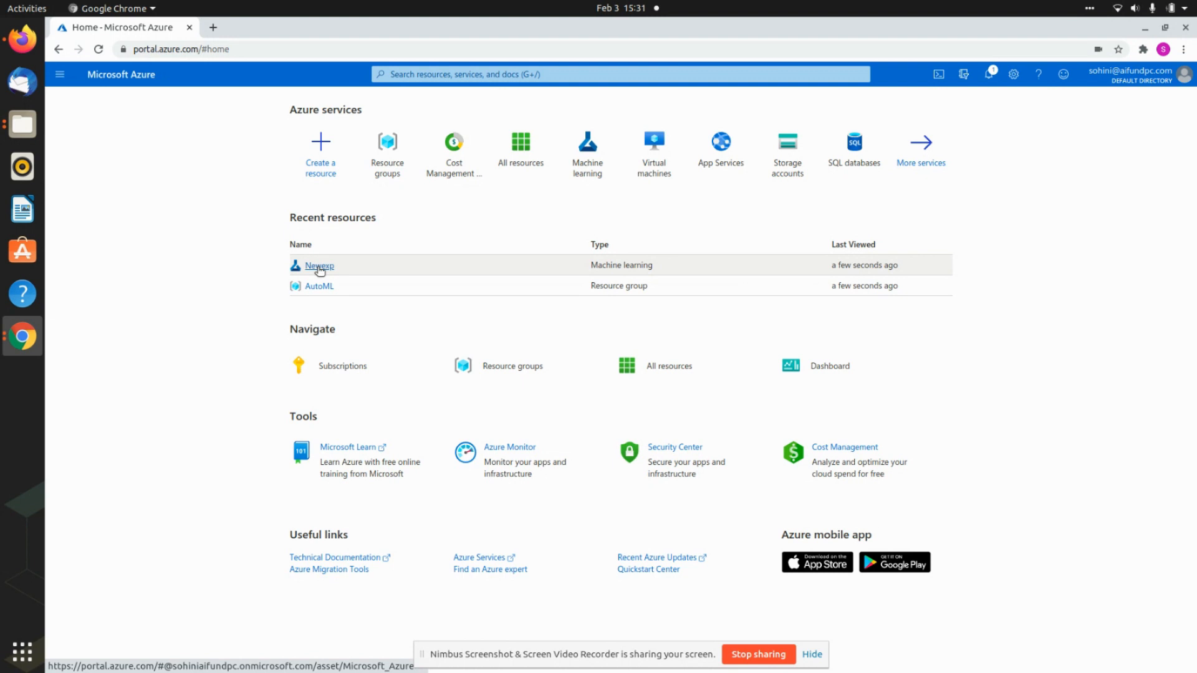
pyautogui.moveTo(606, 275)
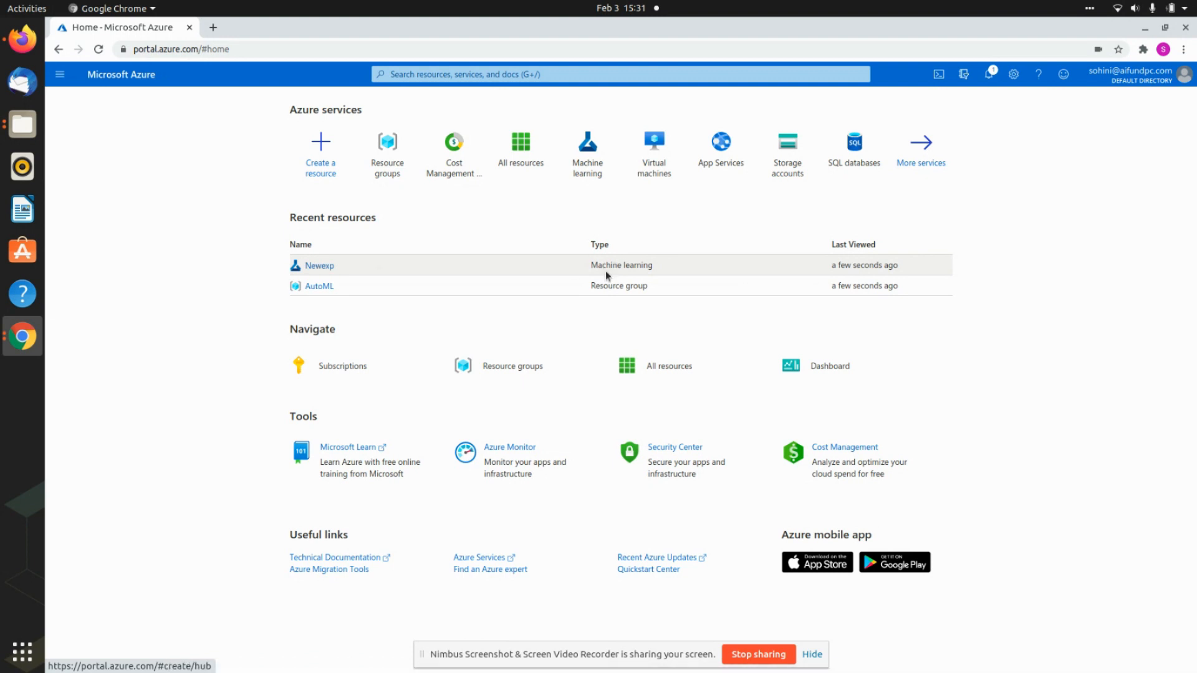
pyautogui.moveTo(319, 286)
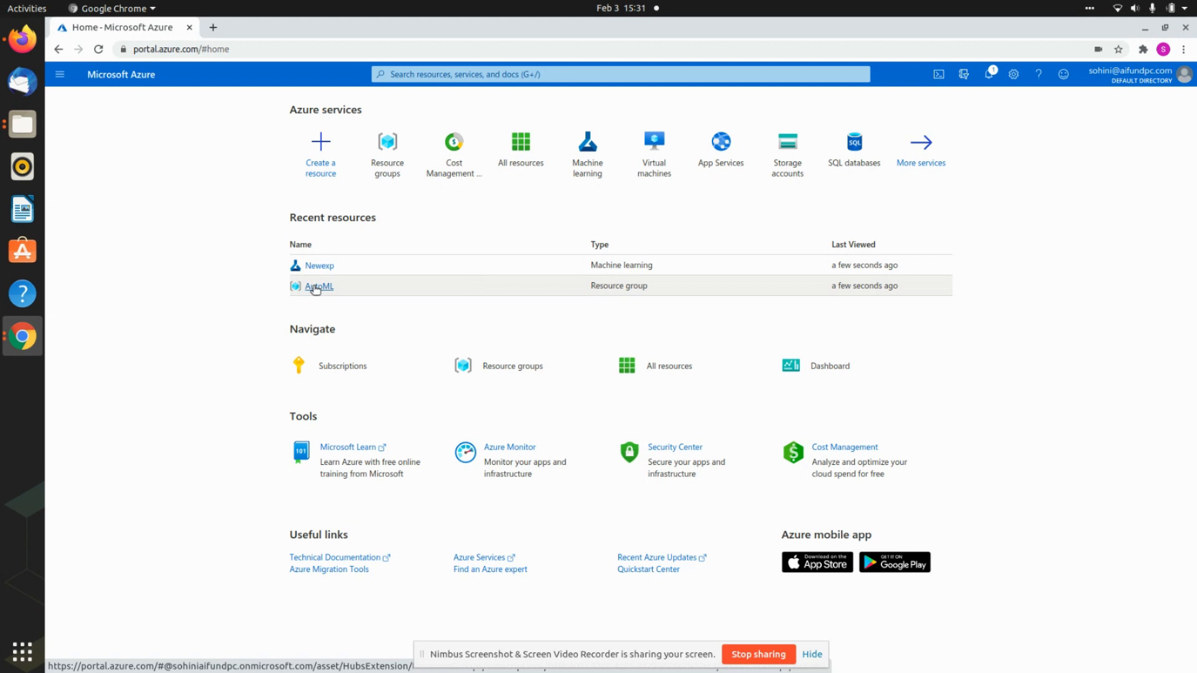
pyautogui.click(319, 265)
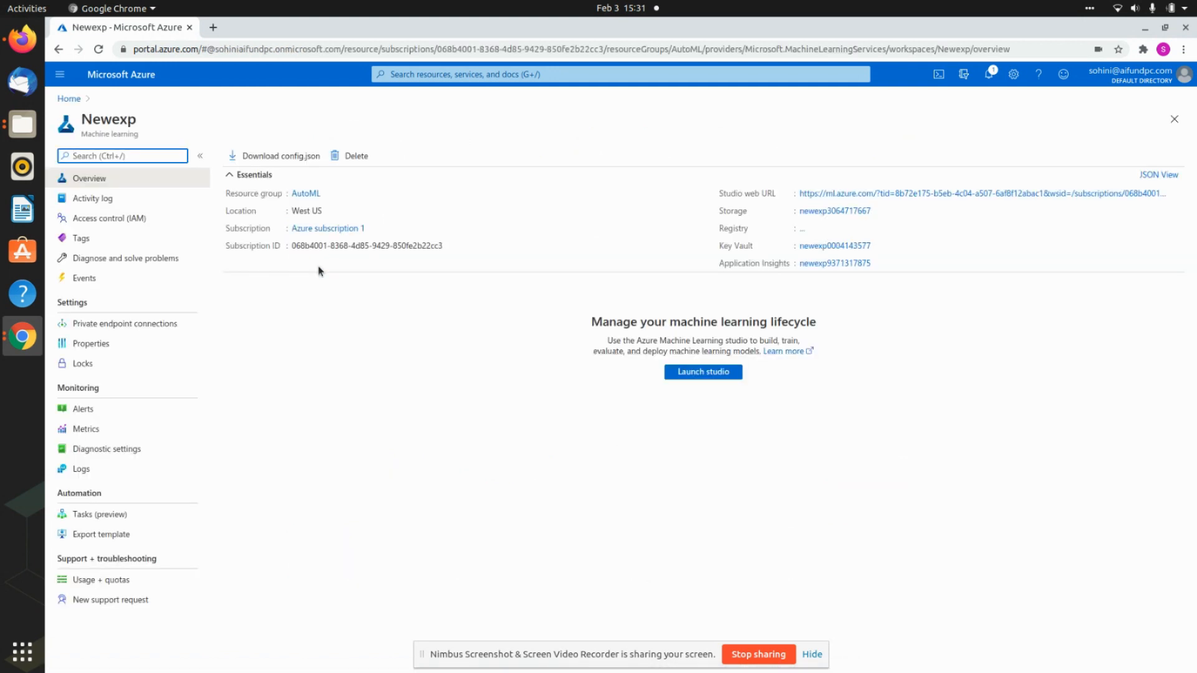
pyautogui.moveTo(703, 375)
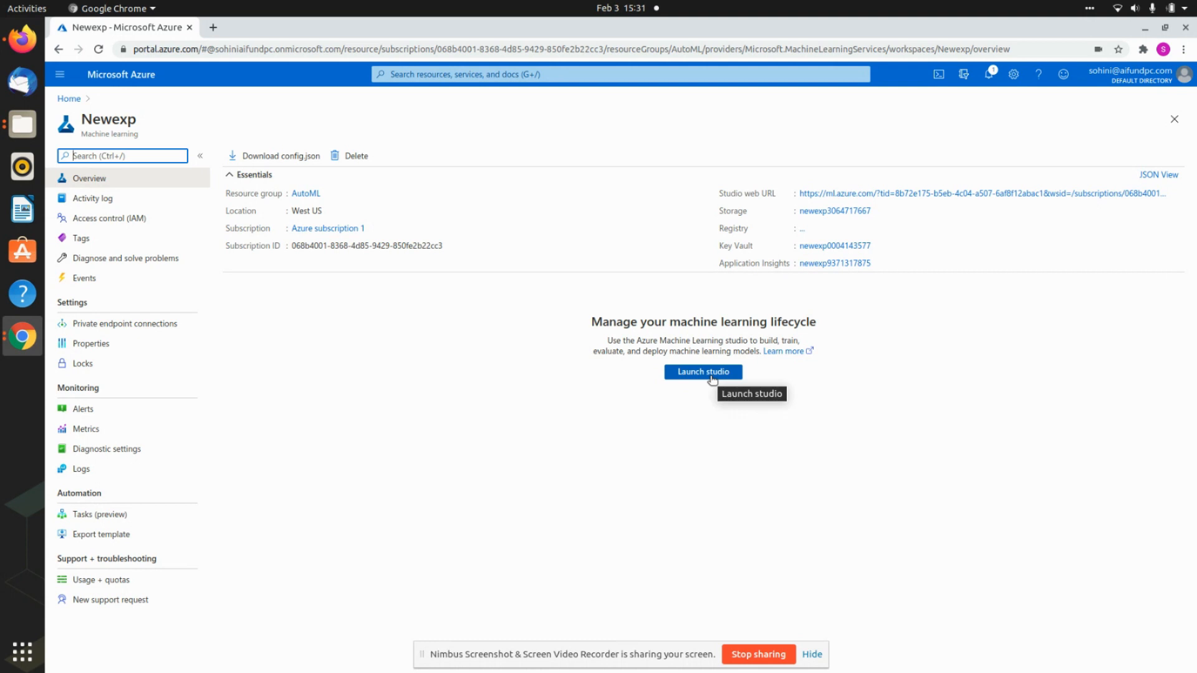
# - Launch the studio, start a new Automated ML run, and list the Create dataset options
pyautogui.click(701, 372)
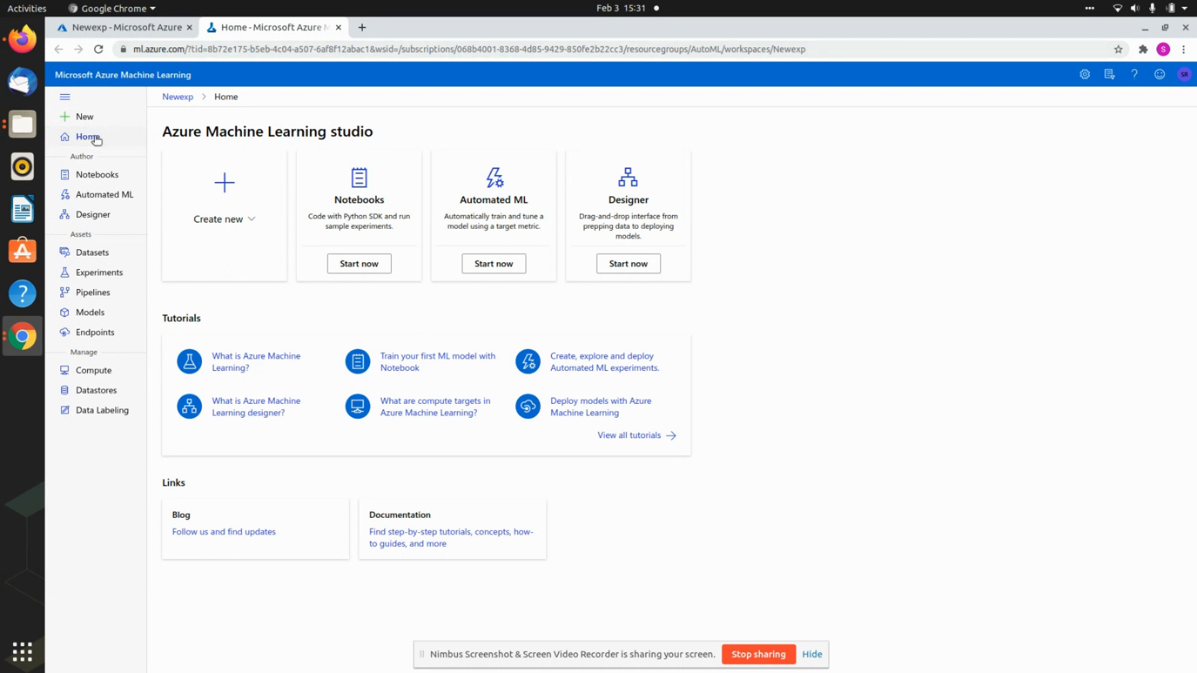
pyautogui.moveTo(104, 195)
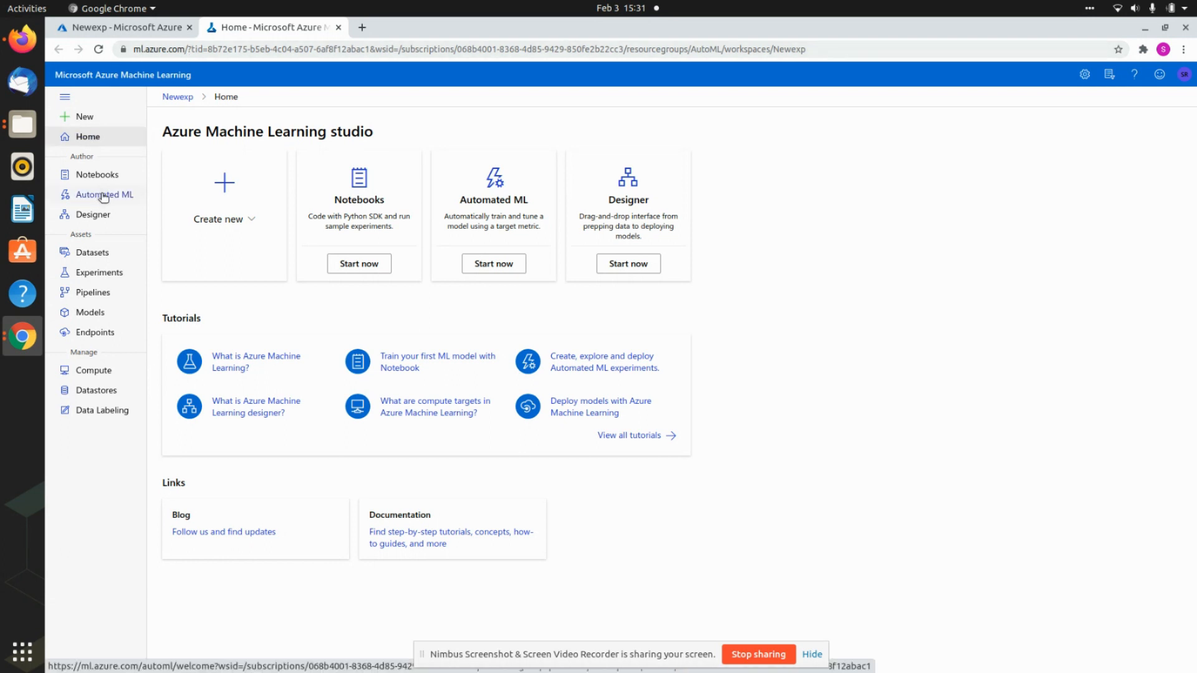
pyautogui.click(105, 195)
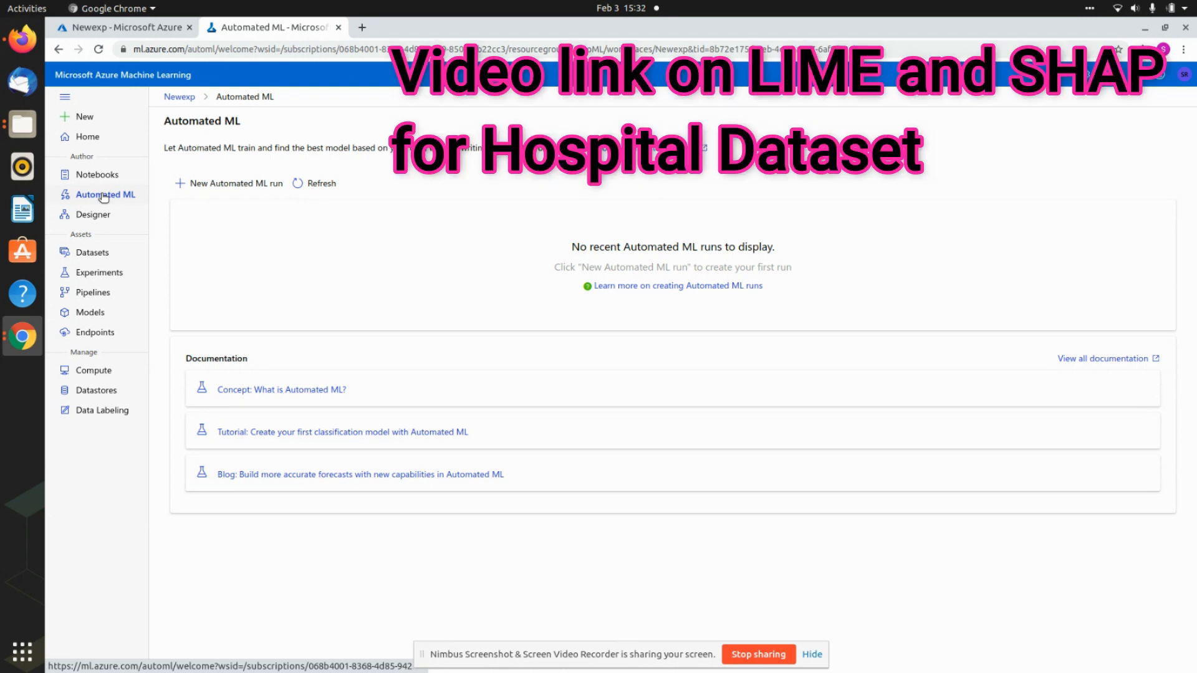
pyautogui.moveTo(211, 198)
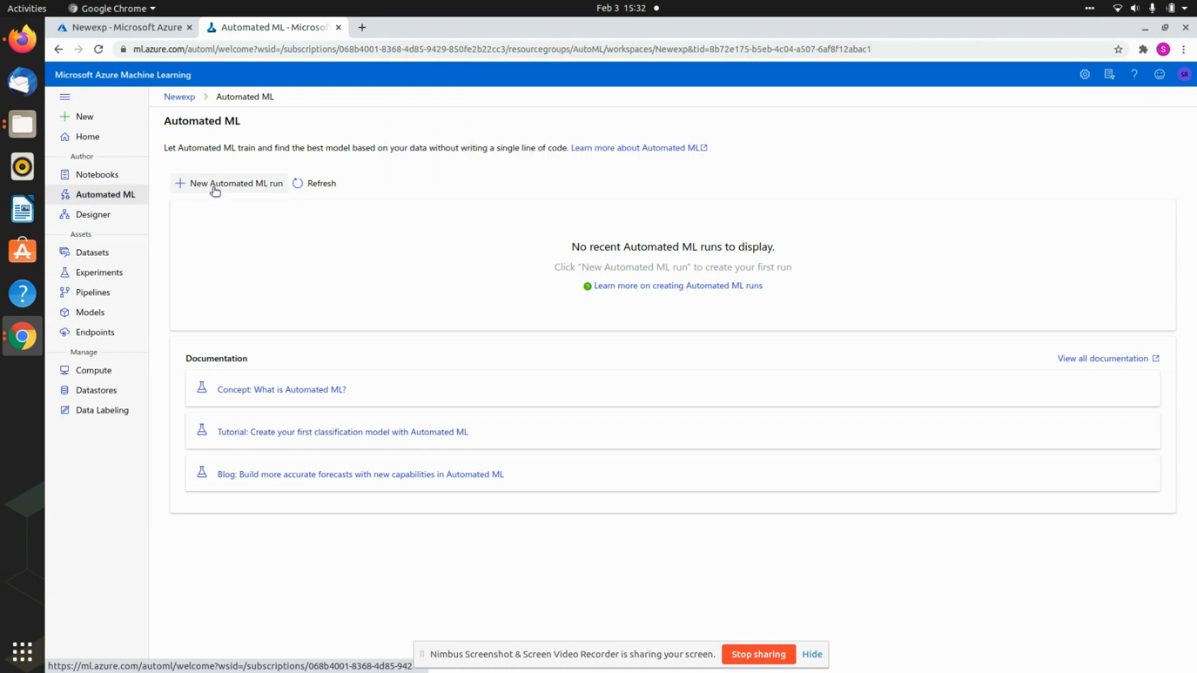
pyautogui.moveTo(120, 194)
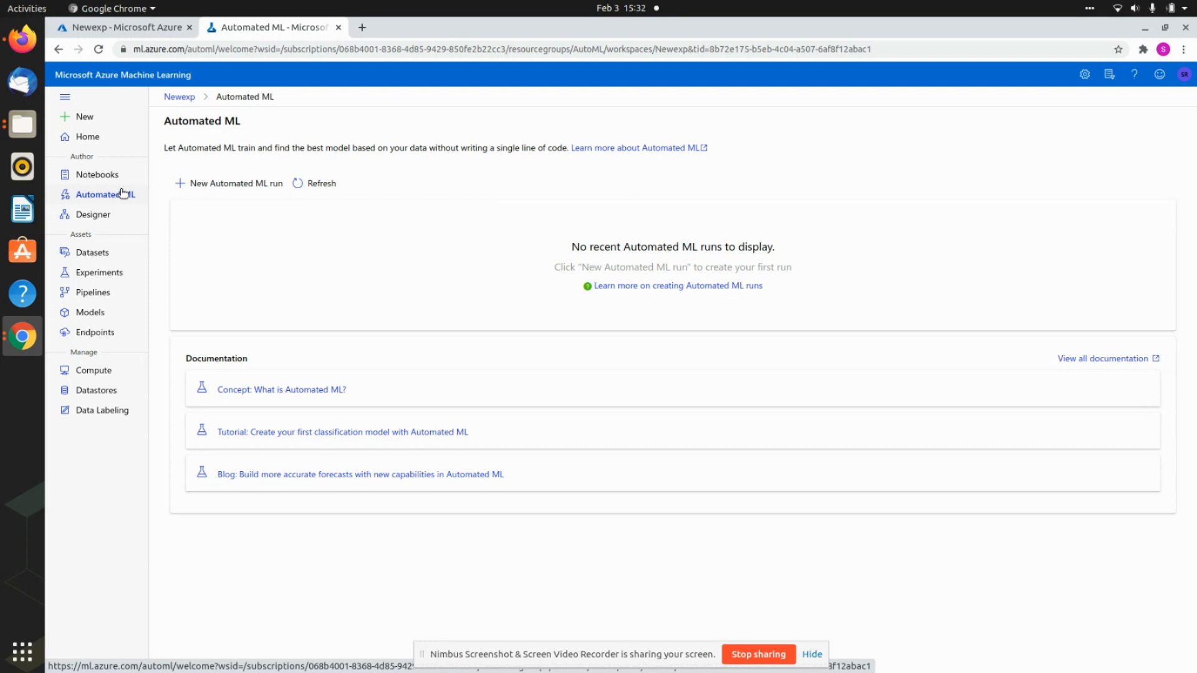
pyautogui.moveTo(235, 183)
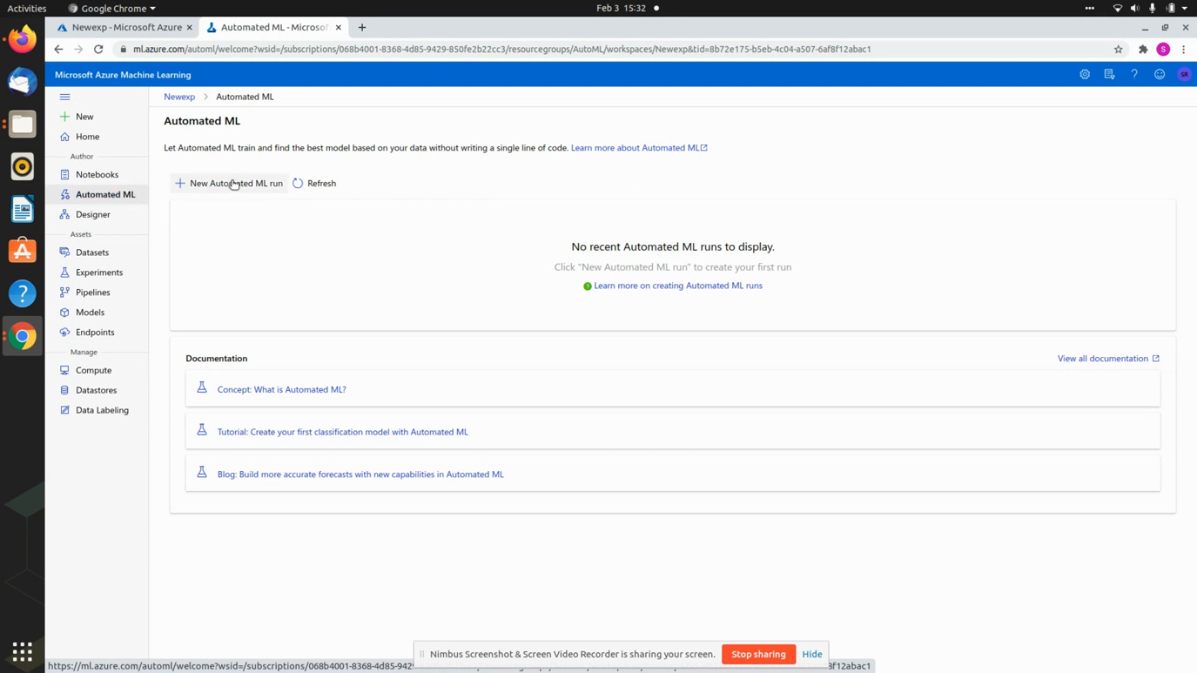
pyautogui.click(235, 183)
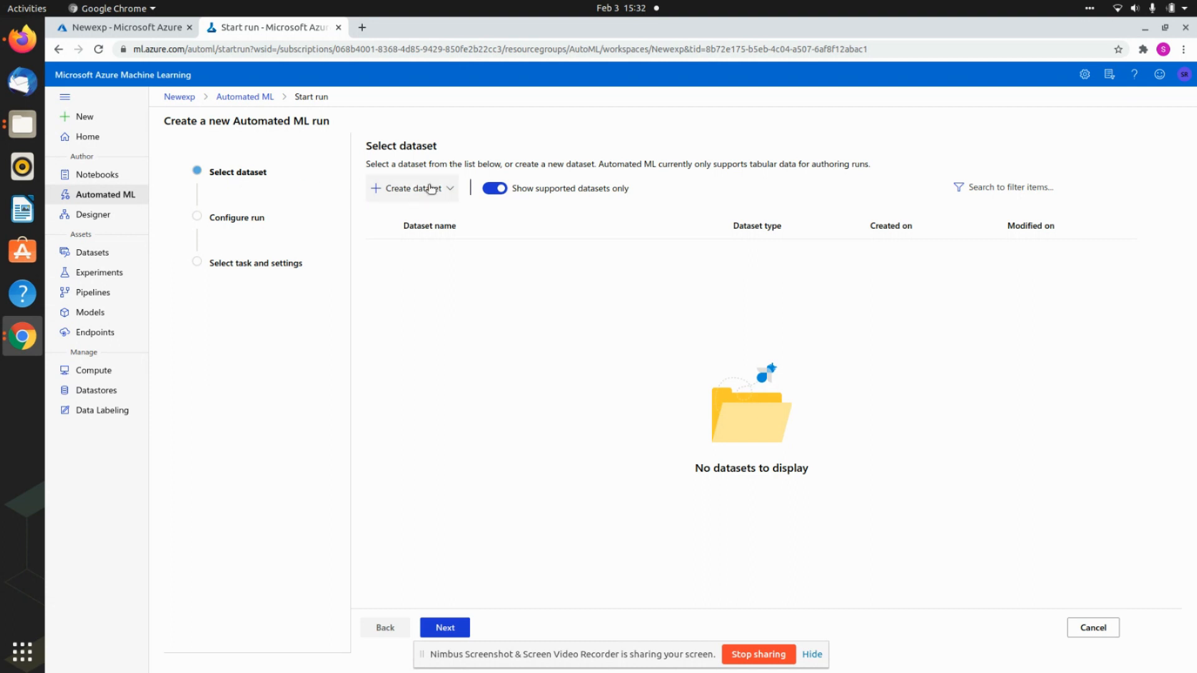
pyautogui.click(412, 188)
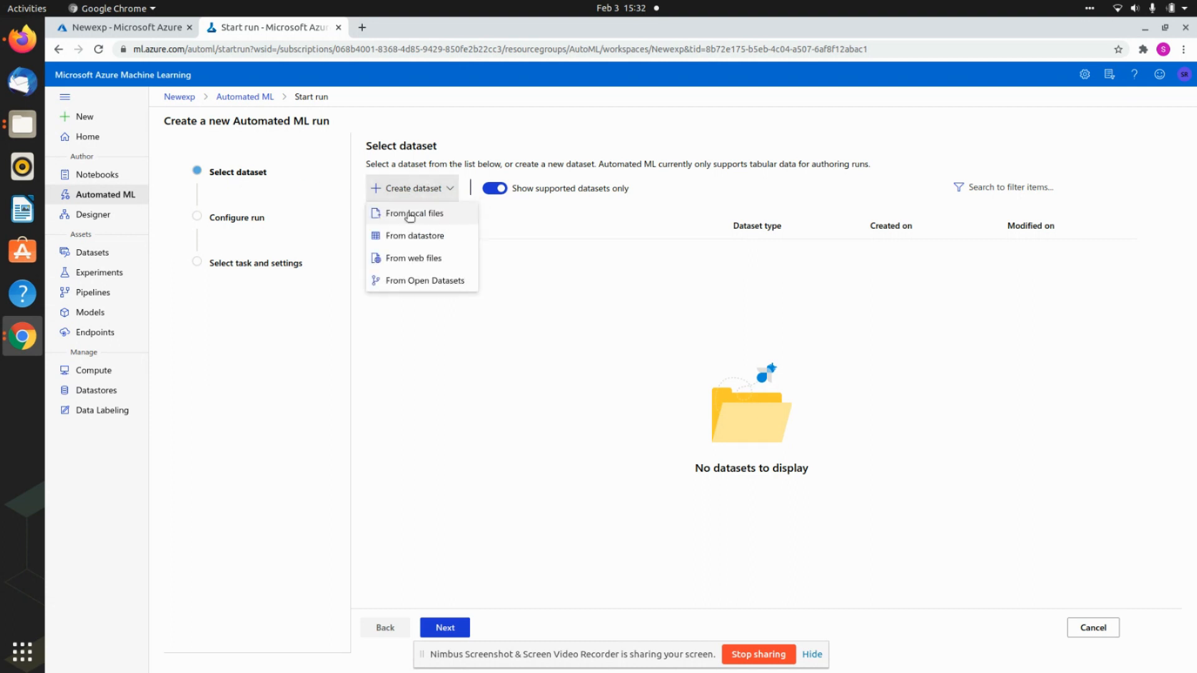
pyautogui.moveTo(412, 258)
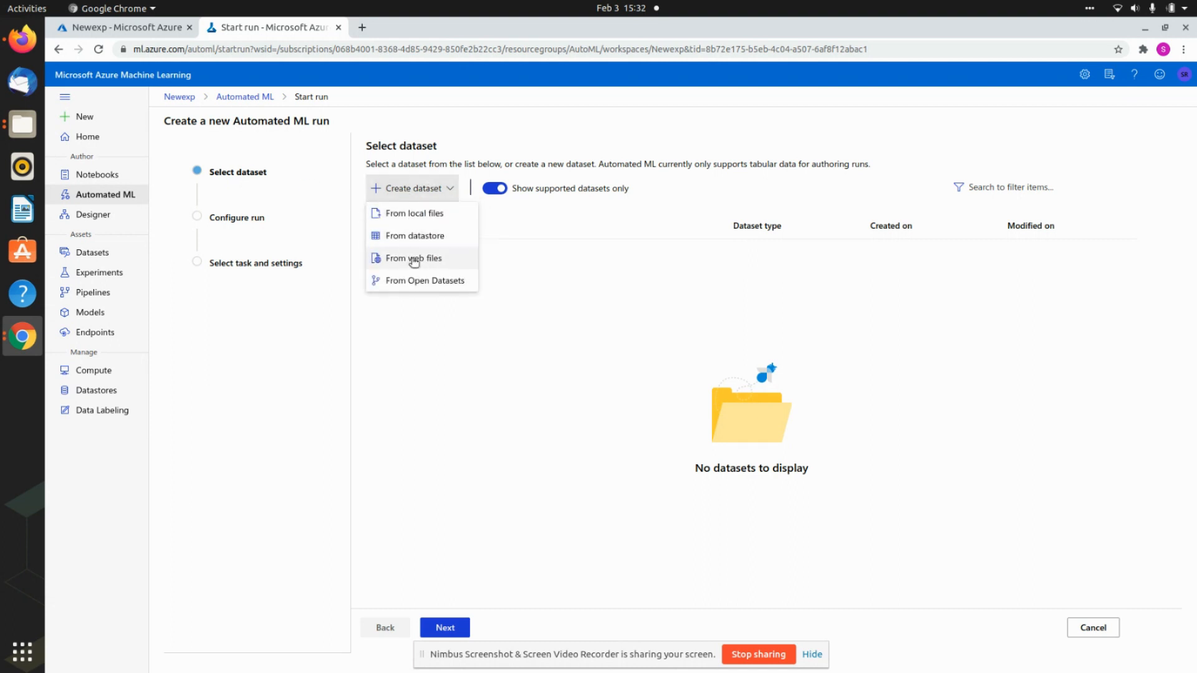
pyautogui.moveTo(413, 258)
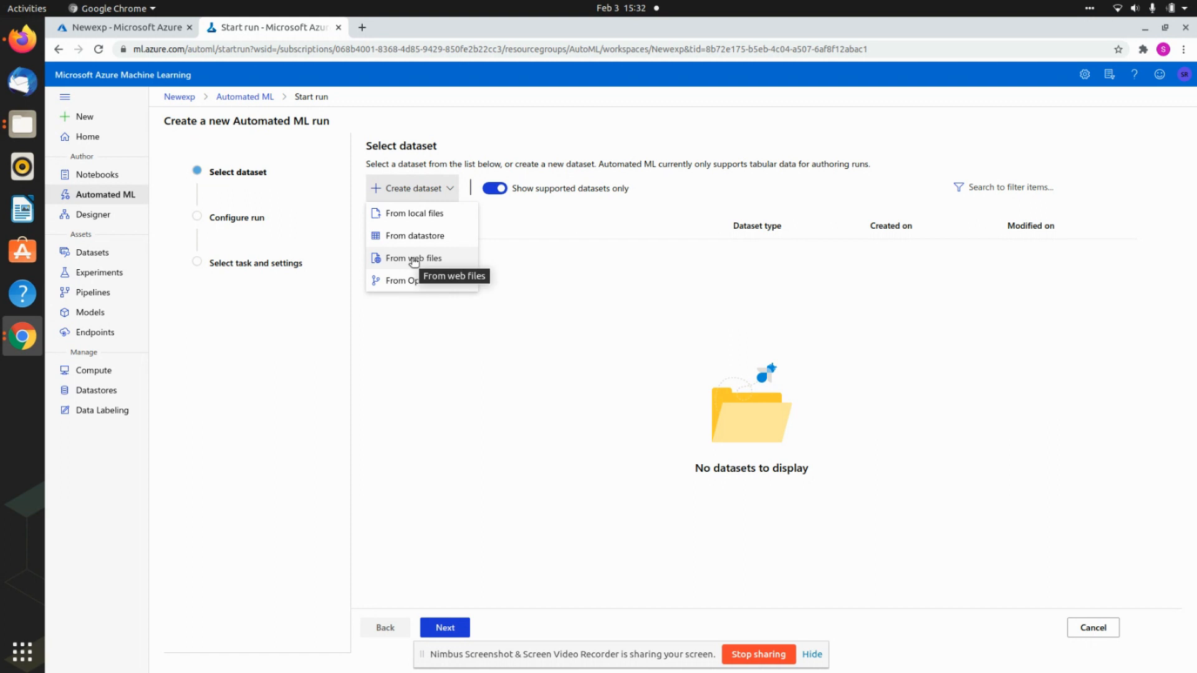
pyautogui.moveTo(414, 214)
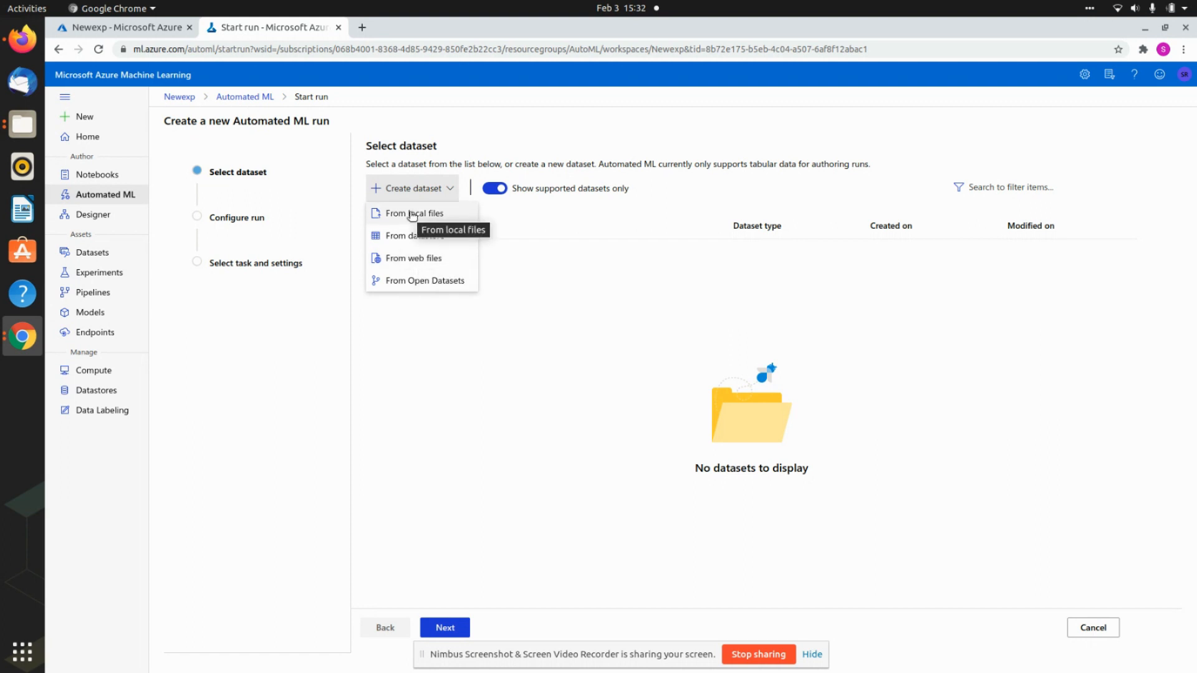
# - Start a from-local-files dataset named Hospital_readmit and continue to uploading train.csv
pyautogui.click(416, 213)
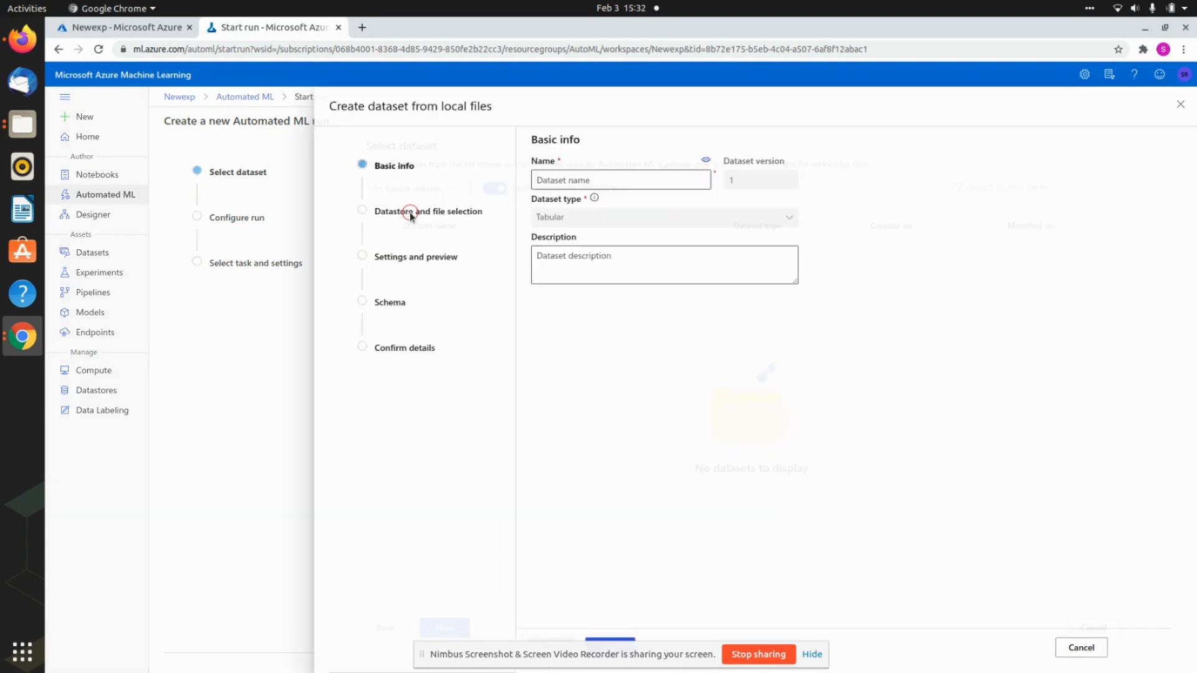
pyautogui.click(620, 180)
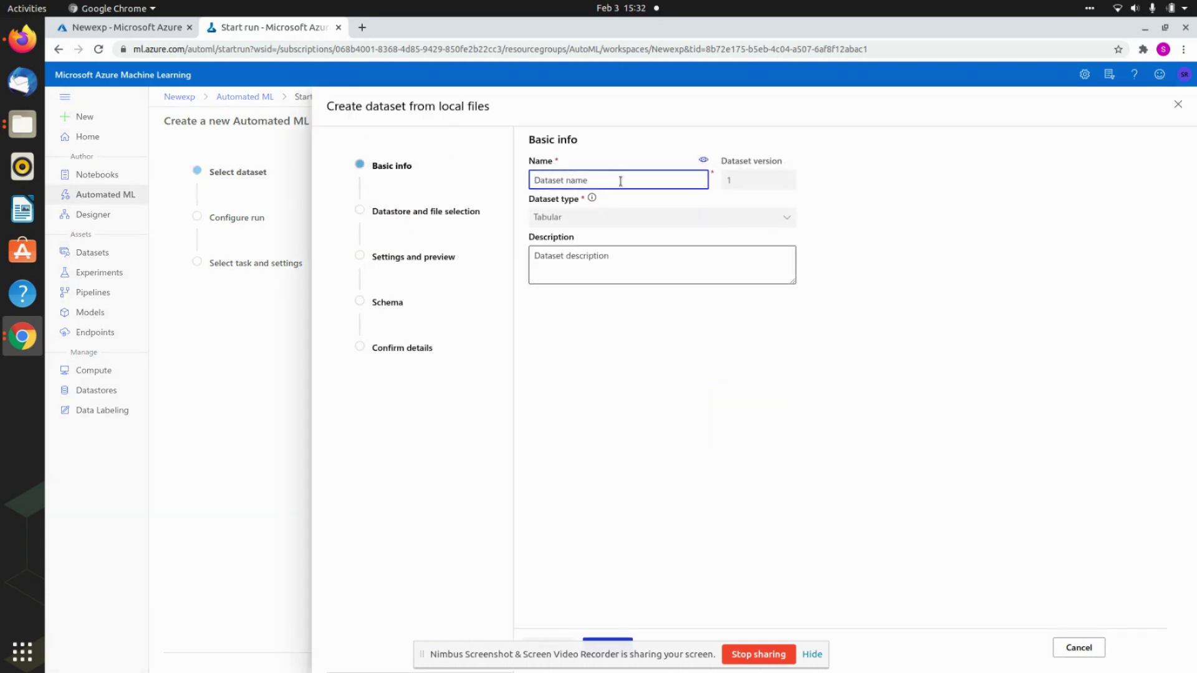
pyautogui.write('Hos')
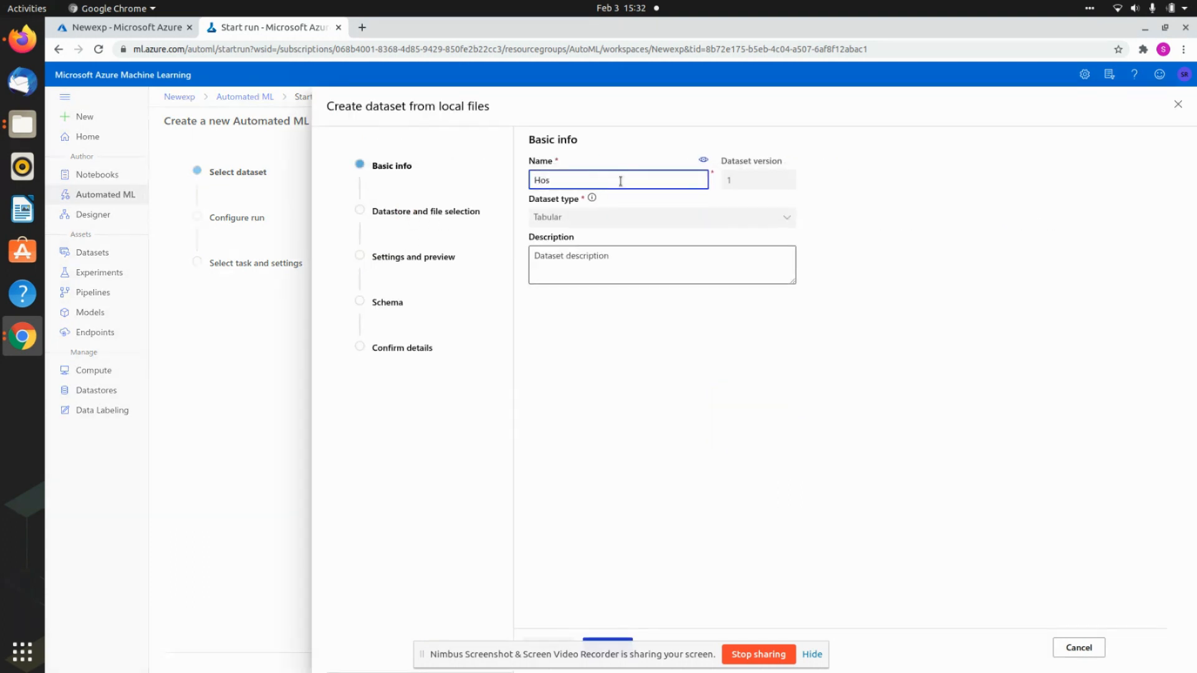
pyautogui.write('pital_re')
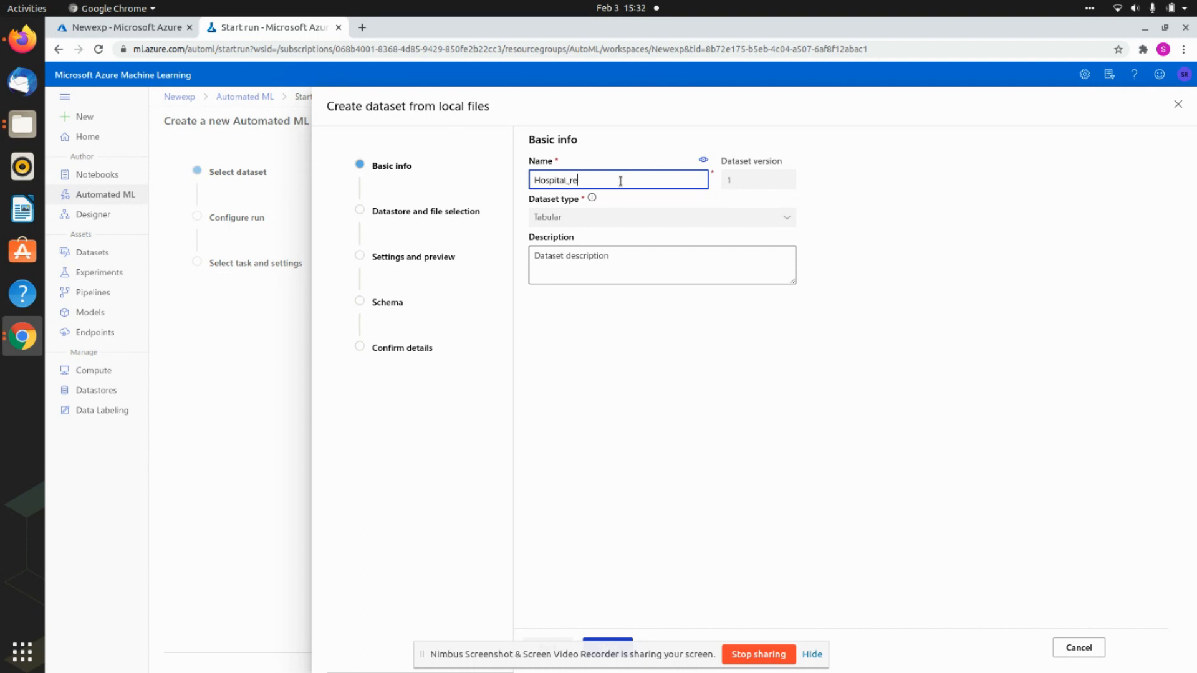
pyautogui.write('admit')
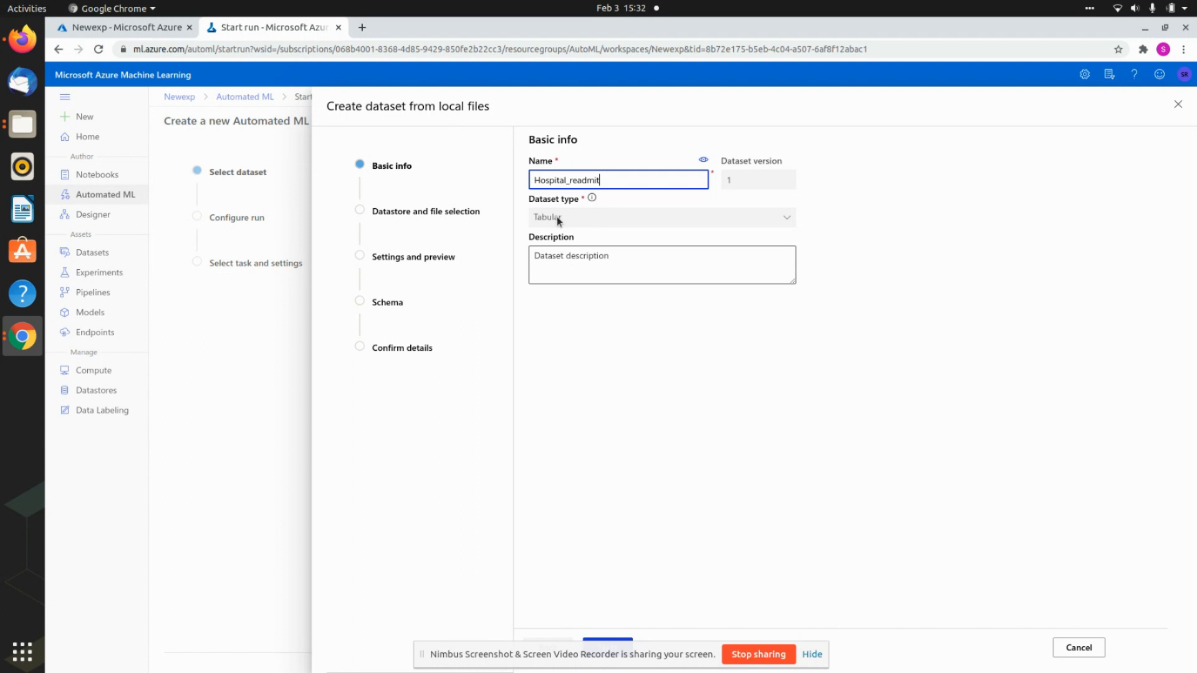
pyautogui.moveTo(802, 226)
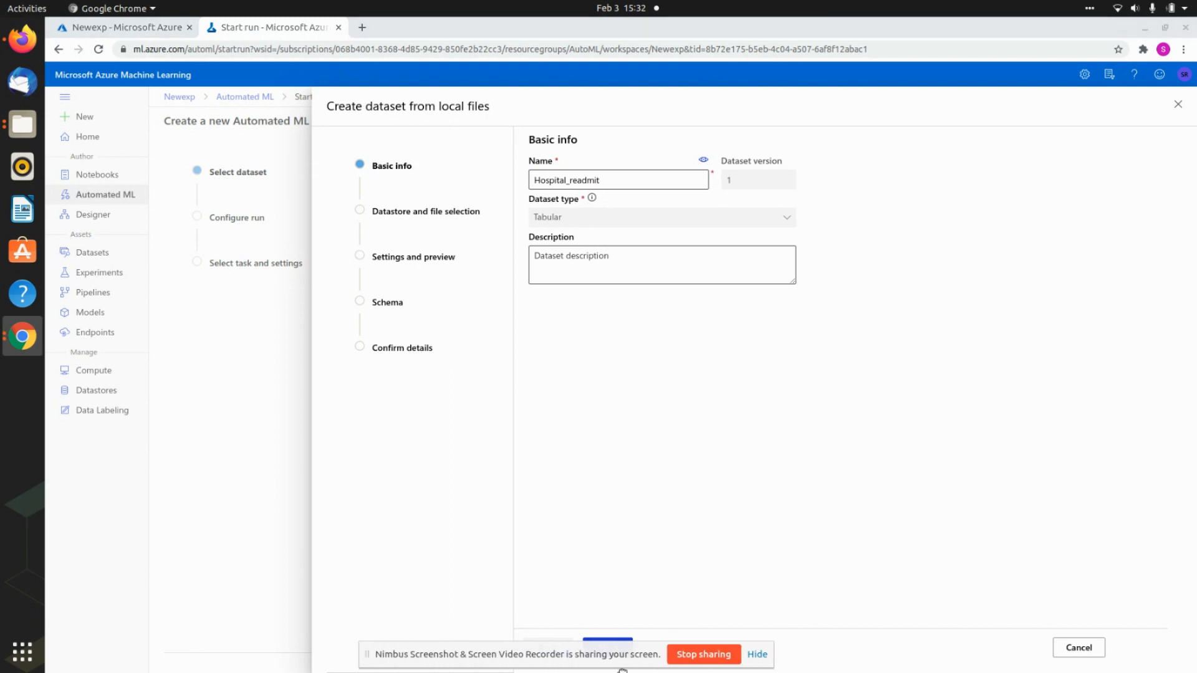
pyautogui.click(607, 647)
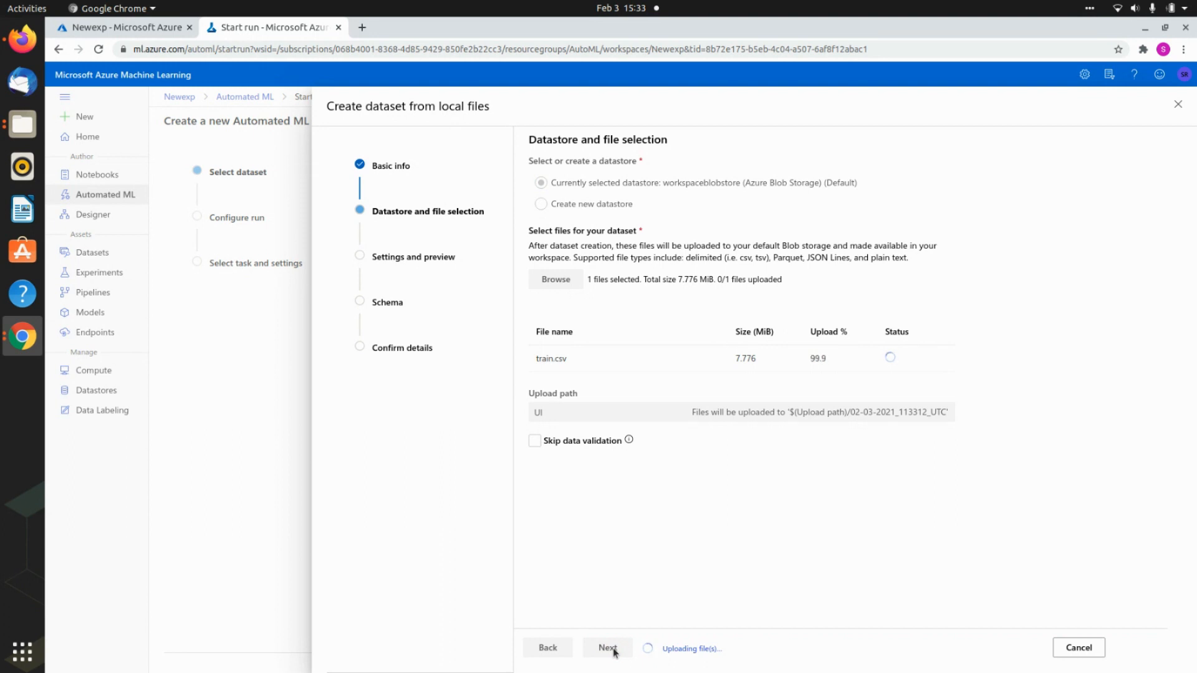
# - Set Column headers to 'Use headers from the first file', preview the columns, and continue to Schema
pyautogui.click(606, 647)
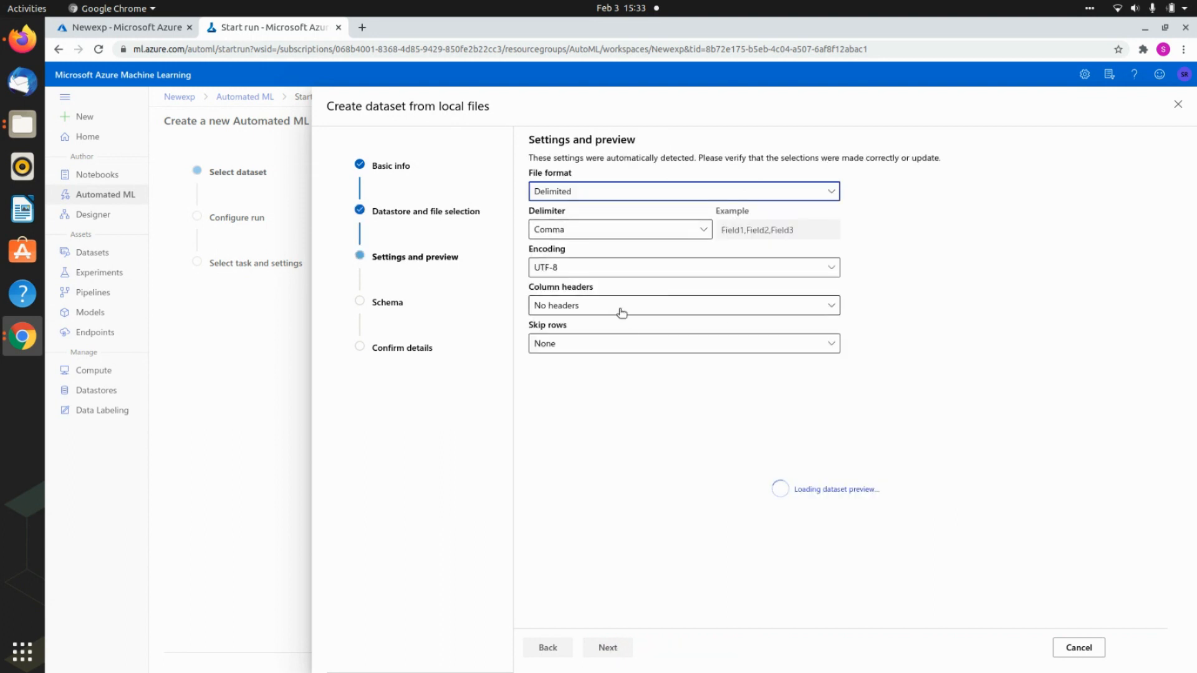
pyautogui.click(681, 306)
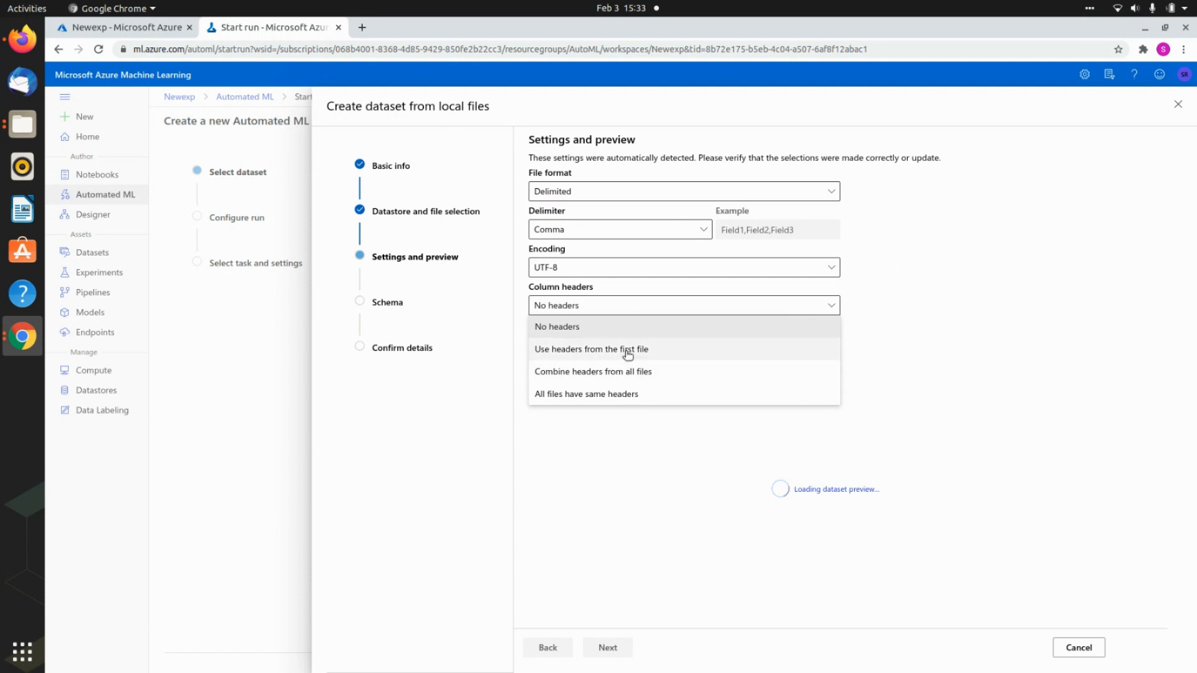
pyautogui.click(591, 349)
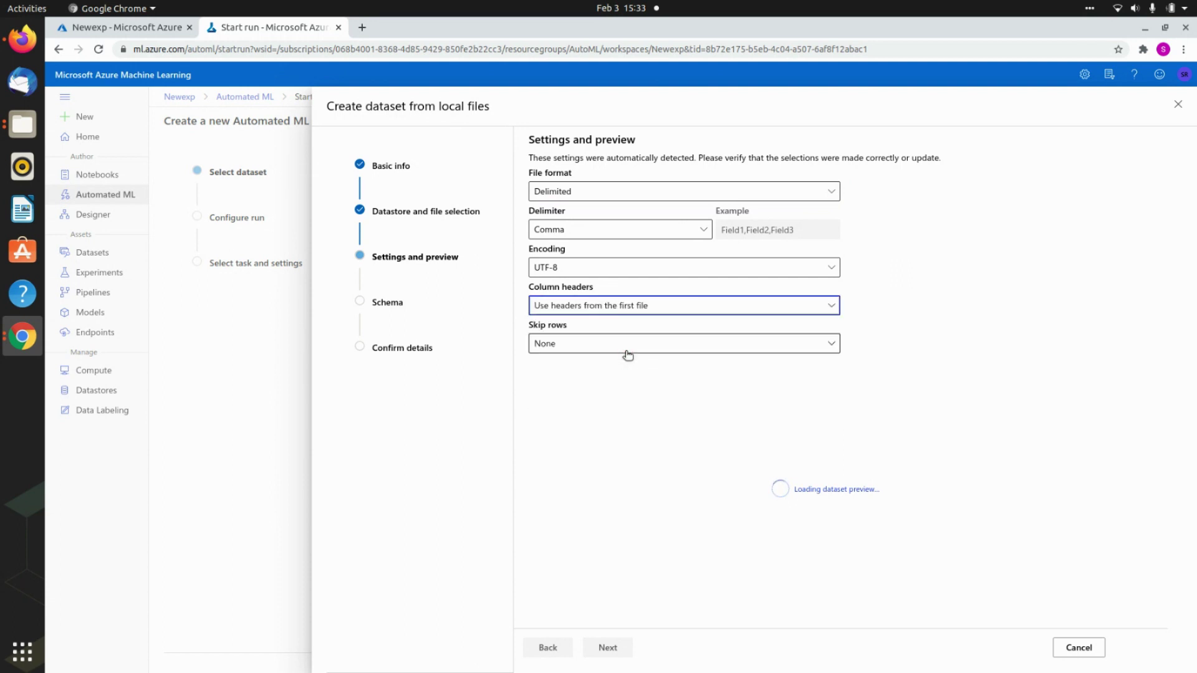
pyautogui.moveTo(626, 347)
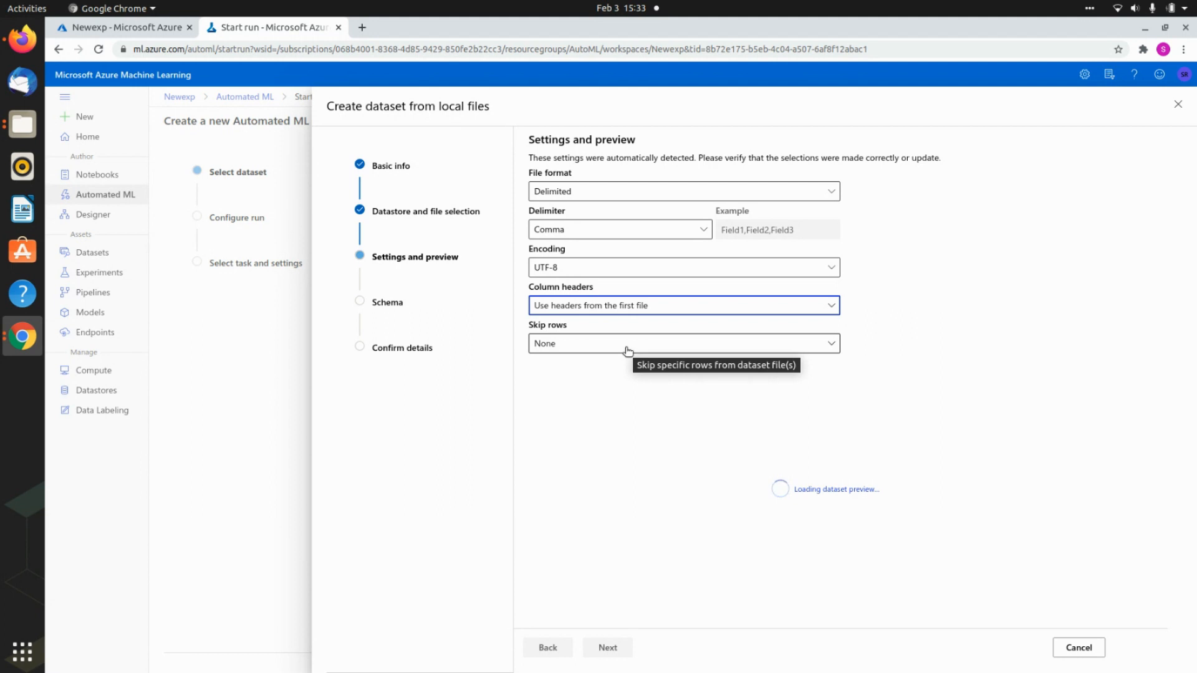
pyautogui.moveTo(620, 413)
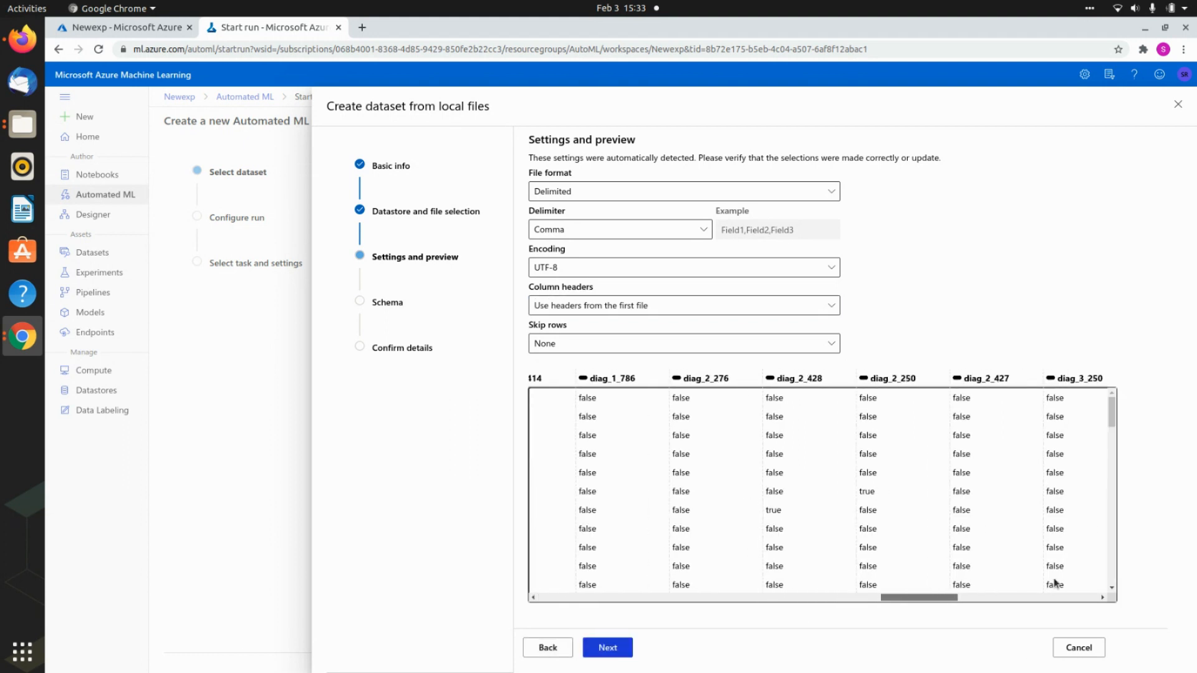
pyautogui.click(683, 305)
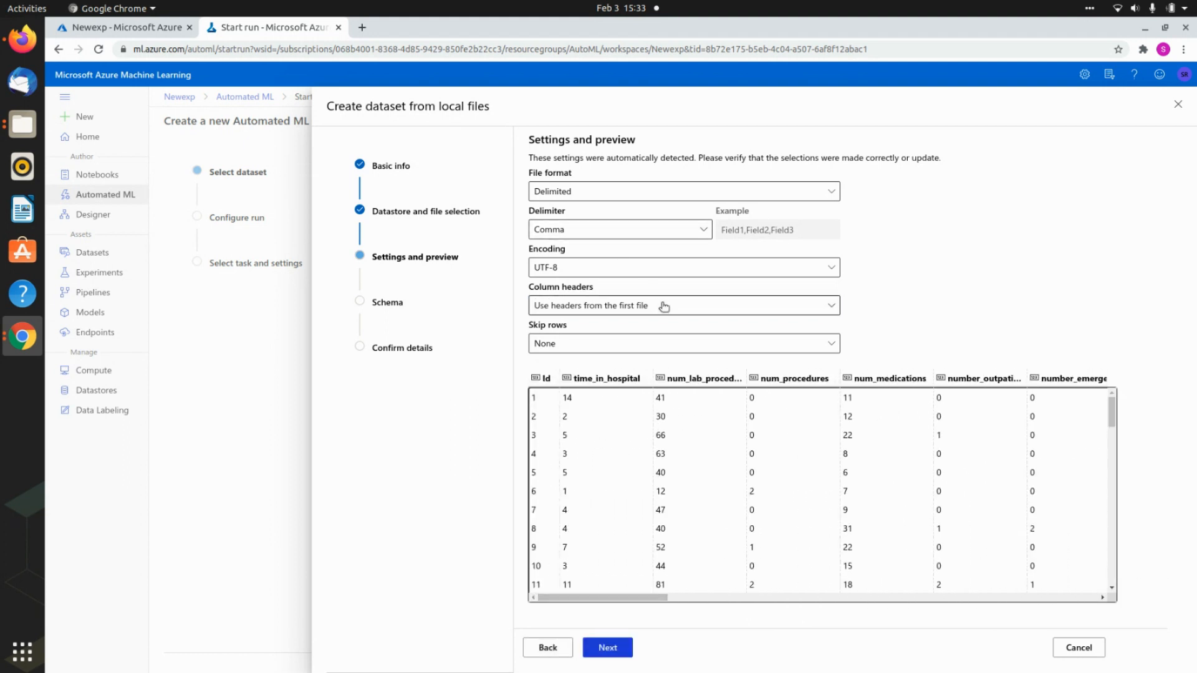
pyautogui.click(682, 305)
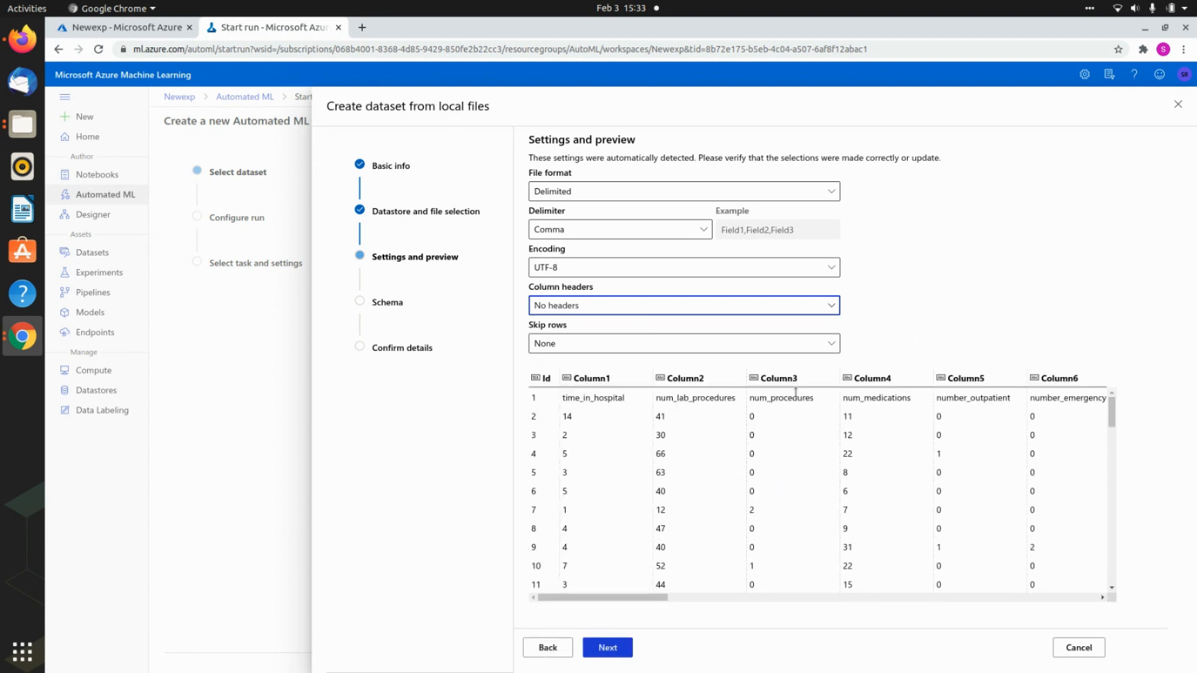
pyautogui.click(682, 306)
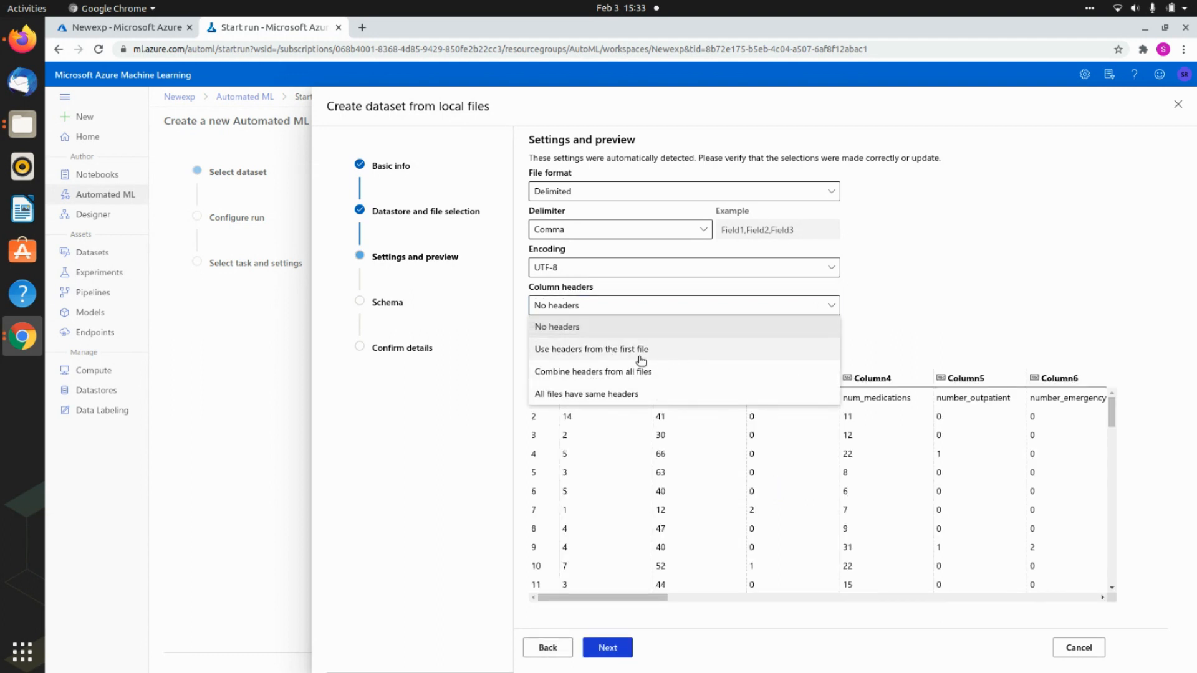
pyautogui.click(591, 349)
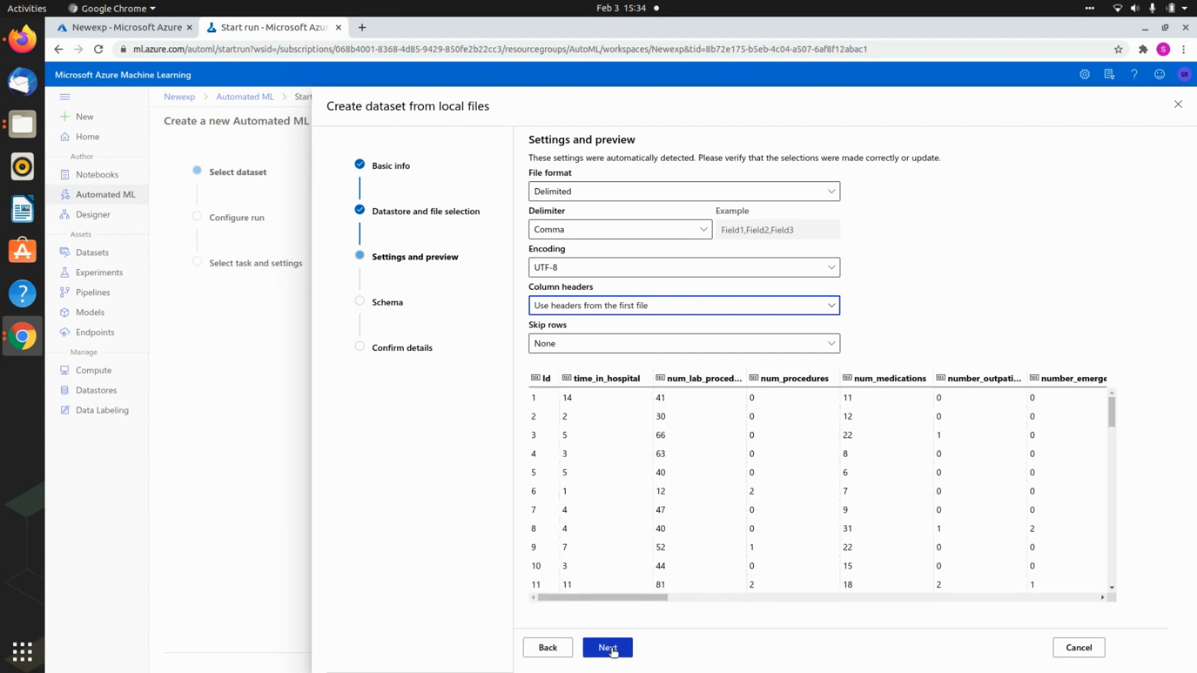
pyautogui.moveTo(618, 597)
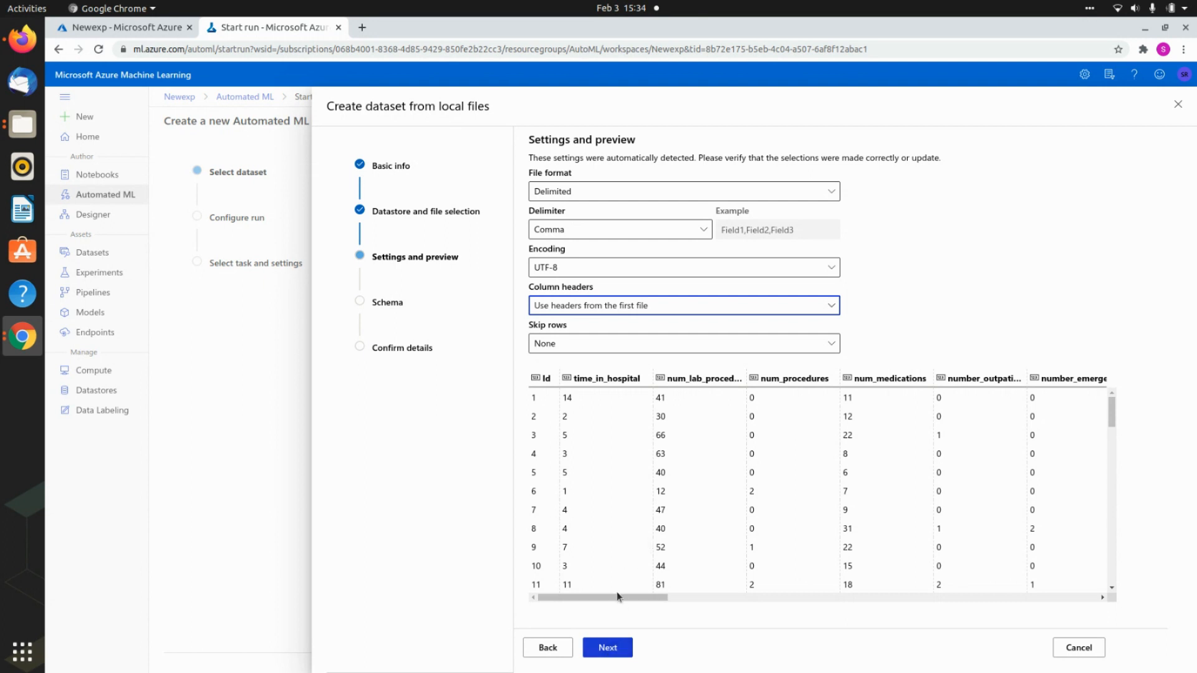
pyautogui.hscroll(3)
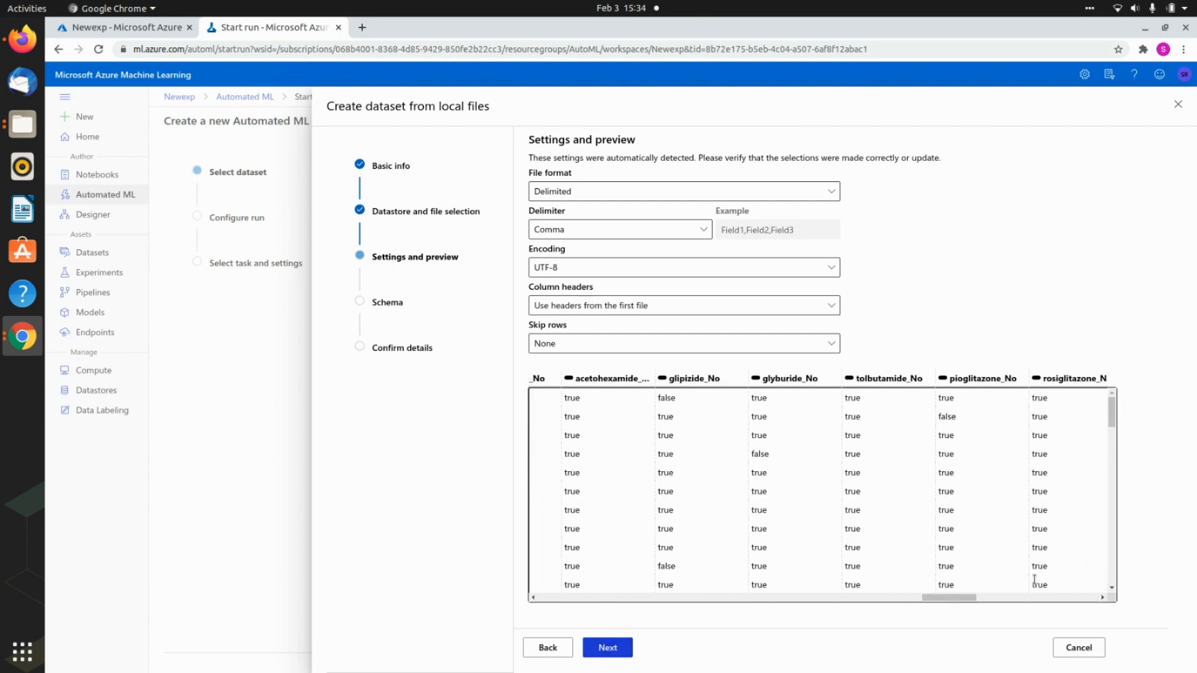
pyautogui.hscroll(3)
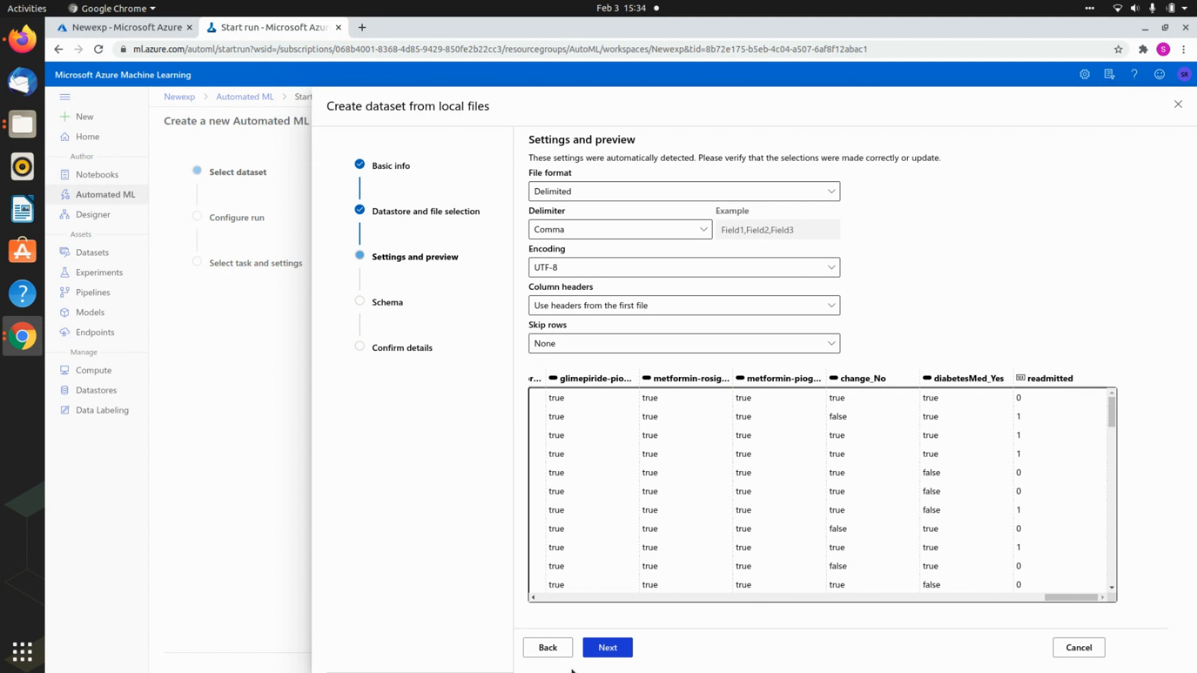
pyautogui.click(607, 647)
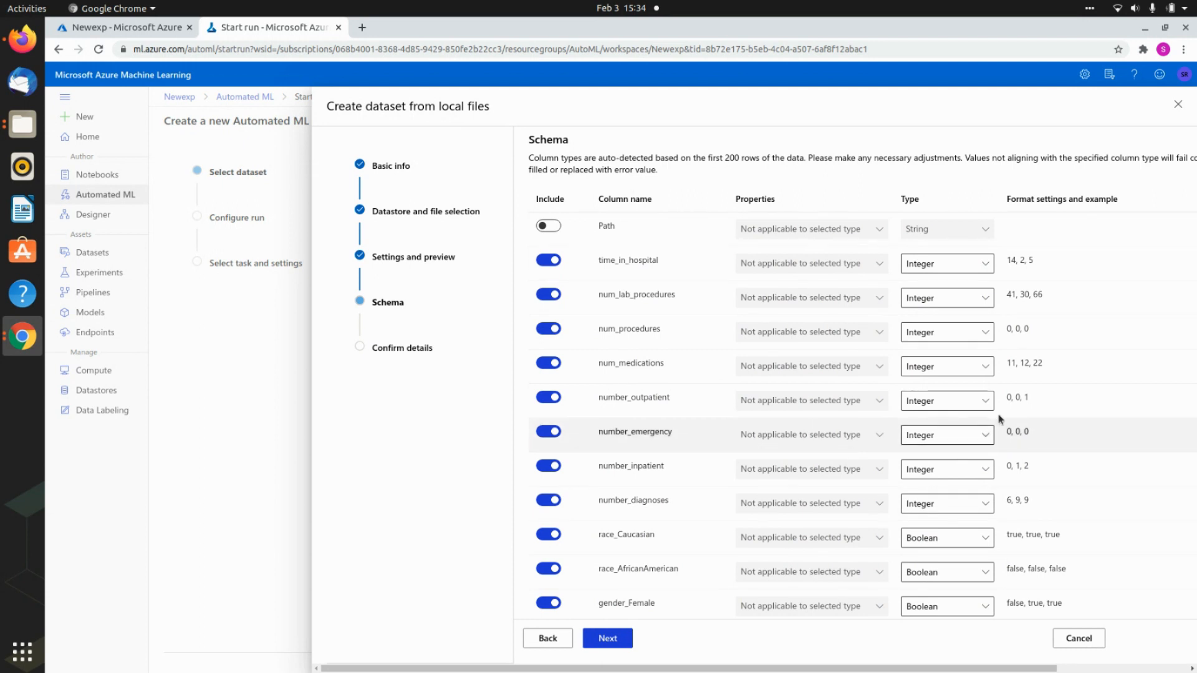
# - Review the schema, confirm details, and create the Hospital_readmit dataset
pyautogui.scroll(-3)
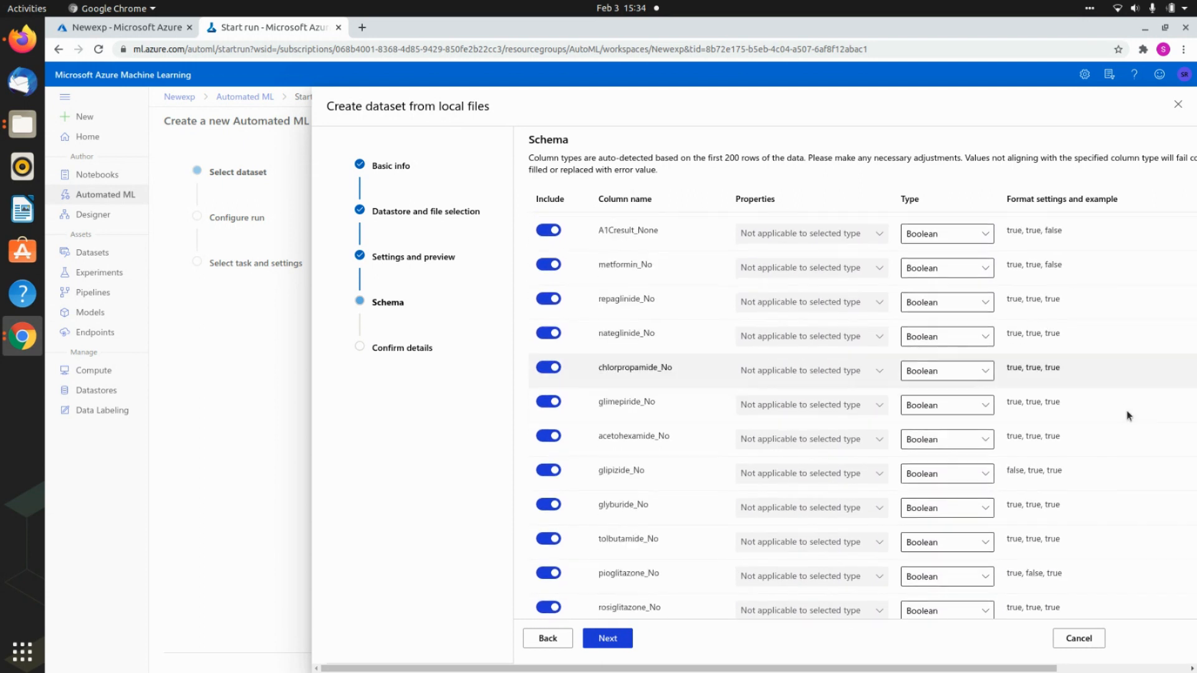
pyautogui.scroll(-3)
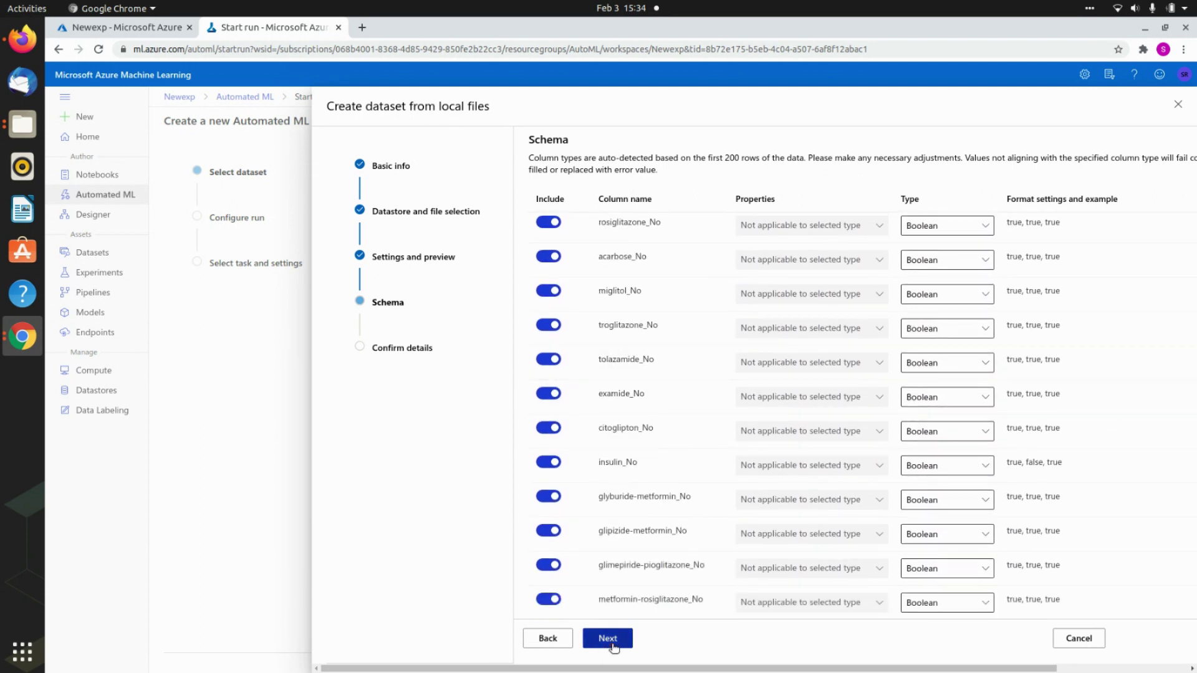
pyautogui.click(607, 639)
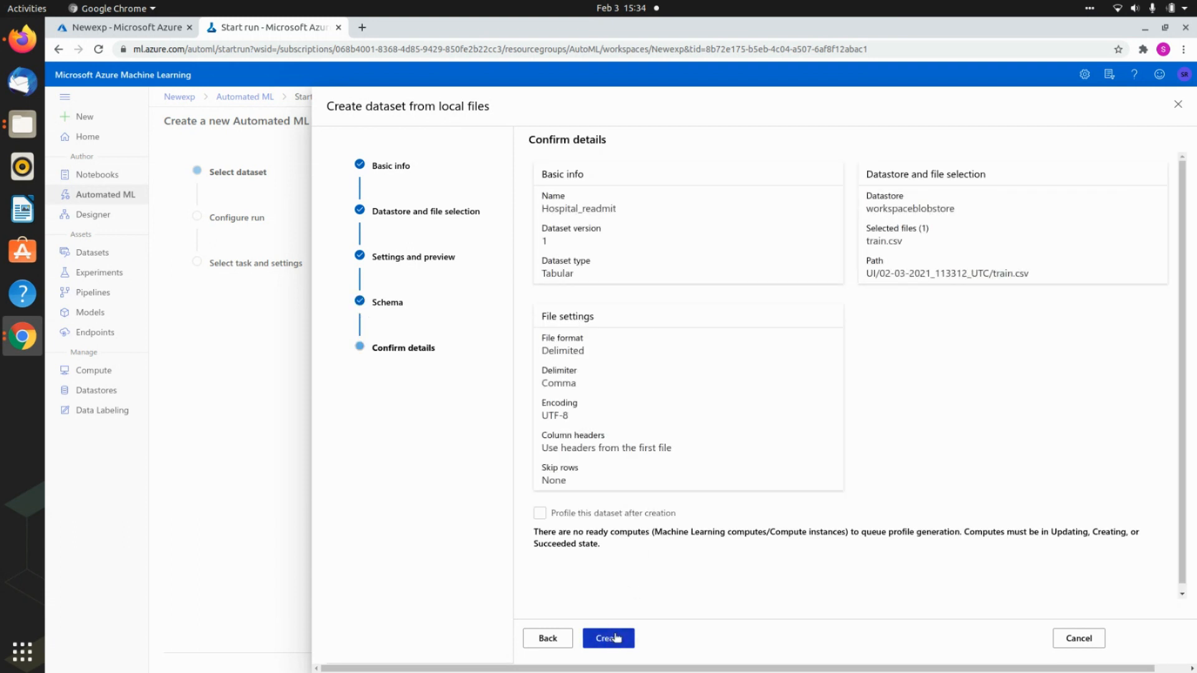
pyautogui.click(608, 638)
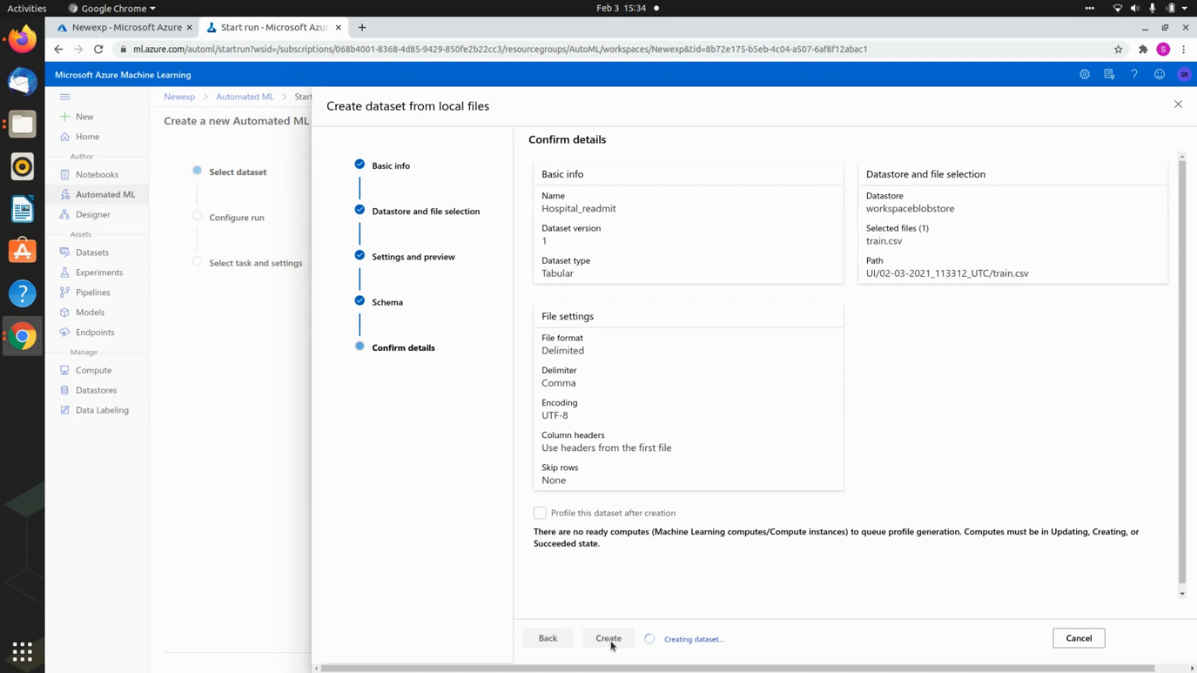
pyautogui.click(608, 638)
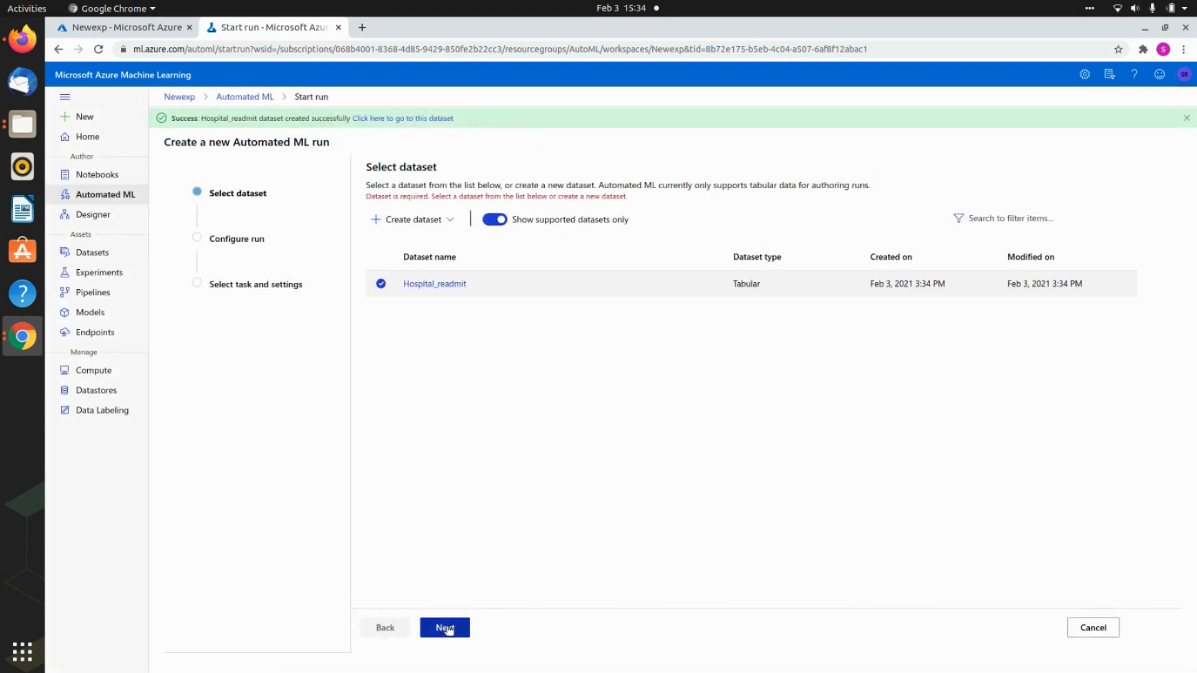
# - Create the experiment 'automl-ds' and choose readmitted as the target column
pyautogui.click(444, 627)
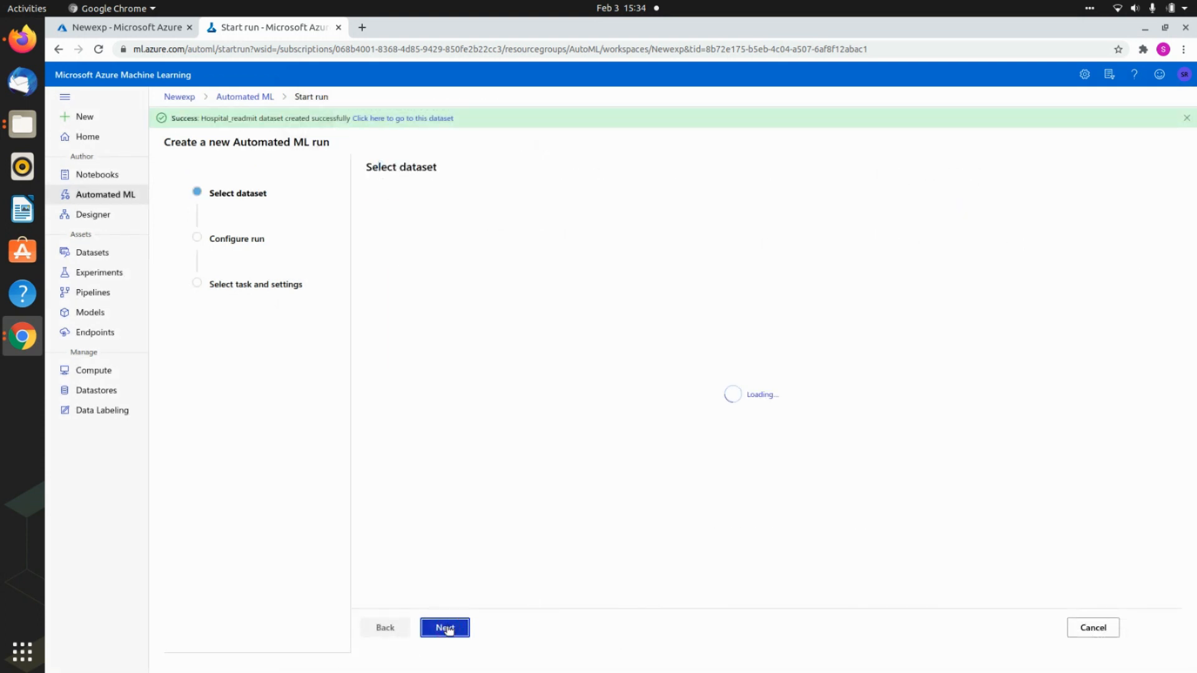
pyautogui.click(445, 628)
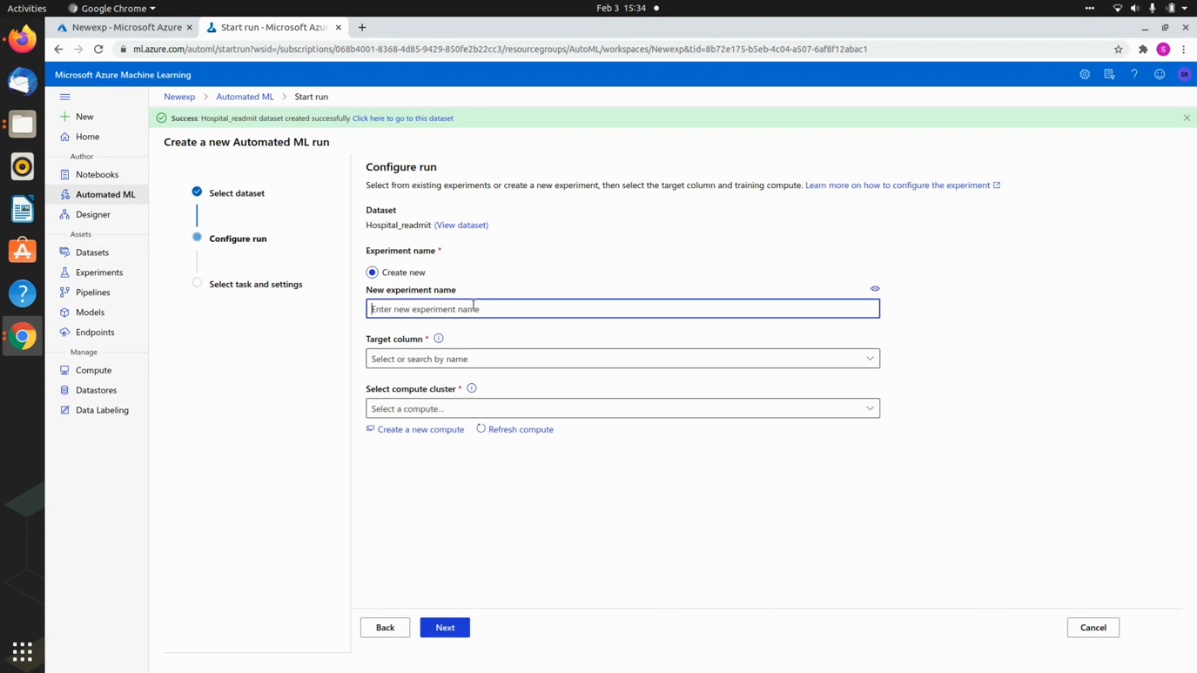
pyautogui.write('automl-')
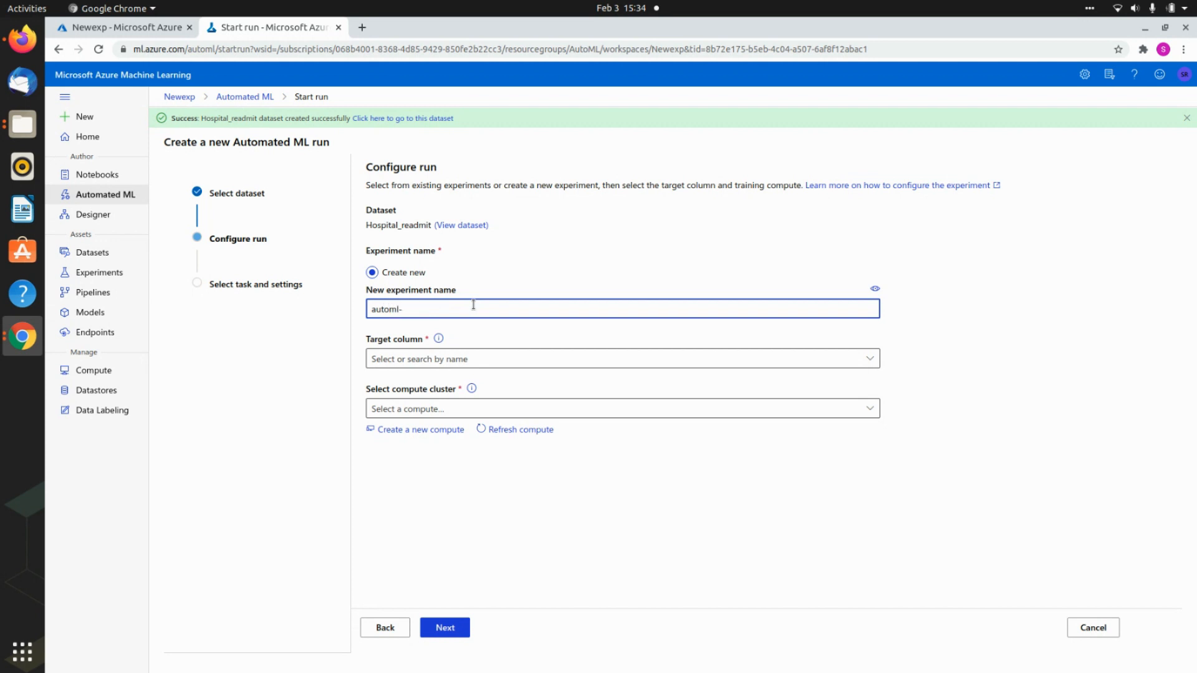
pyautogui.write('ds')
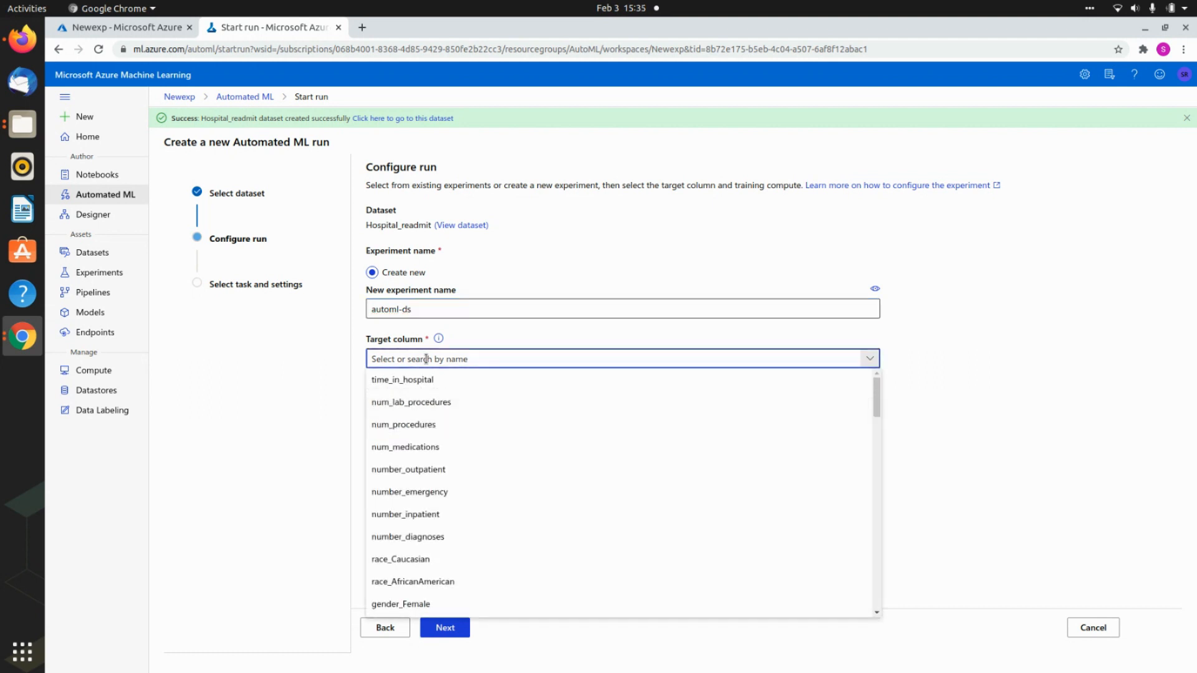
pyautogui.scroll(-3)
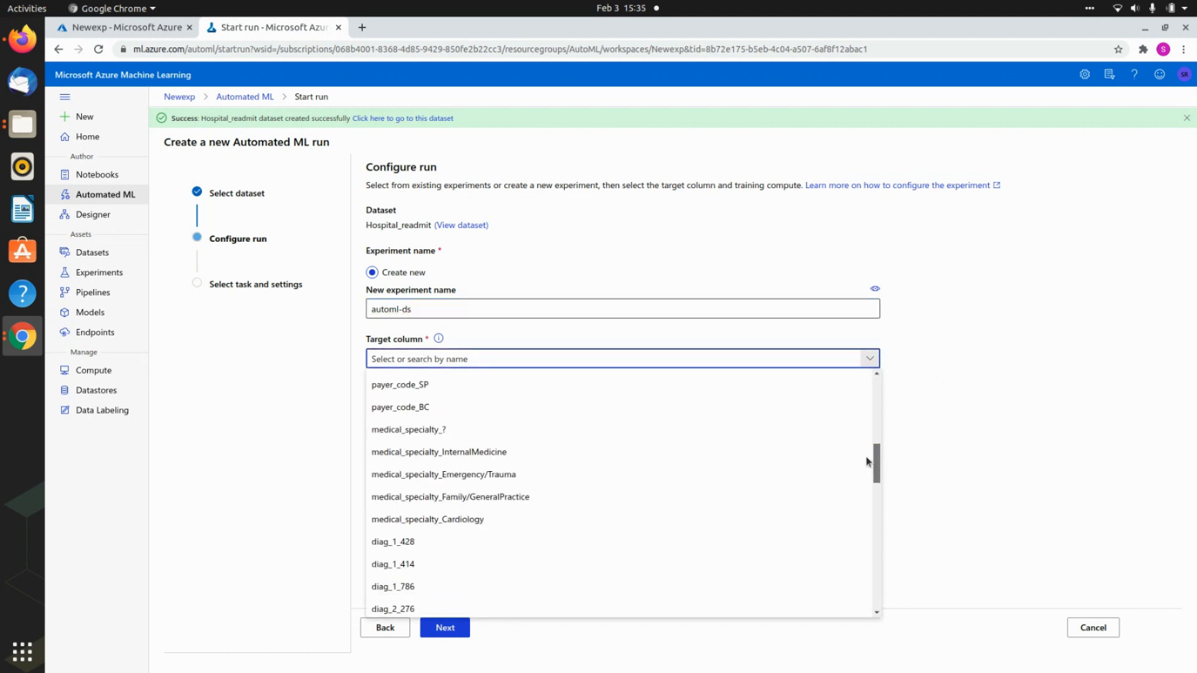
pyautogui.scroll(-3)
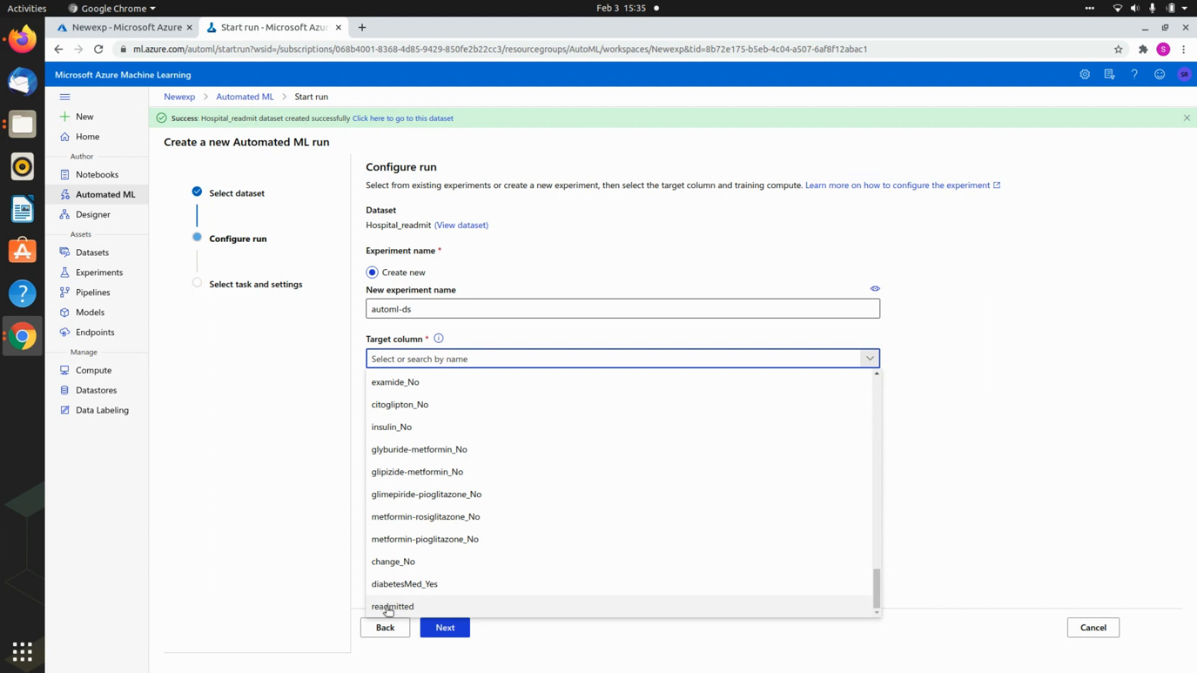
pyautogui.click(392, 606)
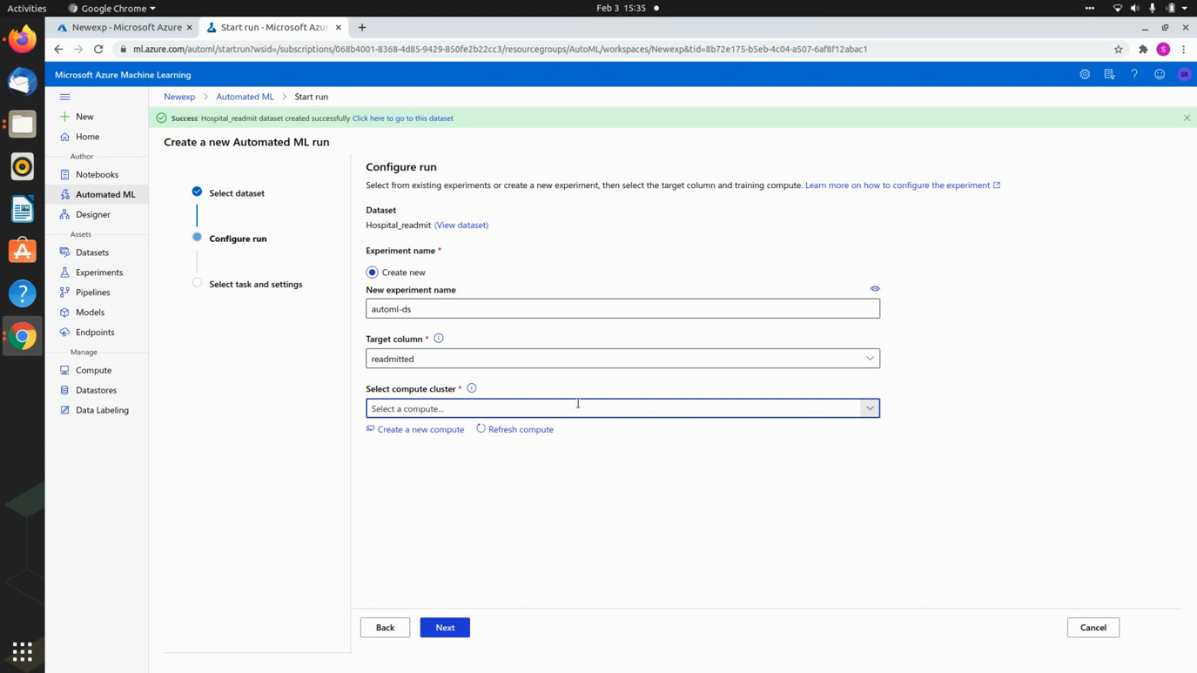
# - Create a new Standard_DS2_v2 compute cluster named Standard
pyautogui.click(419, 429)
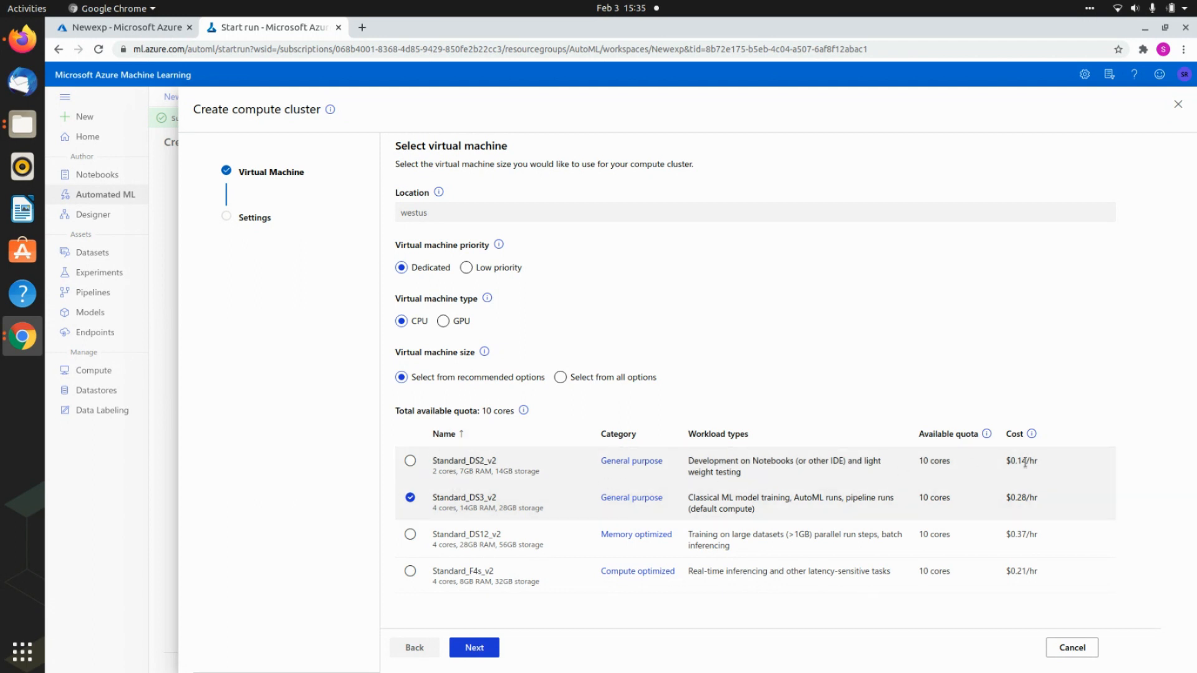
pyautogui.moveTo(594, 460)
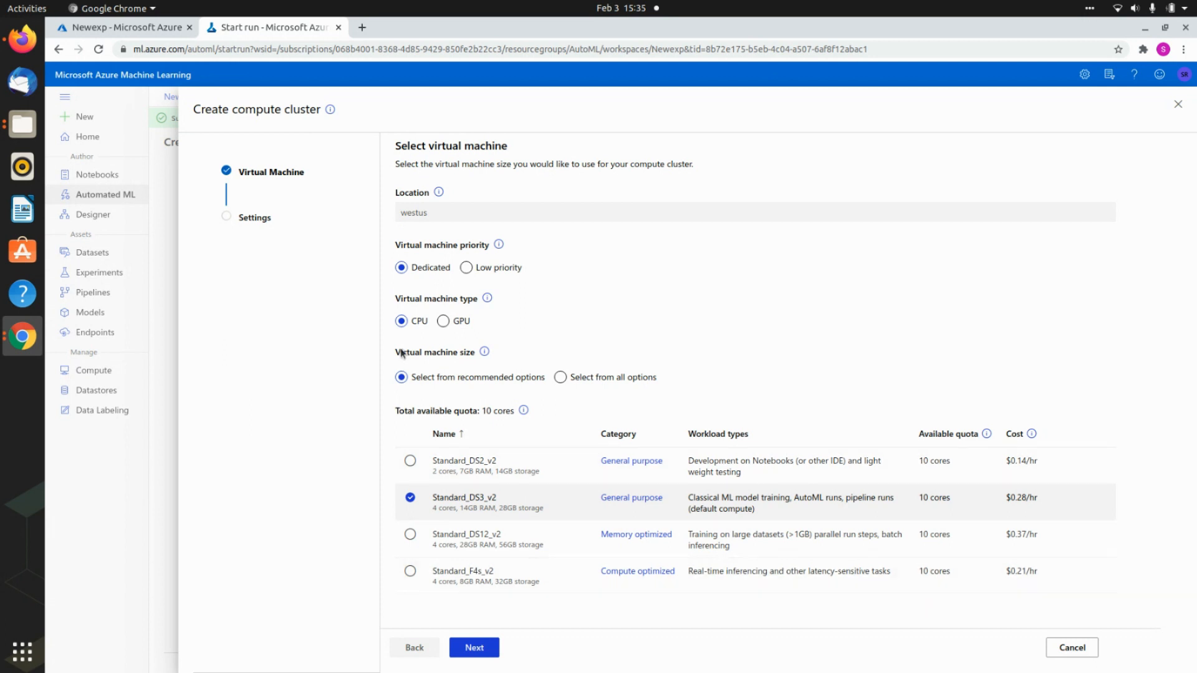
pyautogui.click(442, 320)
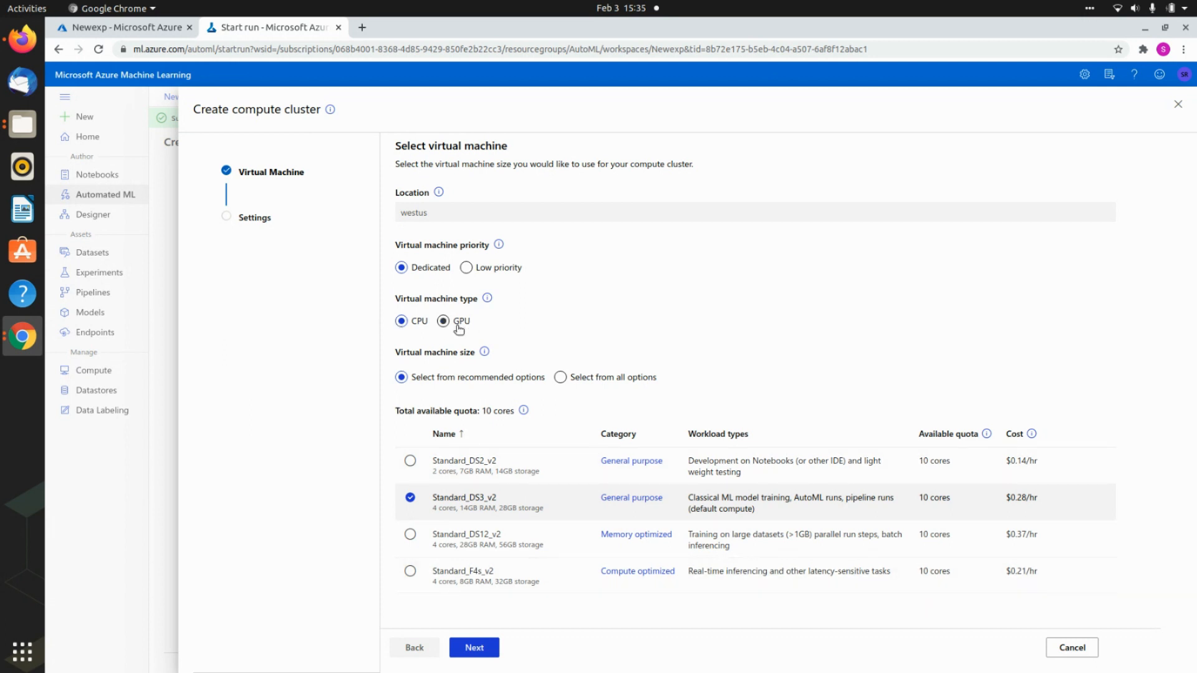
pyautogui.click(401, 320)
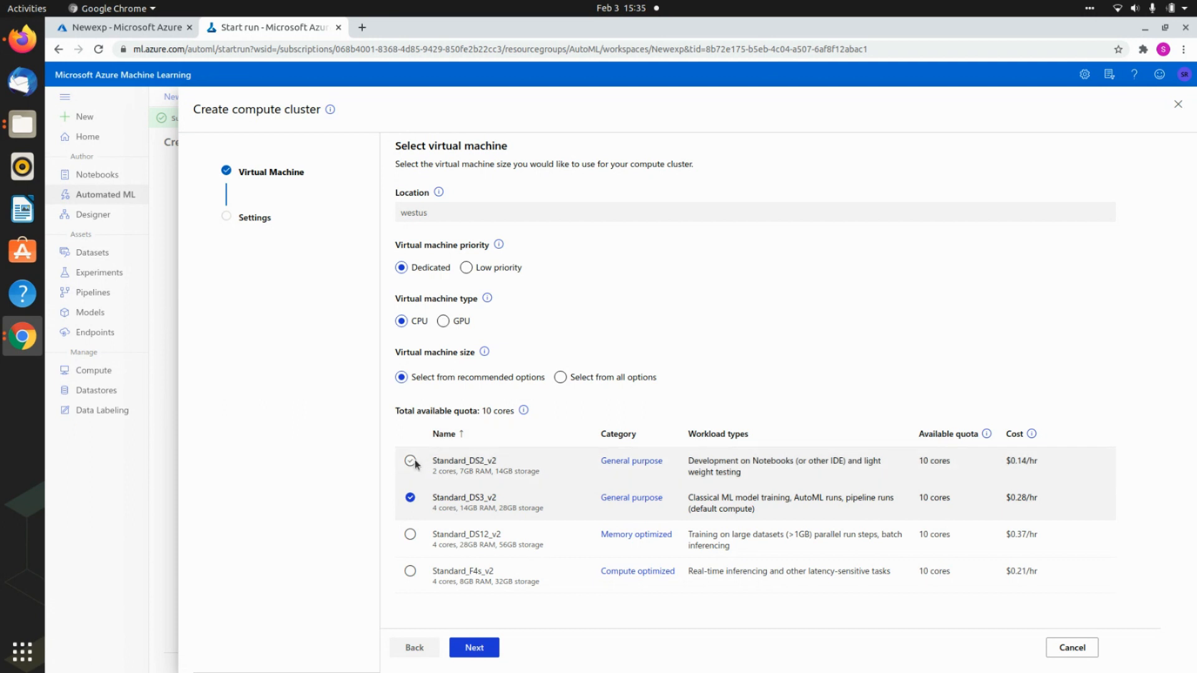
pyautogui.click(411, 460)
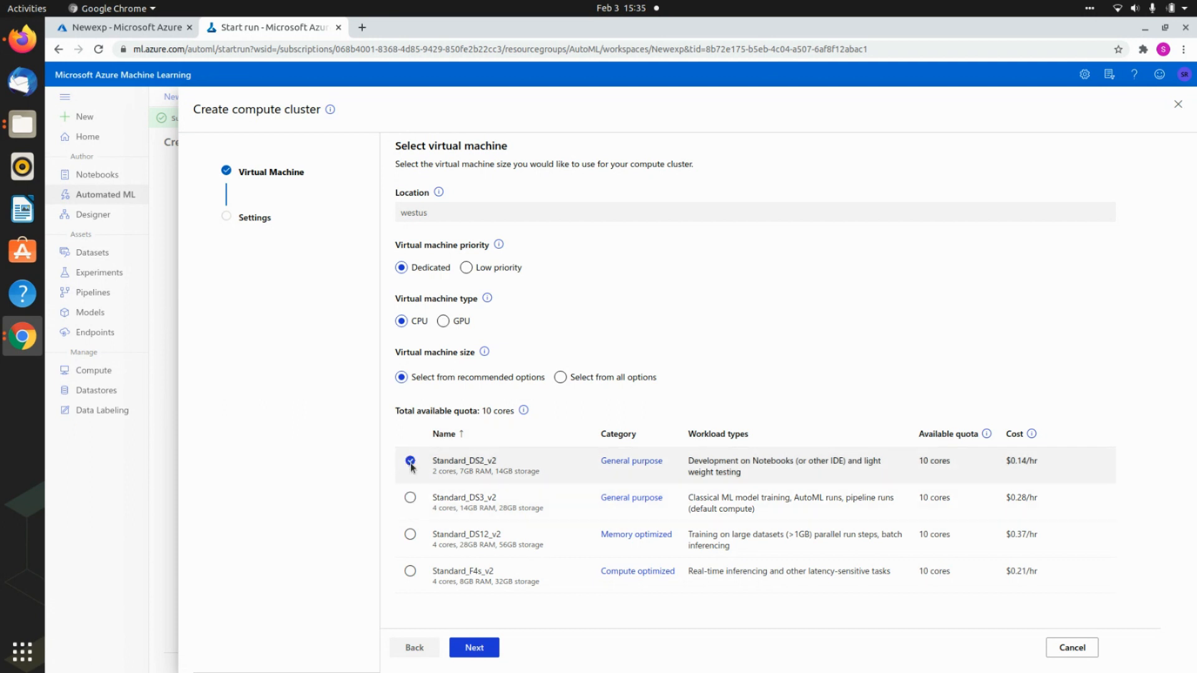
pyautogui.click(410, 461)
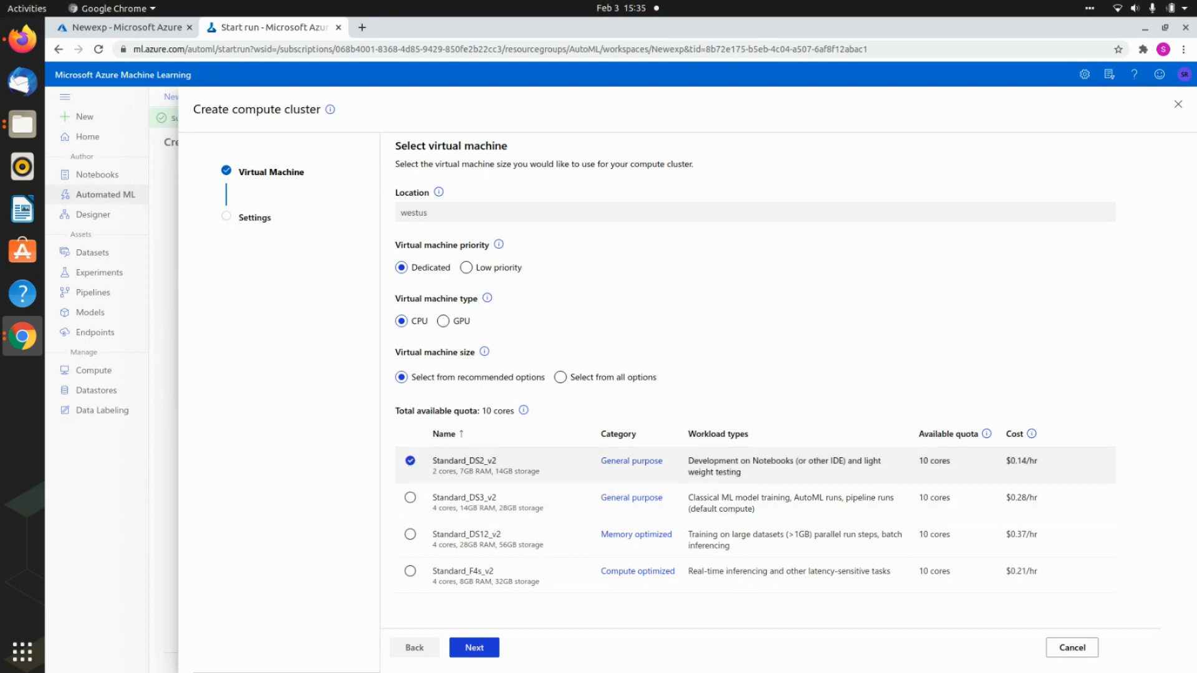
pyautogui.click(473, 647)
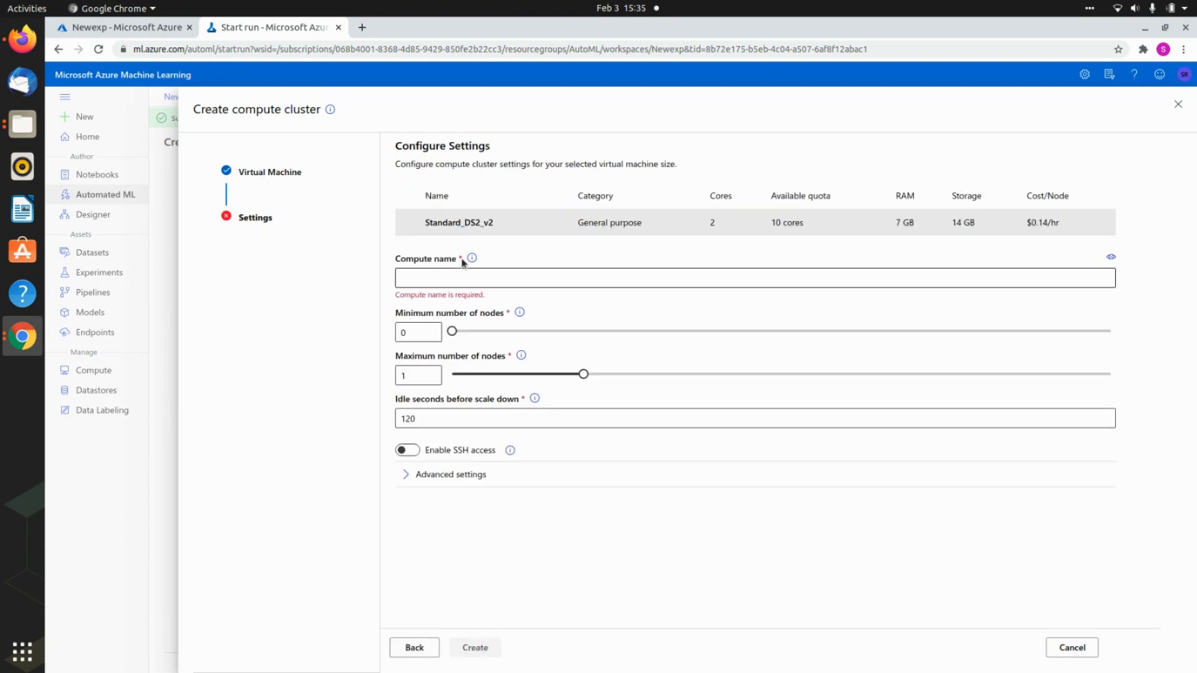
pyautogui.write('Stan')
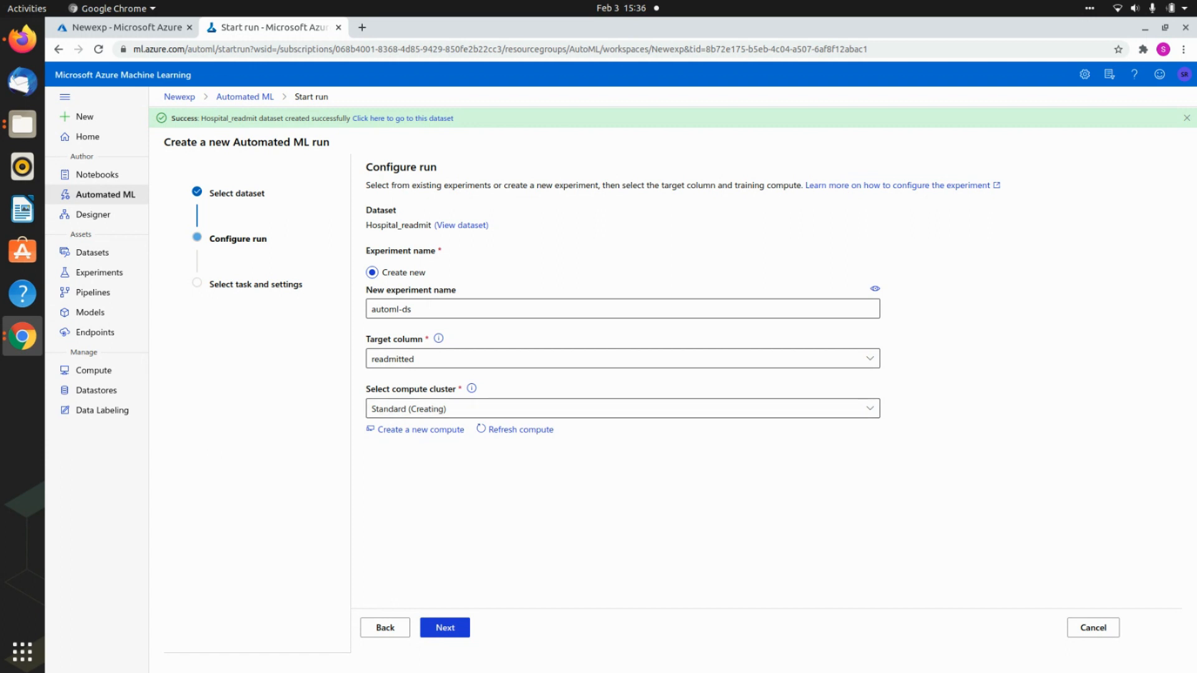
# - Keep Classification as the task type and finish submitting the run
pyautogui.click(444, 628)
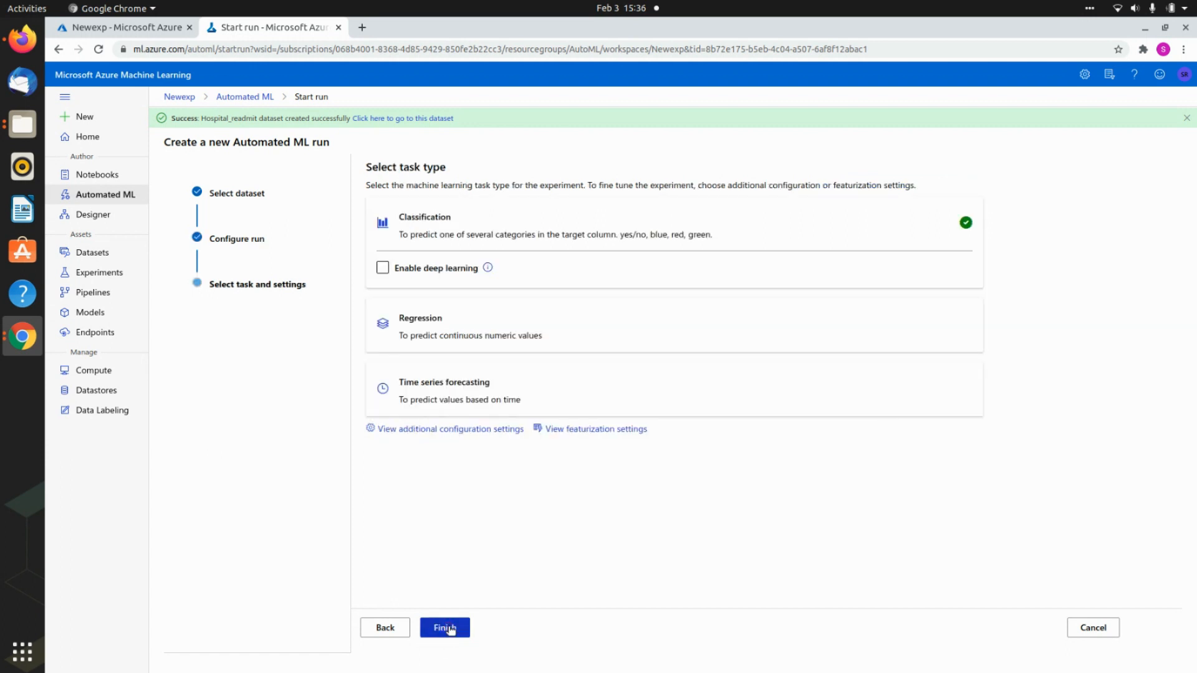
pyautogui.moveTo(540, 226)
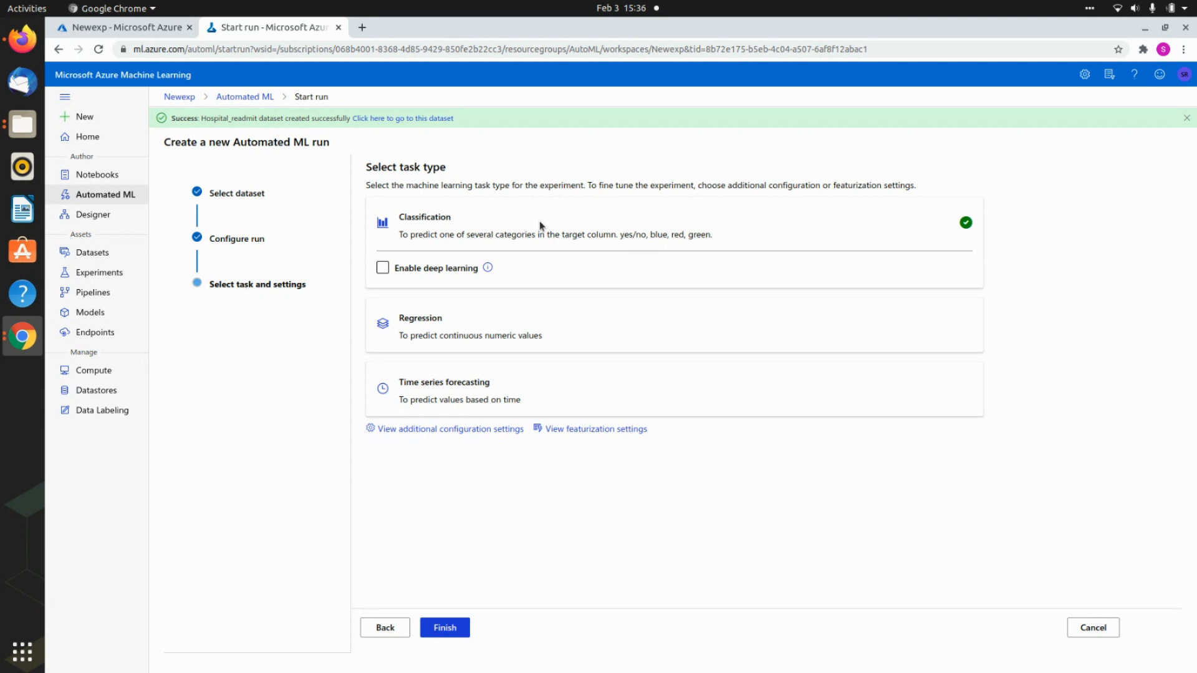
pyautogui.moveTo(624, 330)
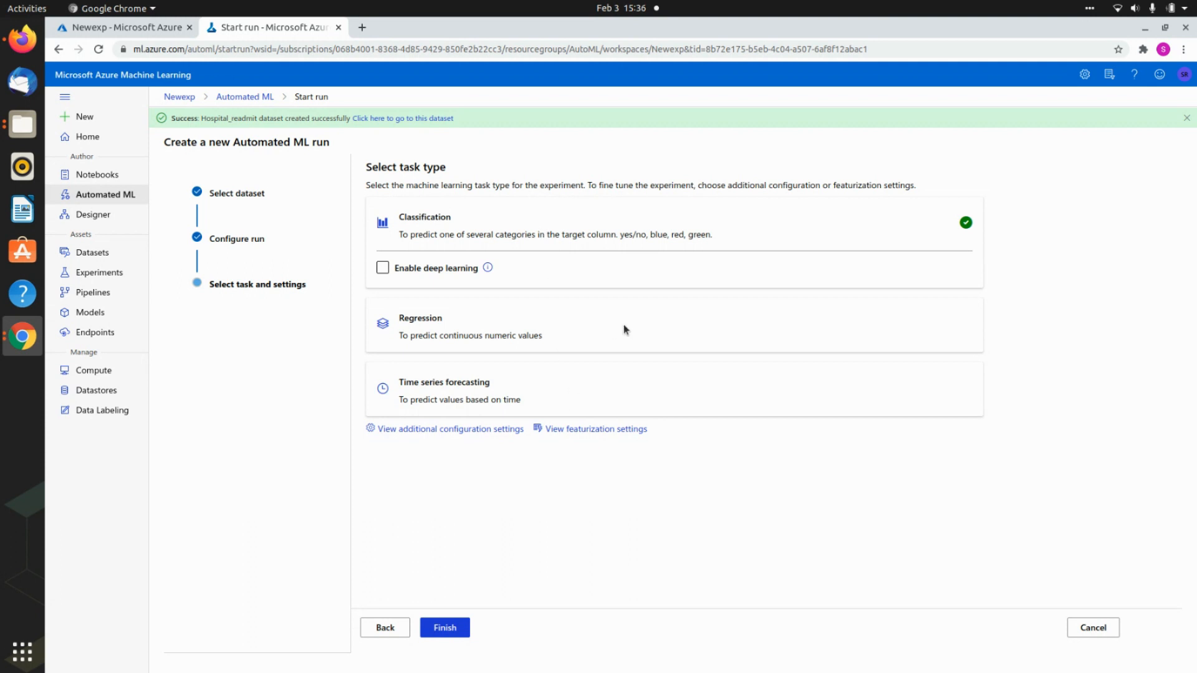
pyautogui.moveTo(383, 261)
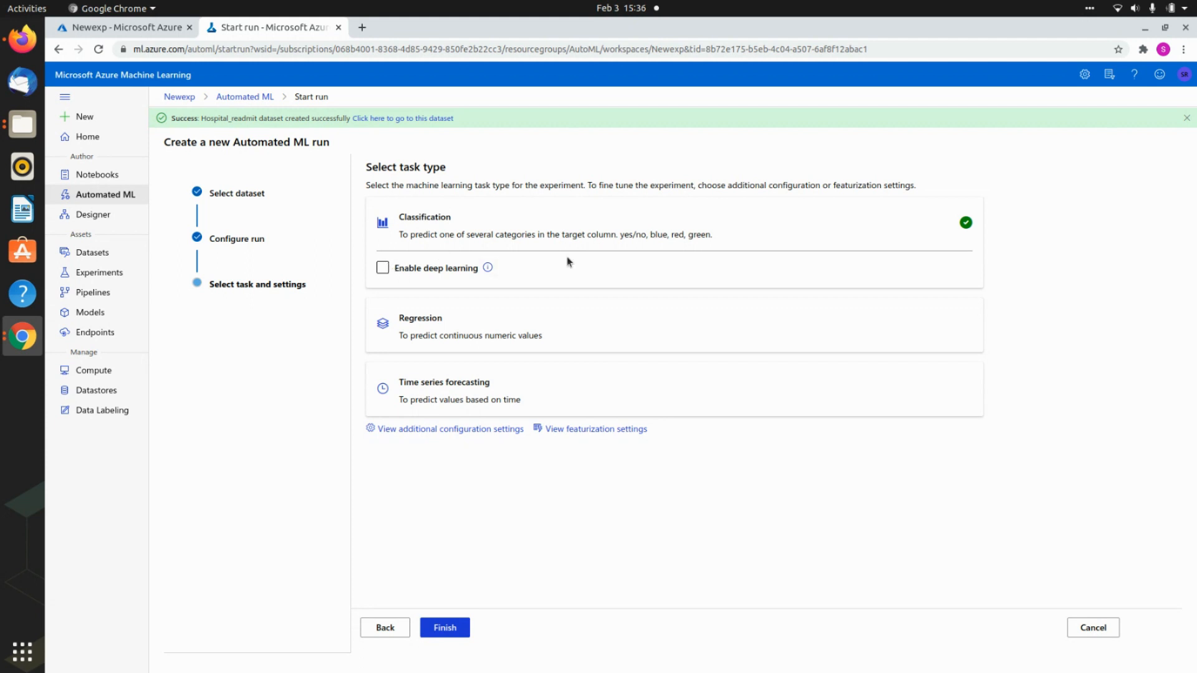
pyautogui.moveTo(480, 483)
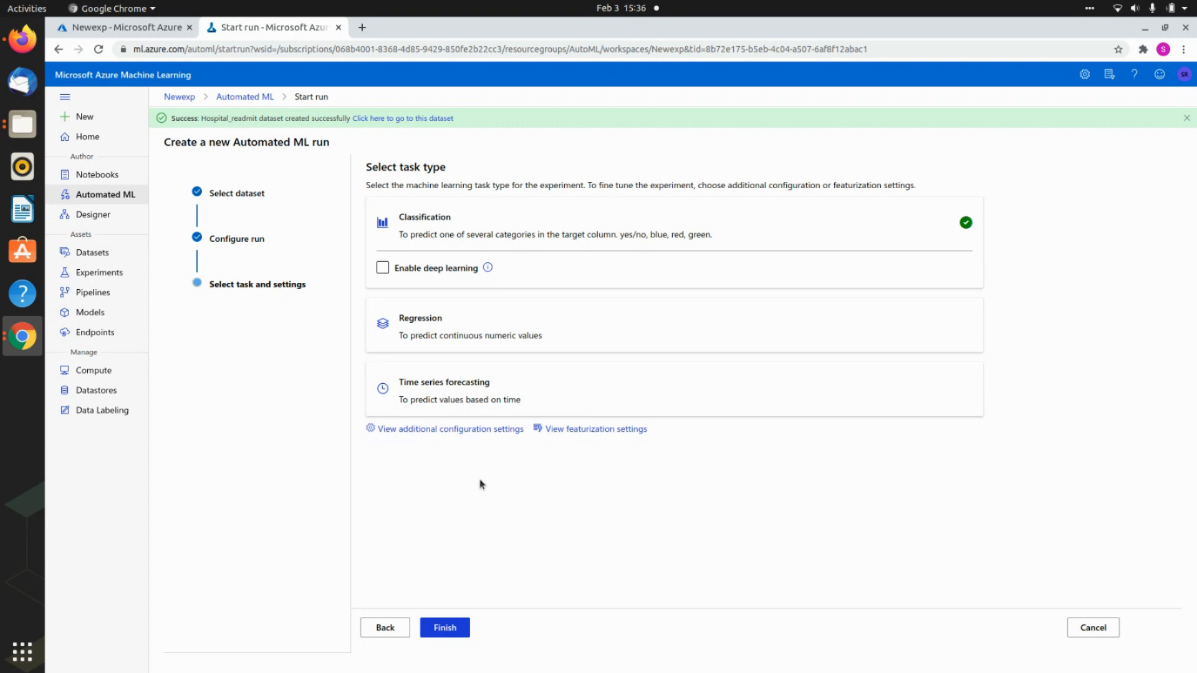
pyautogui.click(445, 628)
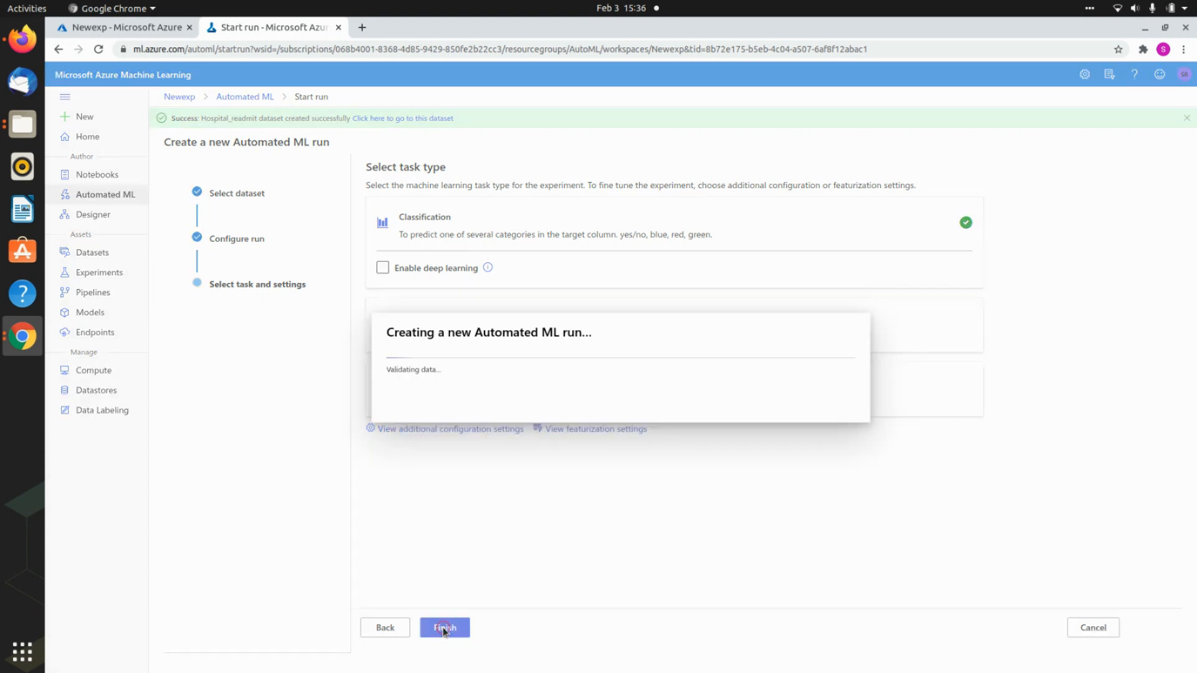
# - Go to the Experiments list, where automl-ds shows latest run 7
pyautogui.click(444, 628)
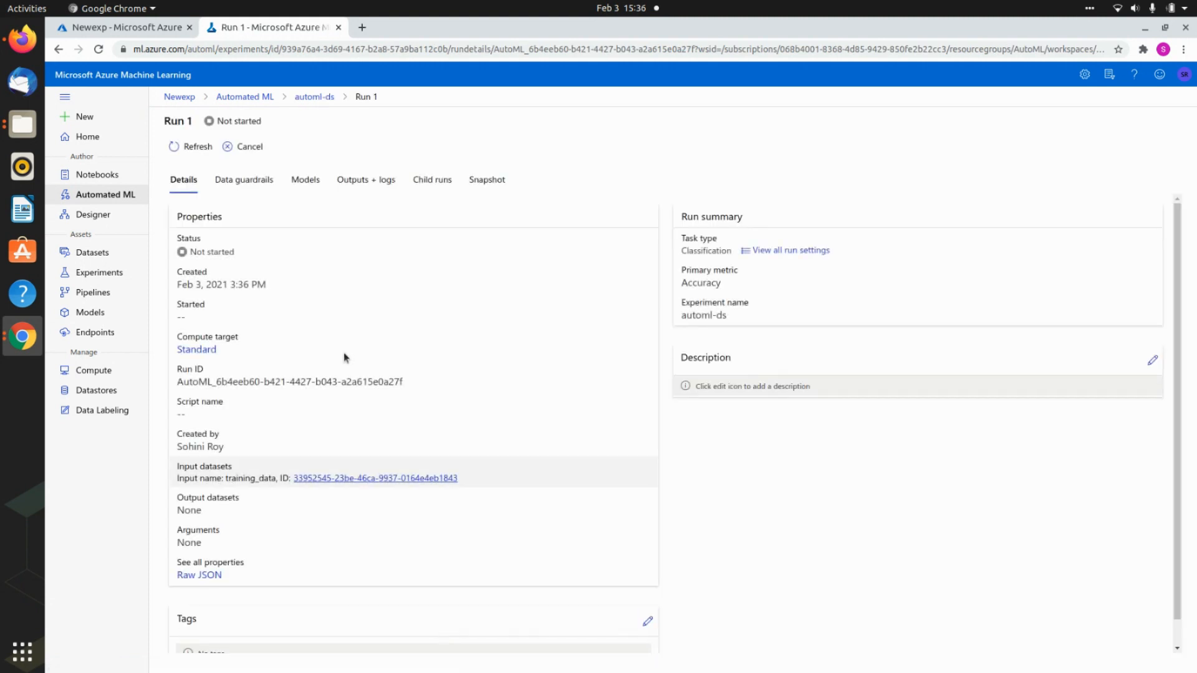
pyautogui.moveTo(193, 128)
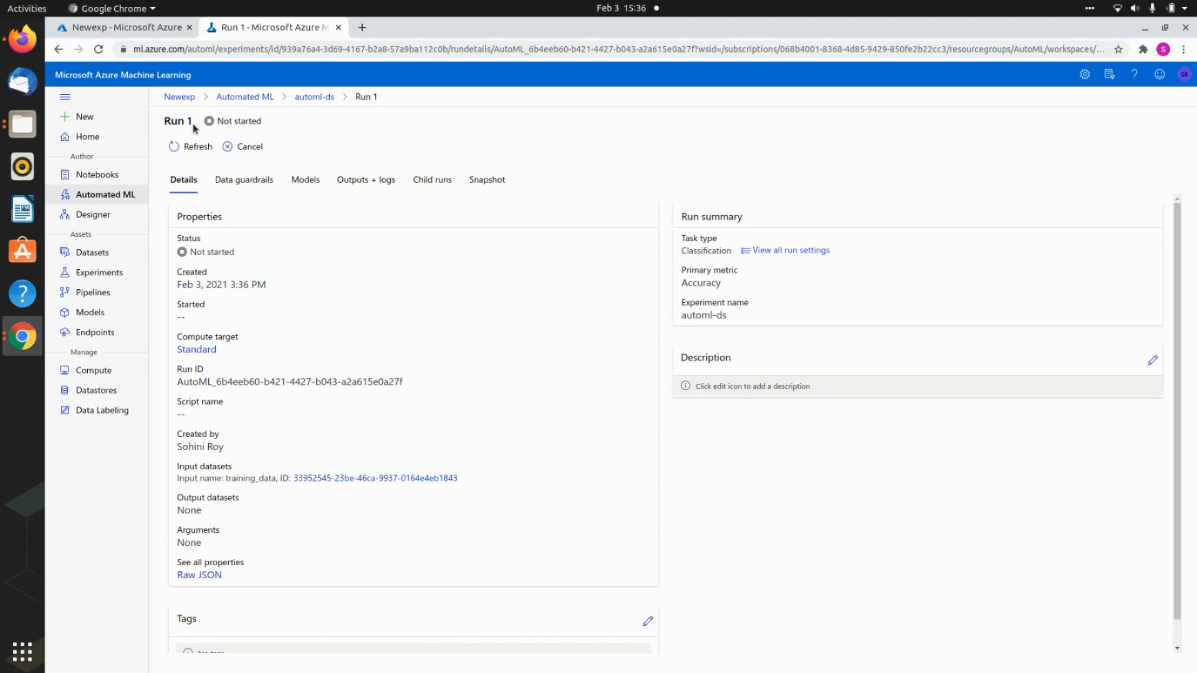
pyautogui.moveTo(195, 146)
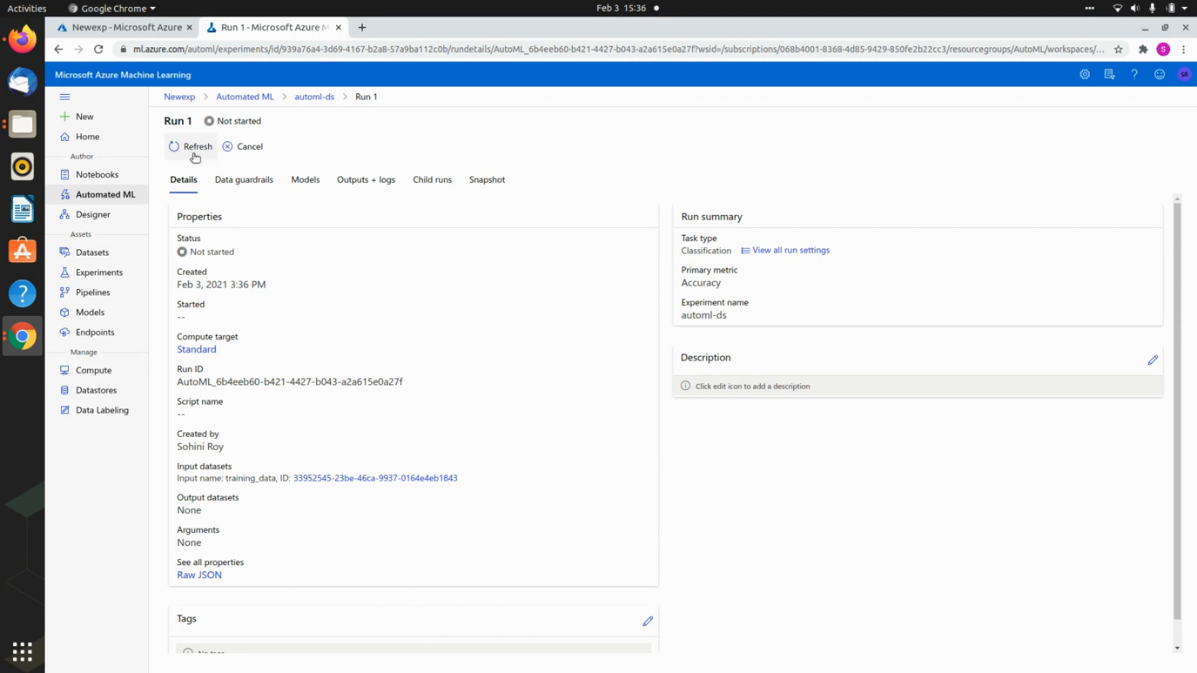
pyautogui.moveTo(967, 133)
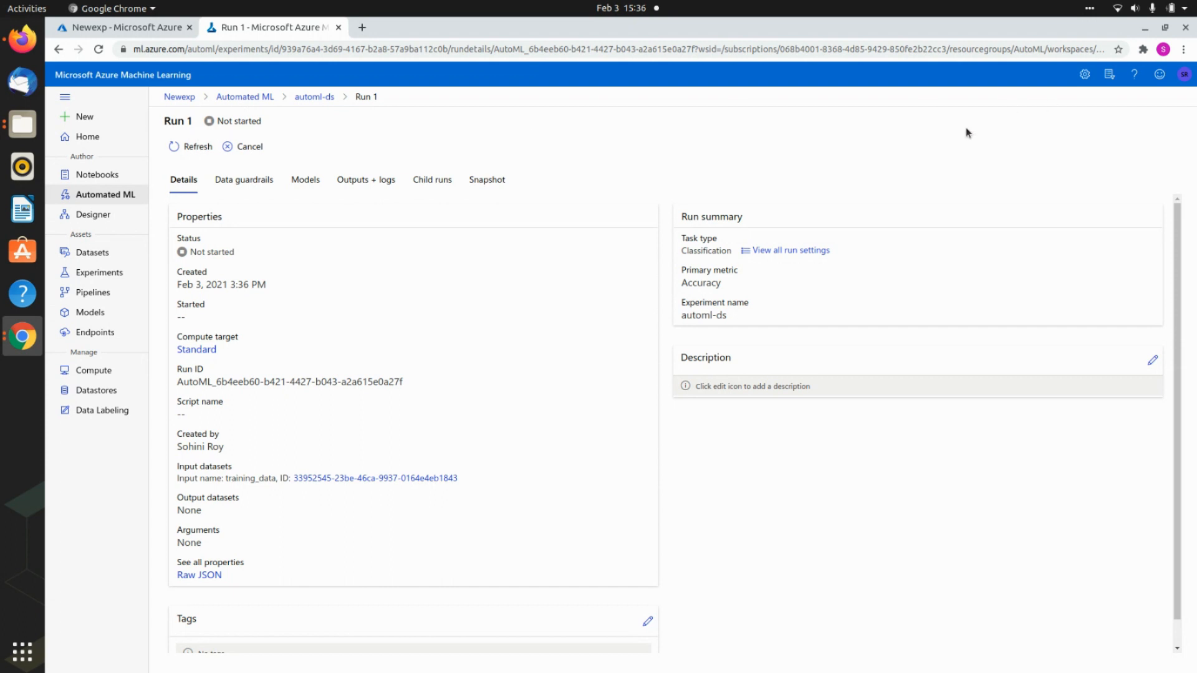
pyautogui.click(100, 273)
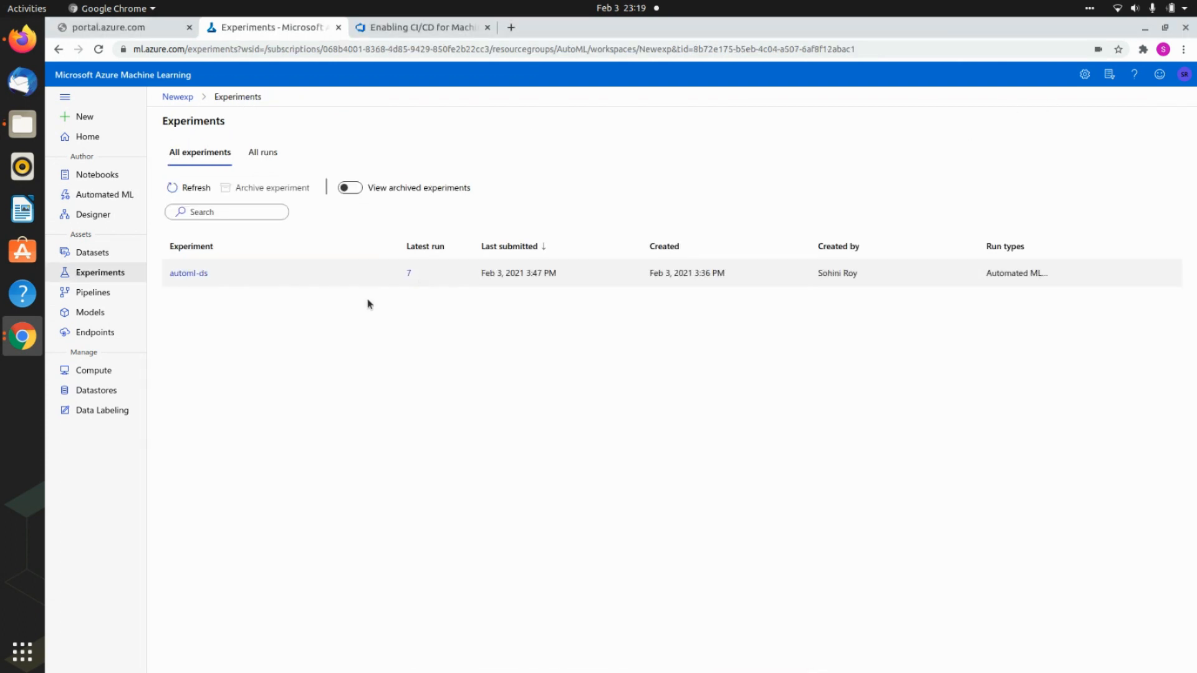
pyautogui.moveTo(540, 230)
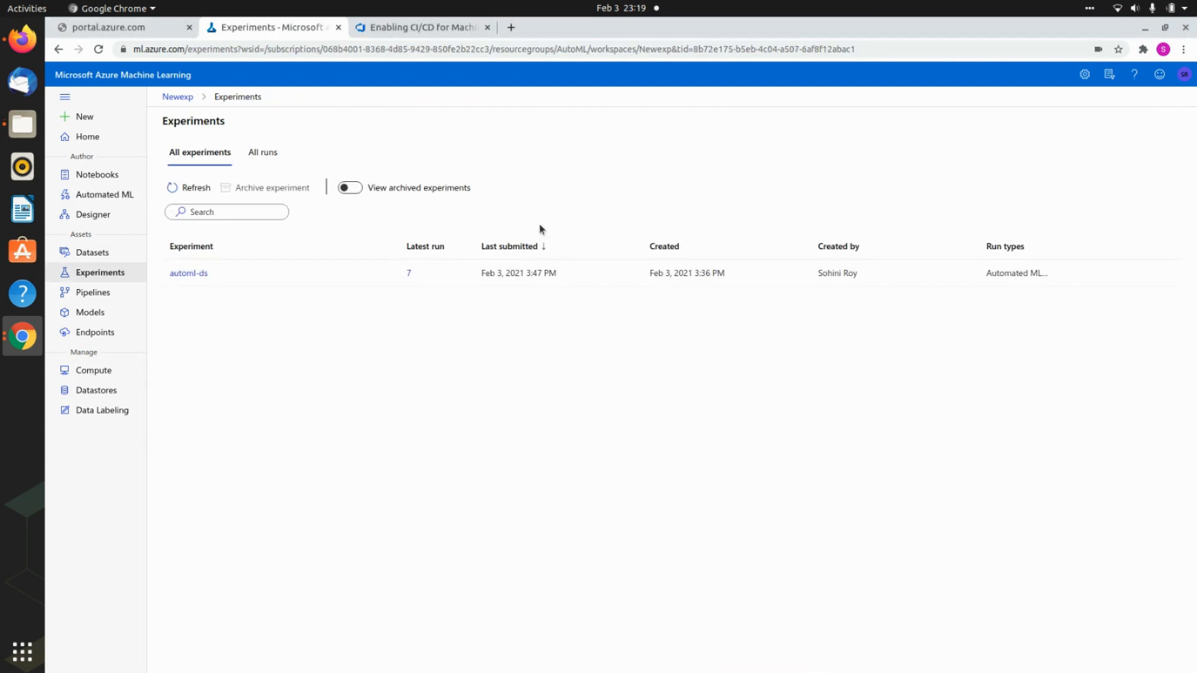
# - Open automl-ds Run 5 and page to the second page of its trained models
pyautogui.click(189, 273)
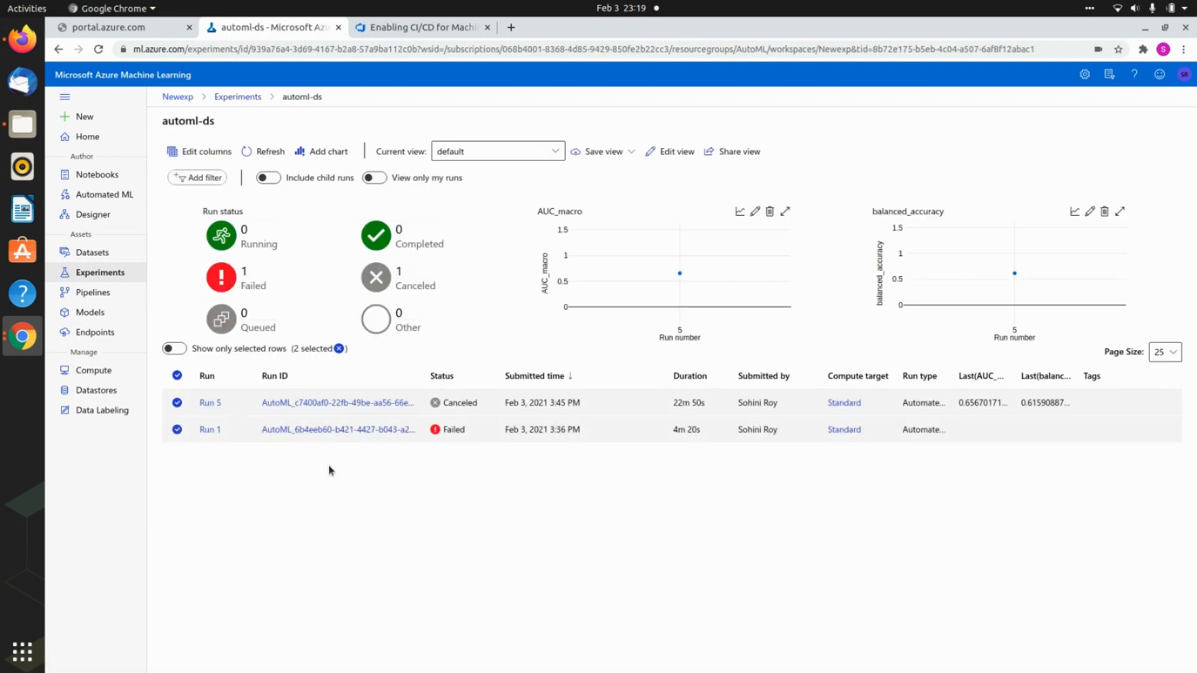
pyautogui.moveTo(335, 463)
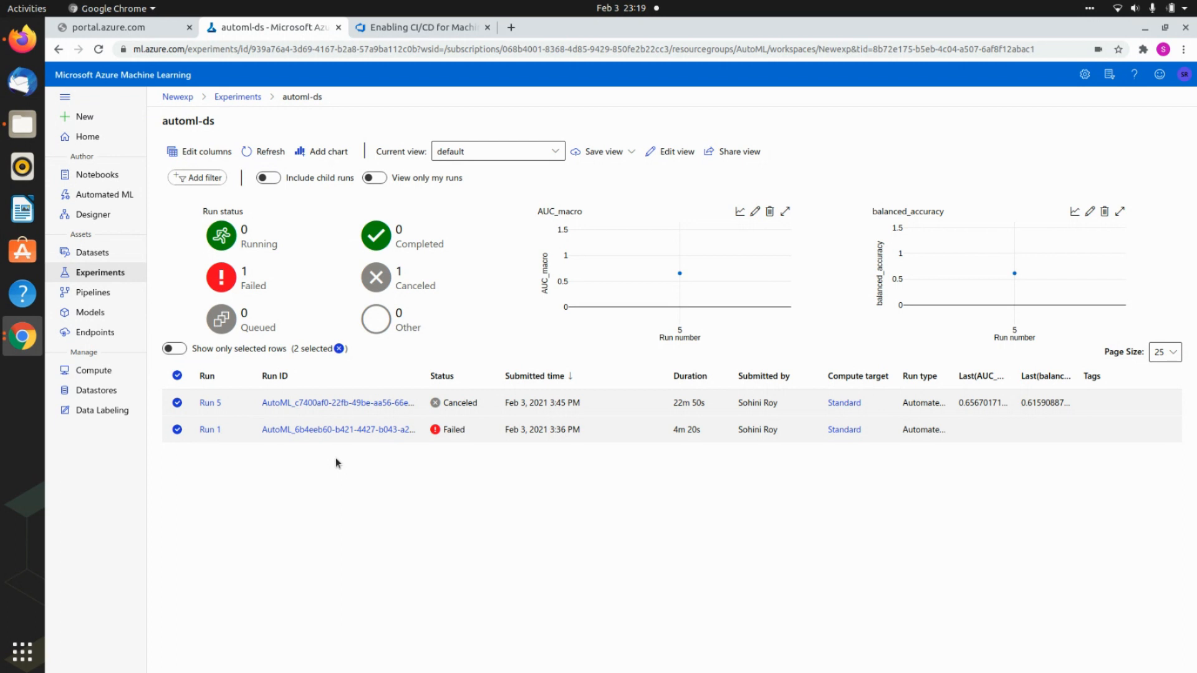
pyautogui.click(209, 402)
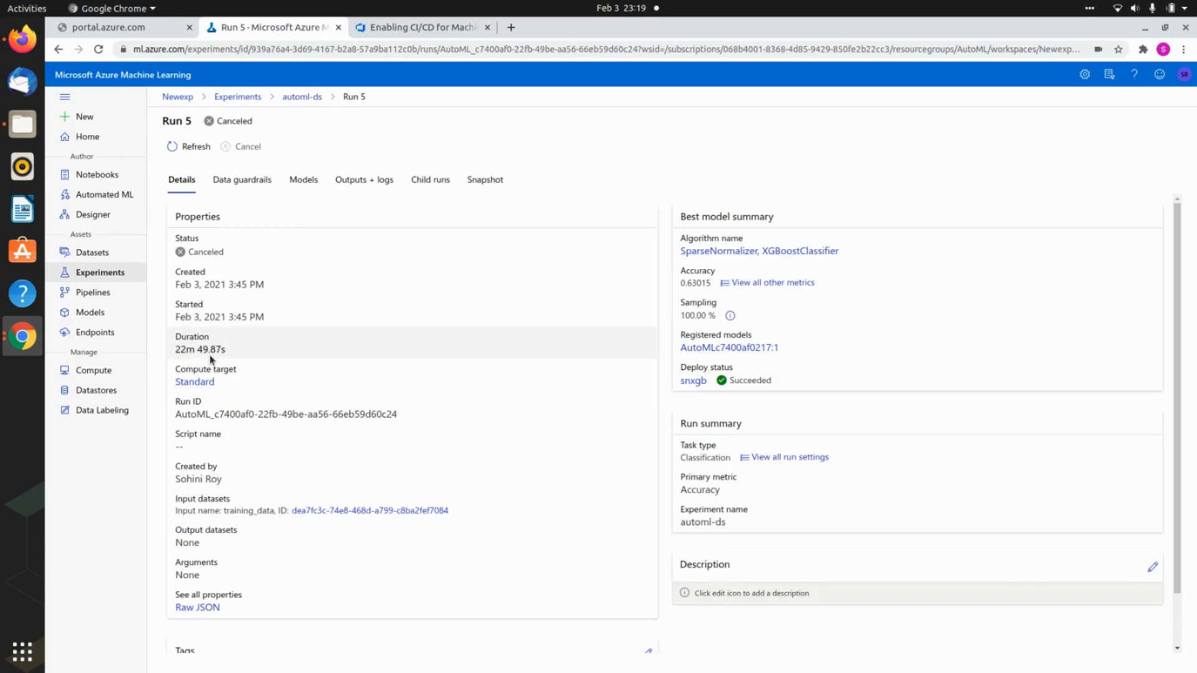
pyautogui.click(303, 180)
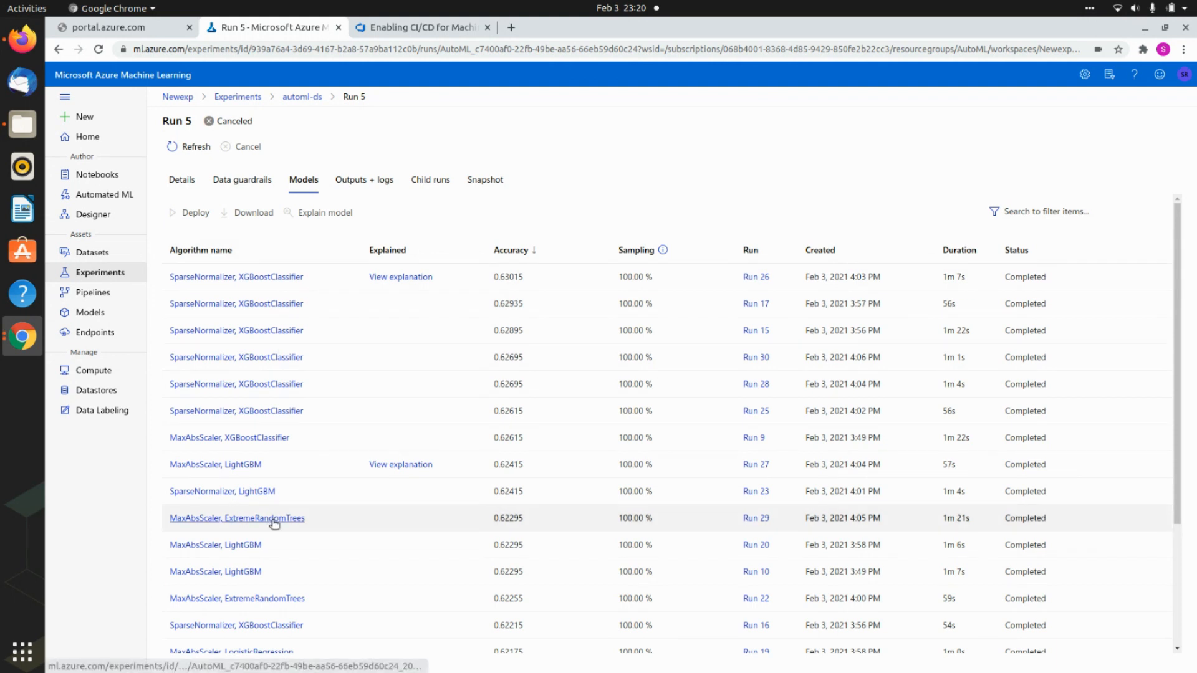
pyautogui.scroll(-3)
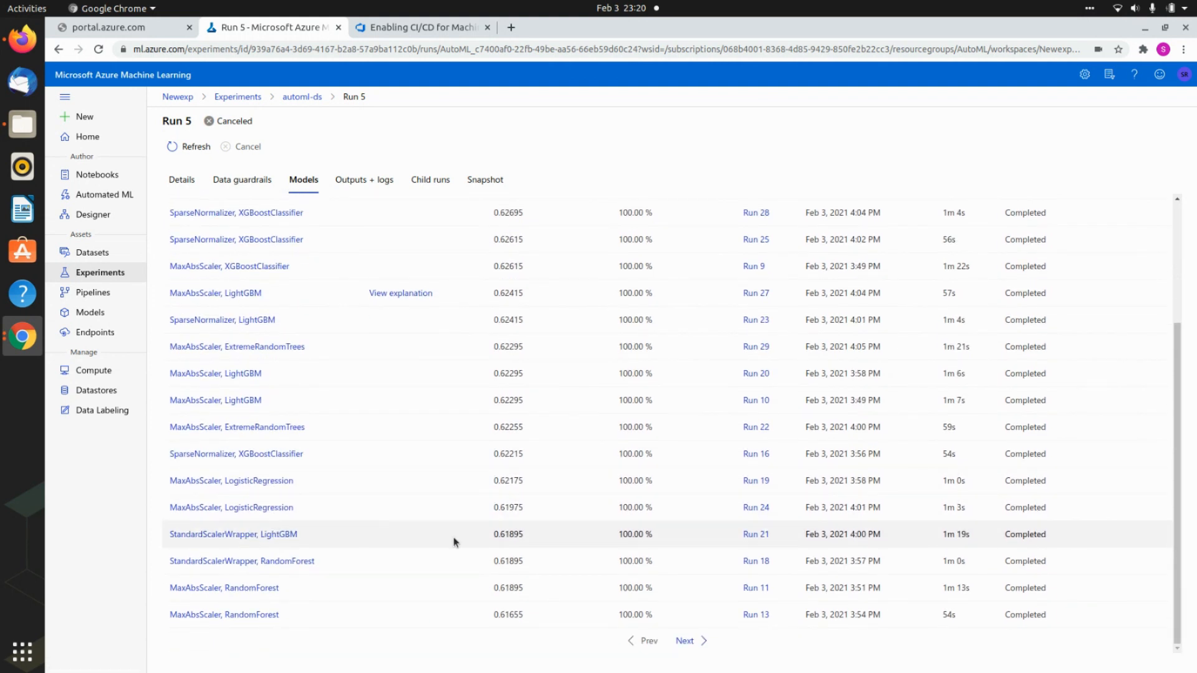
pyautogui.click(687, 640)
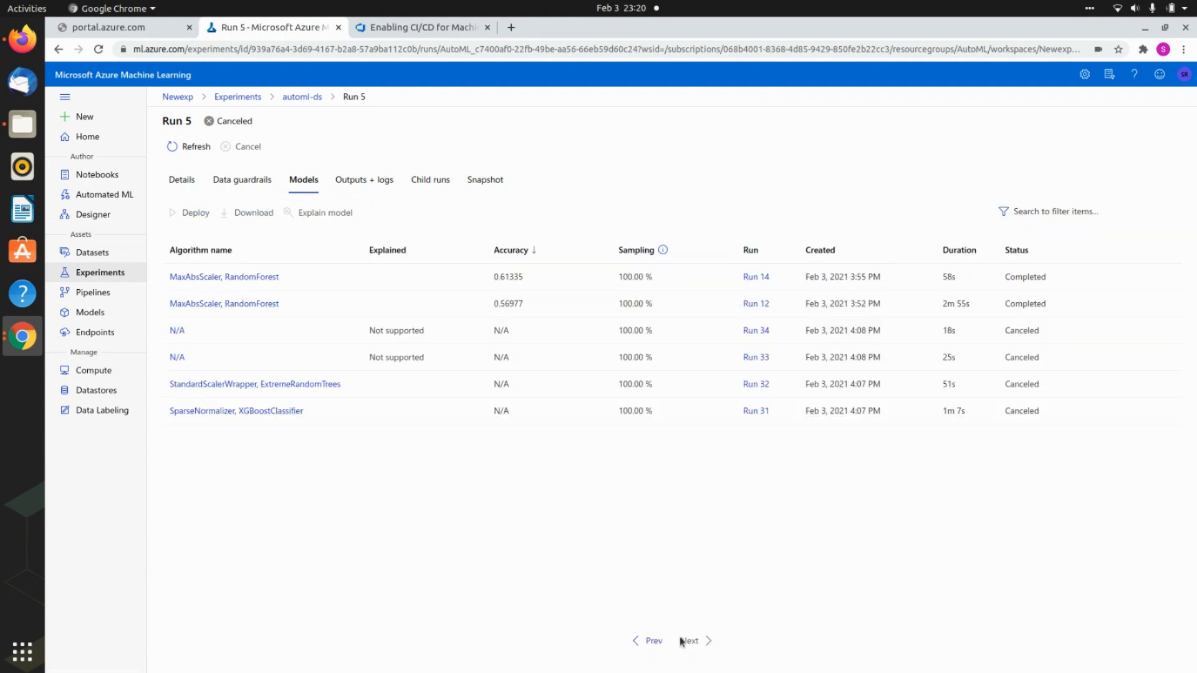
pyautogui.moveTo(523, 462)
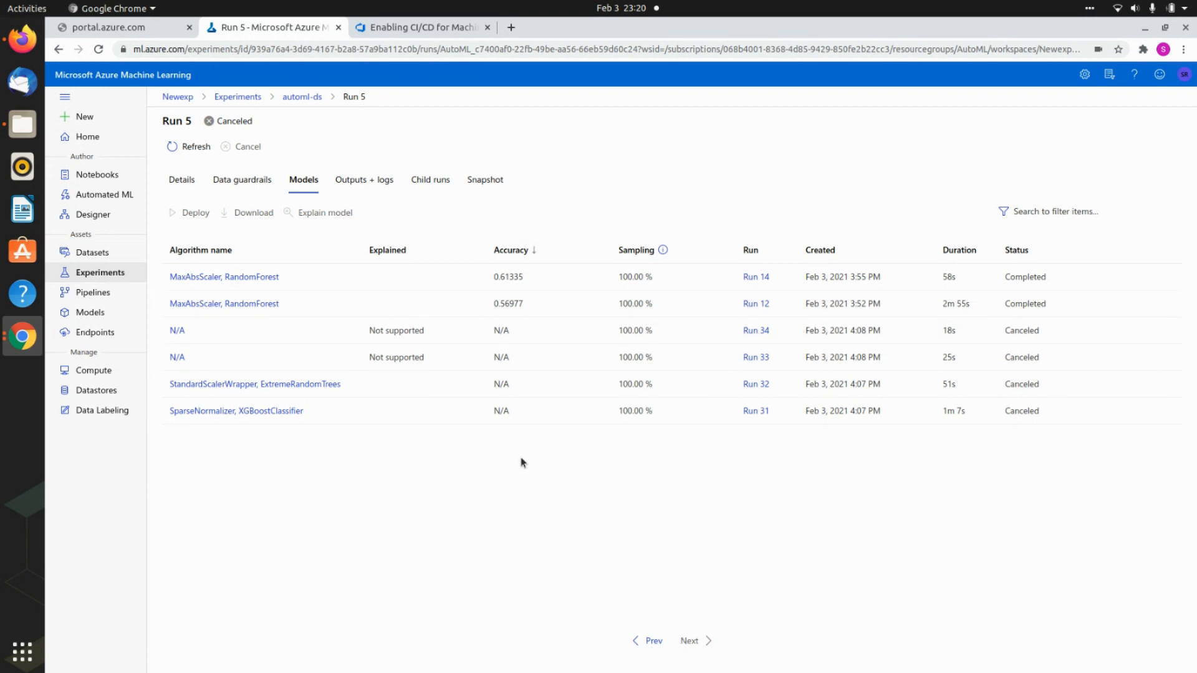
pyautogui.moveTo(242, 185)
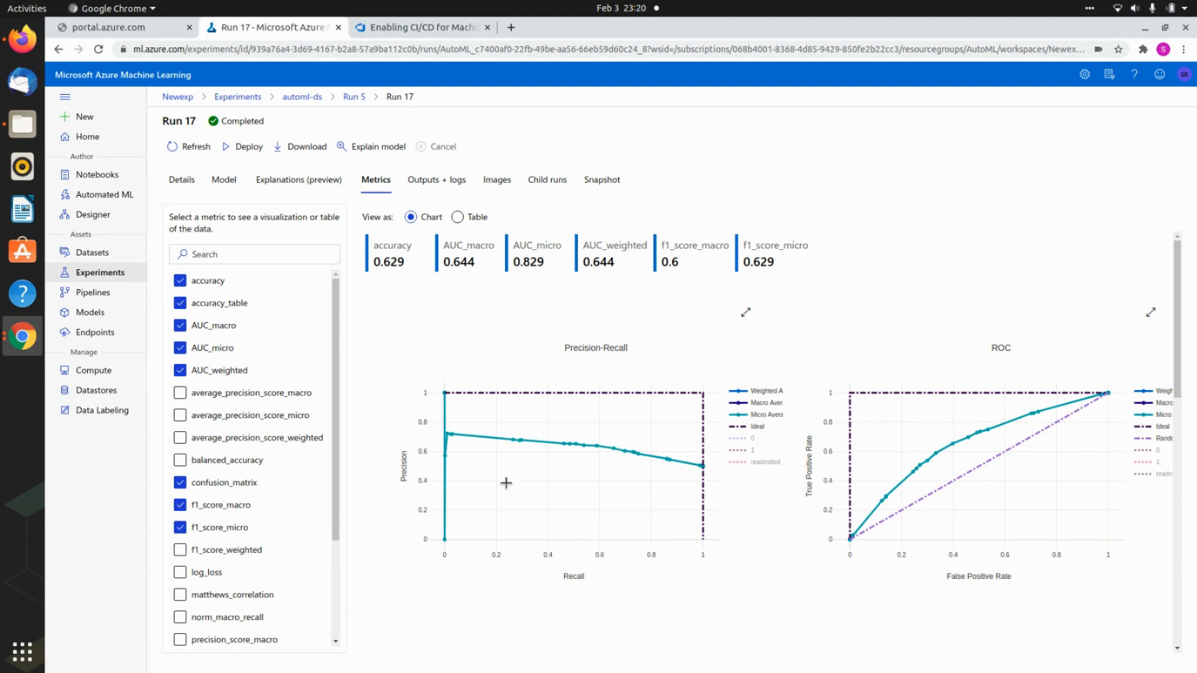
# - Scroll through Run 17's metrics charts down to the confusion matrix
pyautogui.scroll(-3)
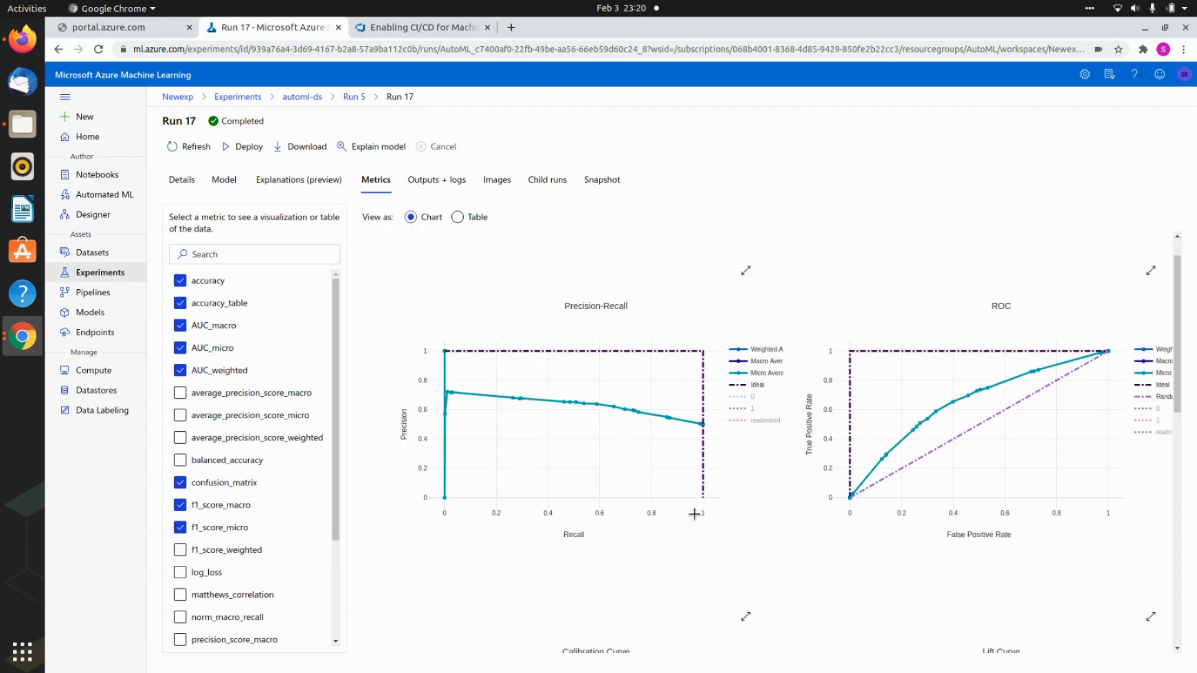
pyautogui.scroll(-3)
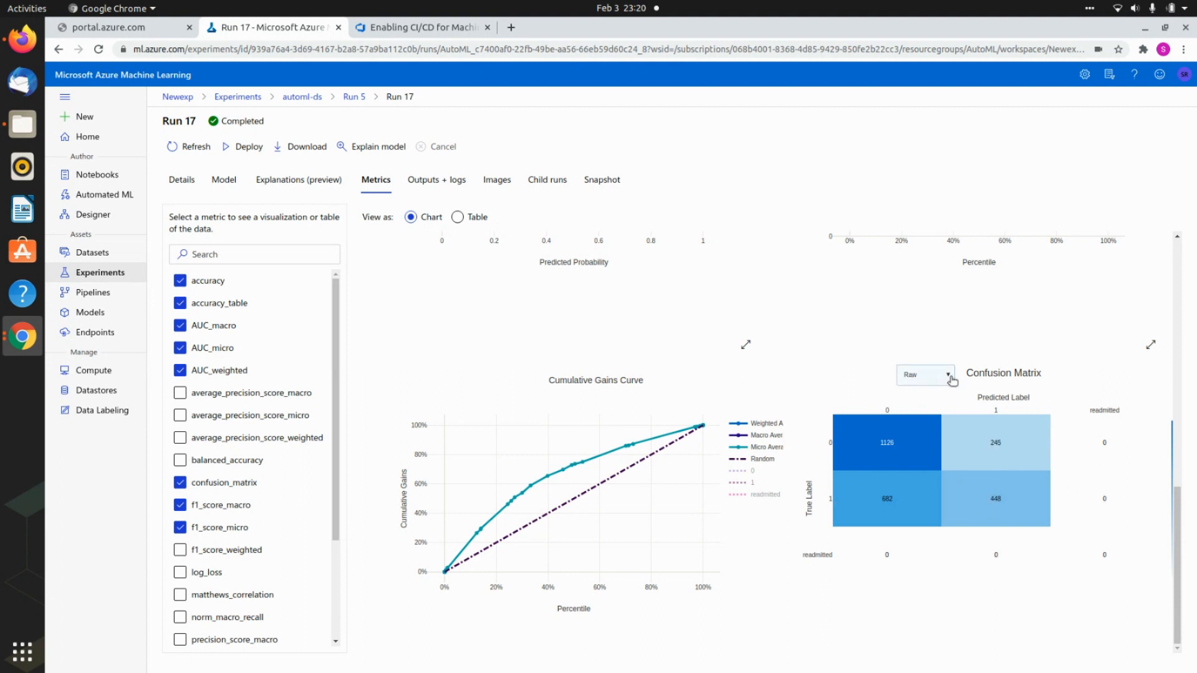
pyautogui.moveTo(990, 432)
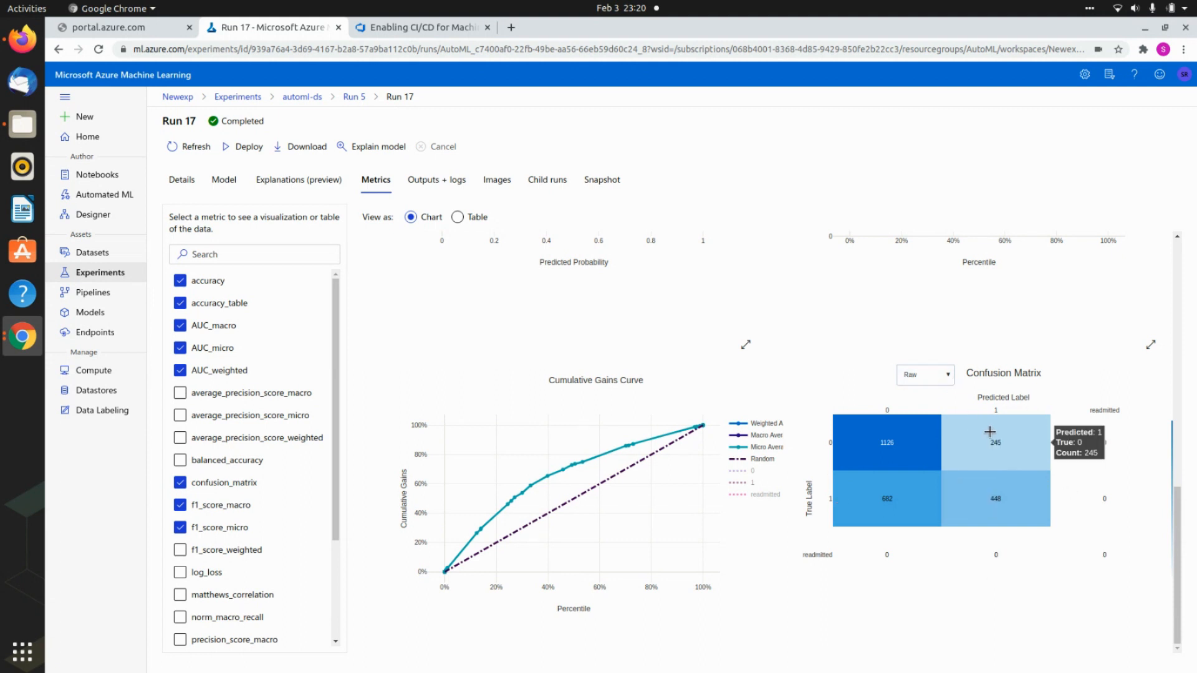
pyautogui.moveTo(1002, 427)
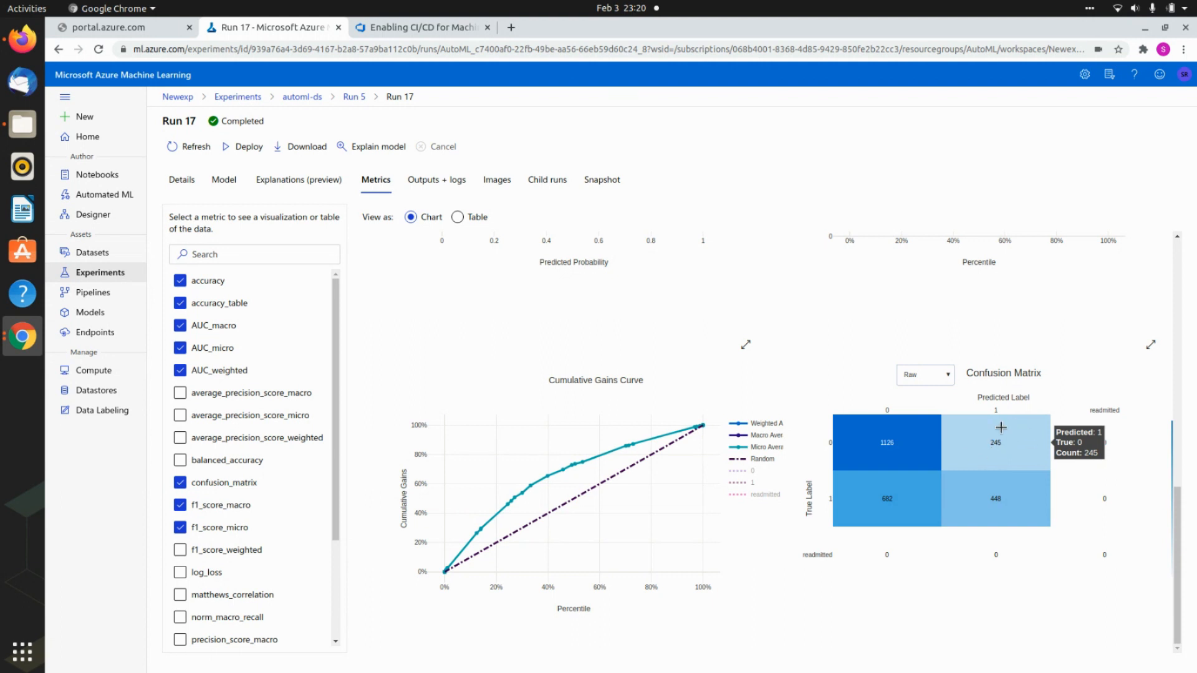
pyautogui.moveTo(889, 510)
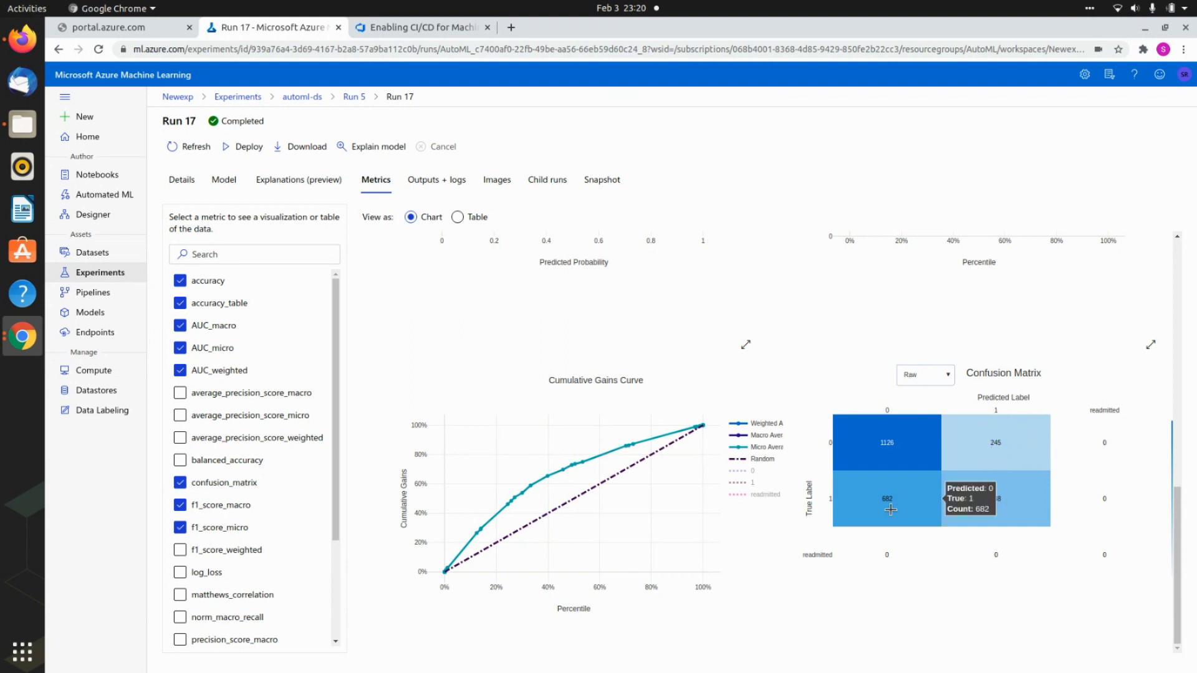
pyautogui.moveTo(883, 485)
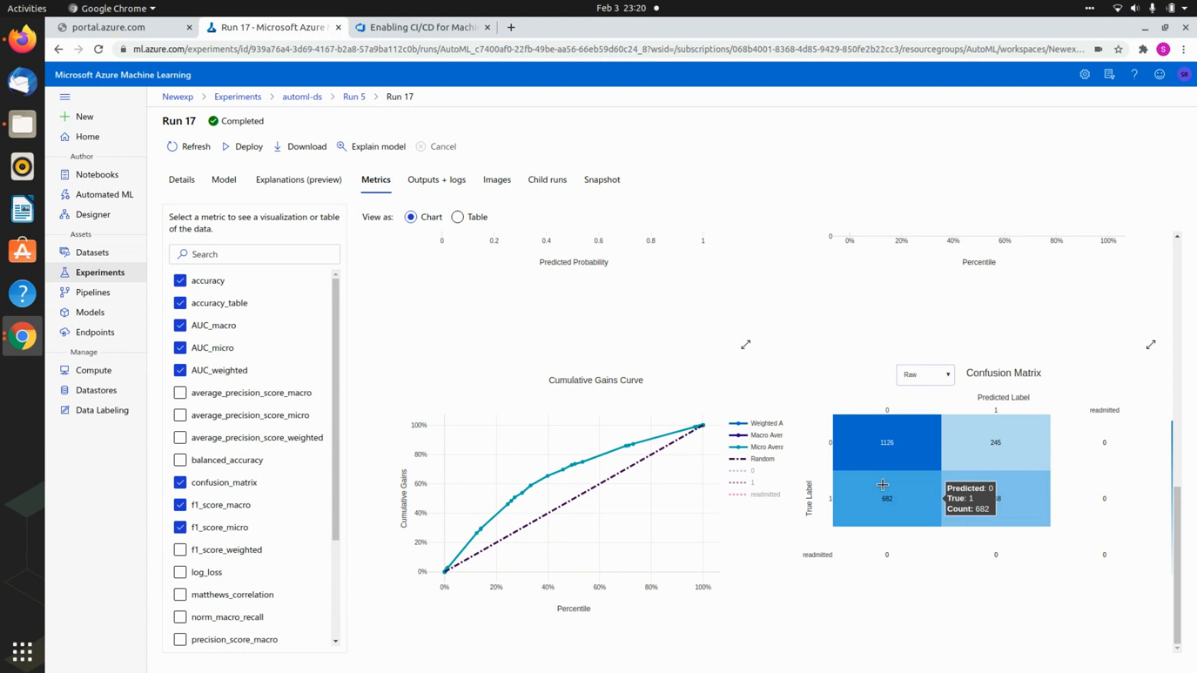
pyautogui.moveTo(884, 490)
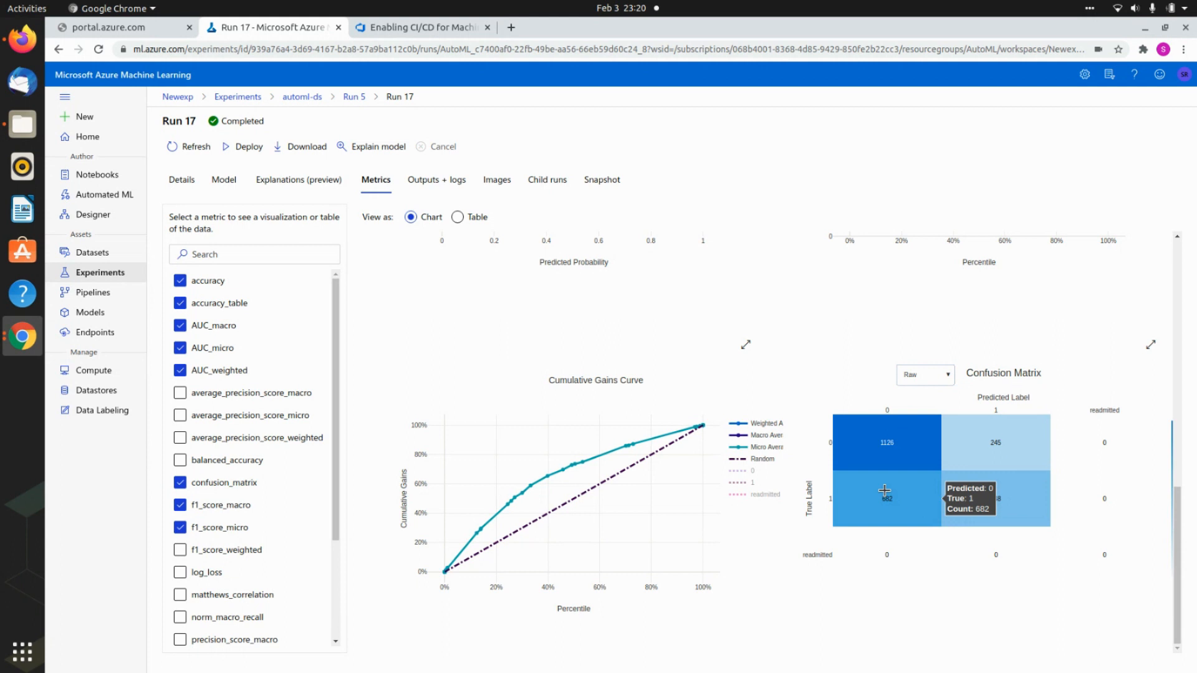
pyautogui.moveTo(897, 490)
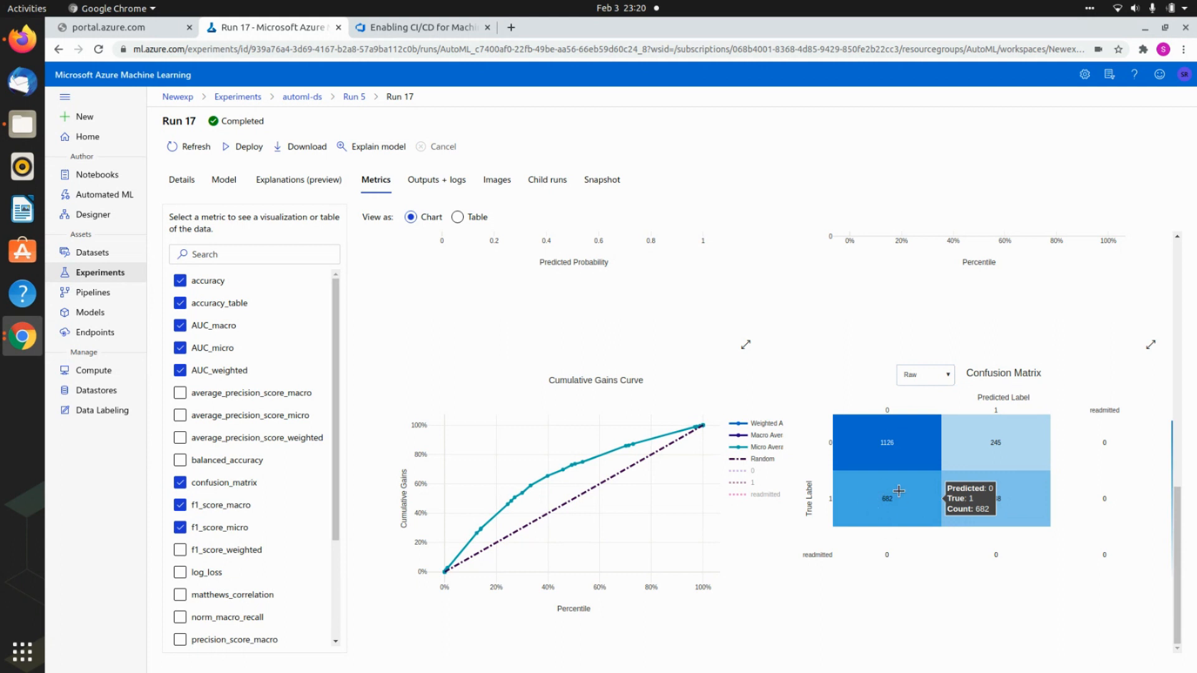
pyautogui.moveTo(888, 493)
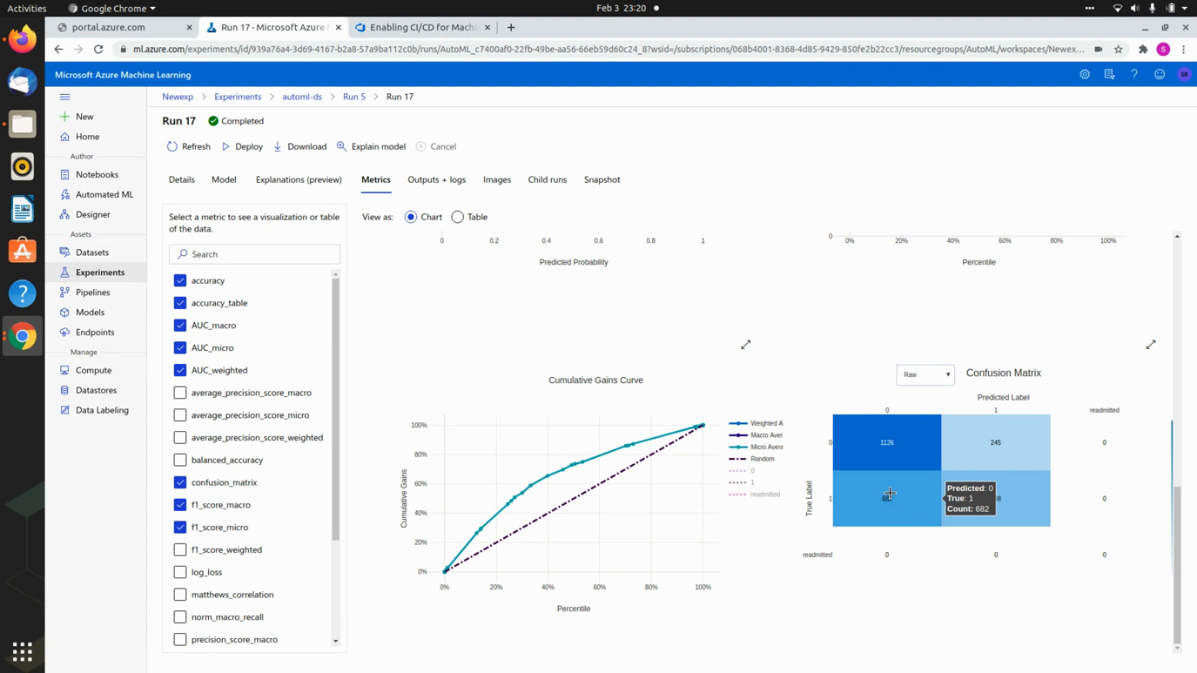
pyautogui.moveTo(997, 443)
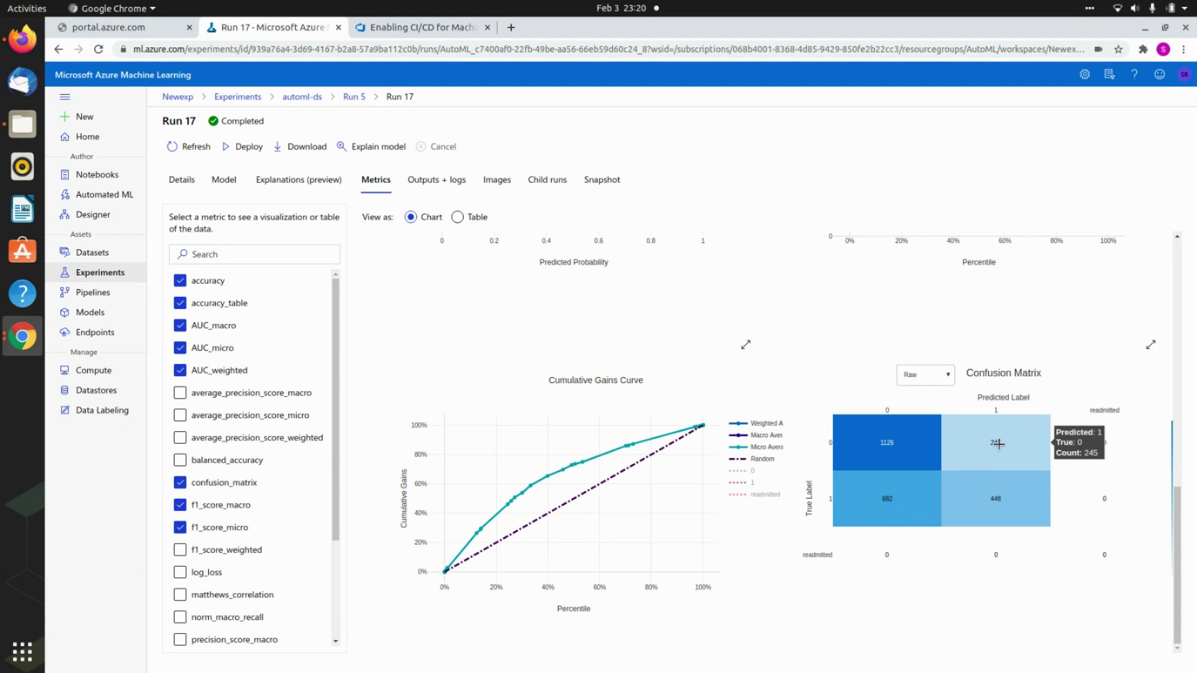
pyautogui.moveTo(890, 478)
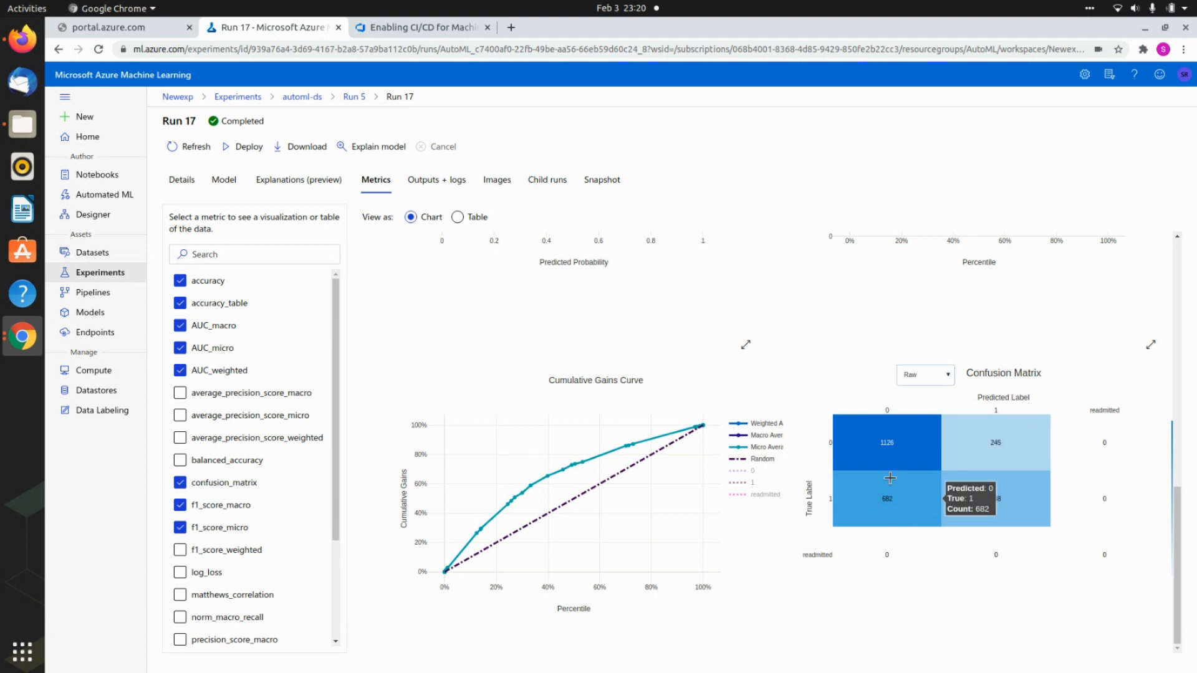
pyautogui.moveTo(887, 487)
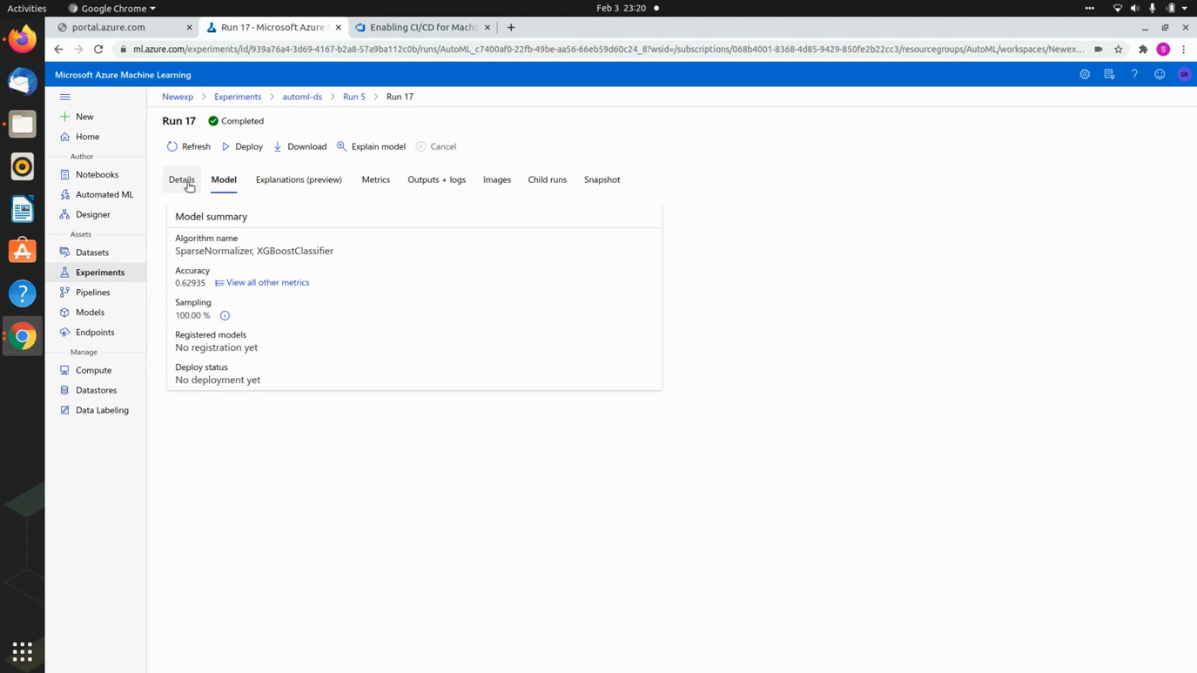
# - Check Run 17's details, then confirm Run 26 XGBoost is deployed as snxgb
pyautogui.click(181, 180)
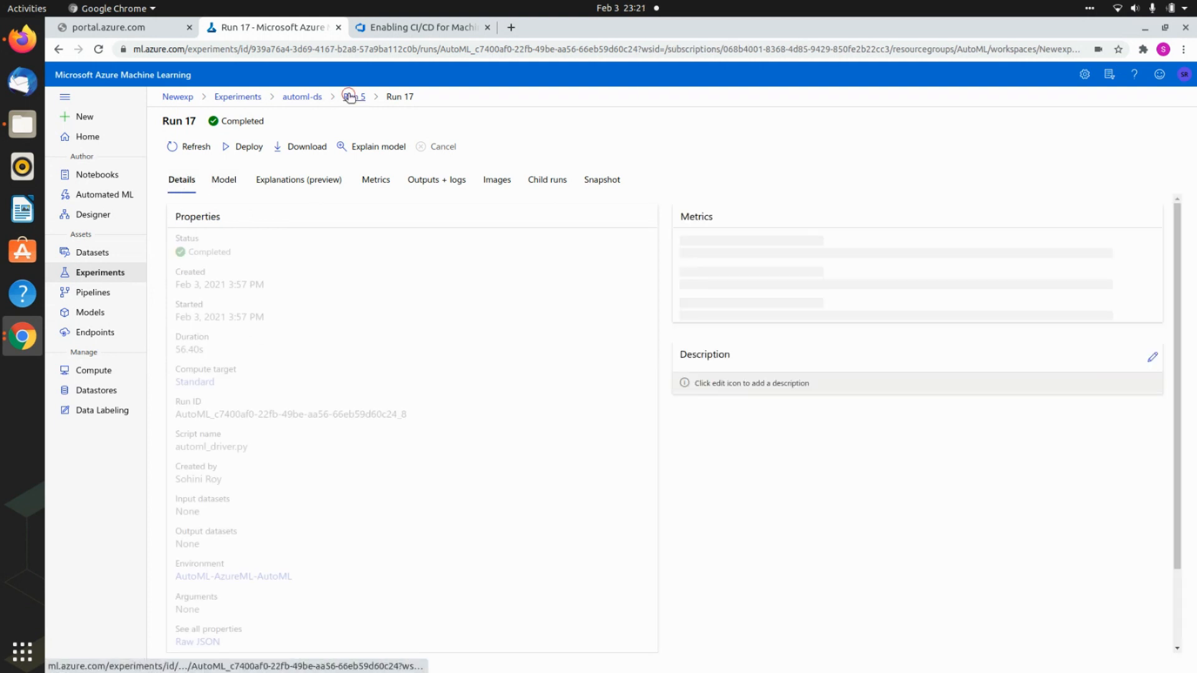
pyautogui.click(351, 96)
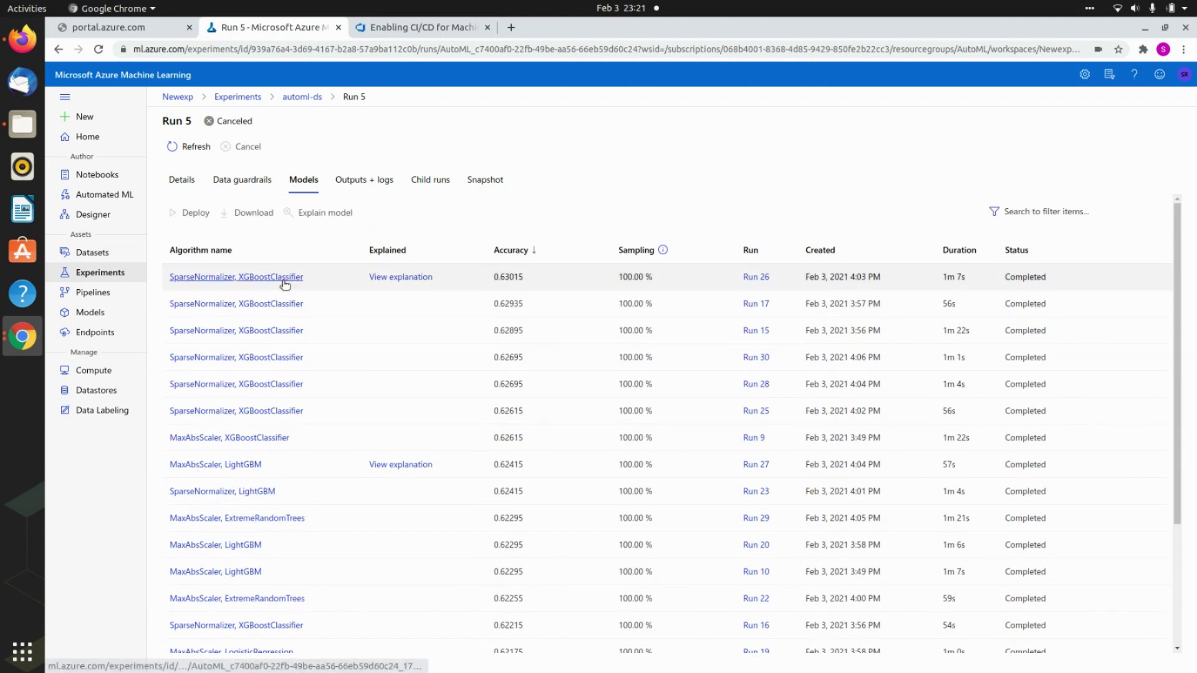
pyautogui.click(182, 179)
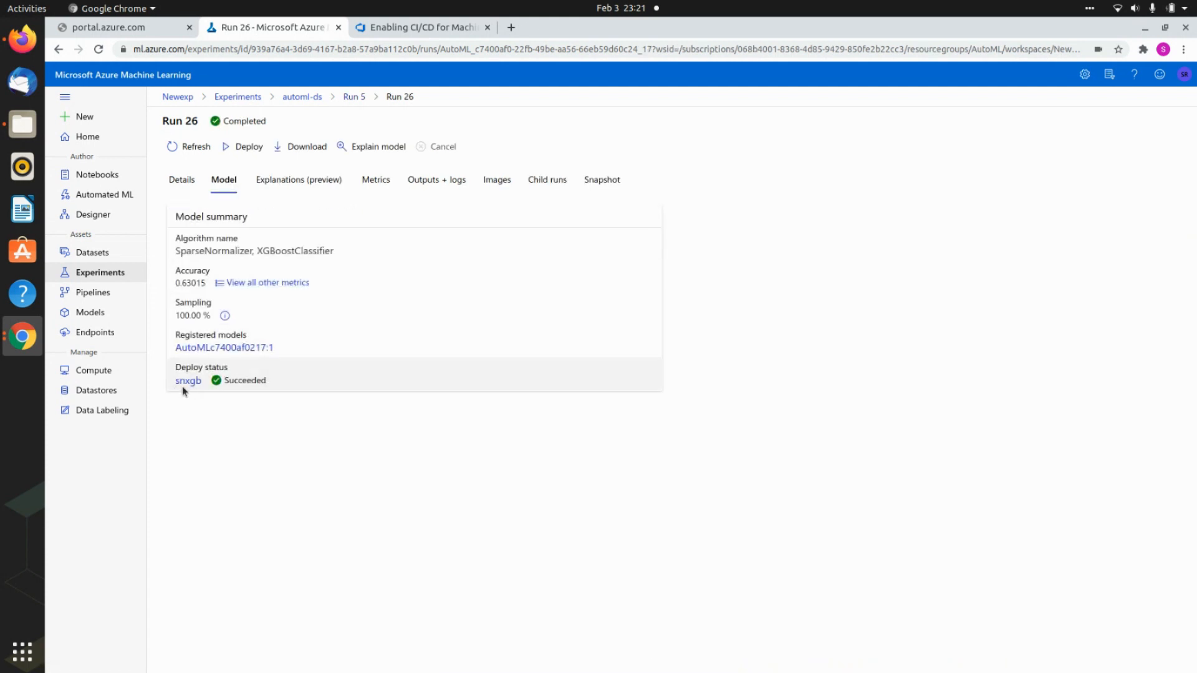
pyautogui.moveTo(227, 393)
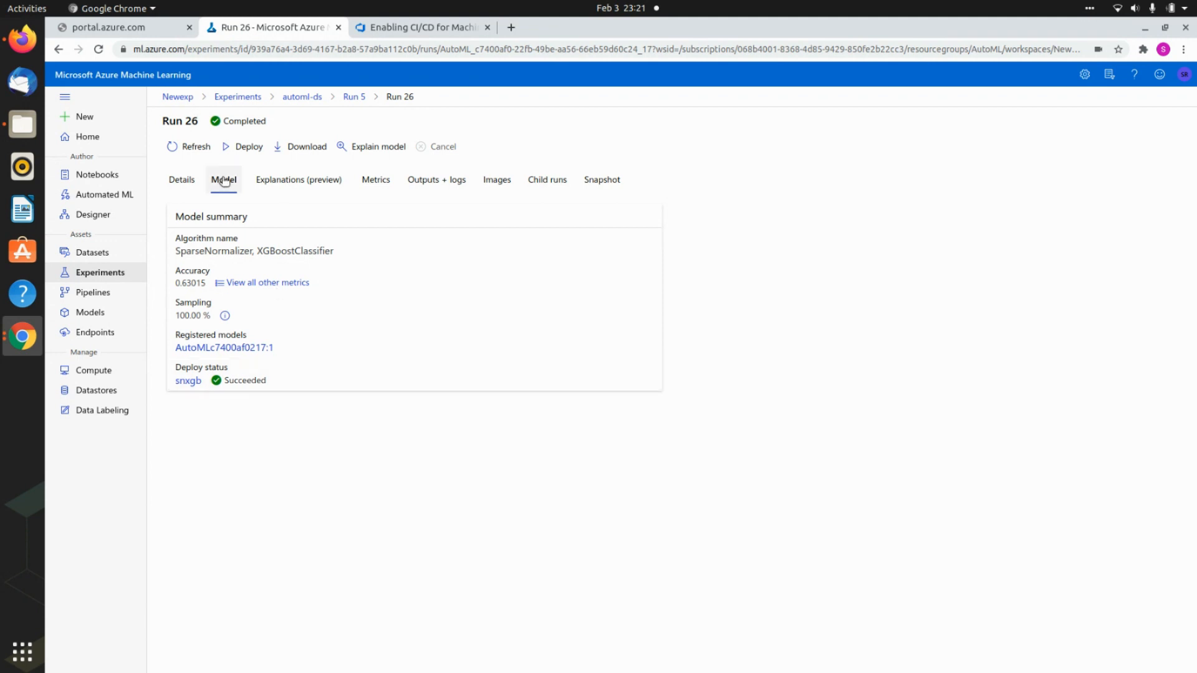
pyautogui.moveTo(303, 96)
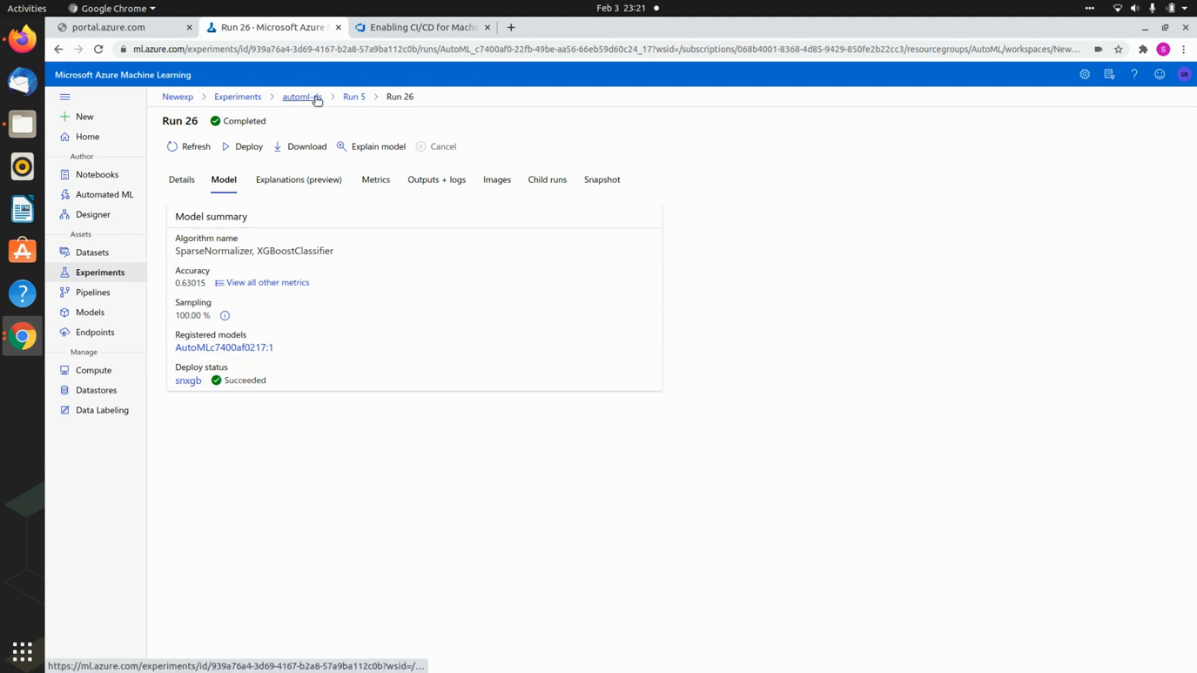
pyautogui.click(353, 96)
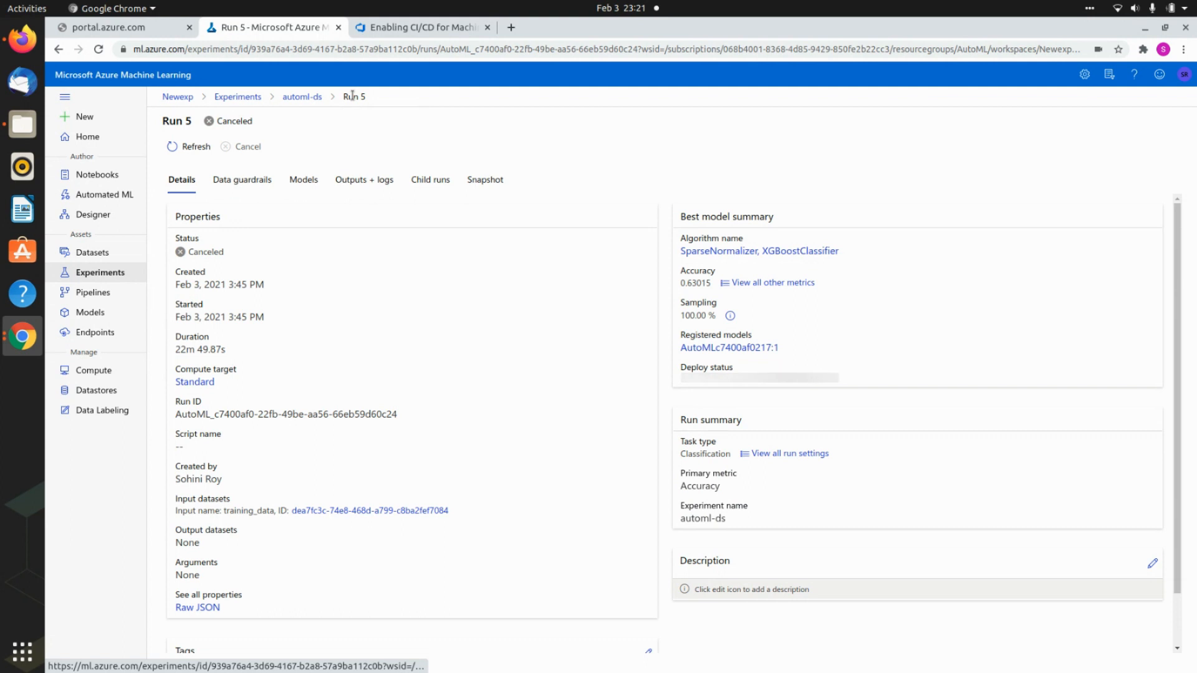
# - Open Run 18's StandardScalerWrapper, RandomForest model from Run 5's Models list
pyautogui.click(303, 180)
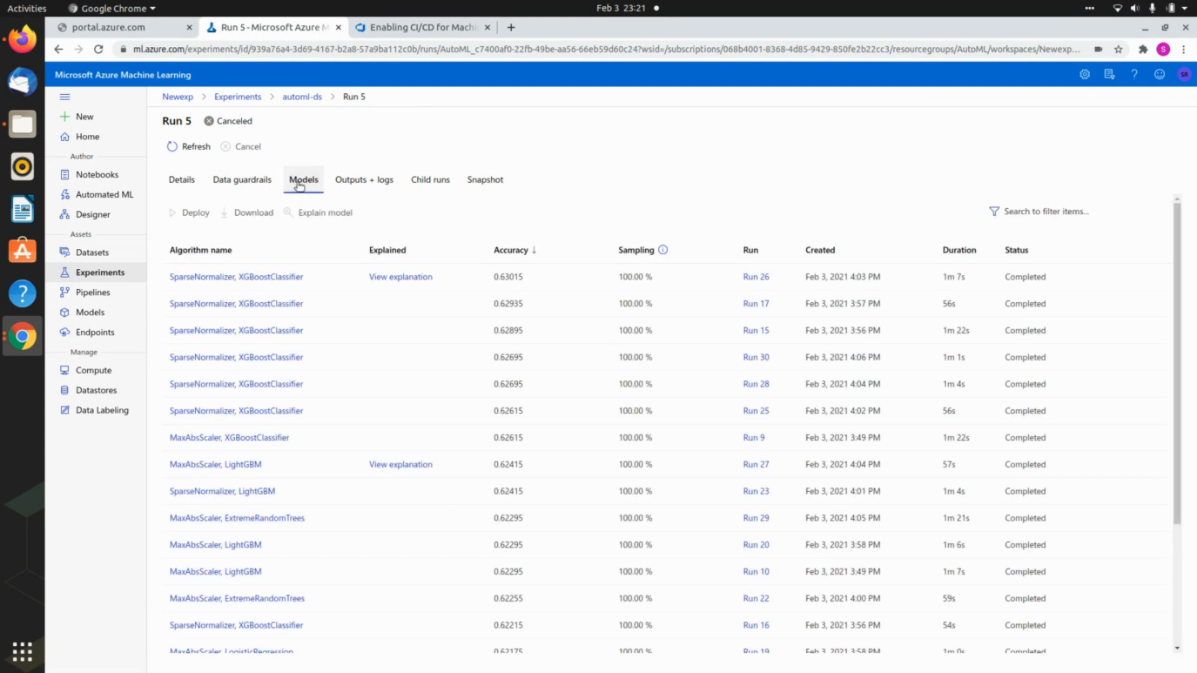
pyautogui.scroll(-3)
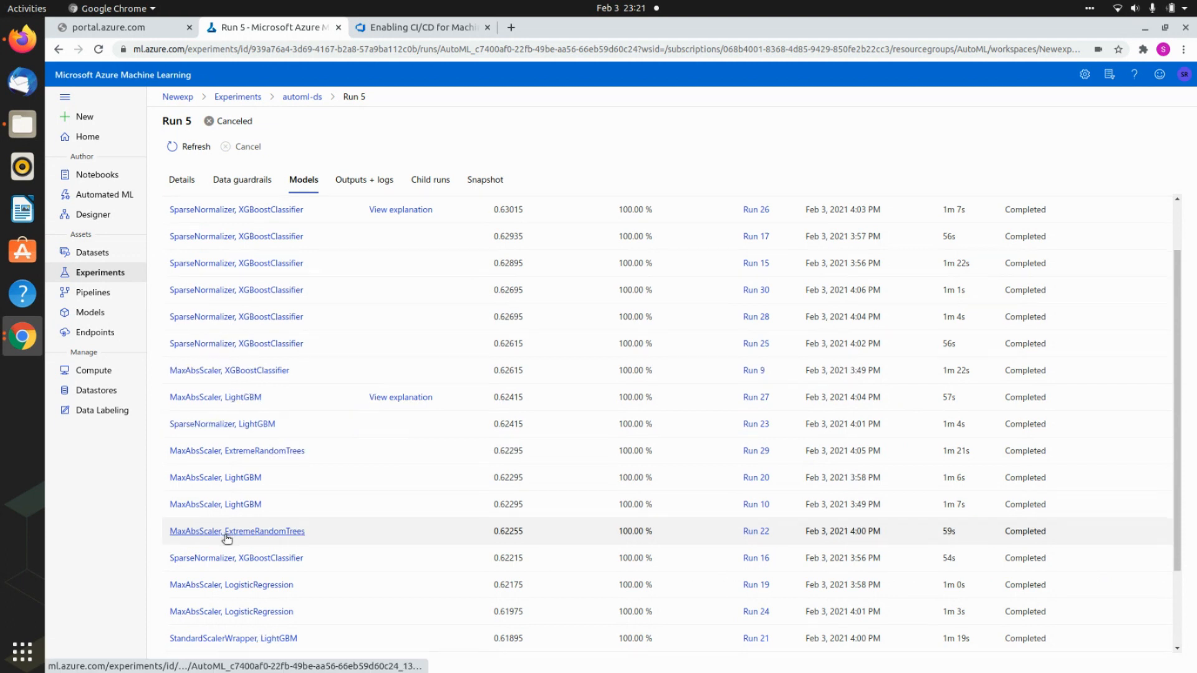
pyautogui.scroll(-3)
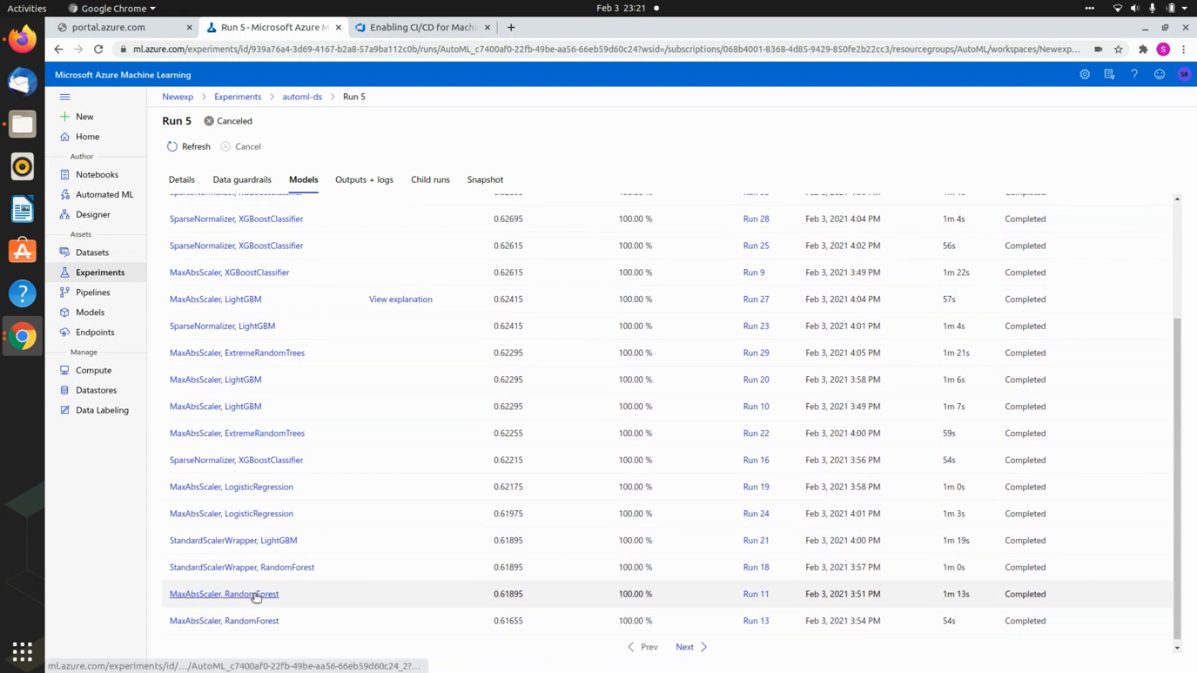
pyautogui.moveTo(241, 568)
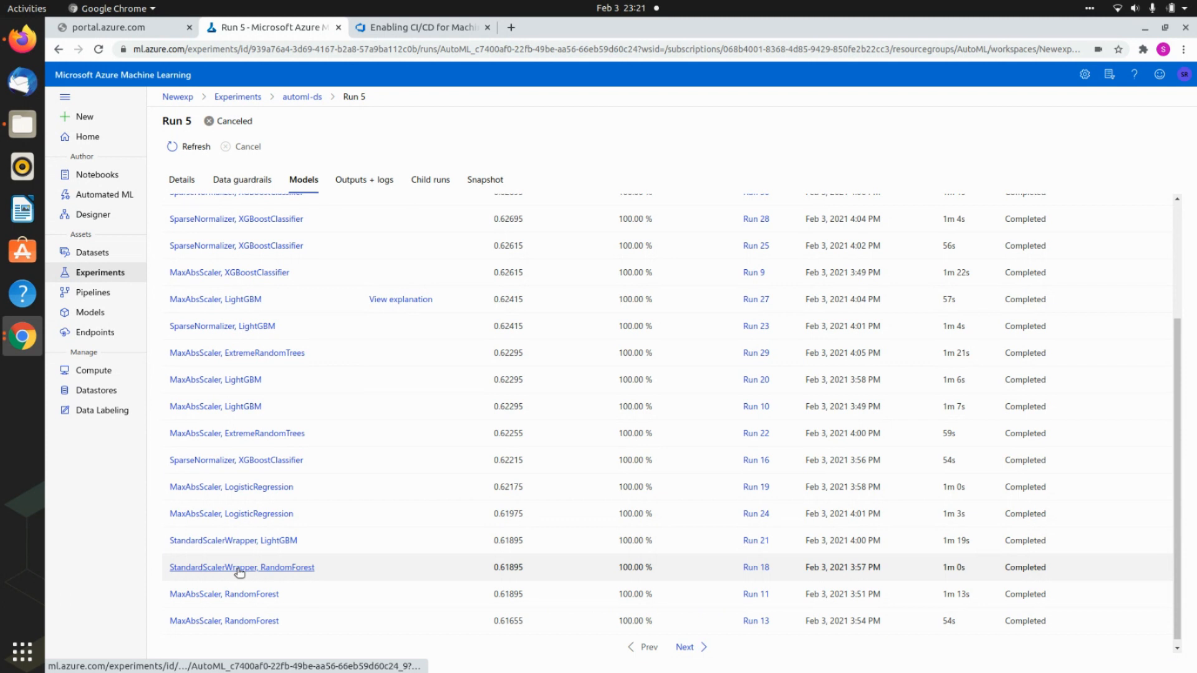
pyautogui.click(241, 567)
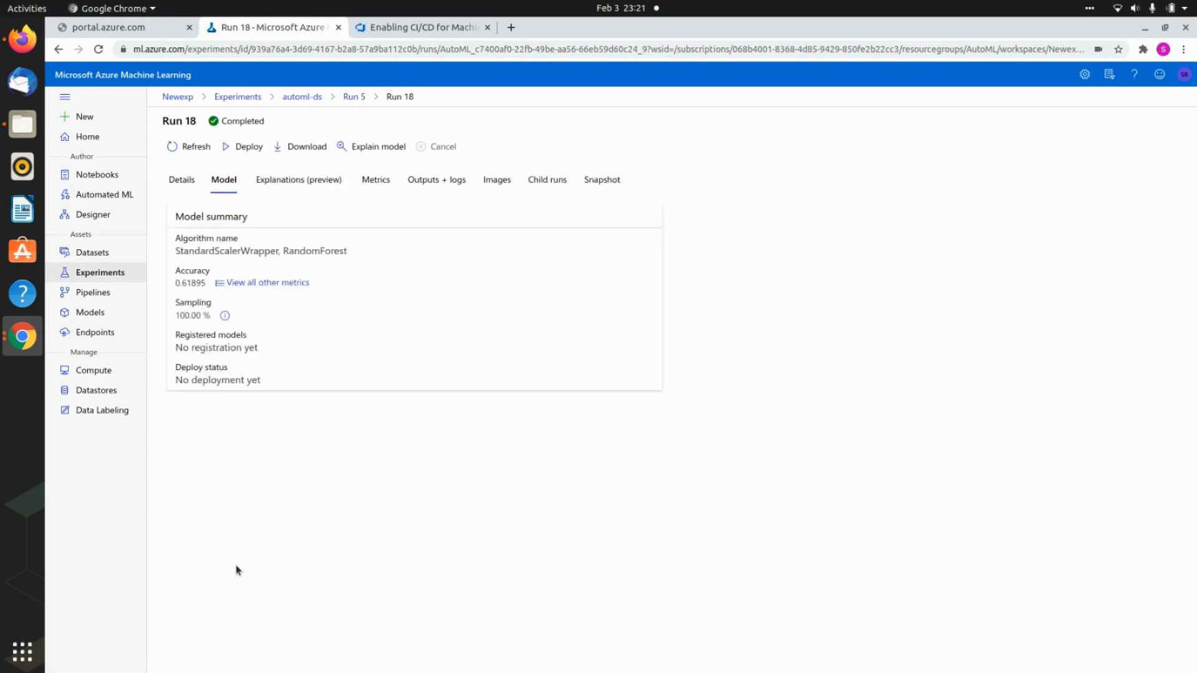
pyautogui.moveTo(375, 180)
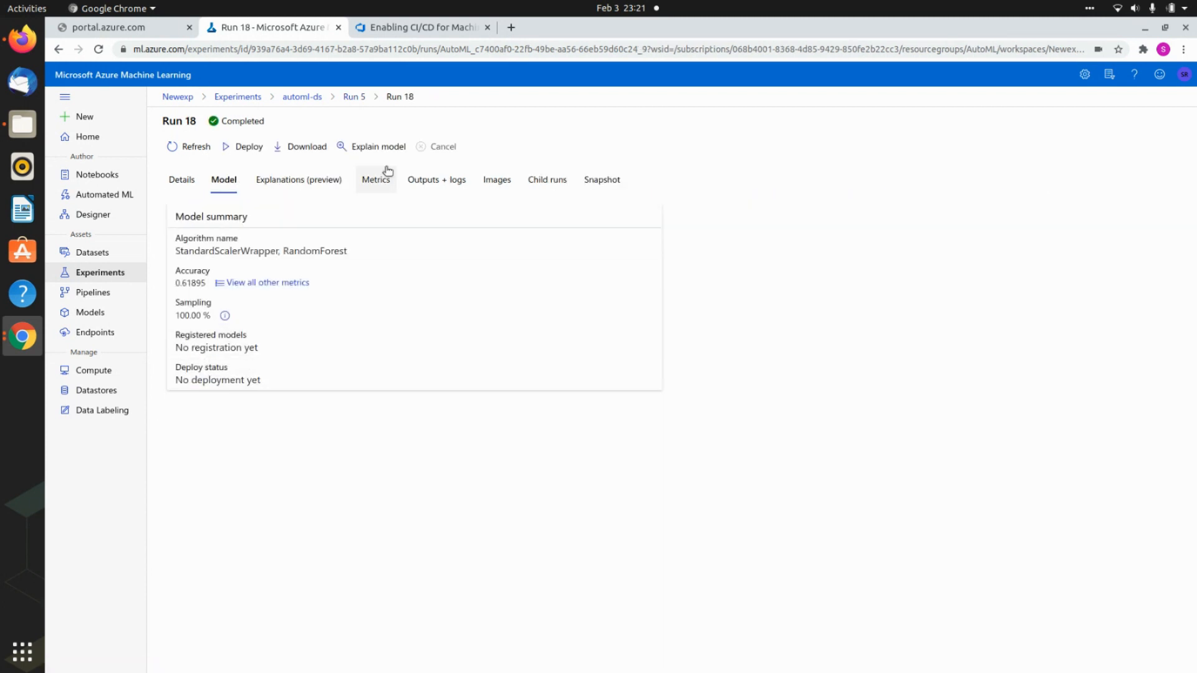
# - Deploy the model as sswrf on Azure Container Instance and return to Run 5
pyautogui.click(248, 147)
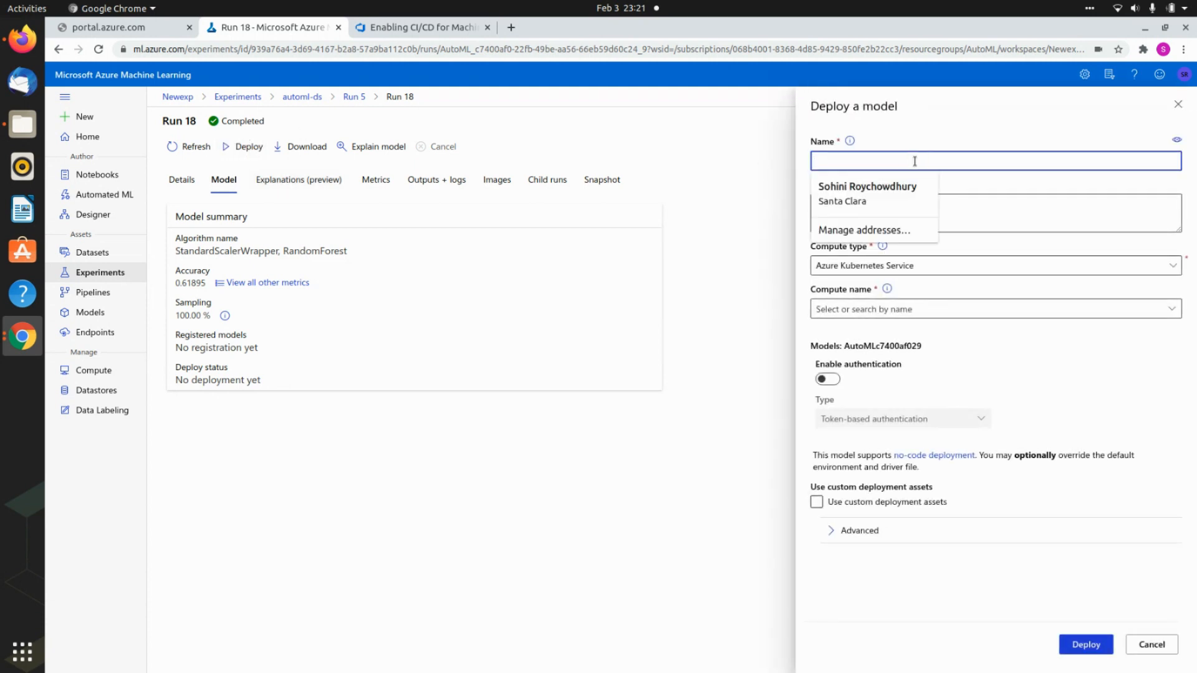
pyautogui.write('sswr')
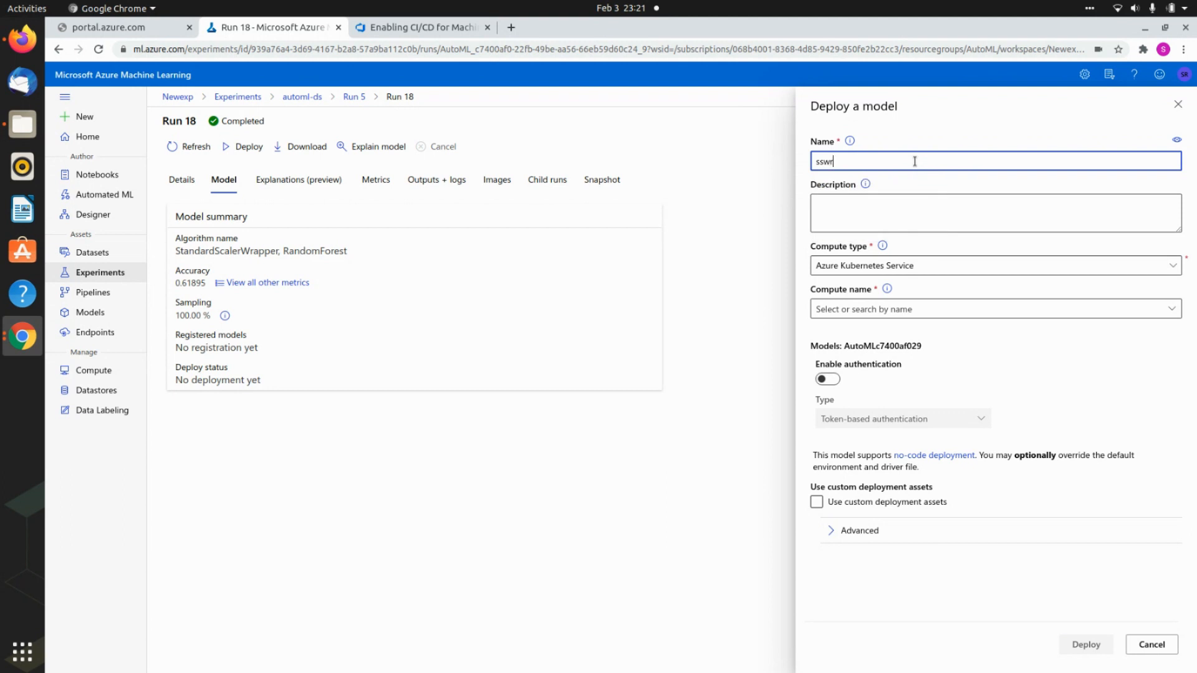
pyautogui.click(993, 266)
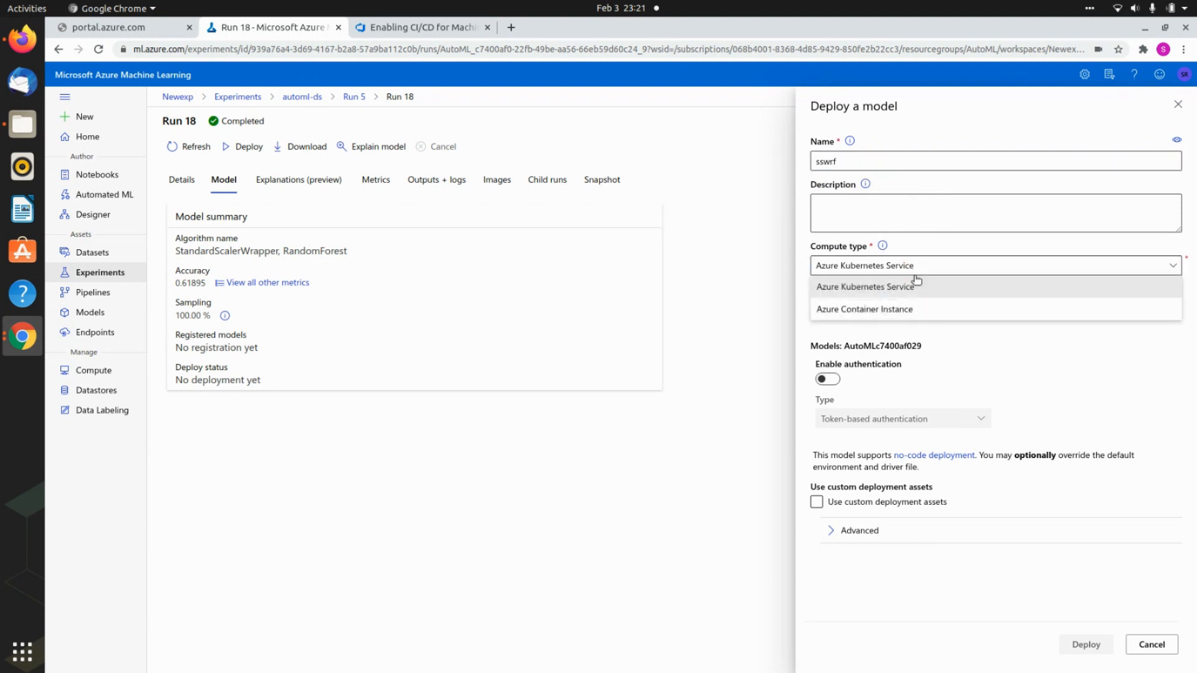
pyautogui.click(864, 309)
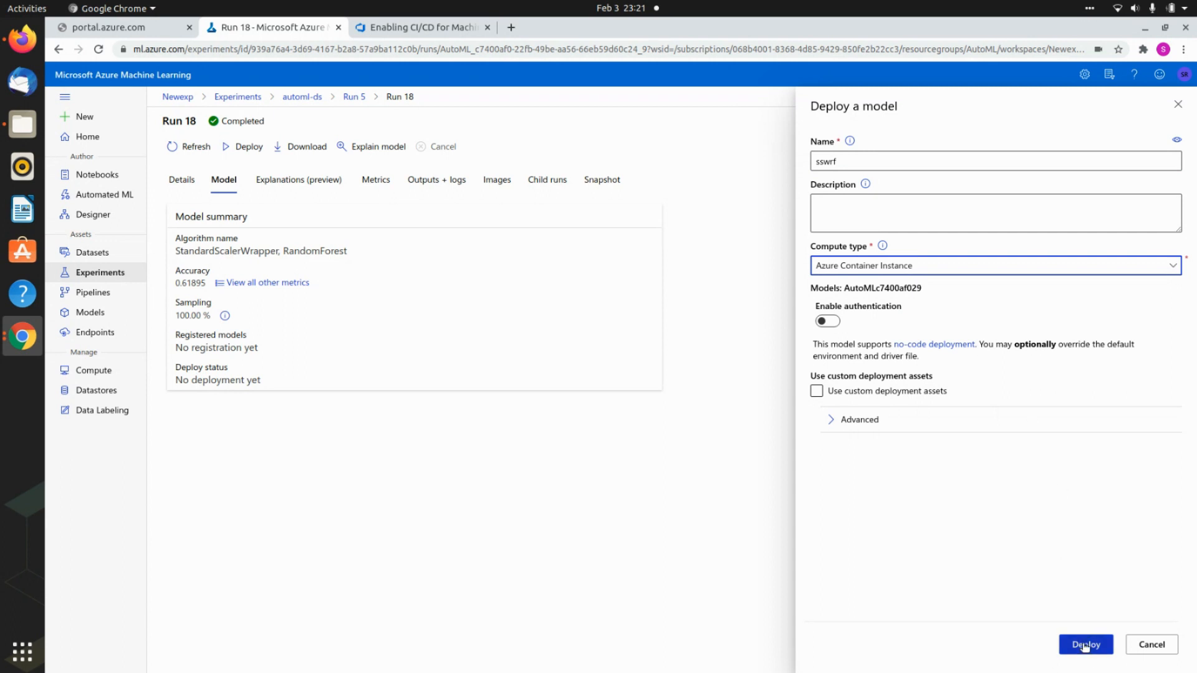
pyautogui.click(1085, 644)
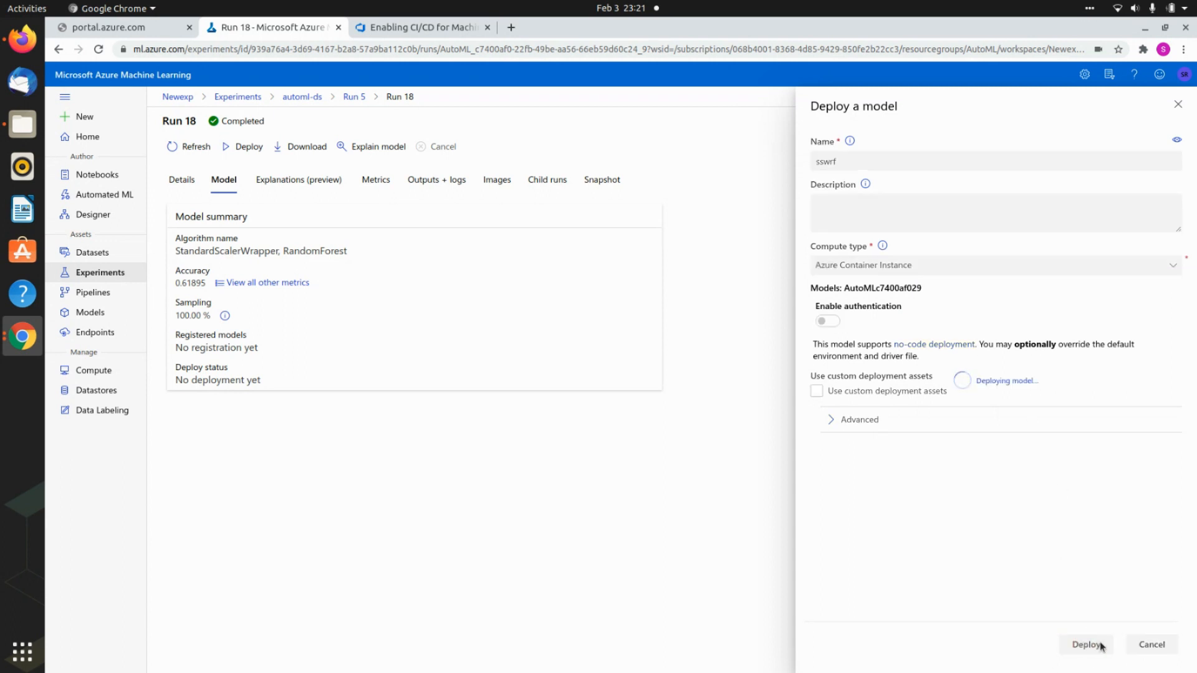
pyautogui.click(1086, 644)
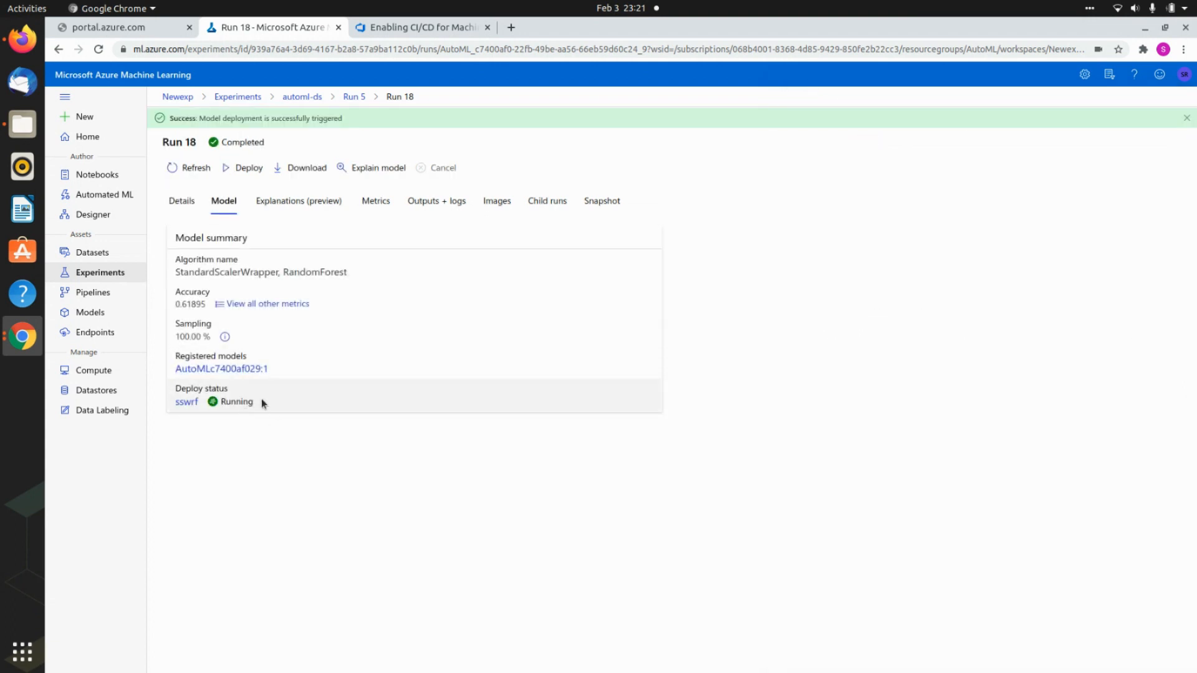
pyautogui.moveTo(258, 404)
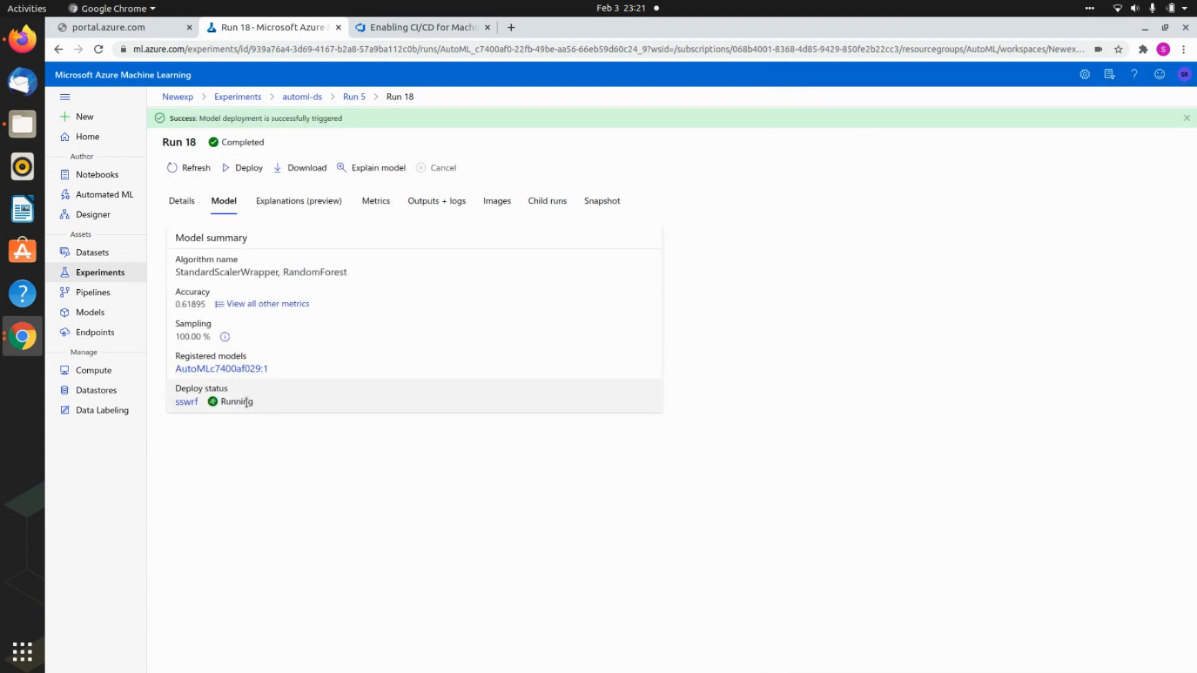
pyautogui.click(354, 96)
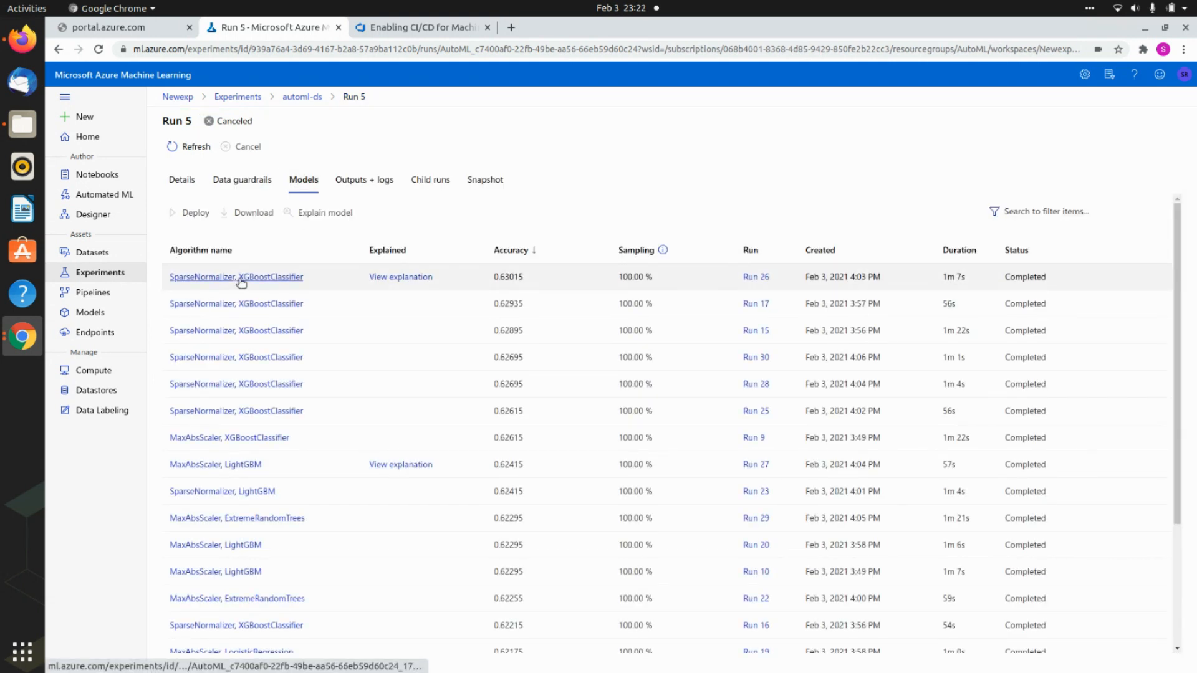
pyautogui.moveTo(236, 276)
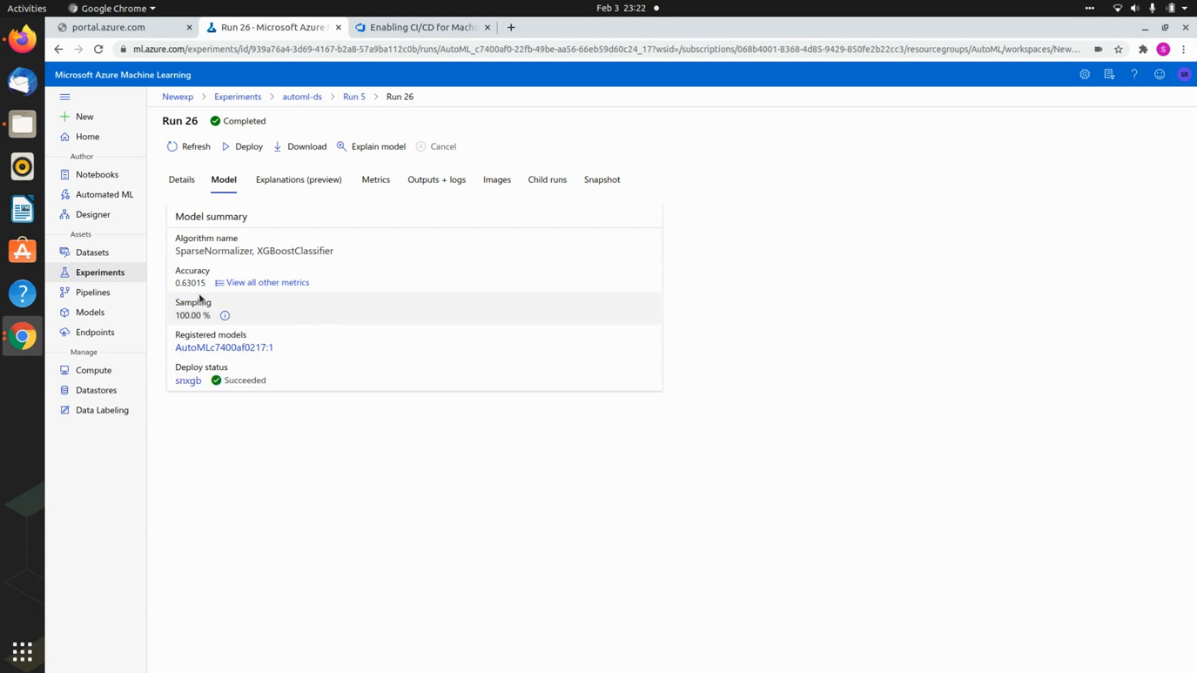
pyautogui.moveTo(268, 282)
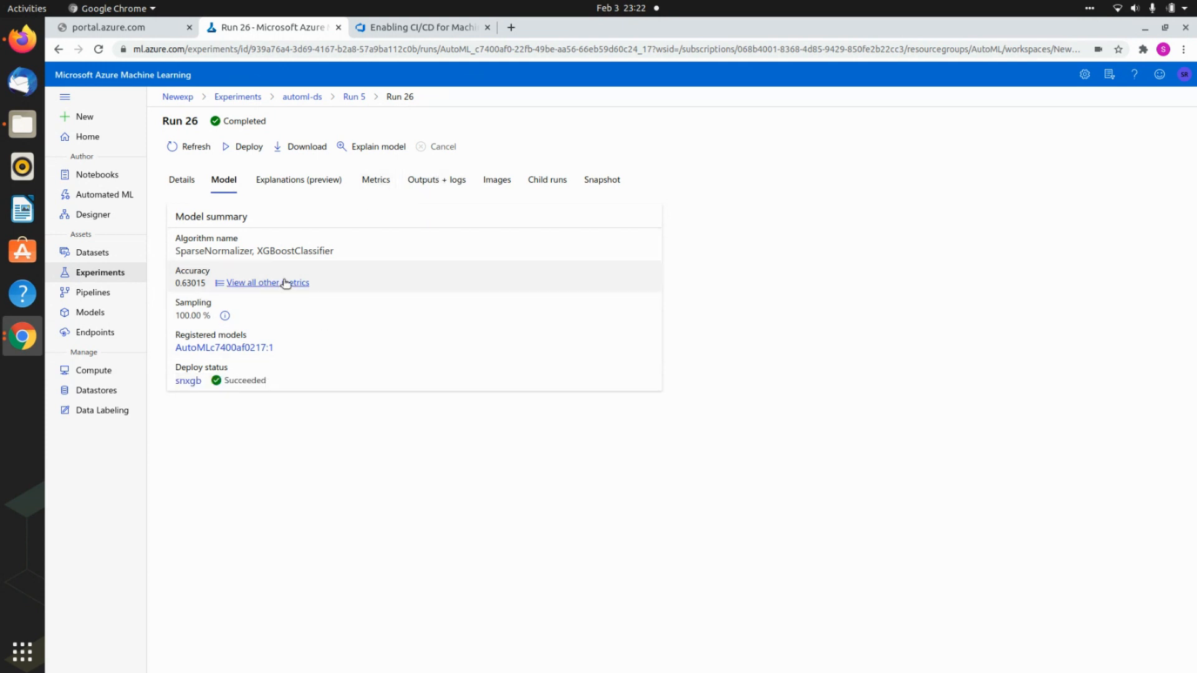
# - Show Run 26's full metrics: accuracy 0.63, AUC, precision-recall and ROC charts
pyautogui.click(375, 179)
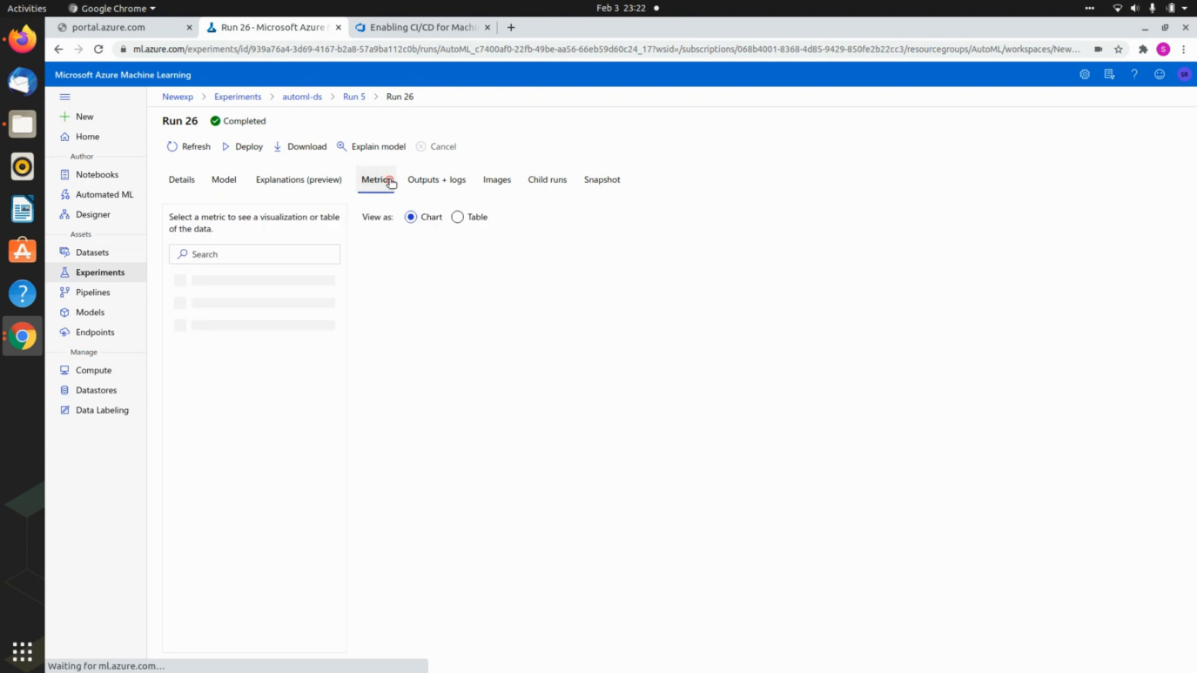
pyautogui.click(375, 180)
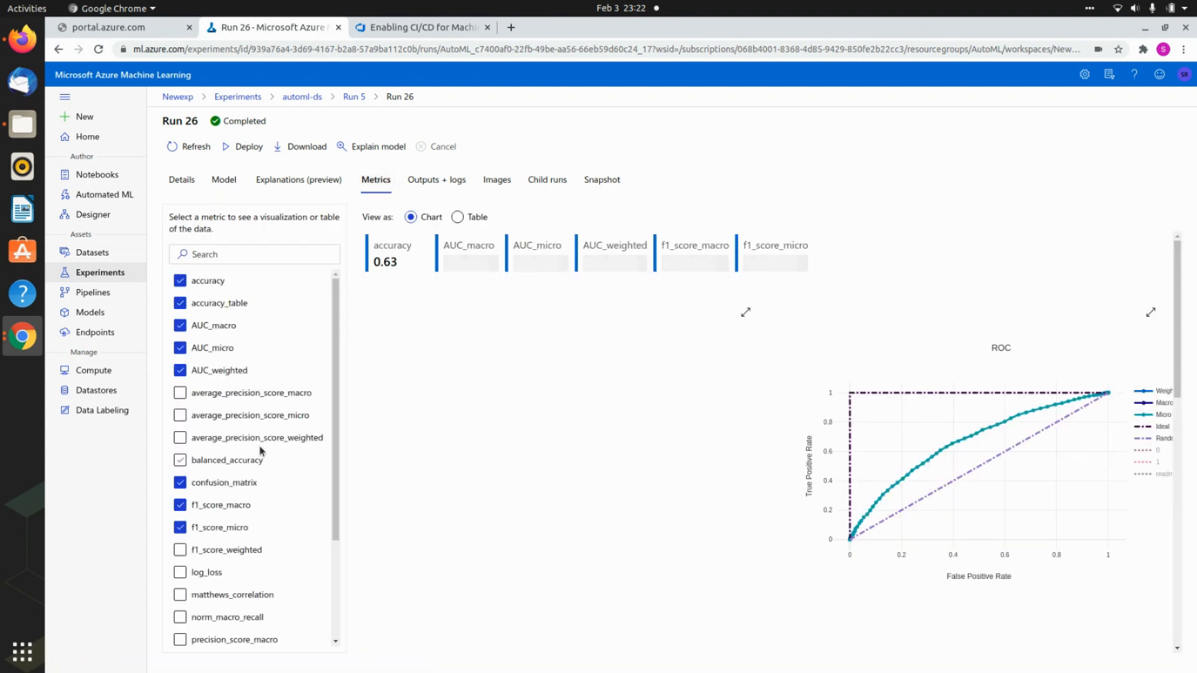
pyautogui.click(180, 459)
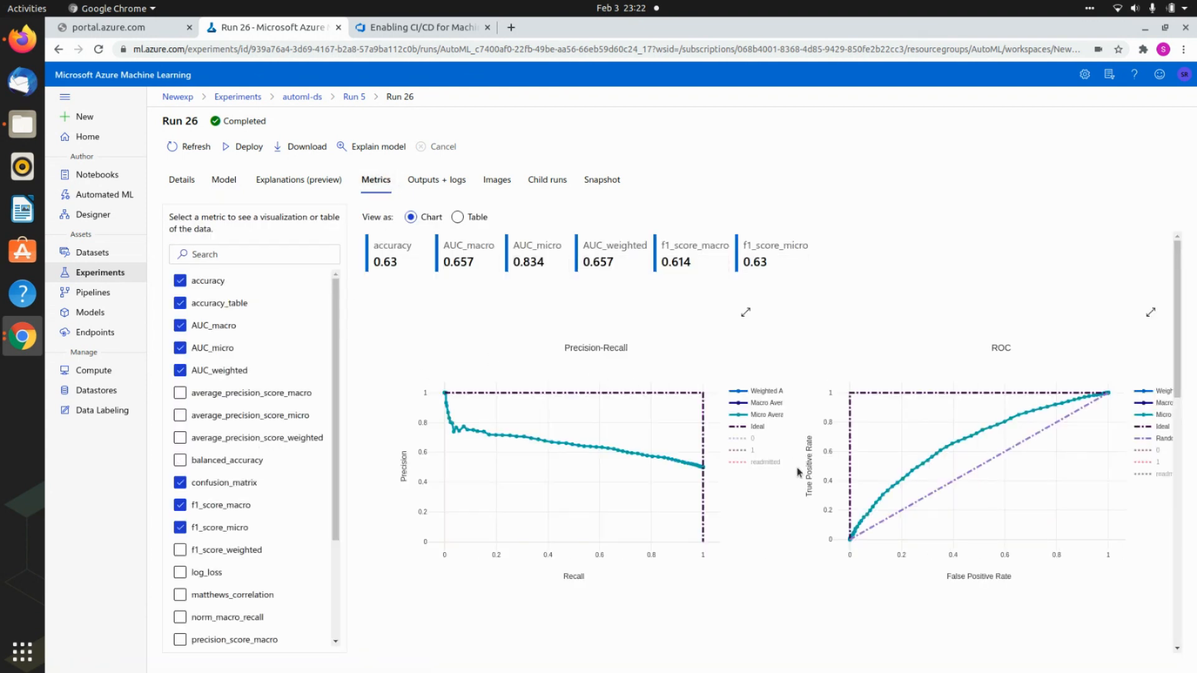
pyautogui.click(298, 180)
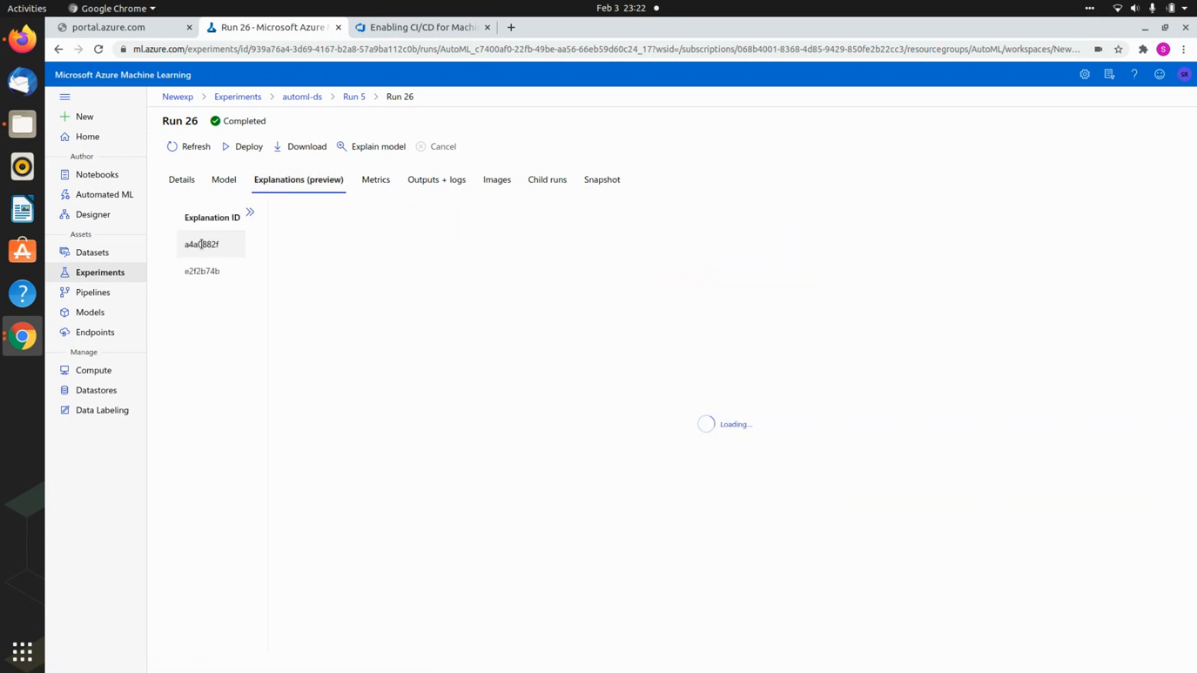
# - Load explanation a4a0882f to show the dataset explorer datapoint chart
pyautogui.click(201, 245)
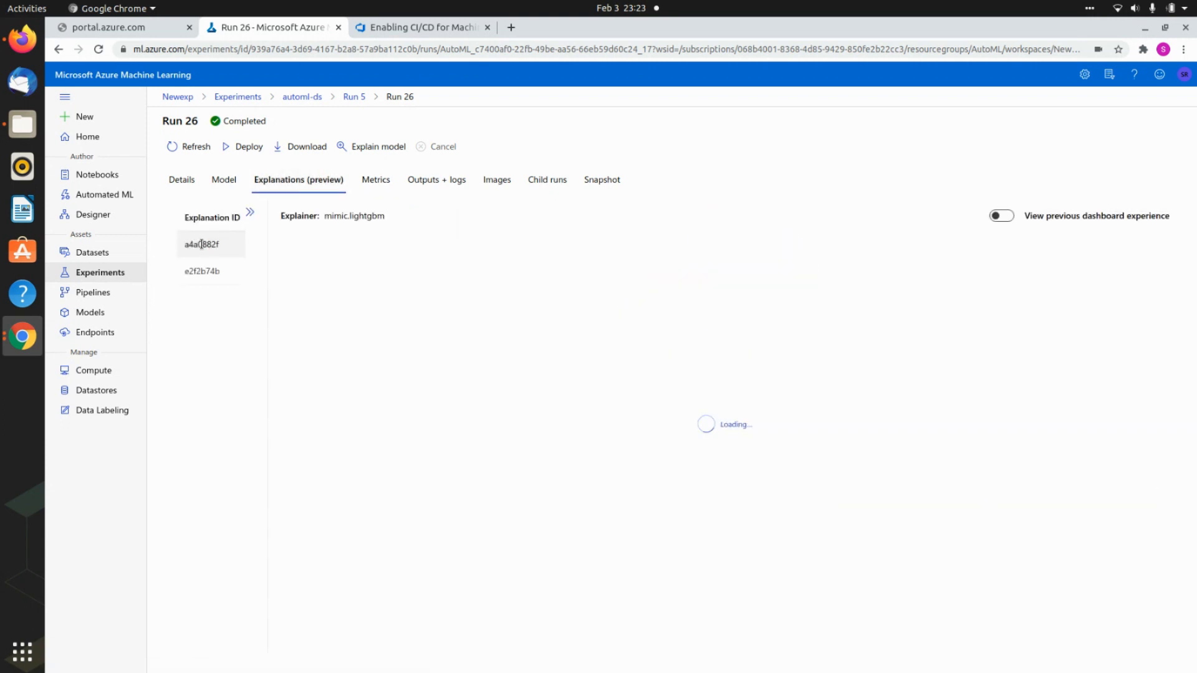
pyautogui.click(201, 243)
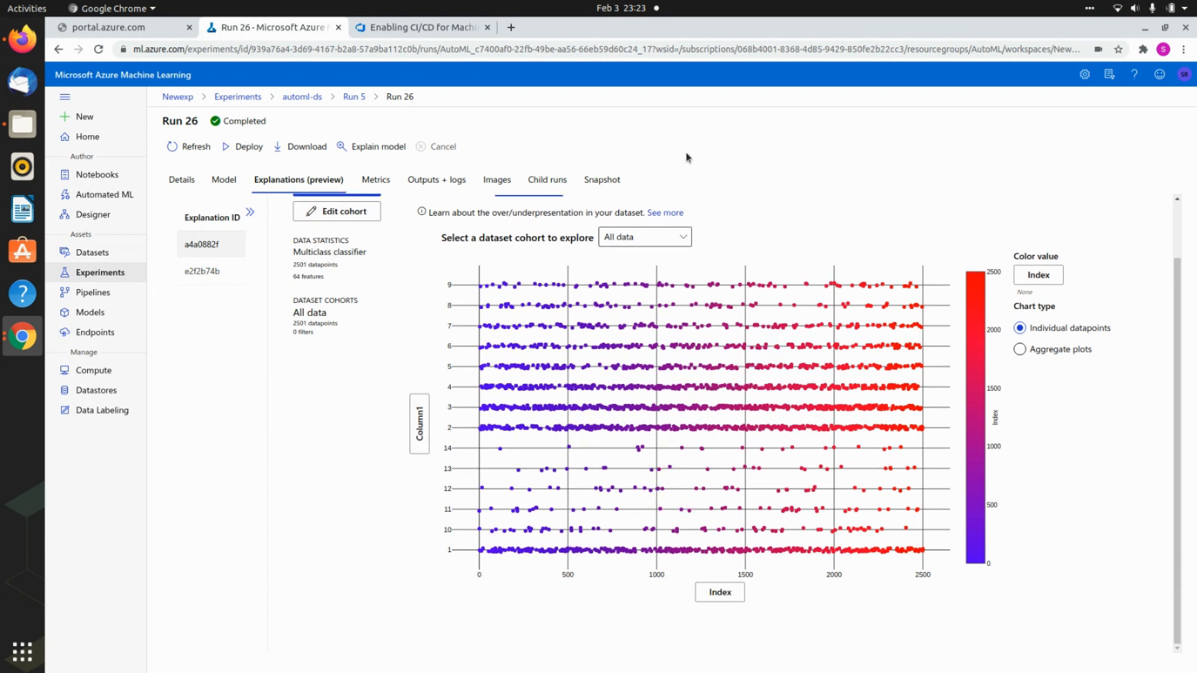
pyautogui.moveTo(724, 557)
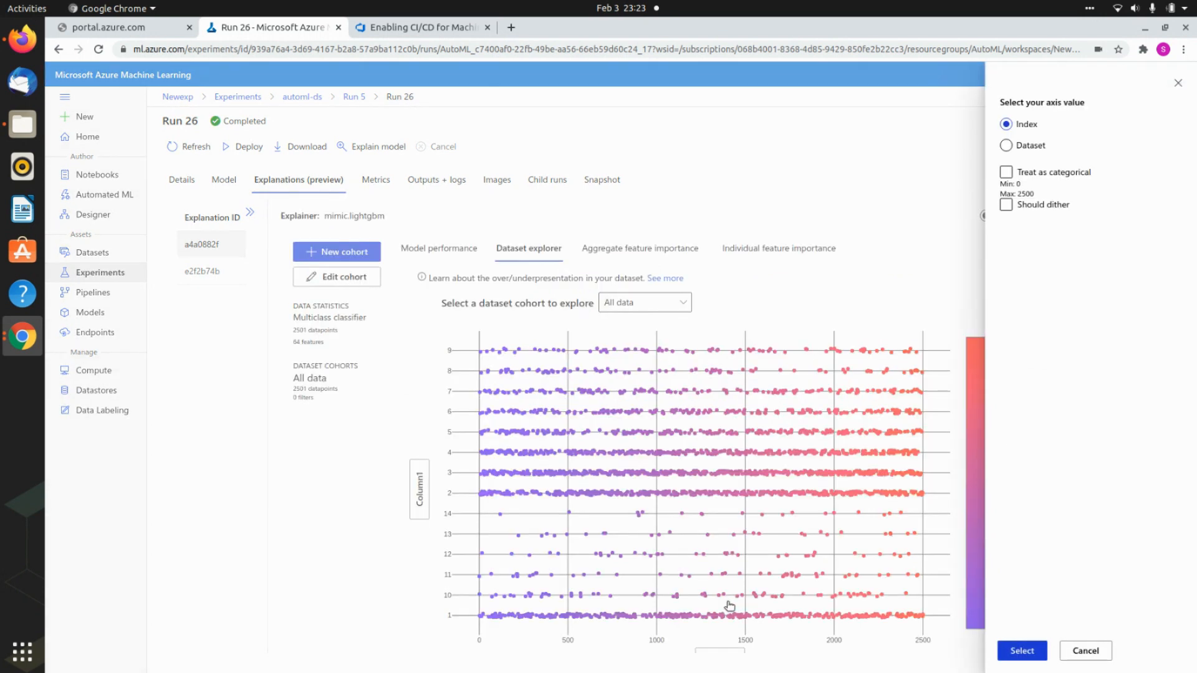
pyautogui.moveTo(1038, 496)
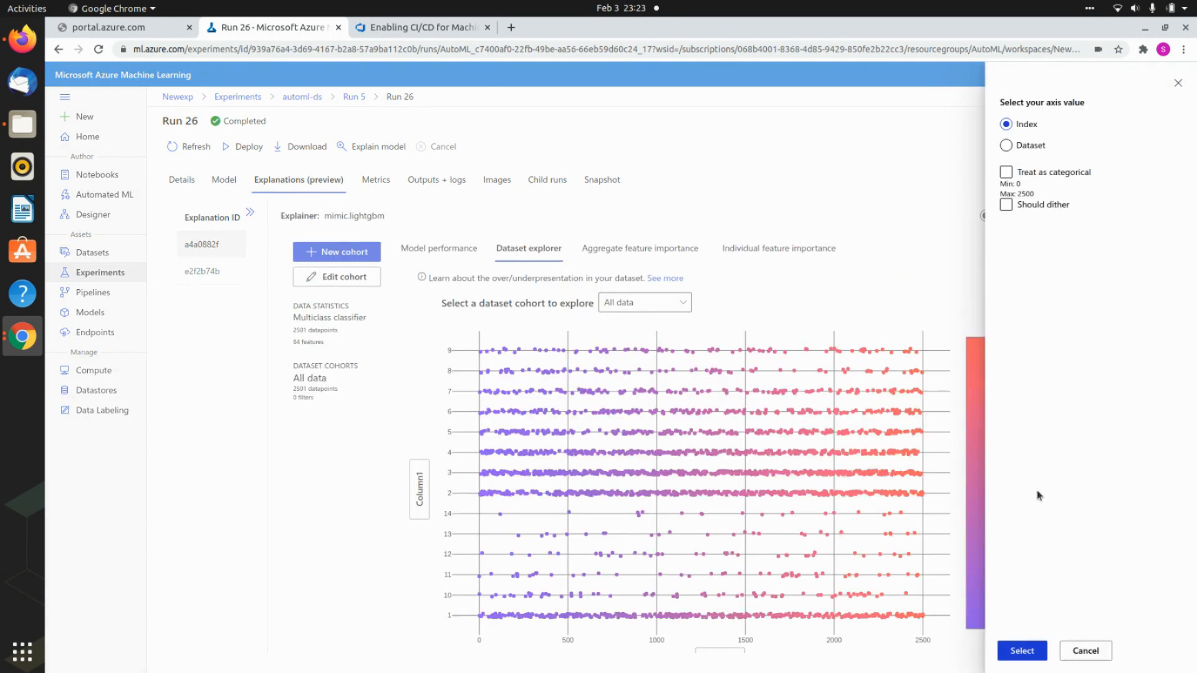
# - Plot dataset feature Column2 on the x-axis, then view aggregate feature importance
pyautogui.click(1006, 145)
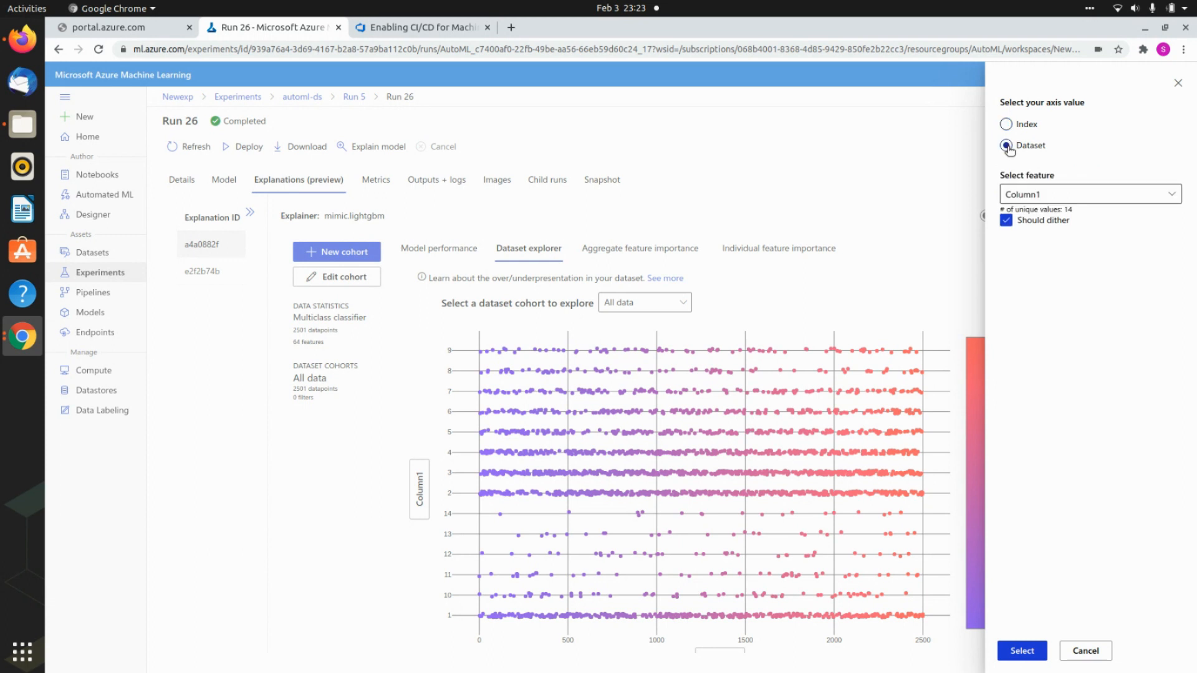
pyautogui.click(1089, 193)
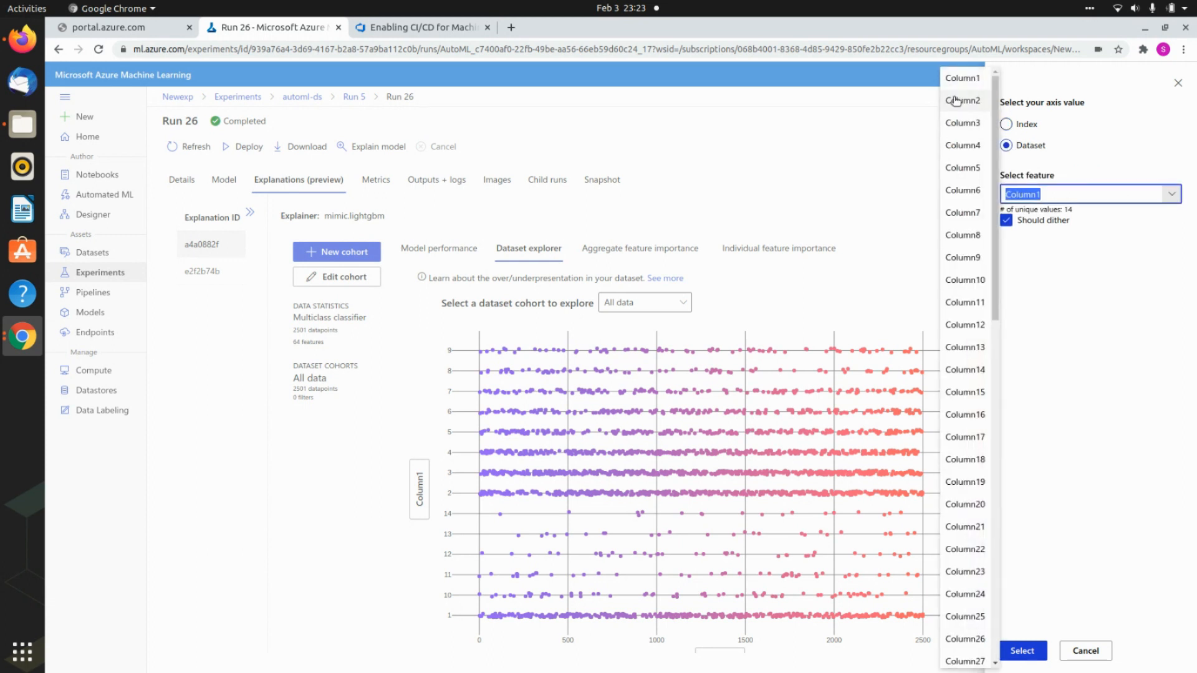
pyautogui.click(962, 100)
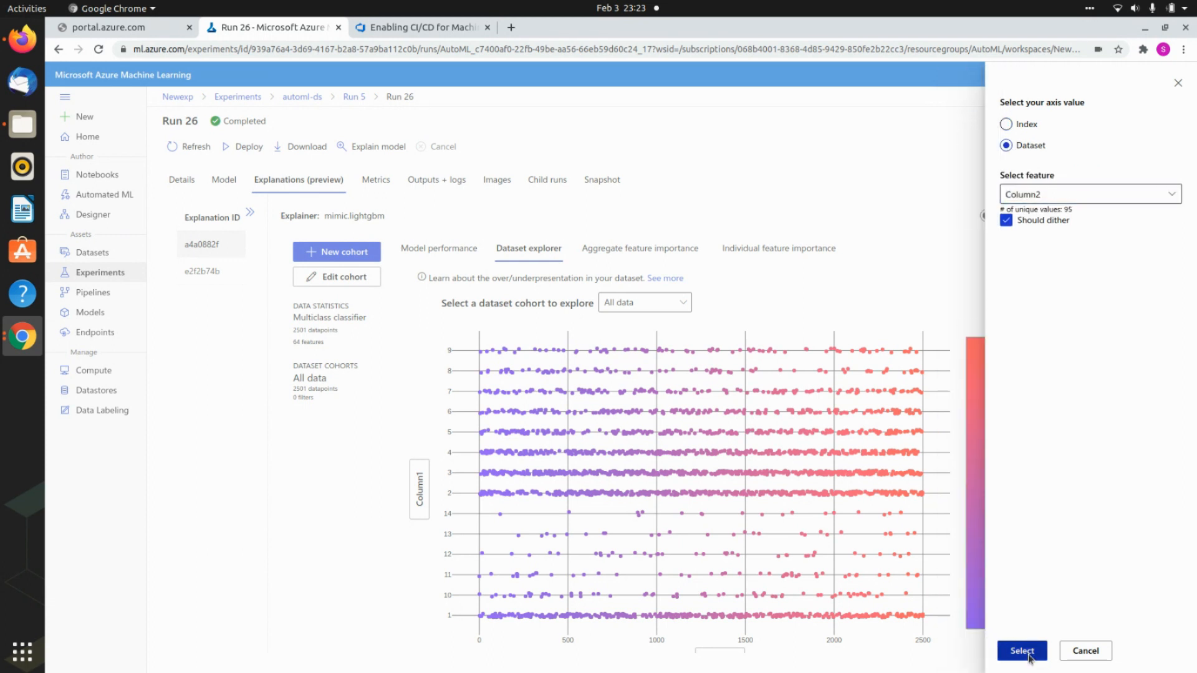
pyautogui.click(1021, 656)
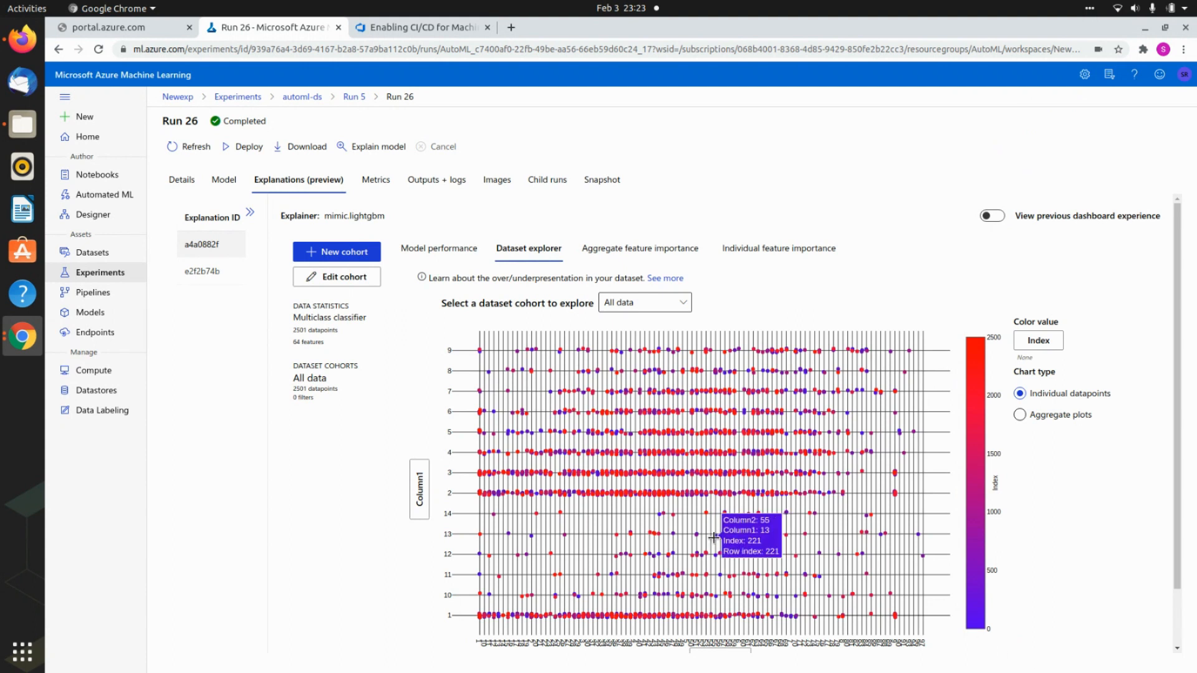
pyautogui.scroll(-3)
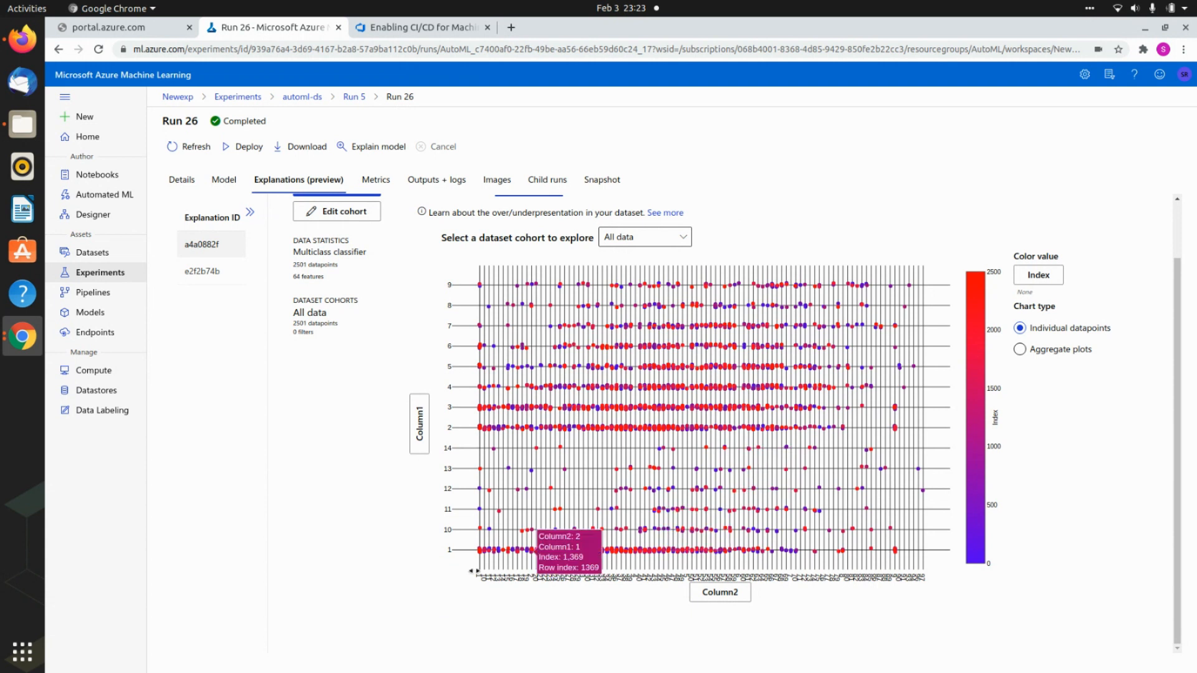
pyautogui.moveTo(981, 235)
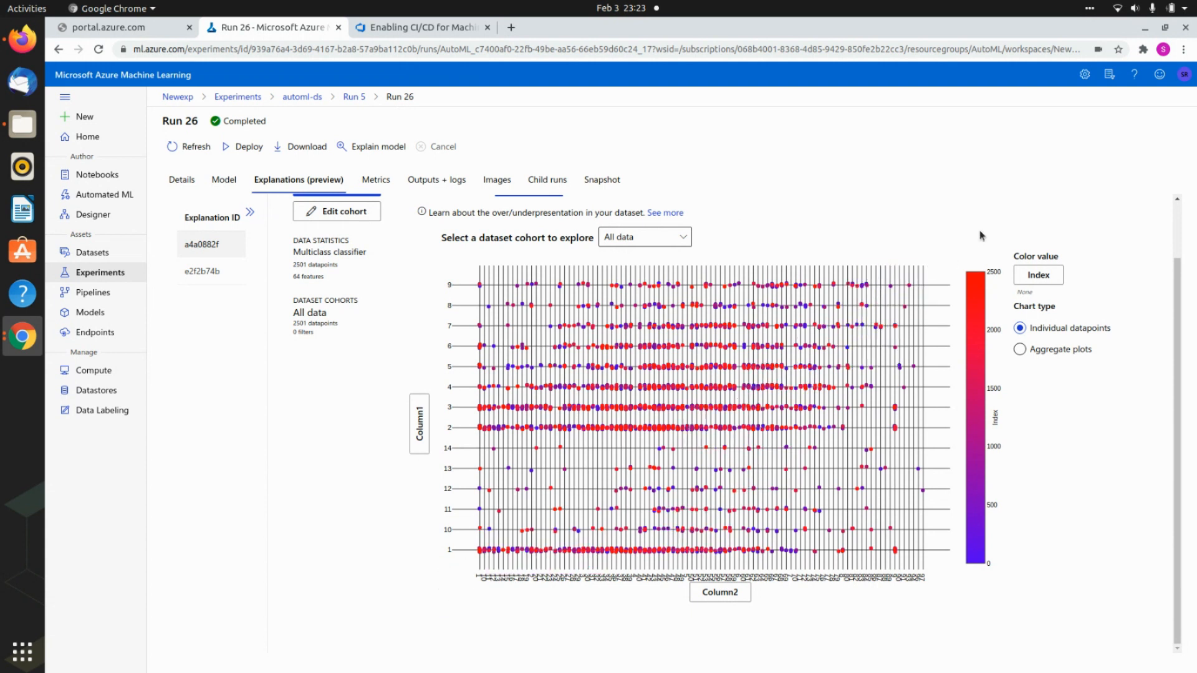
pyautogui.moveTo(914, 269)
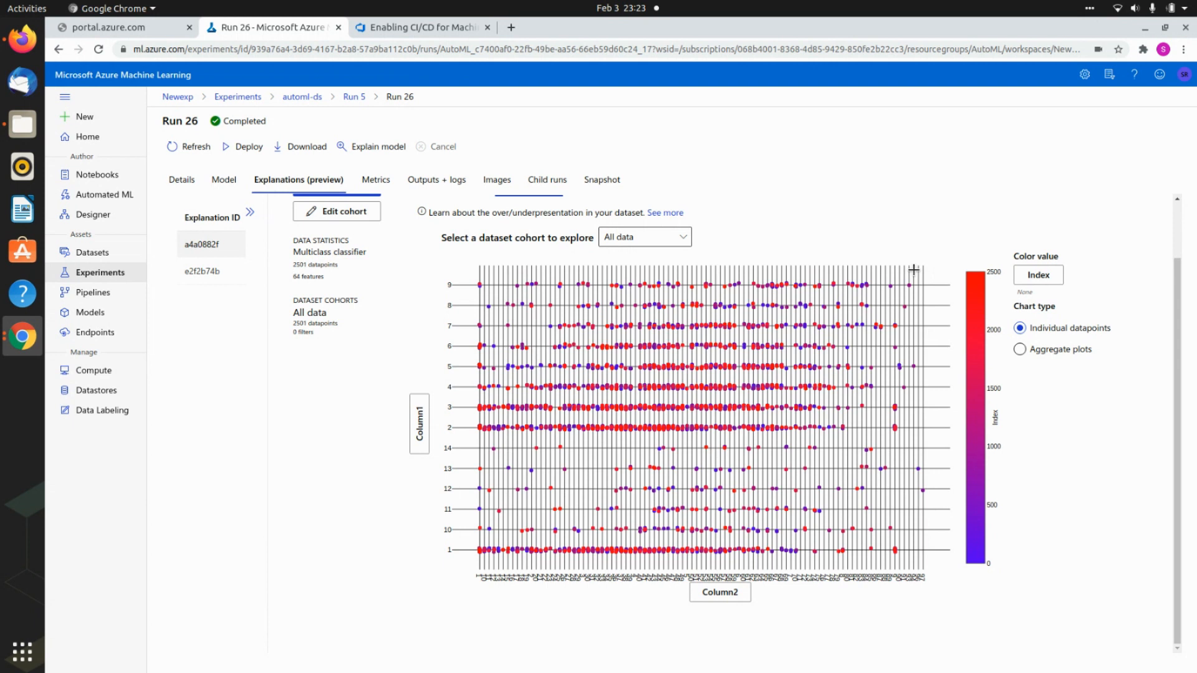
pyautogui.moveTo(727, 259)
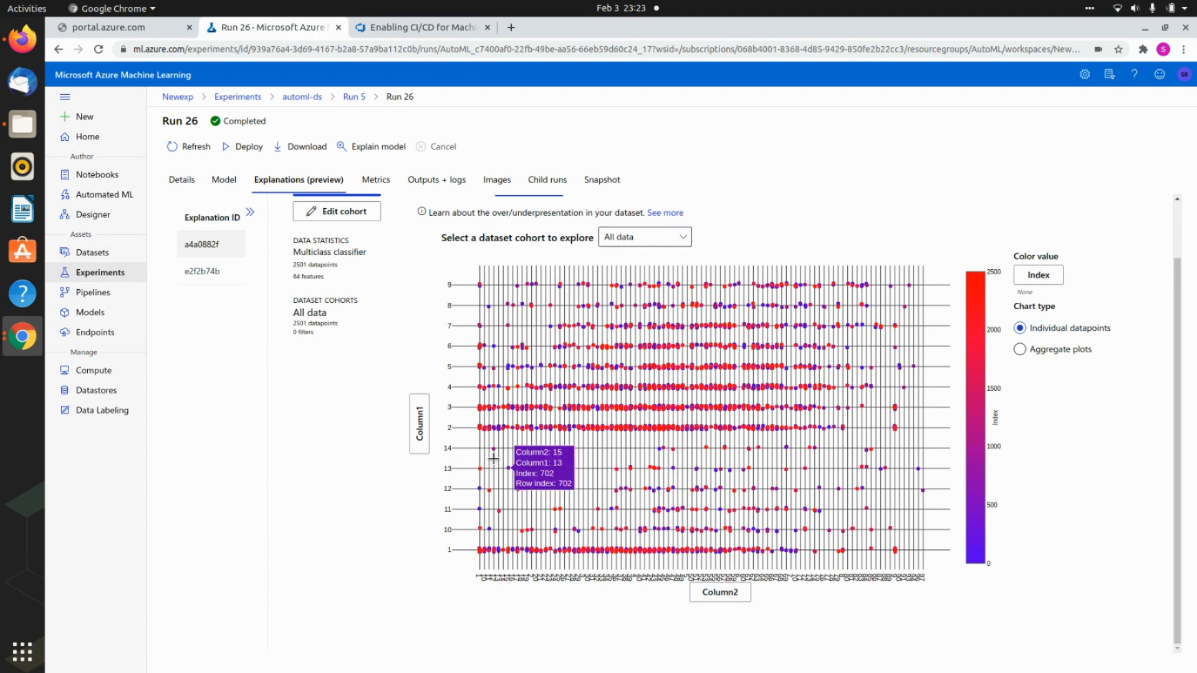
pyautogui.moveTo(771, 306)
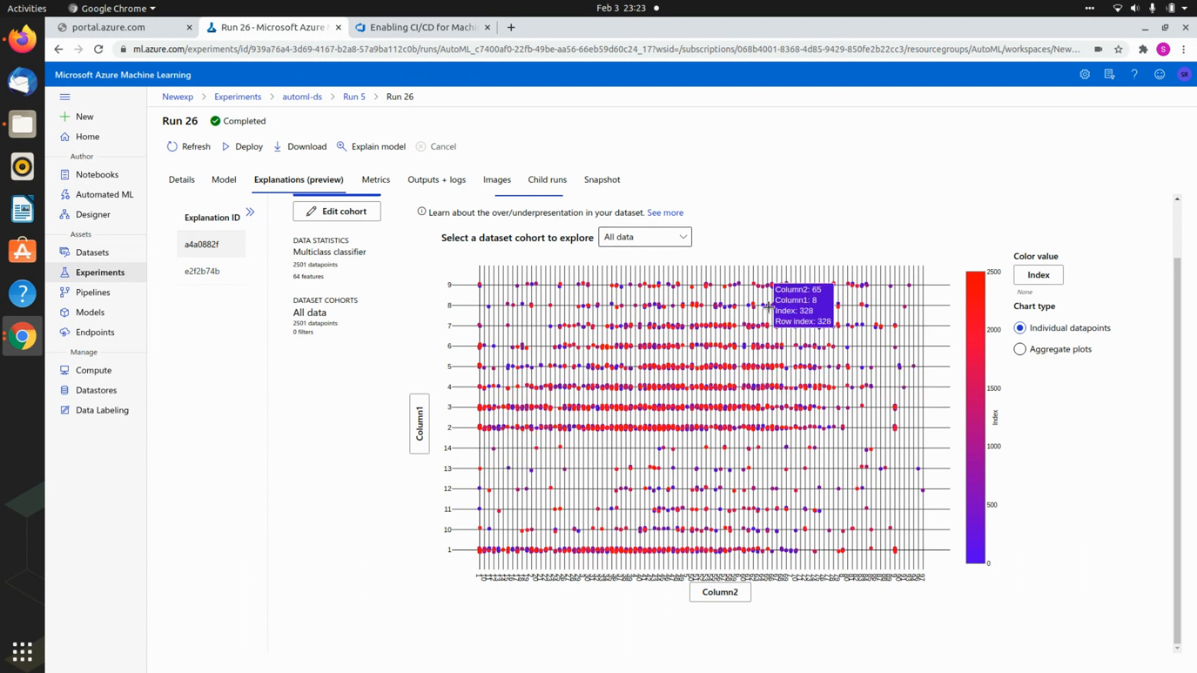
pyautogui.moveTo(413, 273)
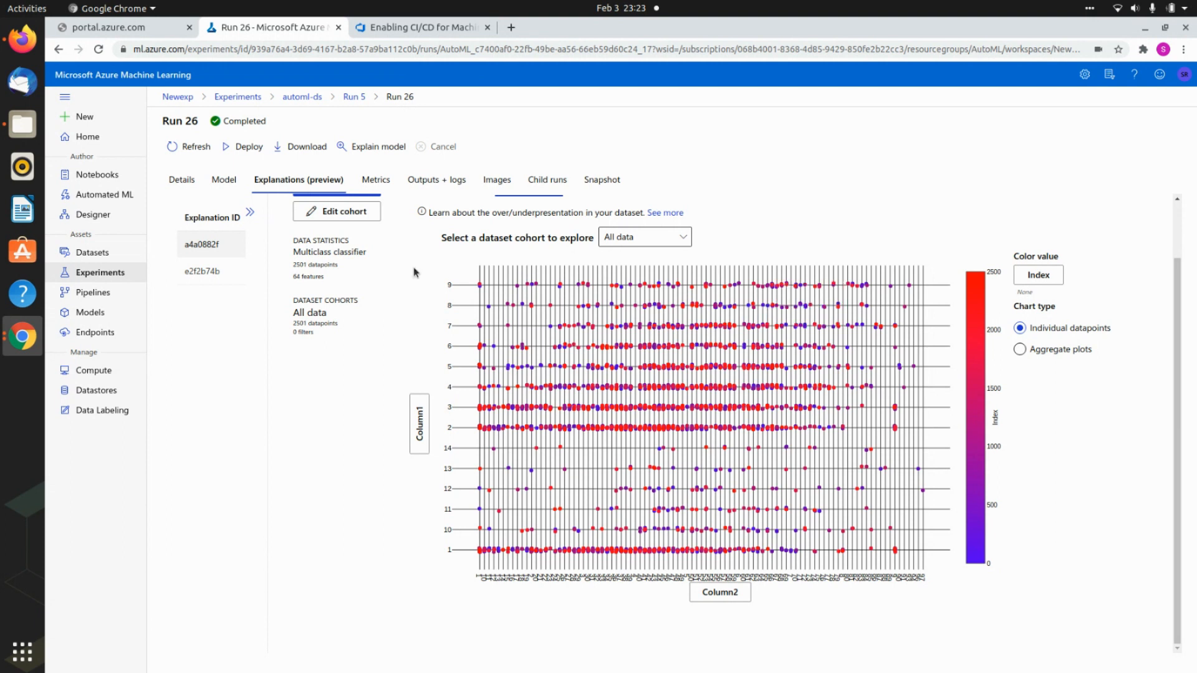
pyautogui.moveTo(612, 207)
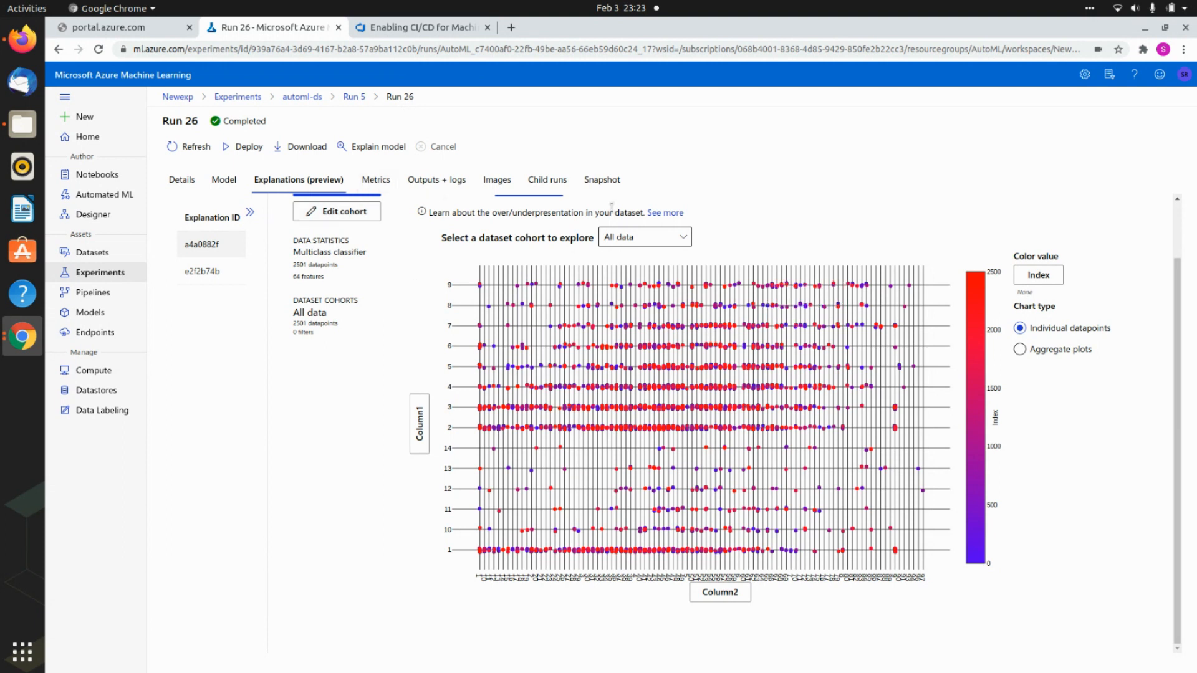
pyautogui.click(640, 248)
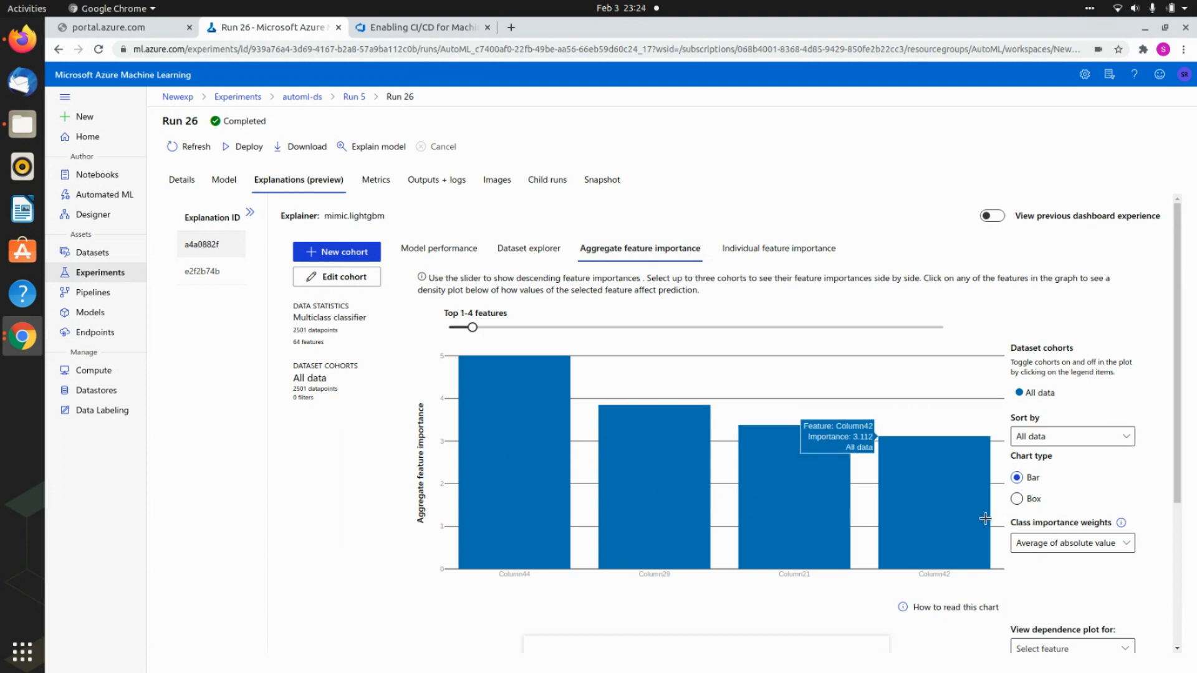
pyautogui.moveTo(543, 414)
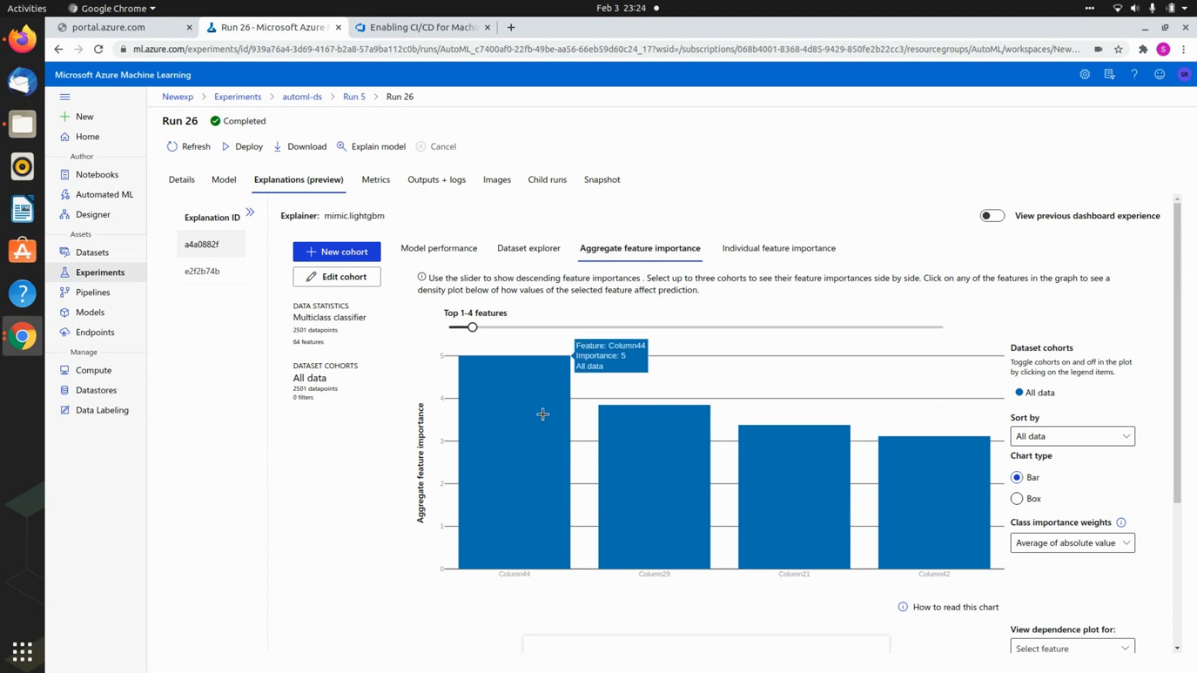
pyautogui.moveTo(790, 594)
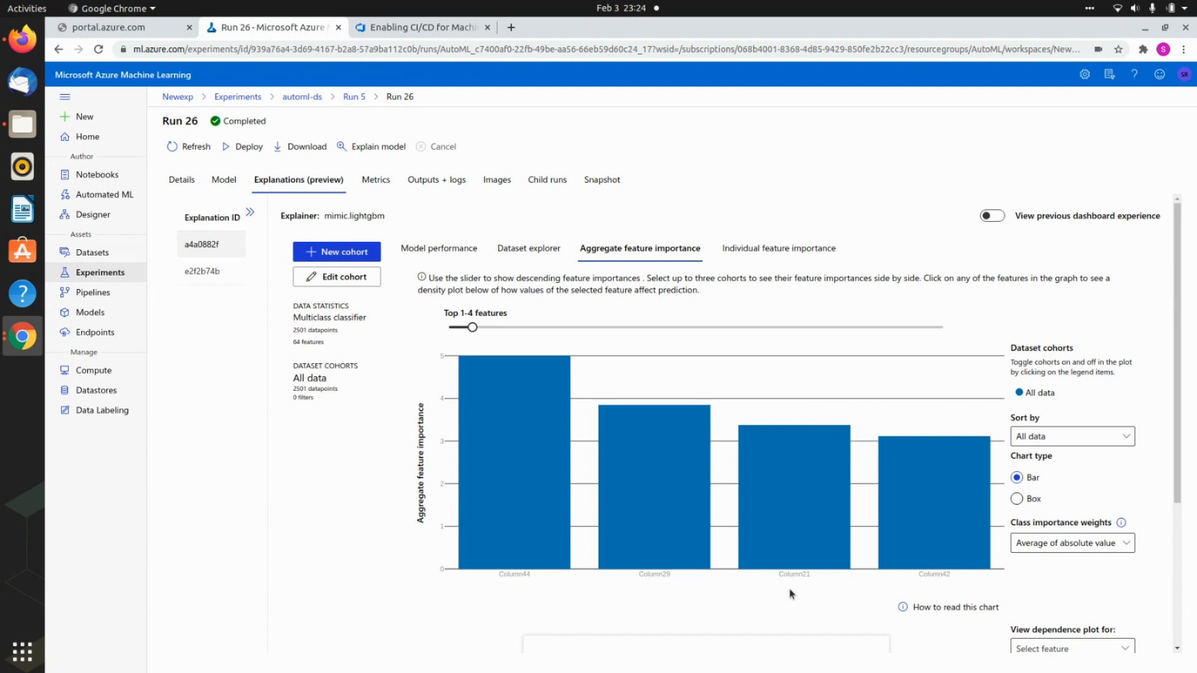
# - Compare aggregate importance (Column44, 29, 21, 42) with dataset explorer, then open individual importance
pyautogui.click(639, 249)
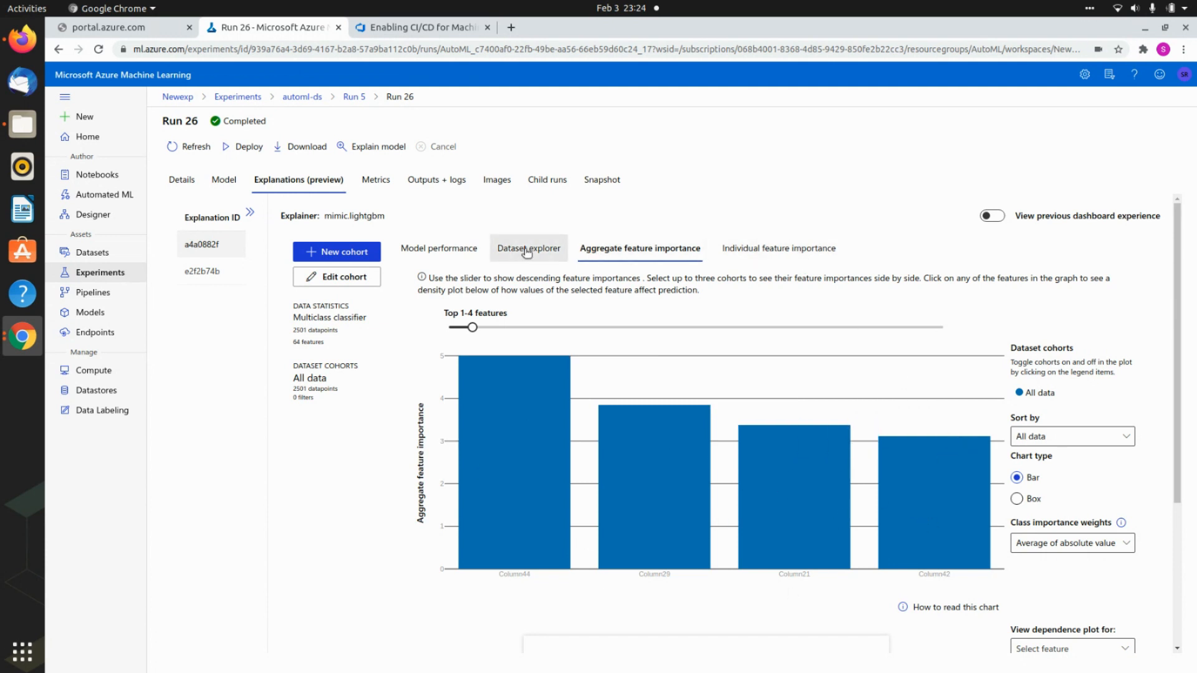
pyautogui.click(527, 249)
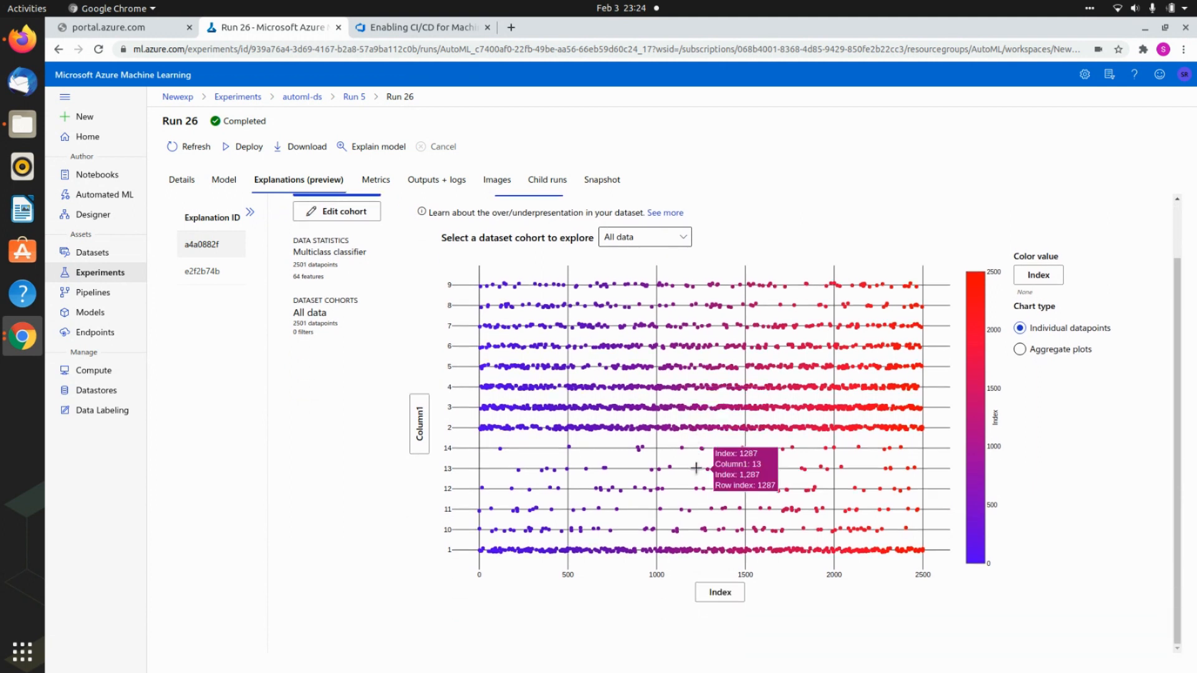
pyautogui.moveTo(571, 307)
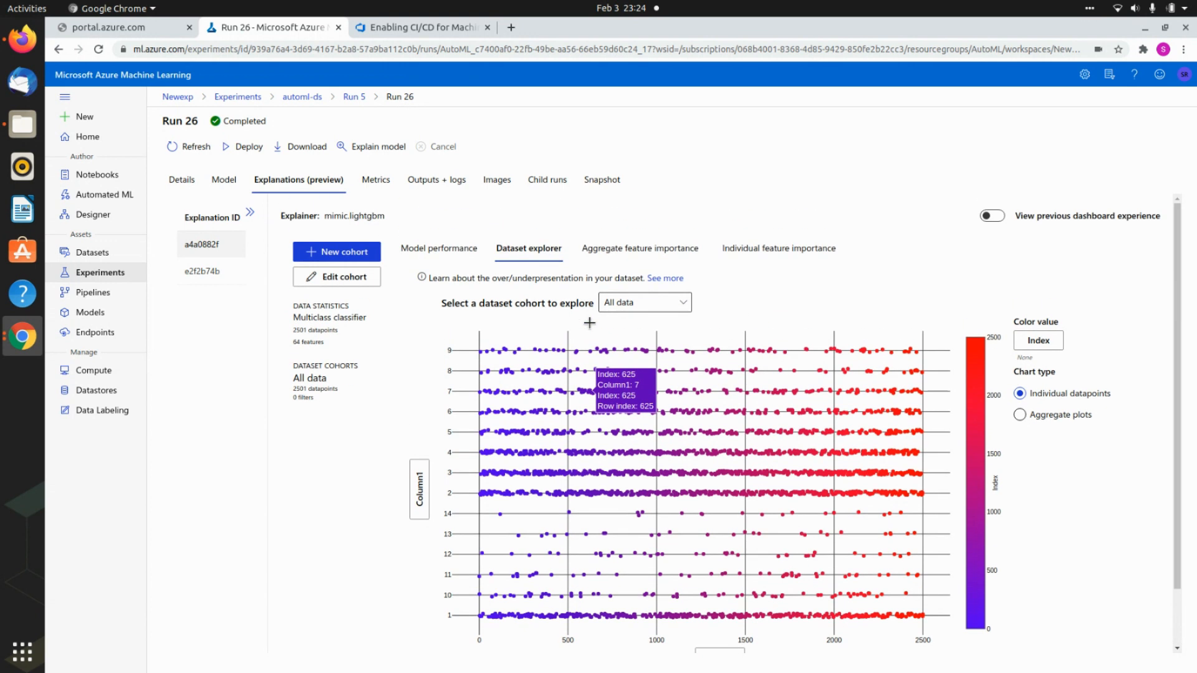
pyautogui.moveTo(422, 244)
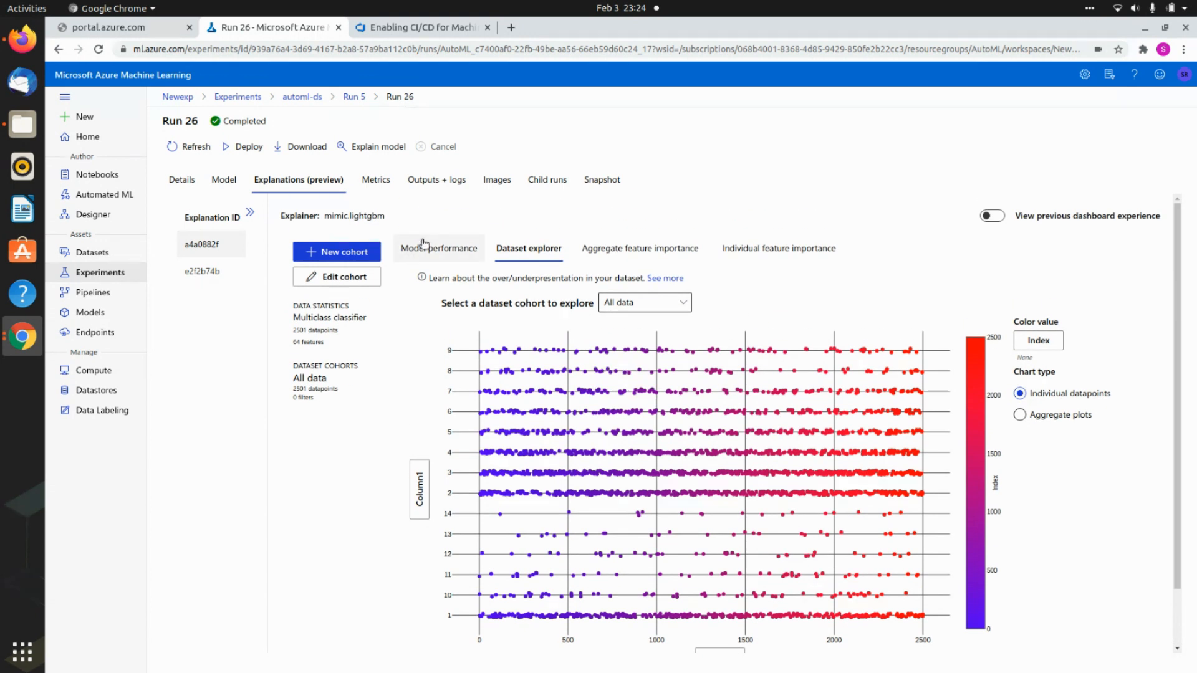
pyautogui.moveTo(618, 255)
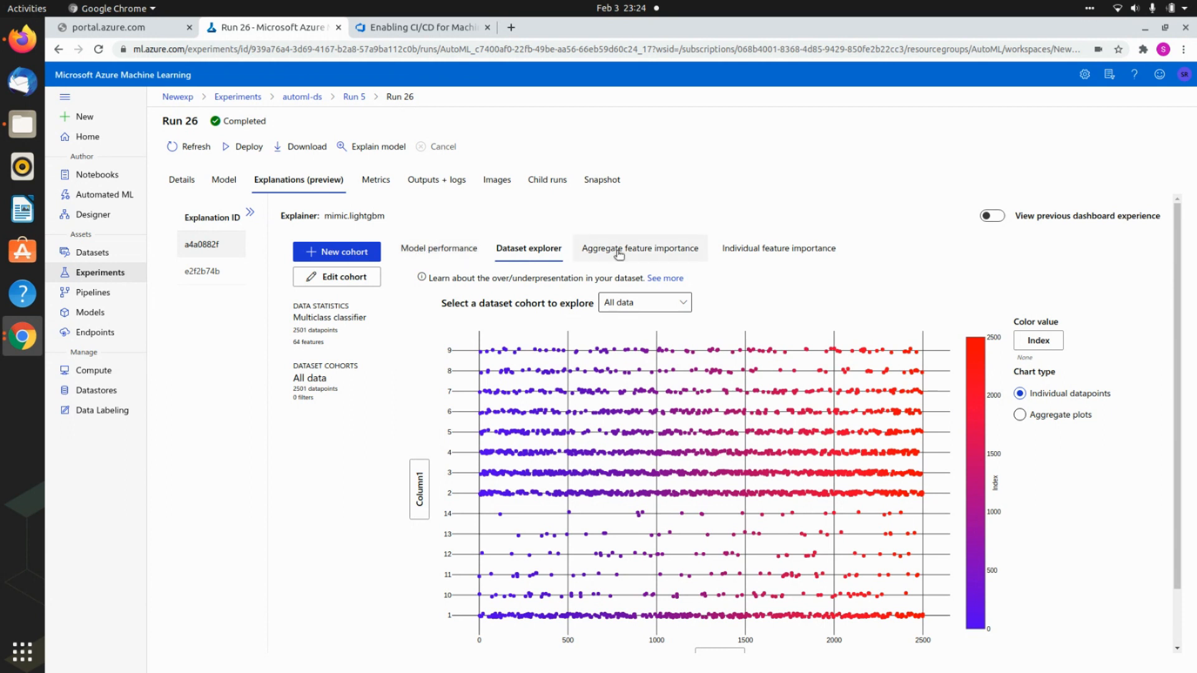
pyautogui.click(640, 248)
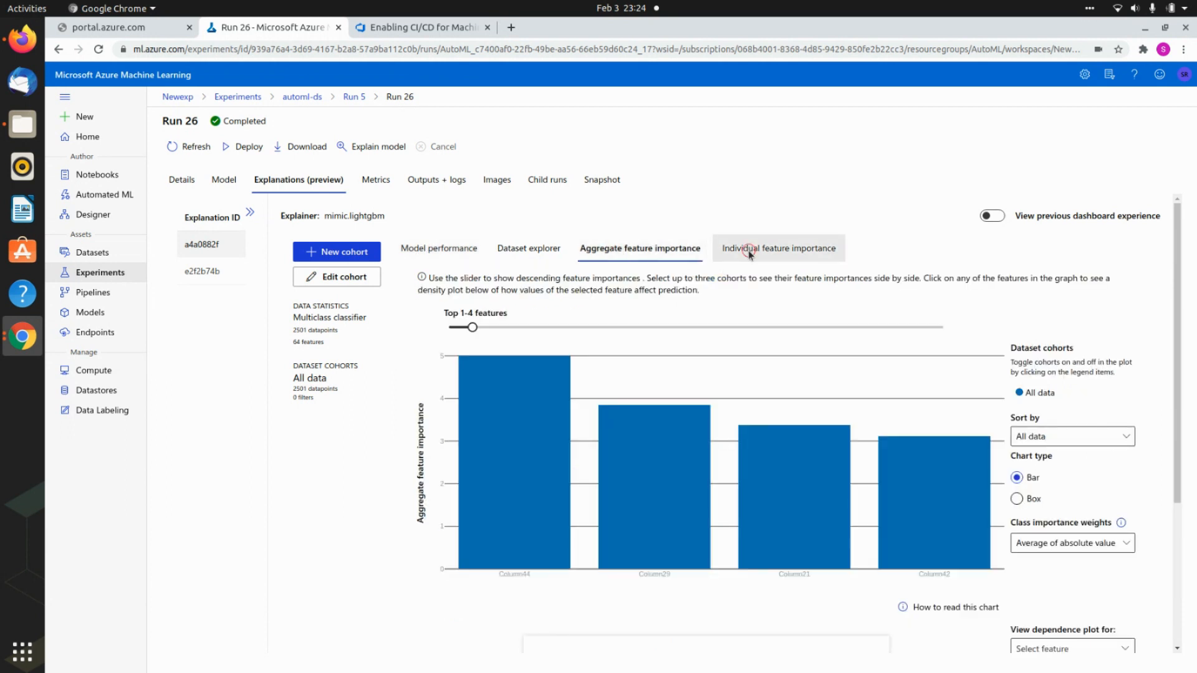
pyautogui.click(778, 248)
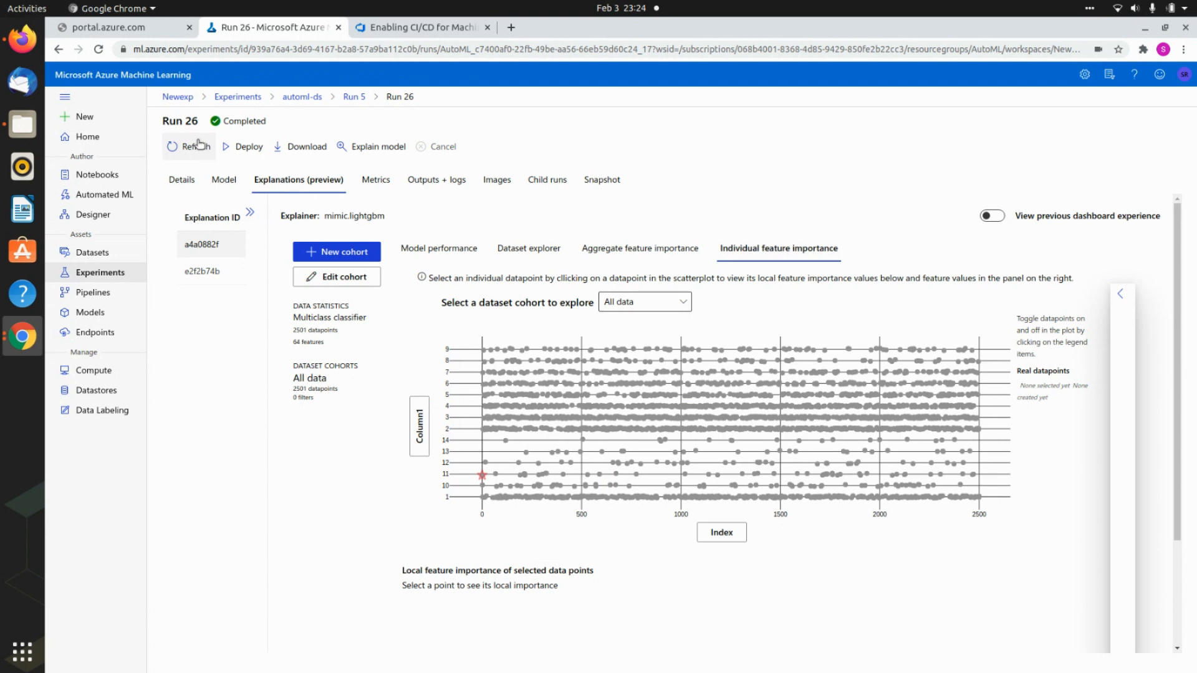
pyautogui.moveTo(245, 151)
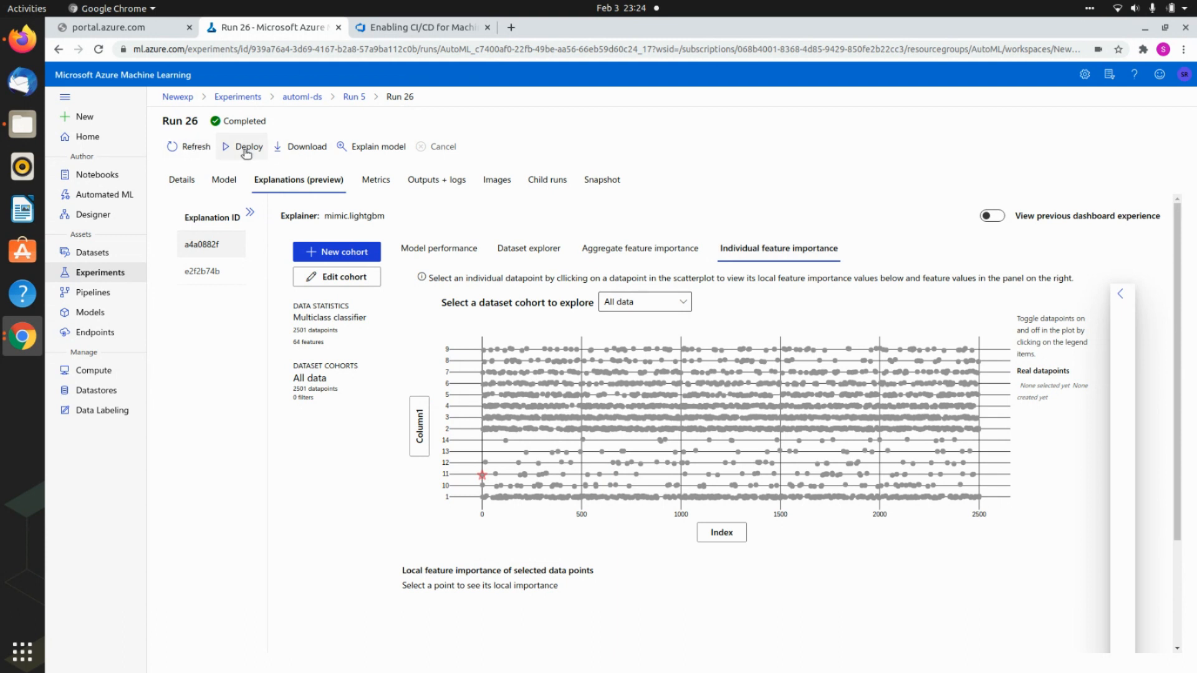
# - Open the Deploy a model panel for Run 26's model
pyautogui.click(247, 147)
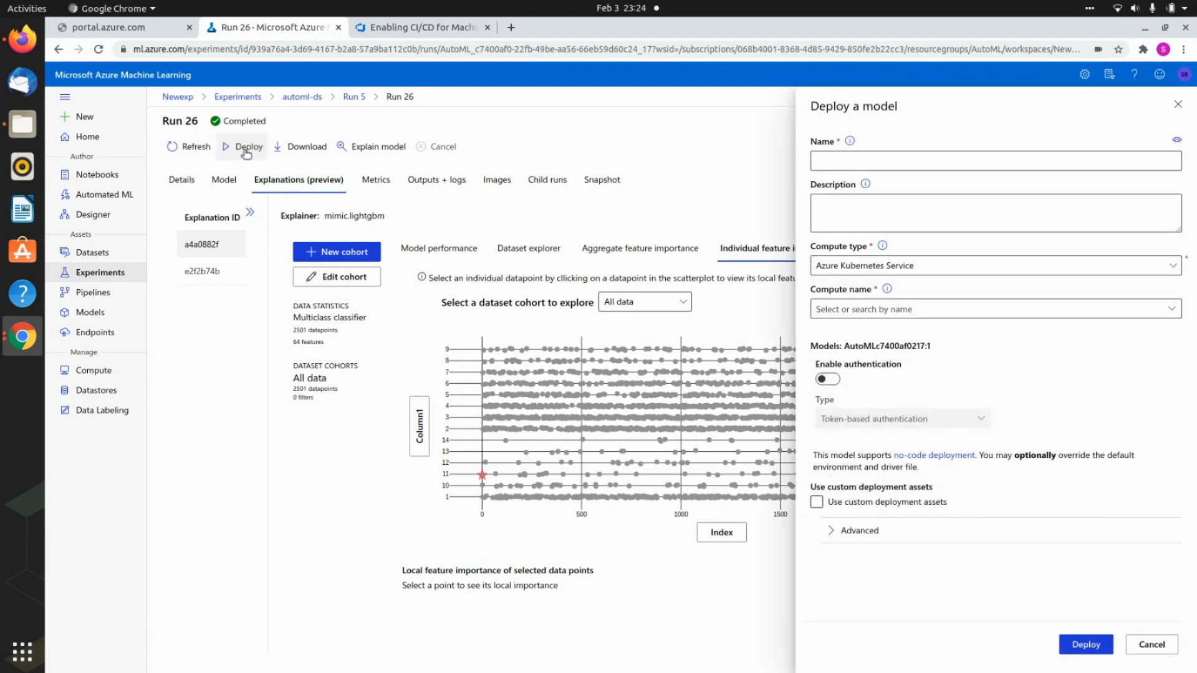